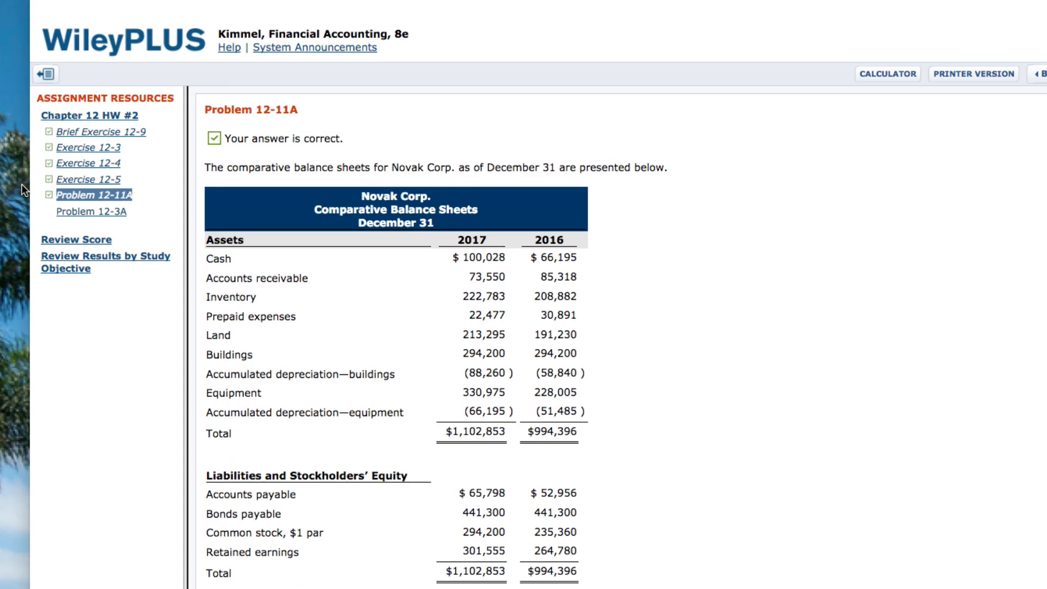
# Scroll down past Additional information to Novak Corp.'s statement of cash flows, with its 83,847 adjustments
pyautogui.scroll(-3)
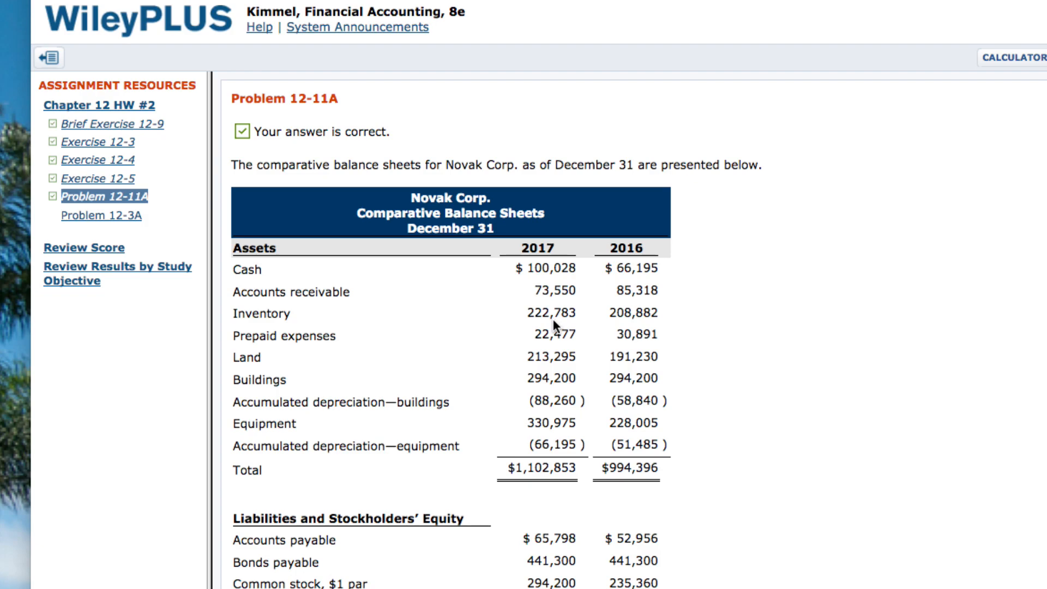
pyautogui.moveTo(733, 324)
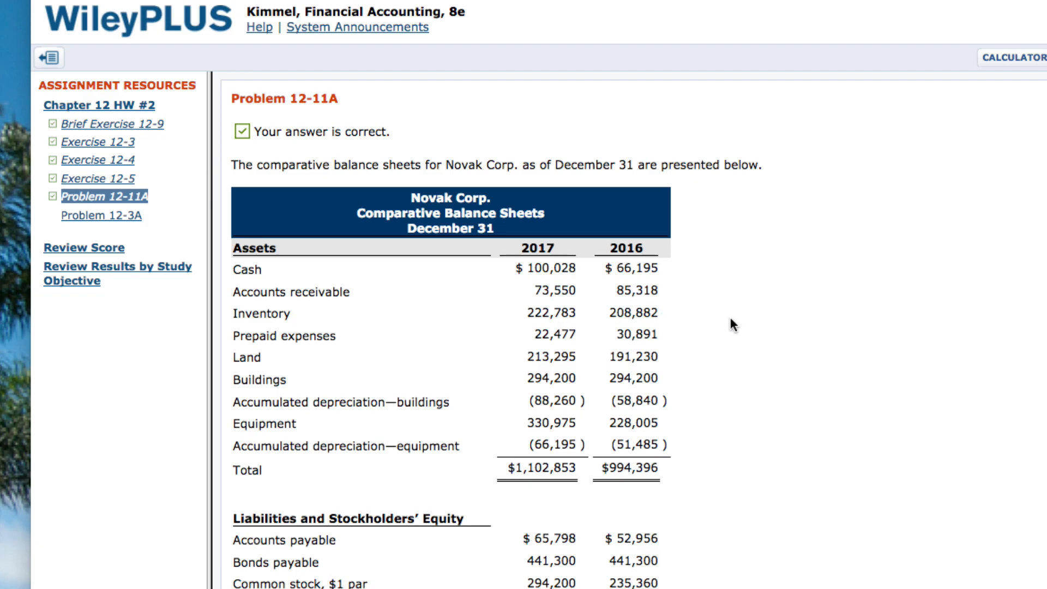
pyautogui.moveTo(716, 314)
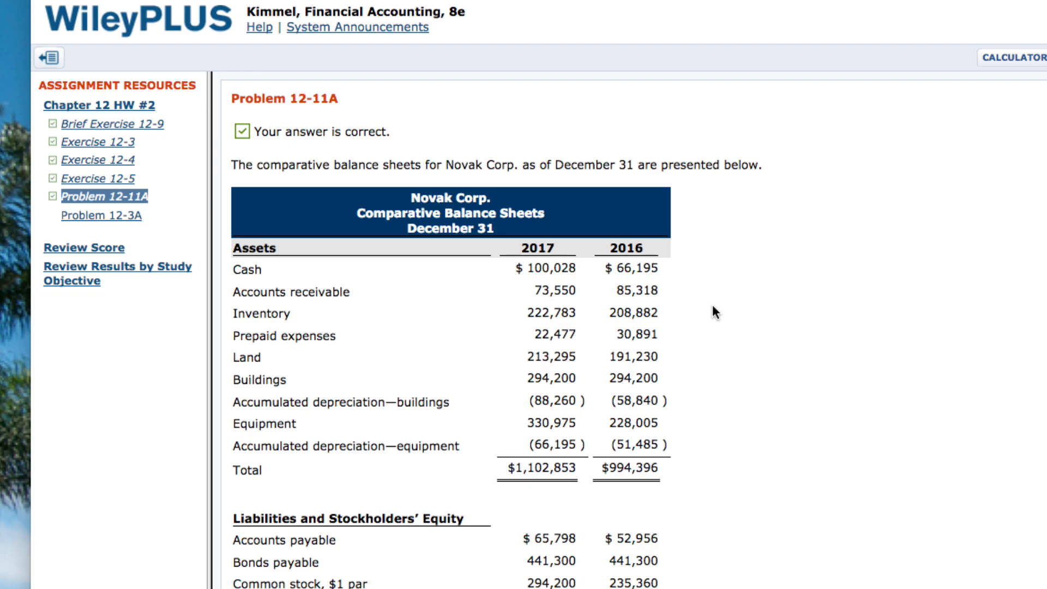
pyautogui.moveTo(637, 366)
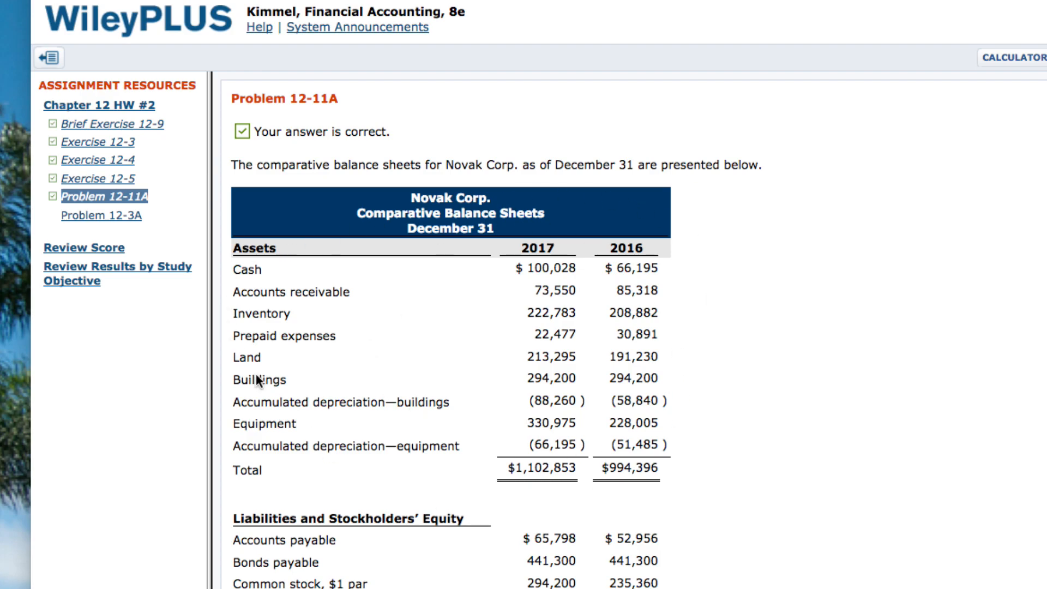
pyautogui.scroll(-3)
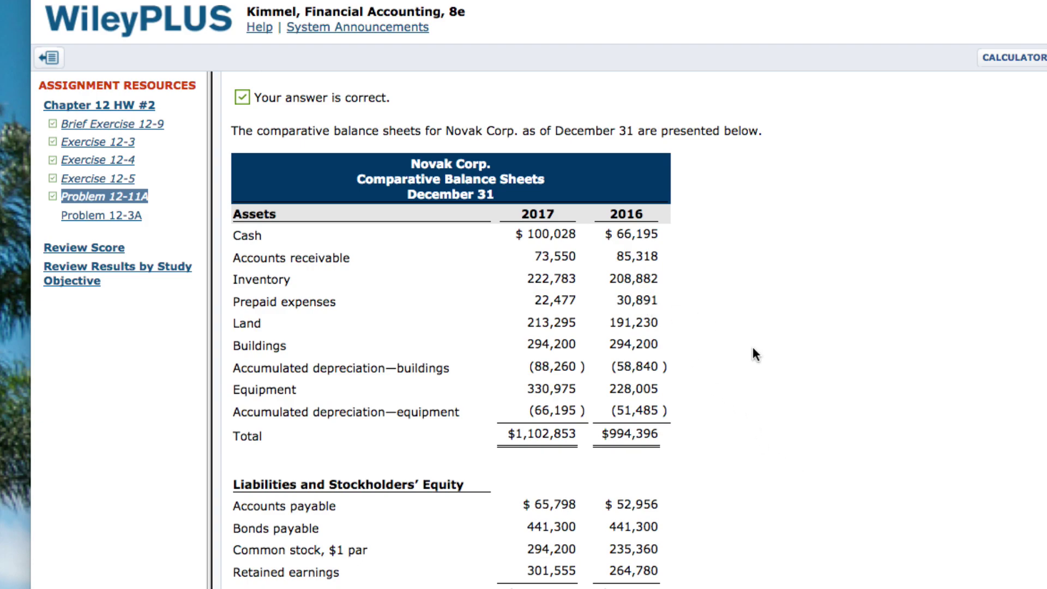
pyautogui.moveTo(831, 465)
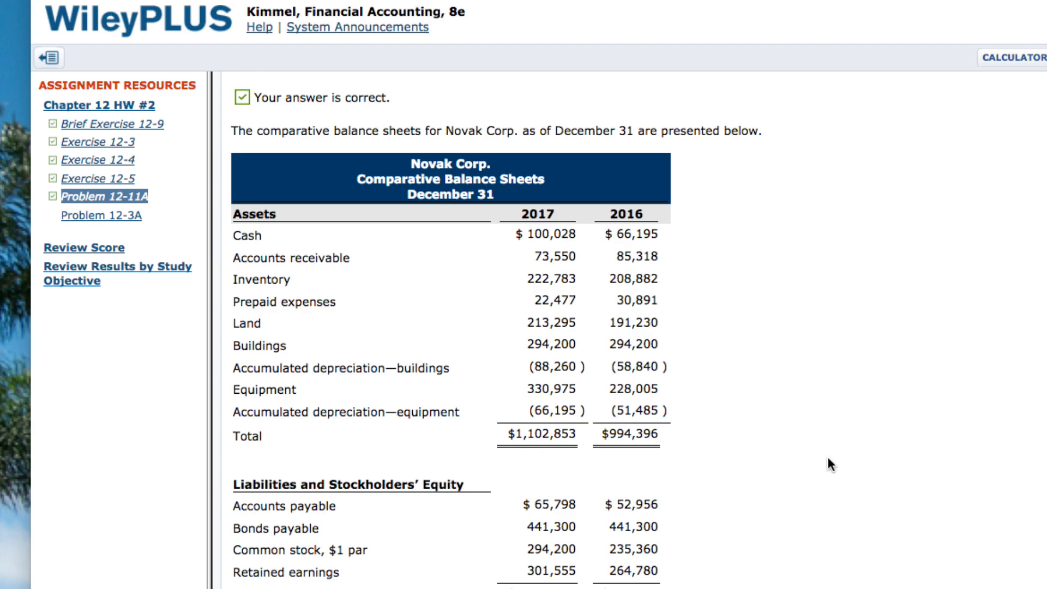
pyautogui.scroll(-3)
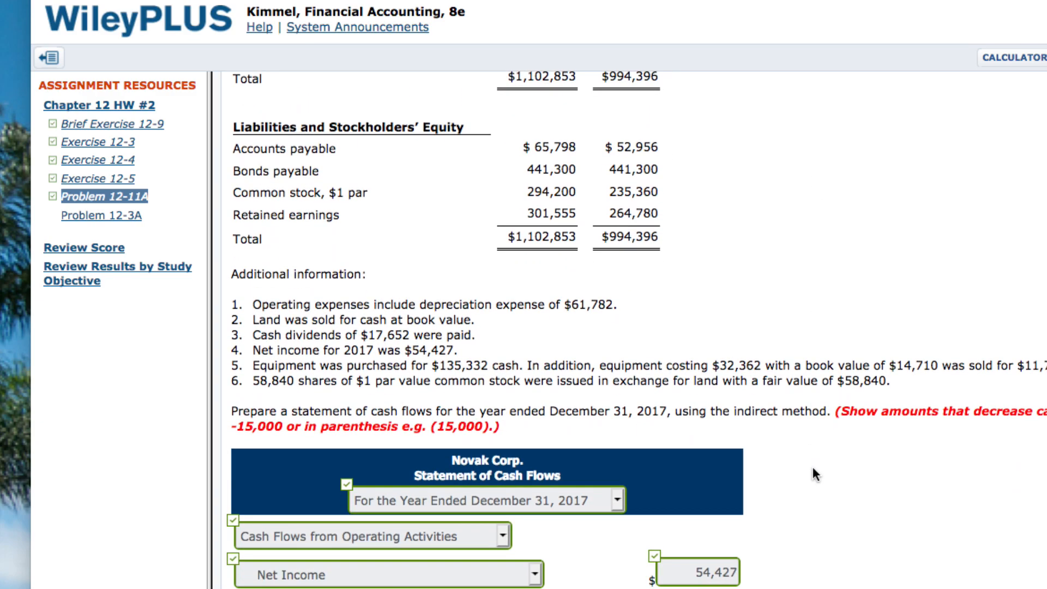
pyautogui.scroll(-3)
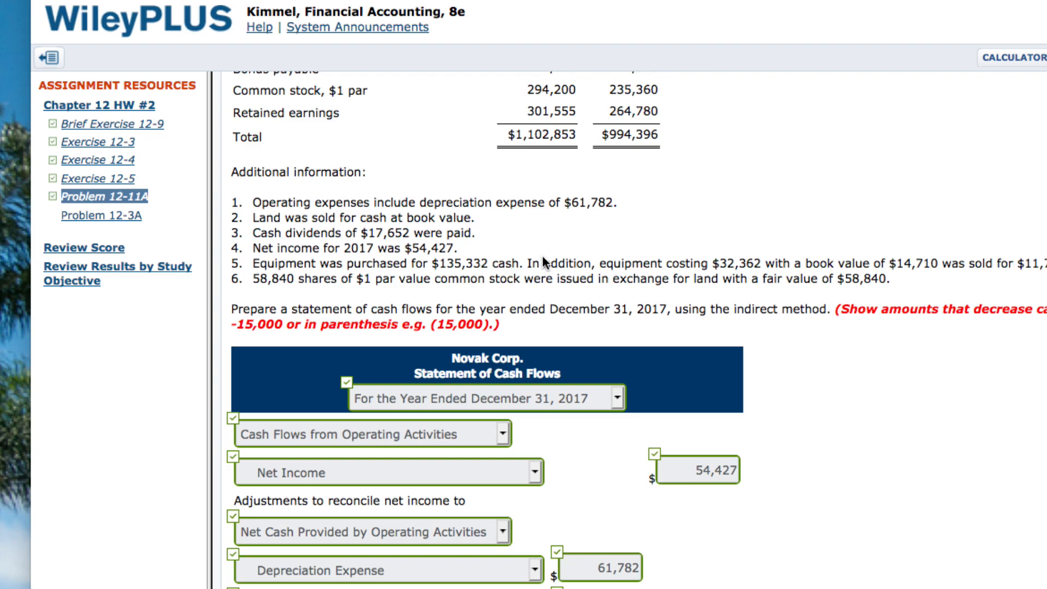
pyautogui.scroll(-3)
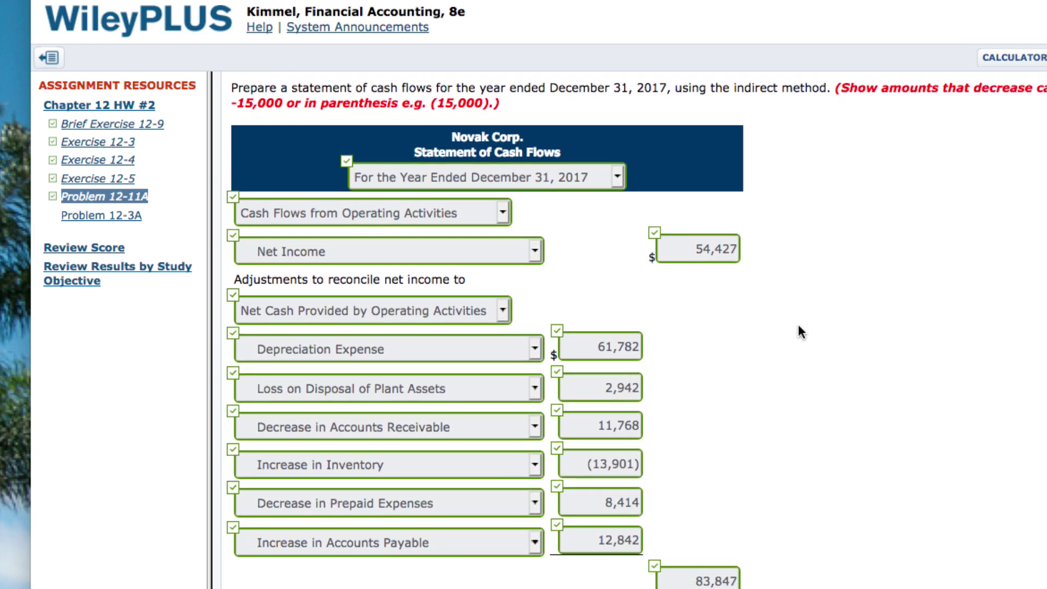
pyautogui.moveTo(651, 179)
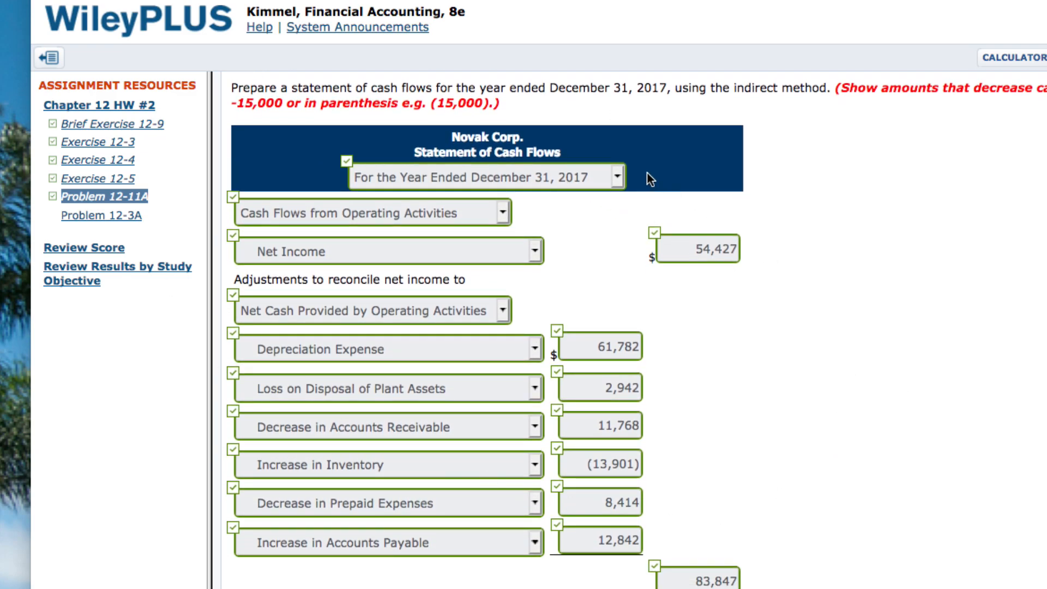
pyautogui.moveTo(861, 452)
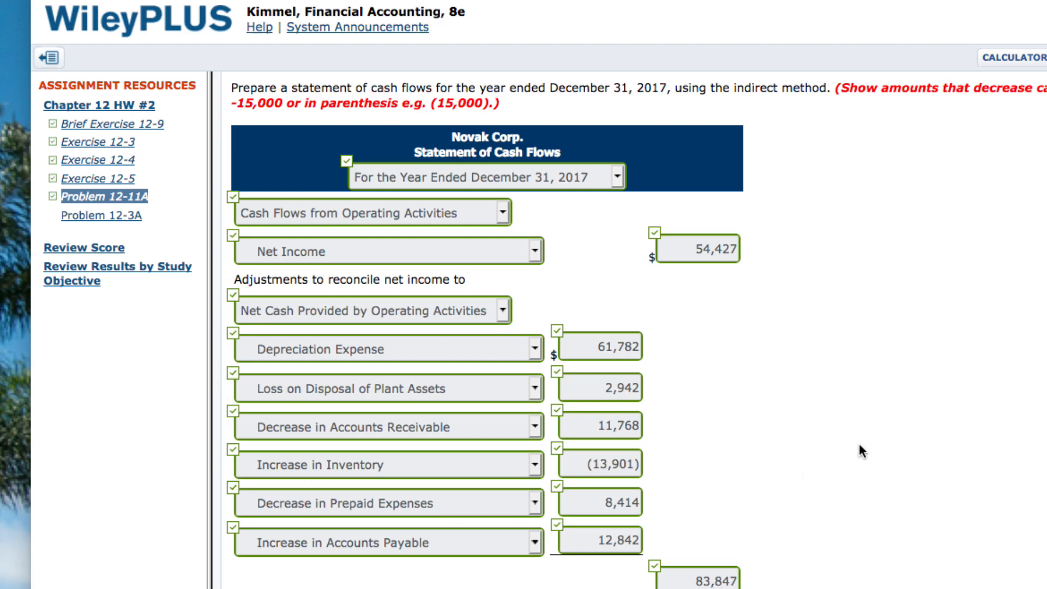
pyautogui.moveTo(352, 188)
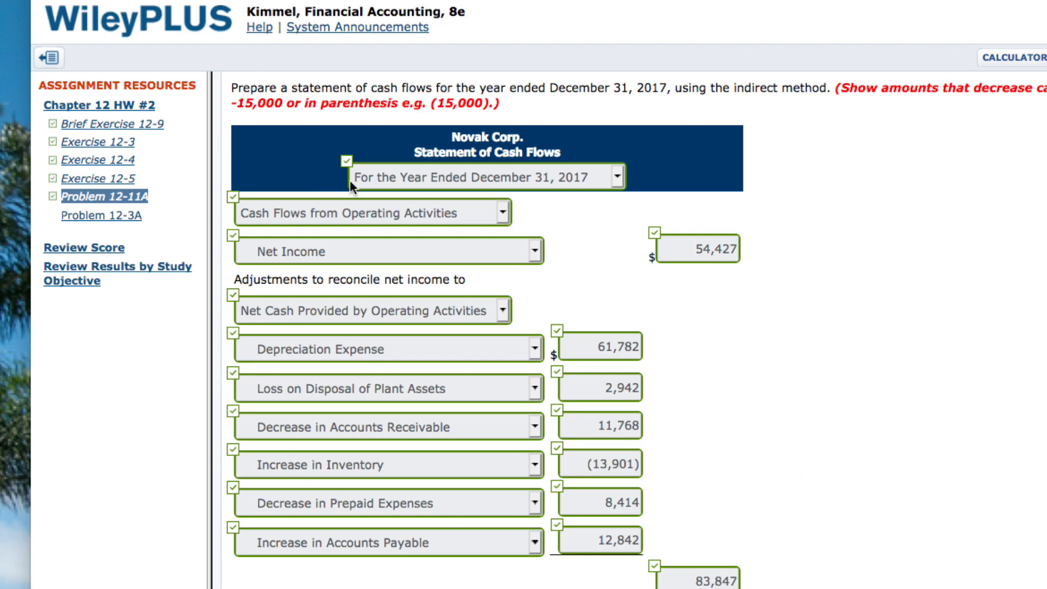
pyautogui.moveTo(512, 187)
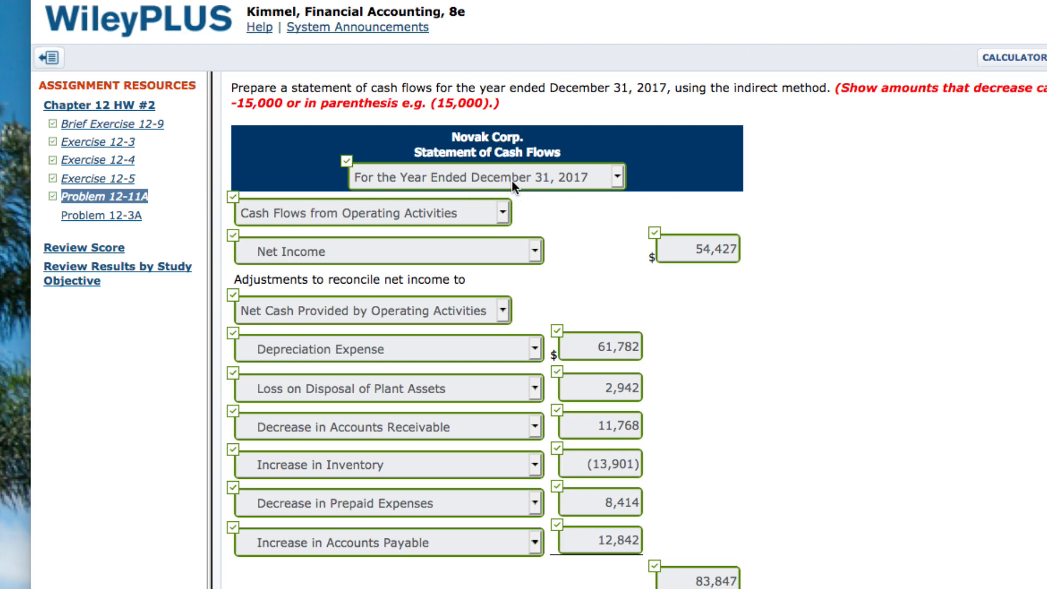
pyautogui.moveTo(749, 319)
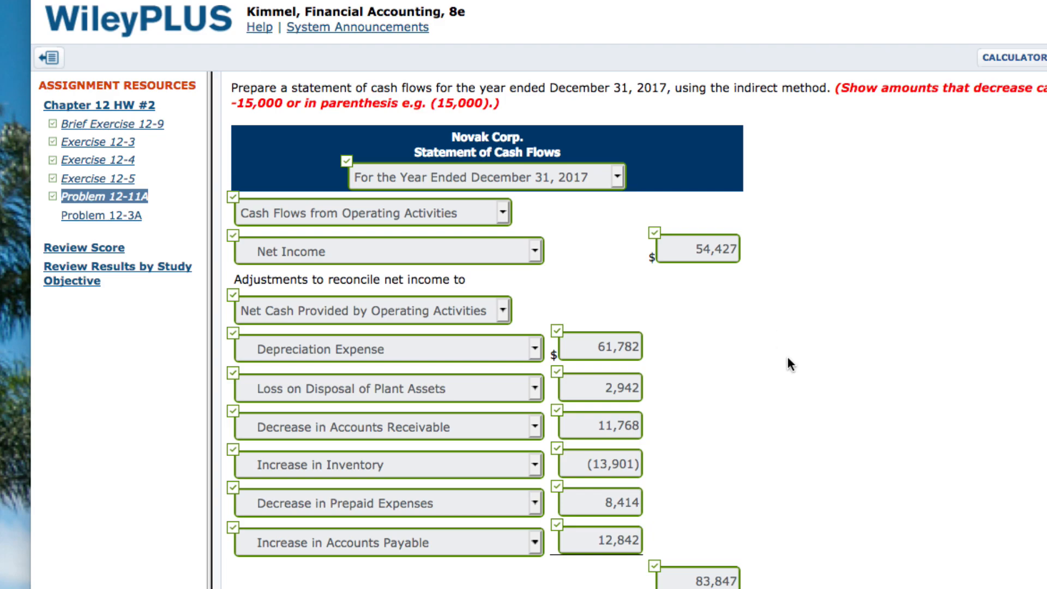
pyautogui.moveTo(835, 366)
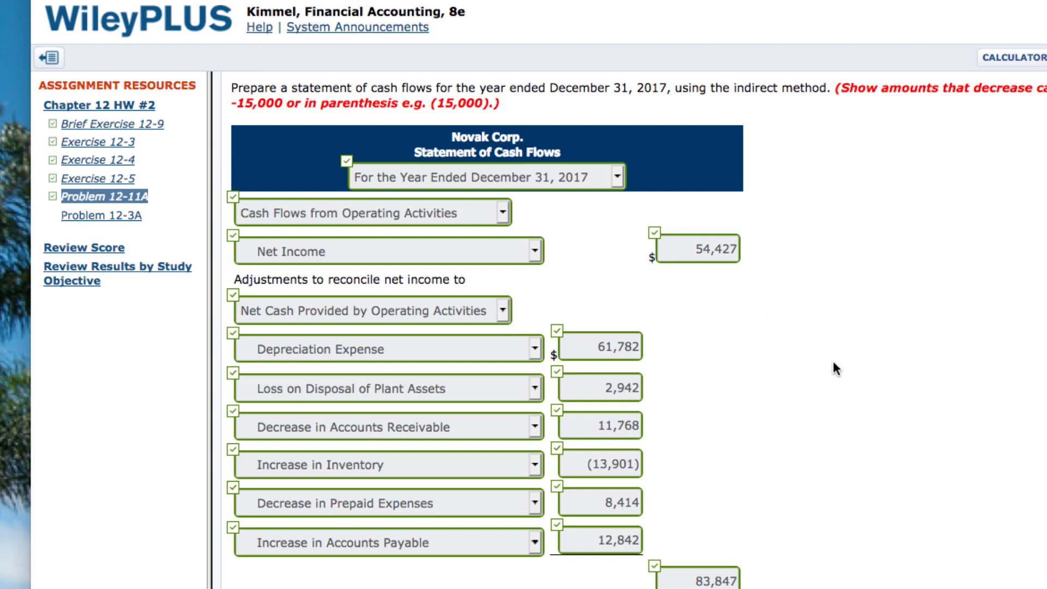
pyautogui.scroll(-3)
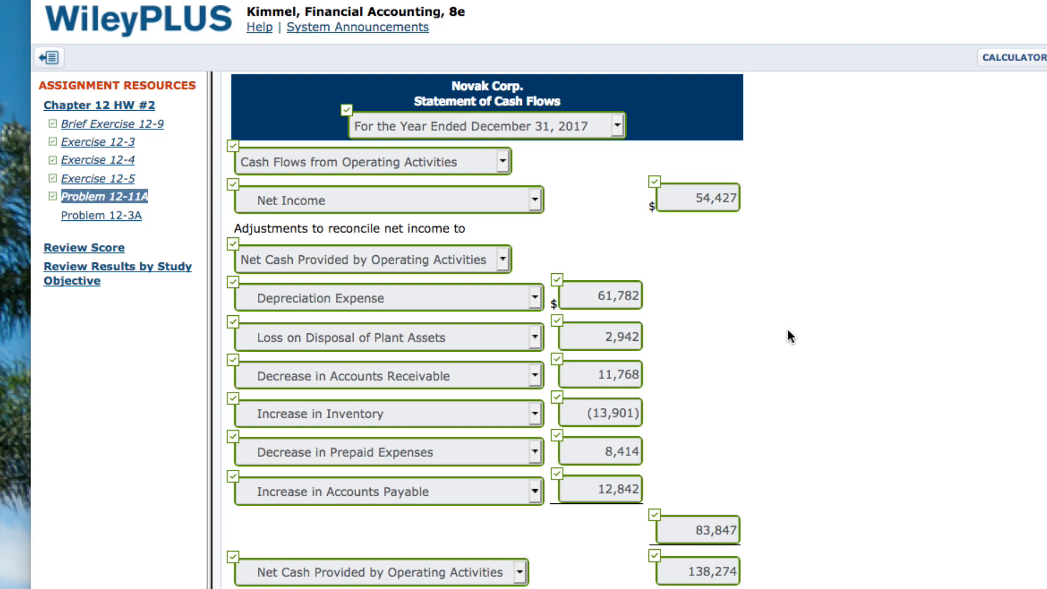
pyautogui.moveTo(429, 185)
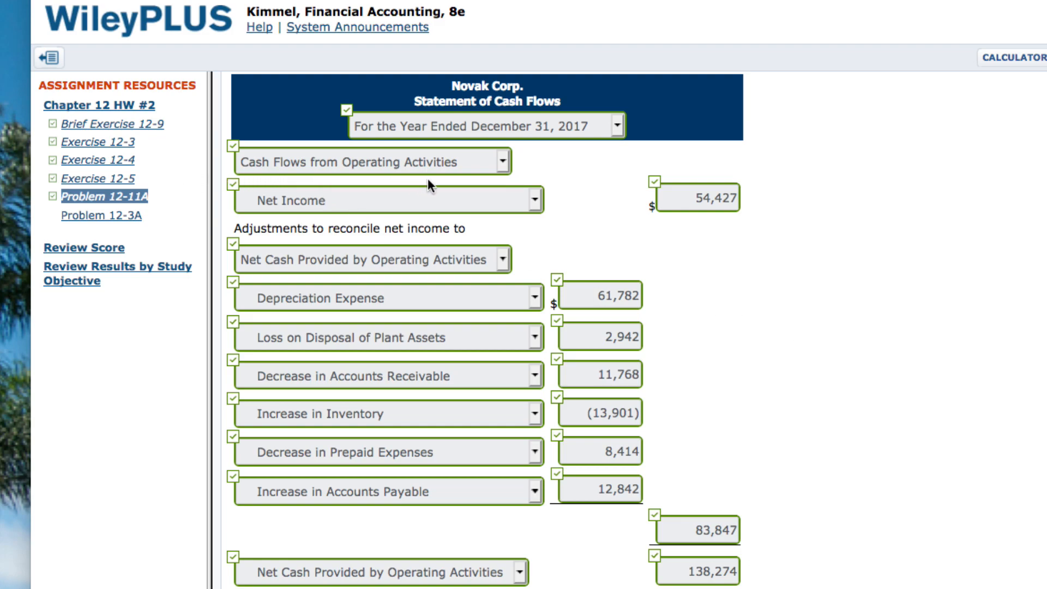
pyautogui.moveTo(289, 214)
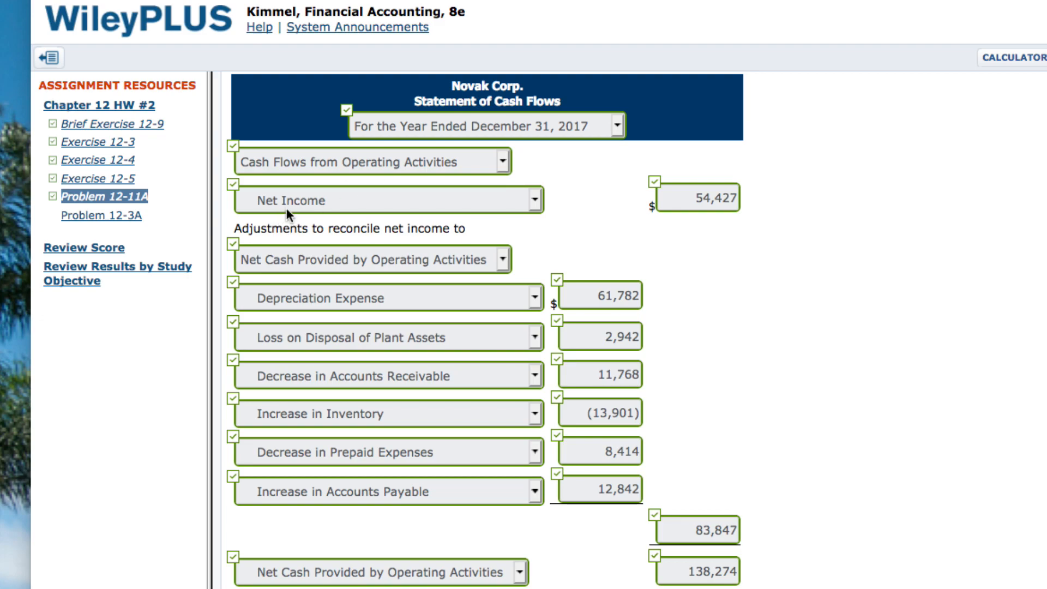
pyautogui.moveTo(622, 261)
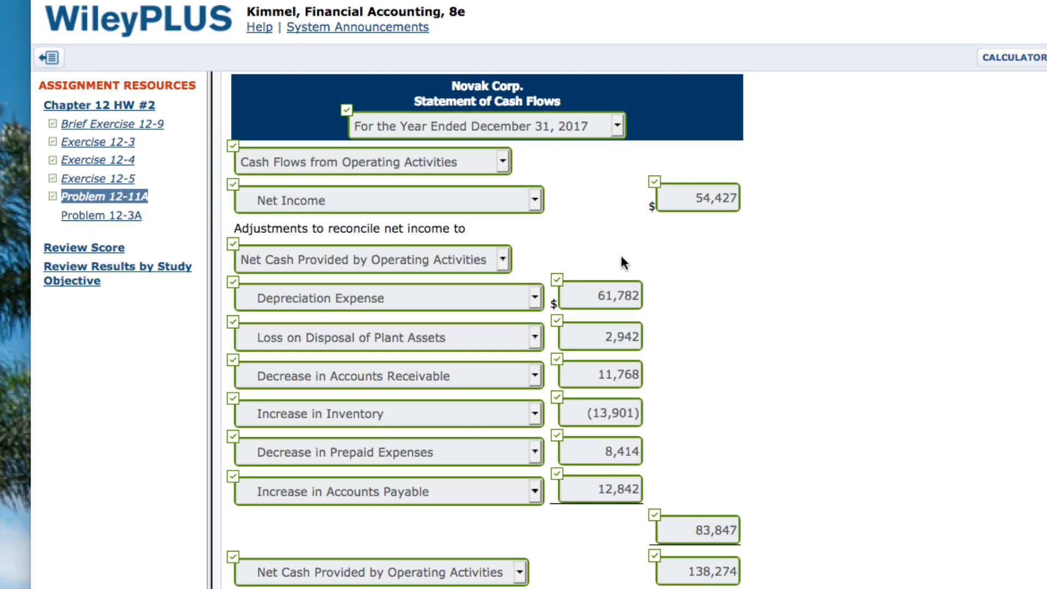
pyautogui.moveTo(671, 259)
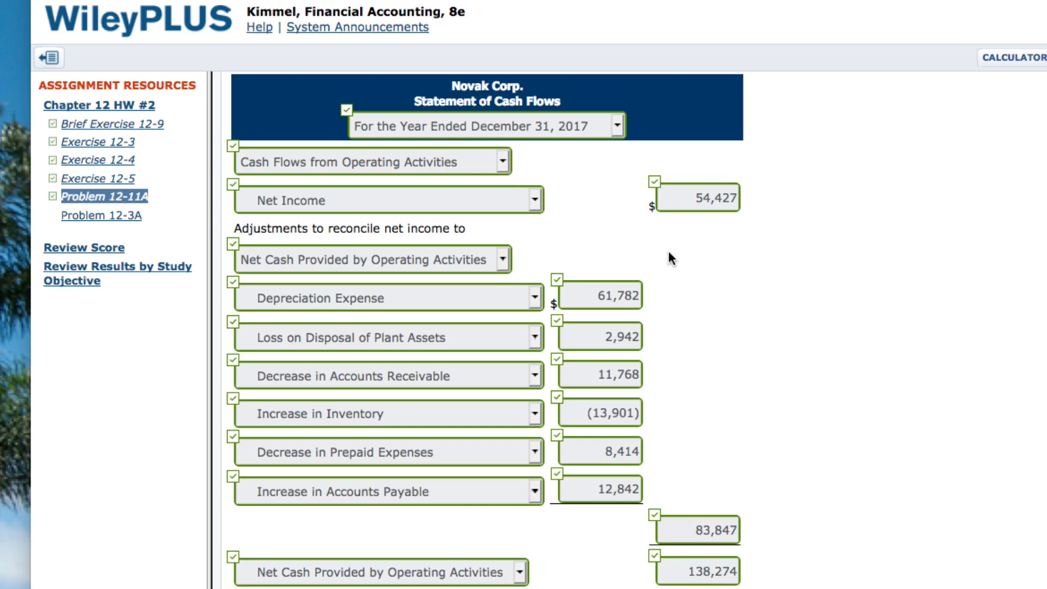
pyautogui.moveTo(176, 253)
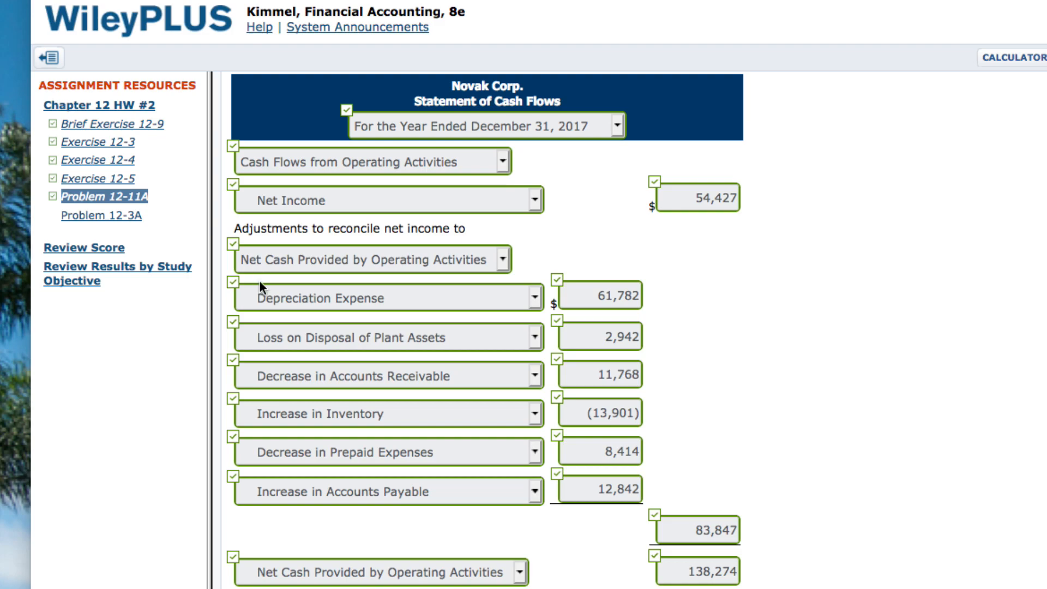
pyautogui.moveTo(615, 314)
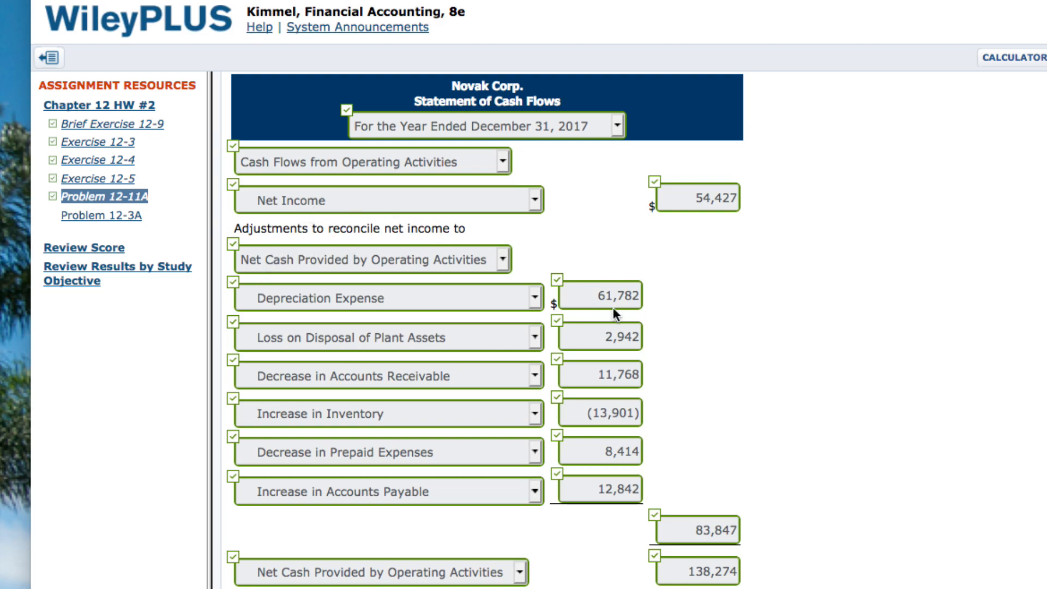
# Scroll back up to the Additional information list showing the $61,782 depreciation expense
pyautogui.scroll(3)
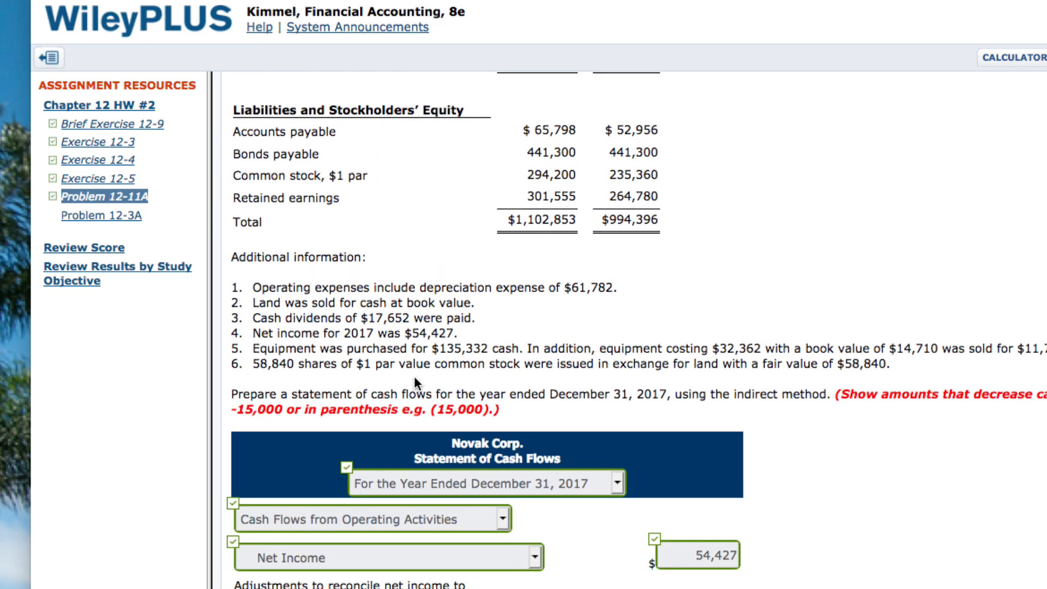
pyautogui.moveTo(294, 344)
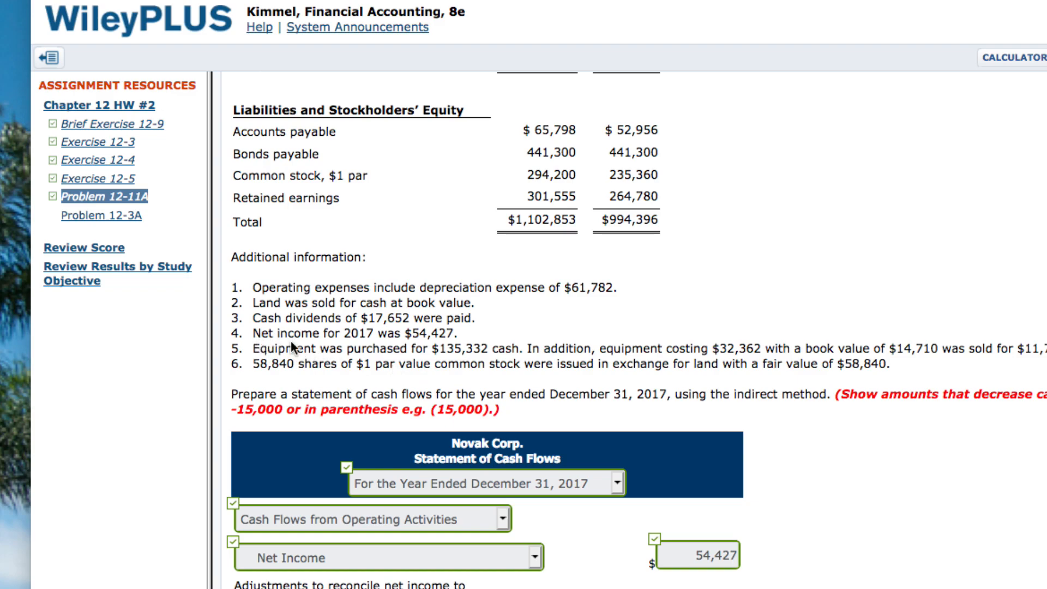
pyautogui.moveTo(603, 431)
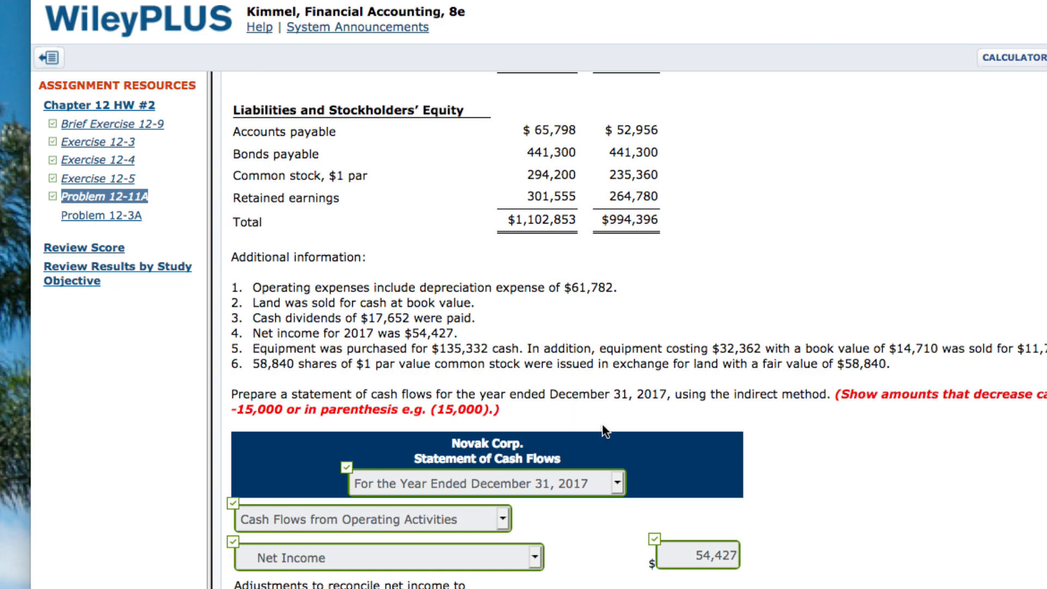
pyautogui.scroll(-3)
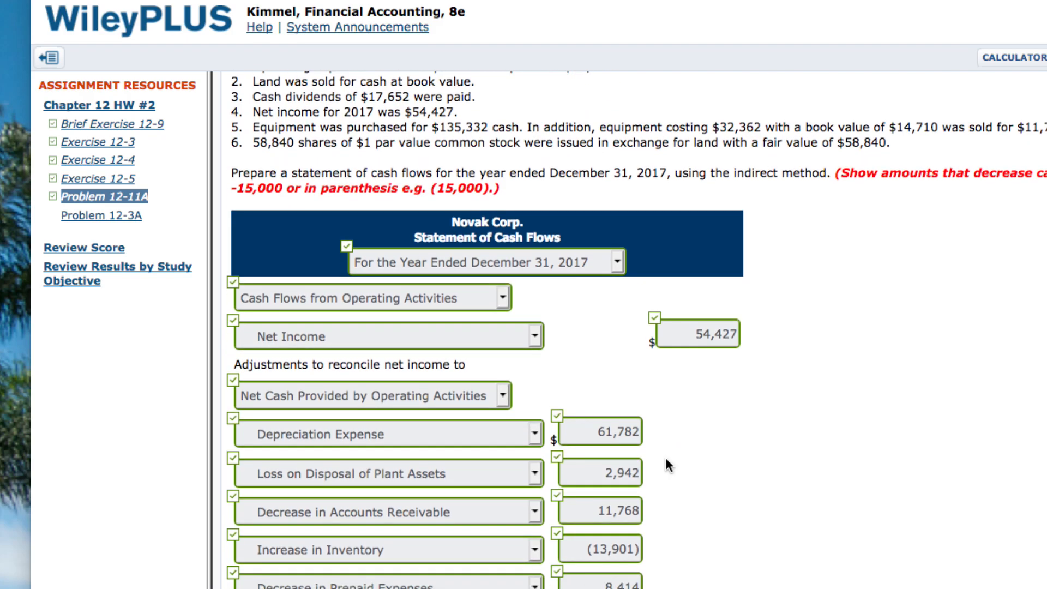
pyautogui.scroll(-3)
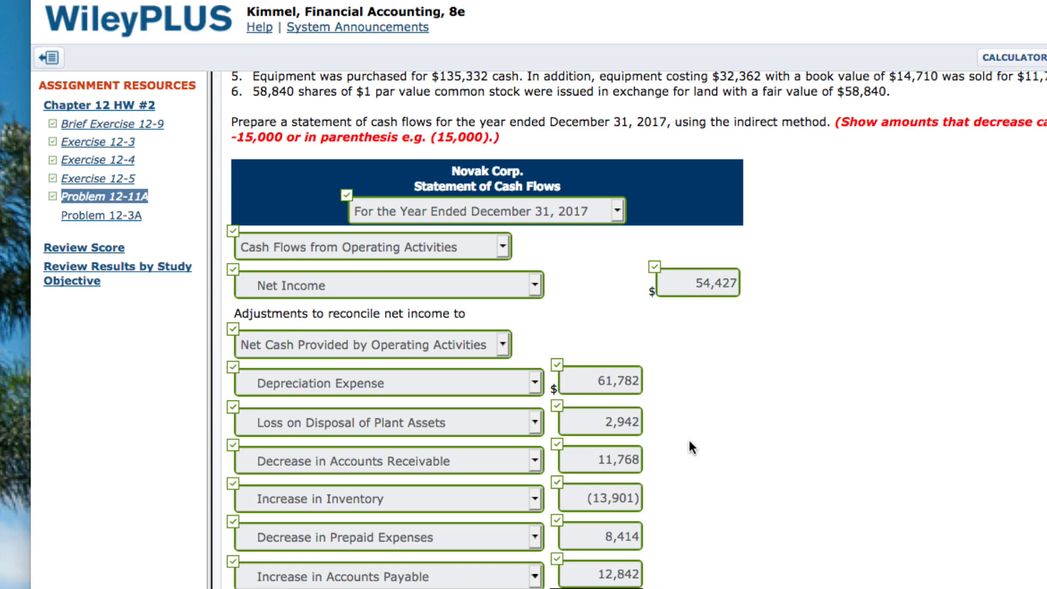
pyautogui.scroll(3)
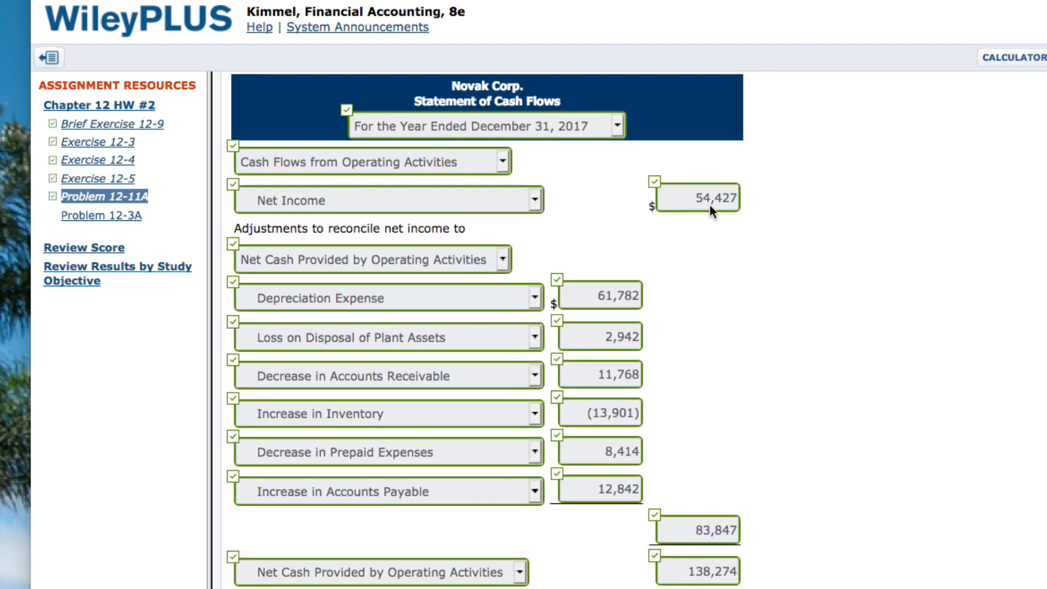
pyautogui.moveTo(739, 298)
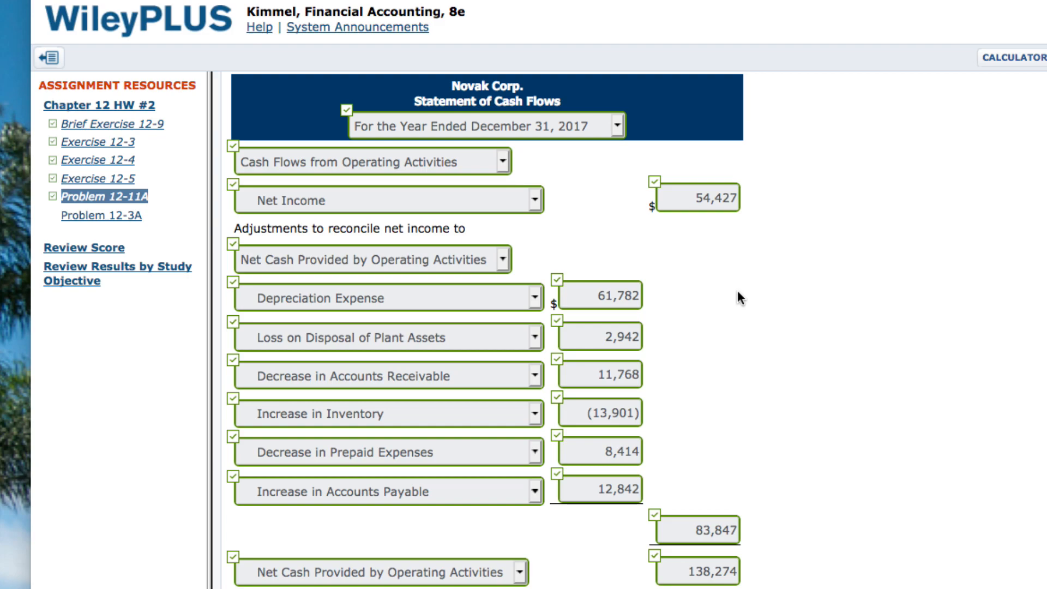
pyautogui.scroll(-3)
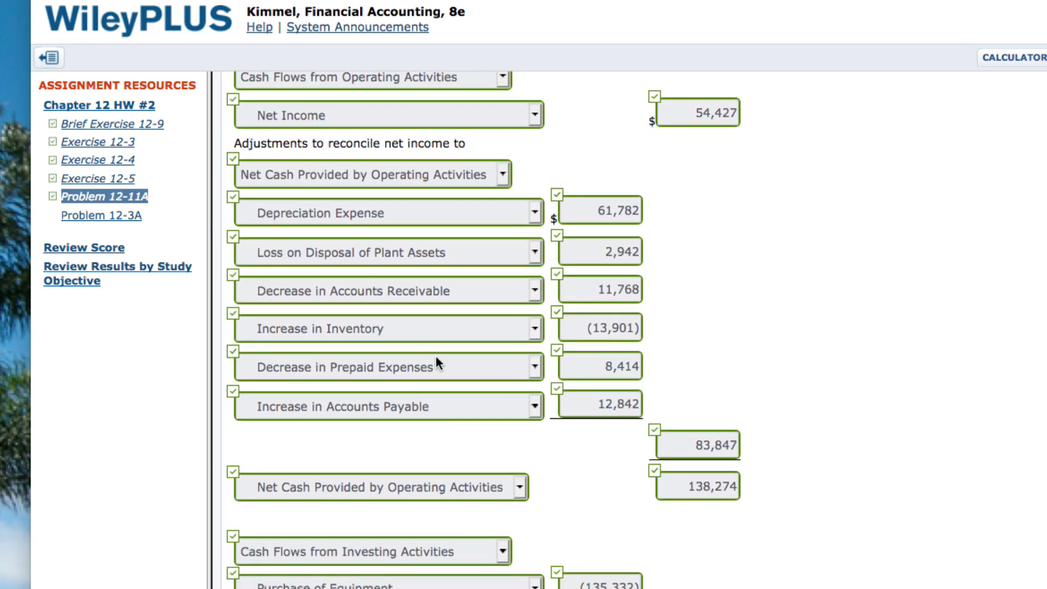
pyautogui.moveTo(694, 325)
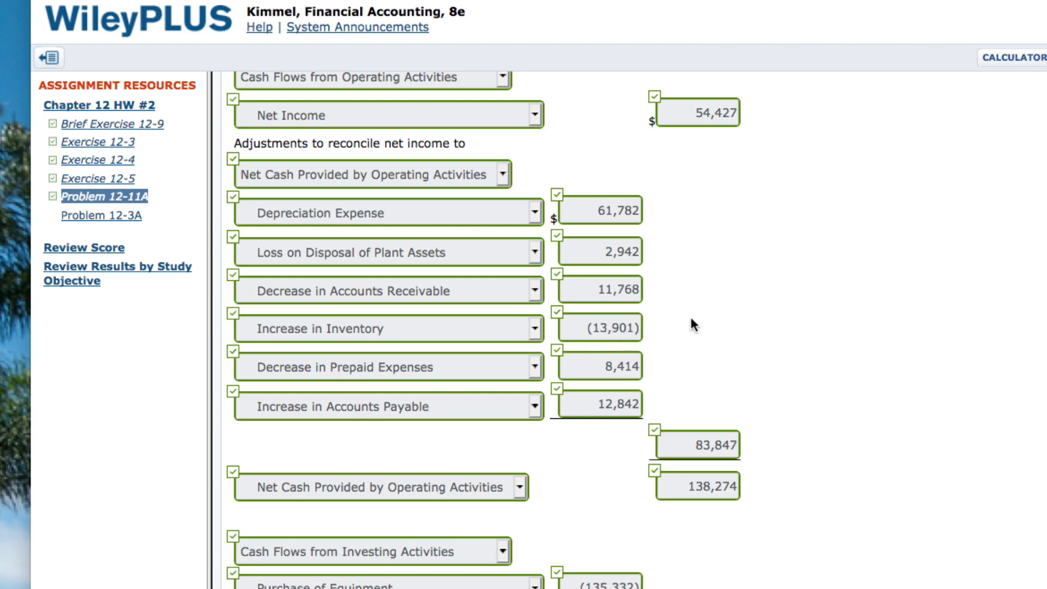
pyautogui.moveTo(374, 232)
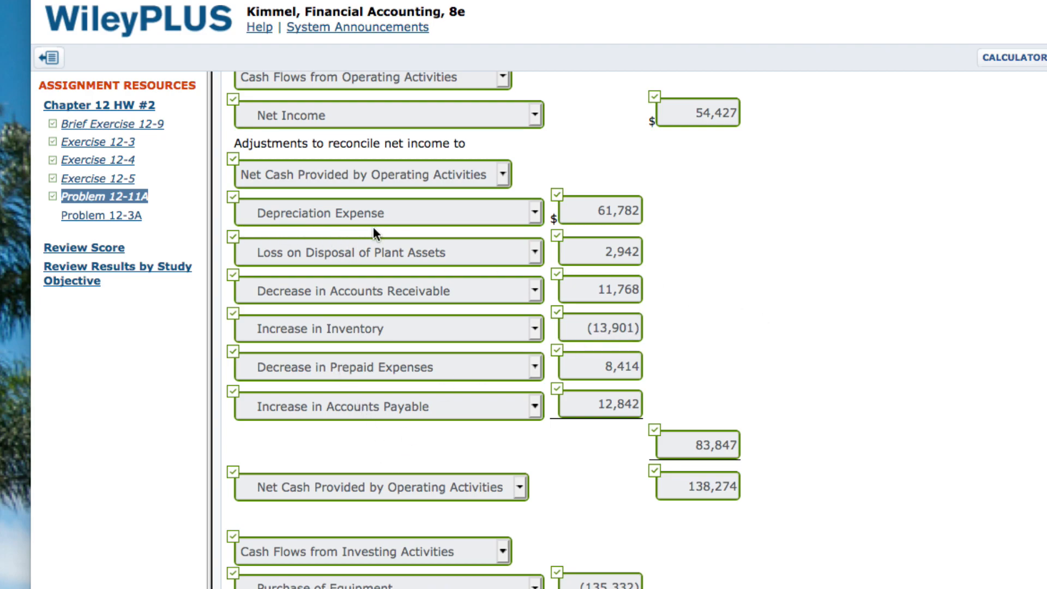
pyautogui.scroll(3)
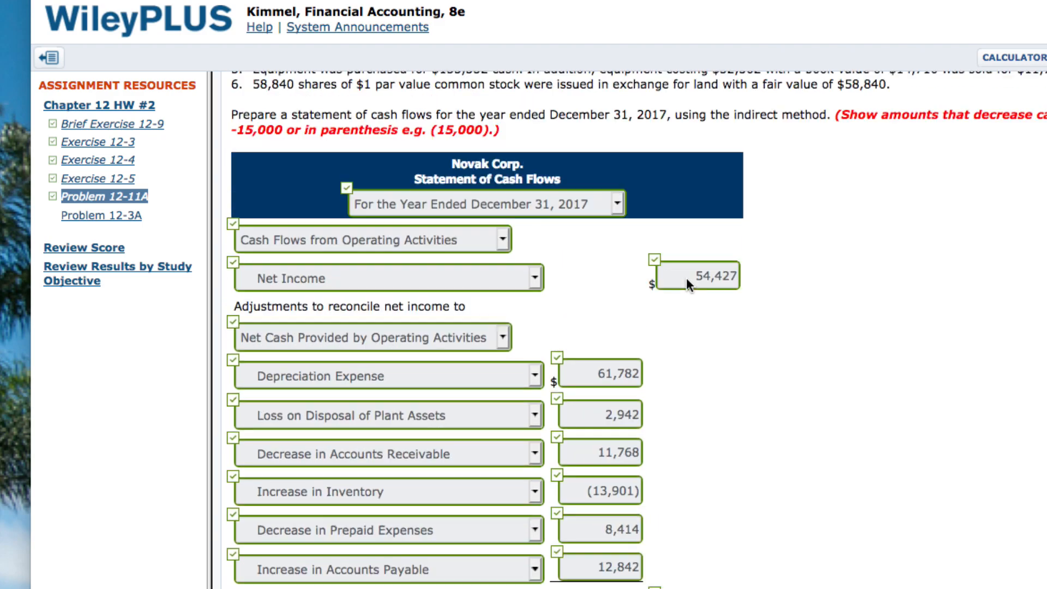
pyautogui.scroll(3)
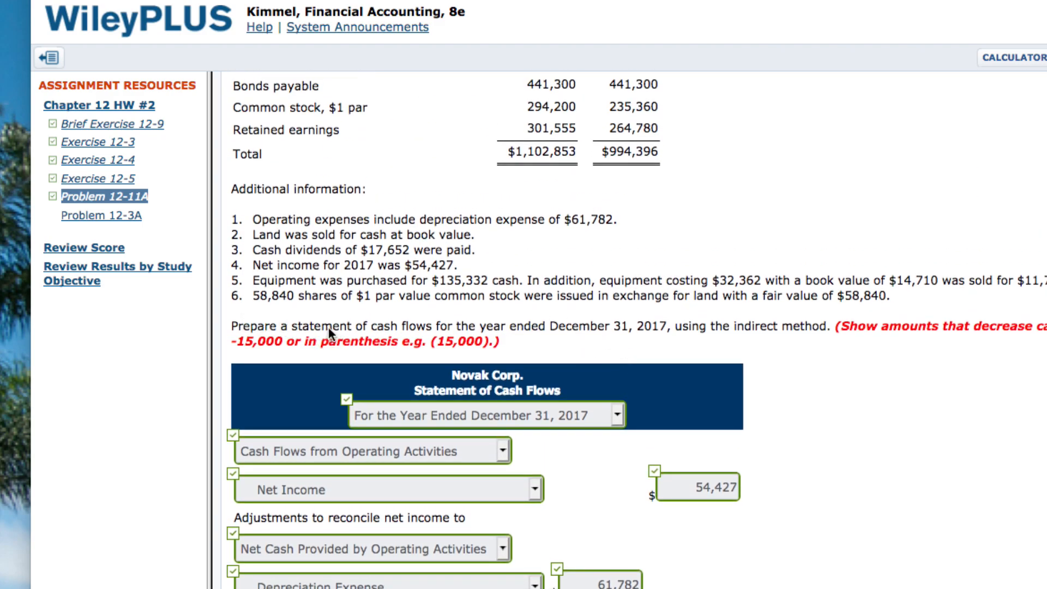
pyautogui.moveTo(522, 229)
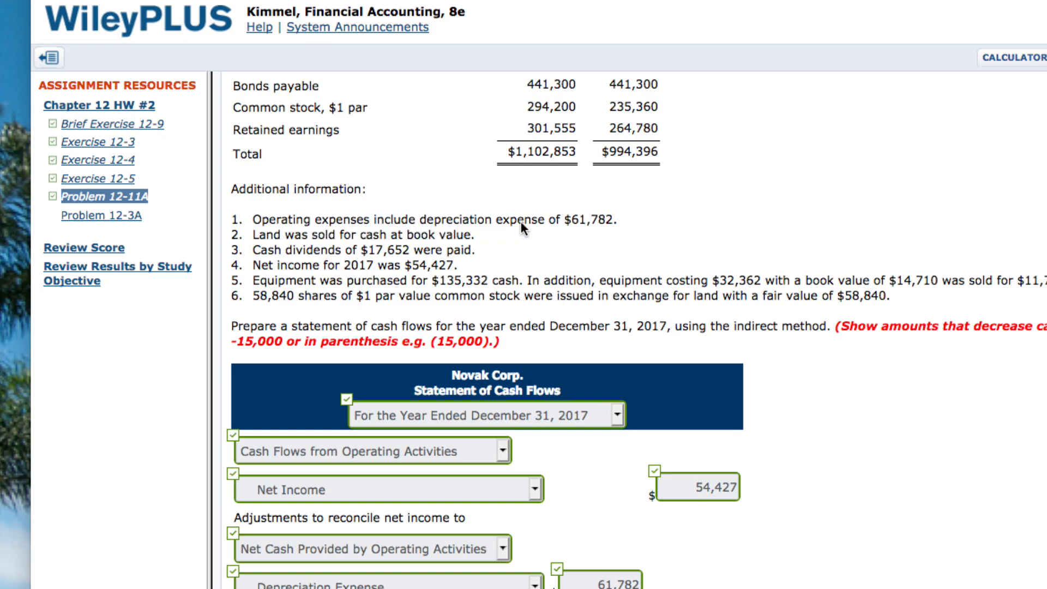
pyautogui.moveTo(608, 231)
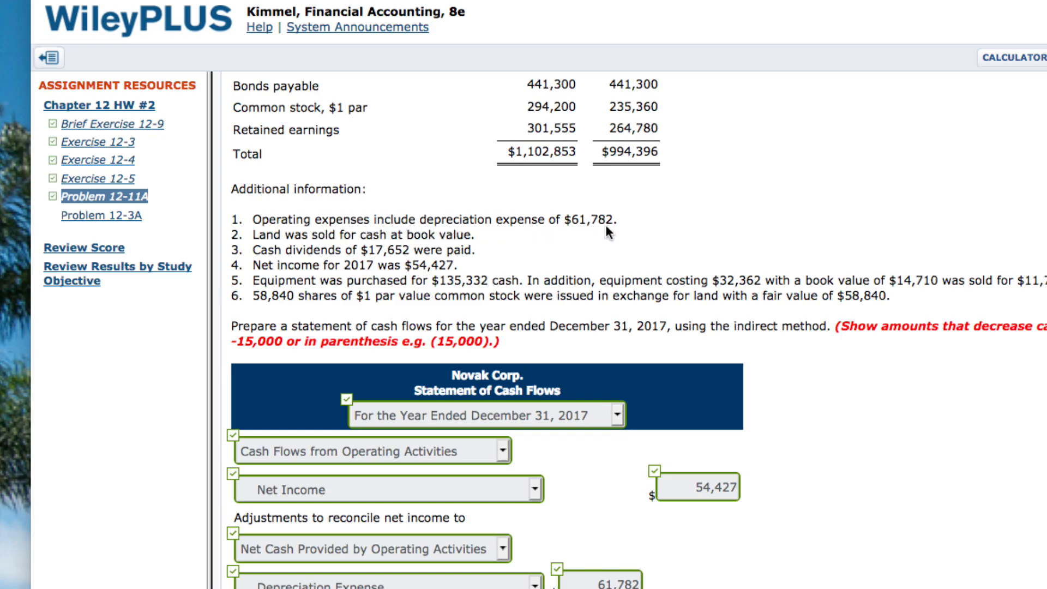
# Recheck the Loss on Disposal adjustment, then return to the equipment sale information
pyautogui.scroll(-3)
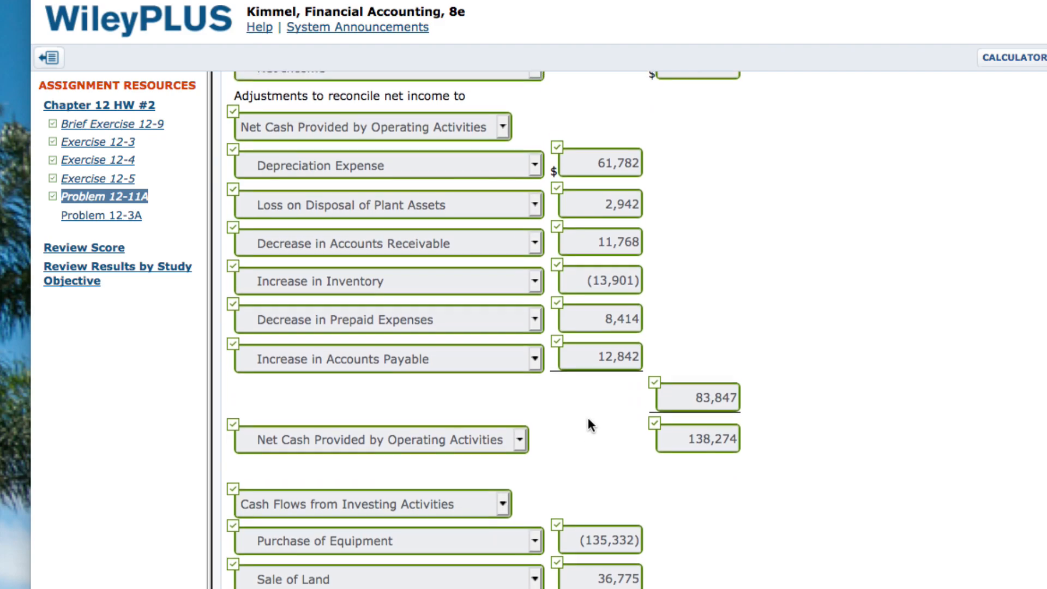
pyautogui.scroll(3)
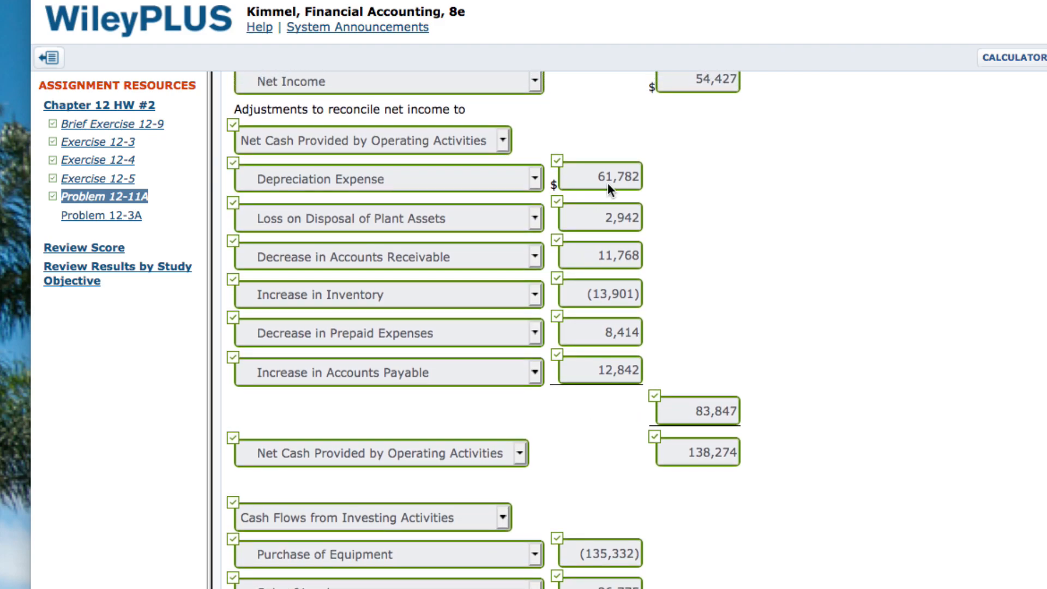
pyautogui.moveTo(353, 231)
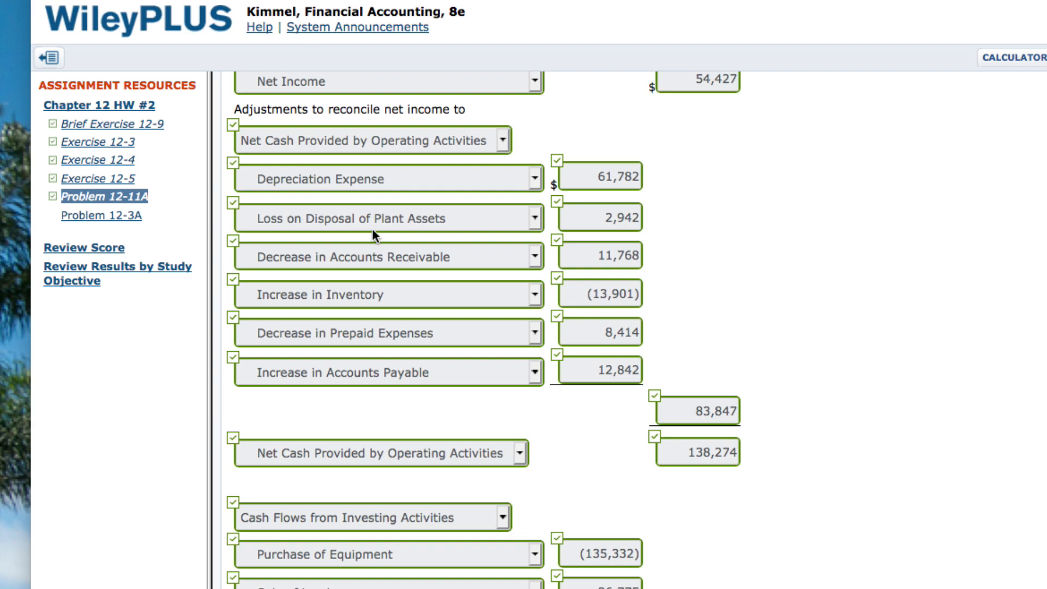
pyautogui.moveTo(336, 209)
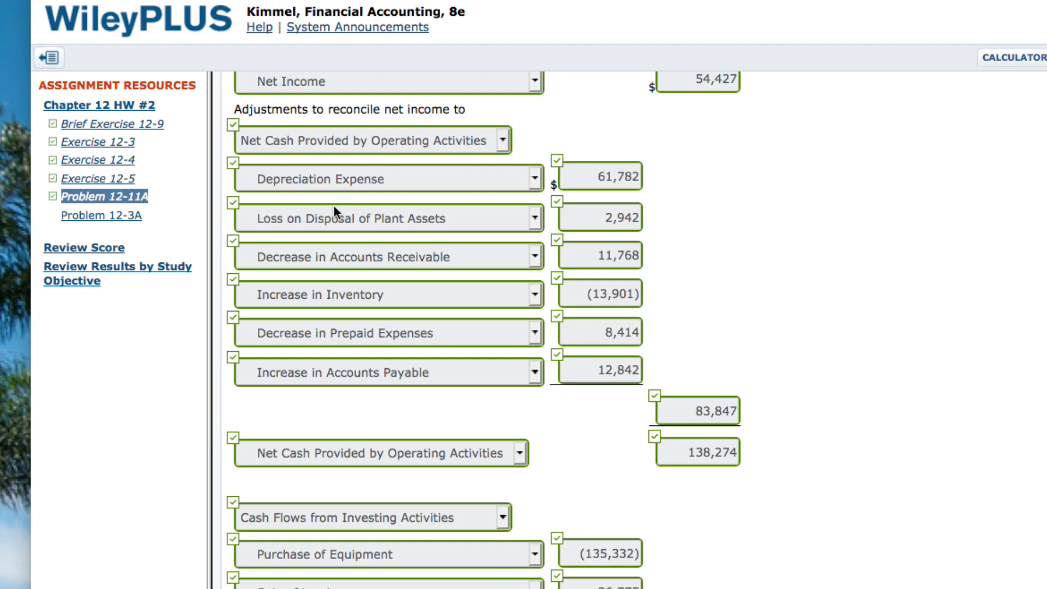
pyautogui.moveTo(282, 238)
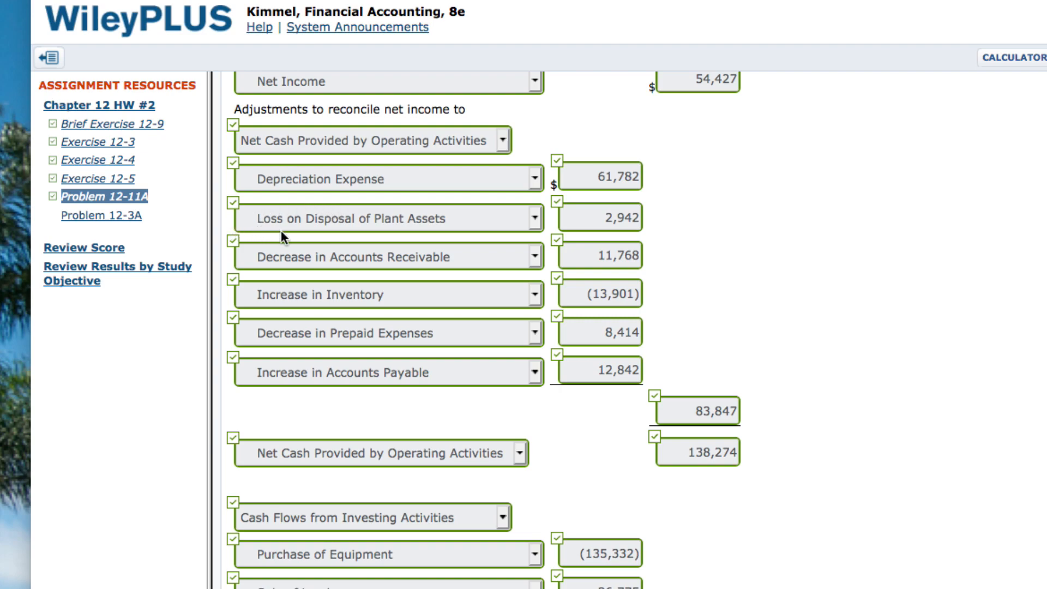
pyautogui.moveTo(632, 235)
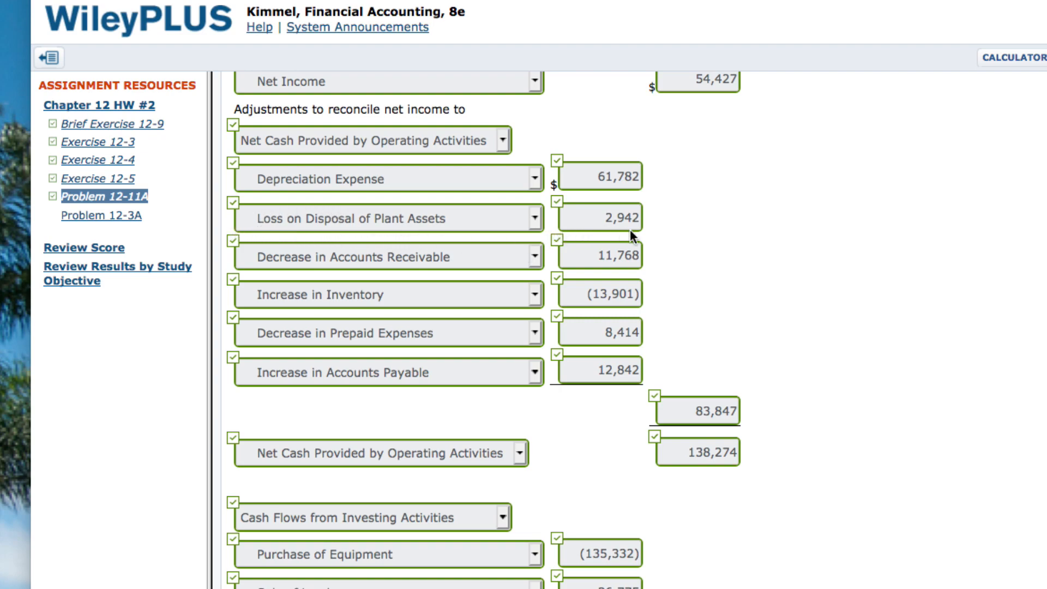
pyautogui.scroll(3)
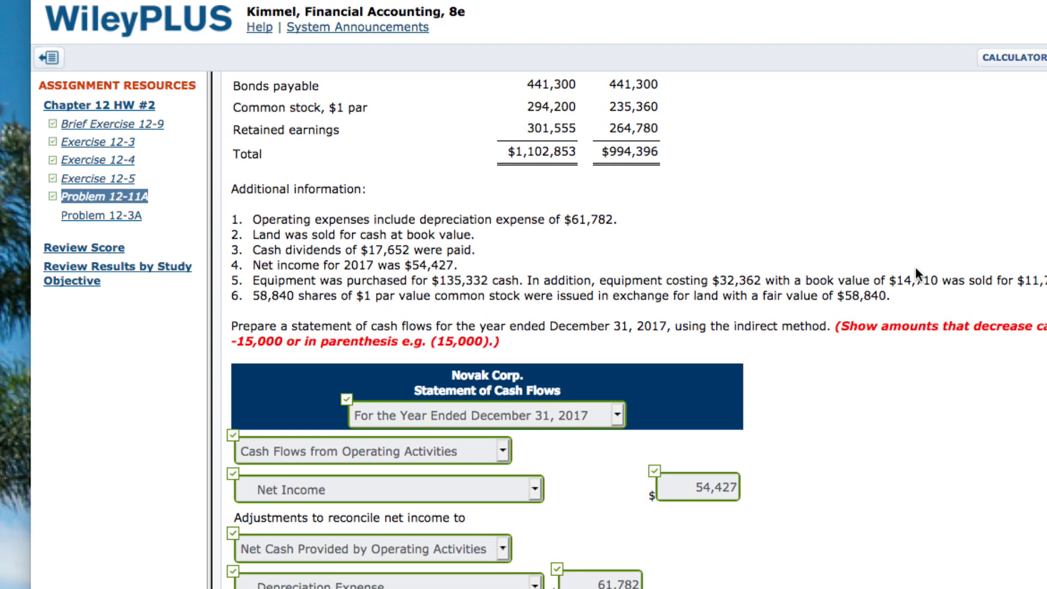
# In Excel, enter book value 14,710 labelled Book and sale amount 11,768 below it
pyautogui.click(48, 57)
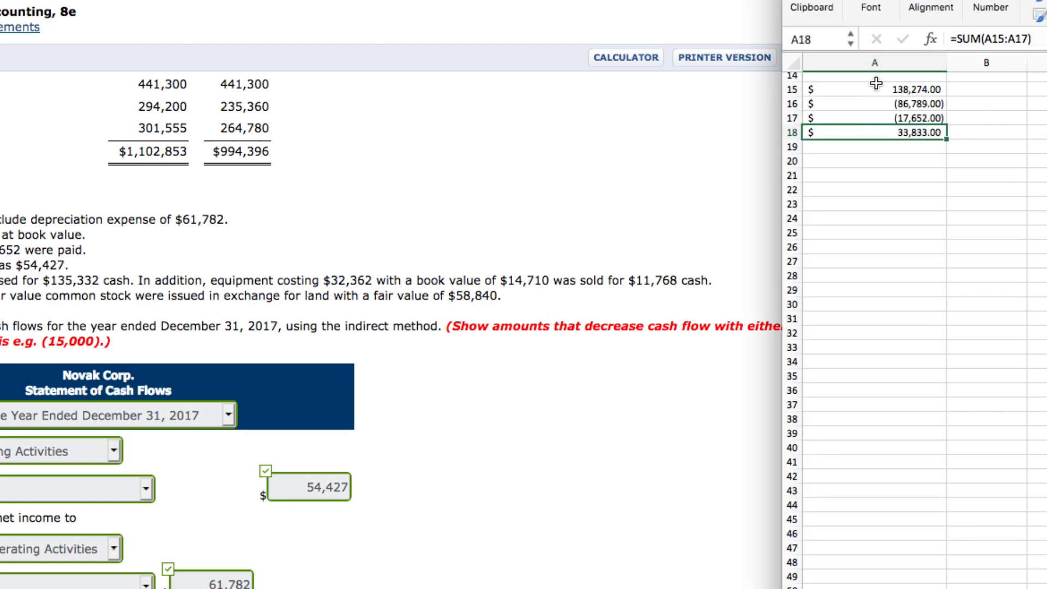
pyautogui.click(873, 89)
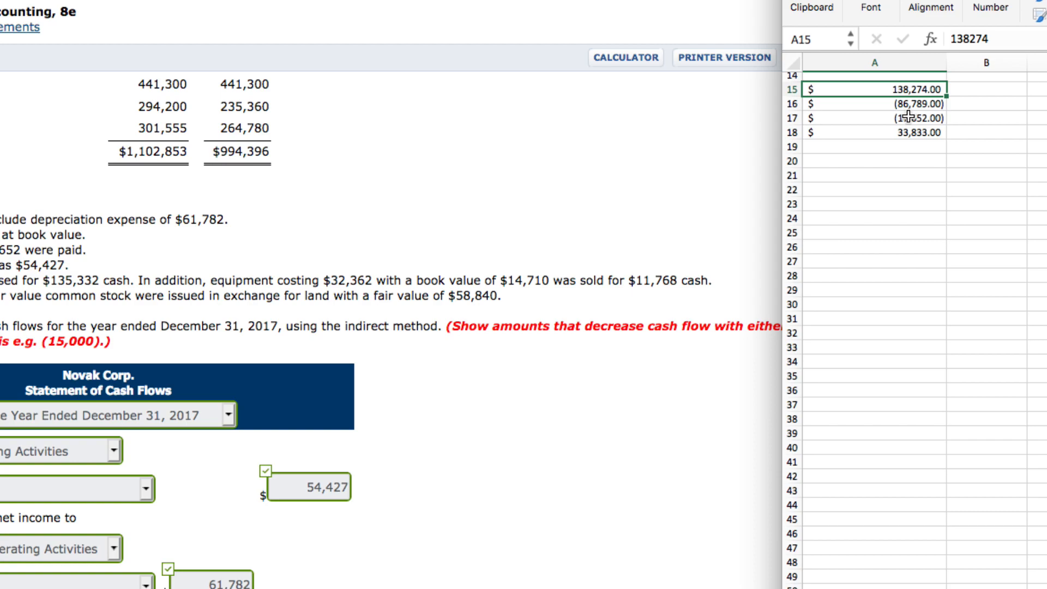
pyautogui.click(985, 89)
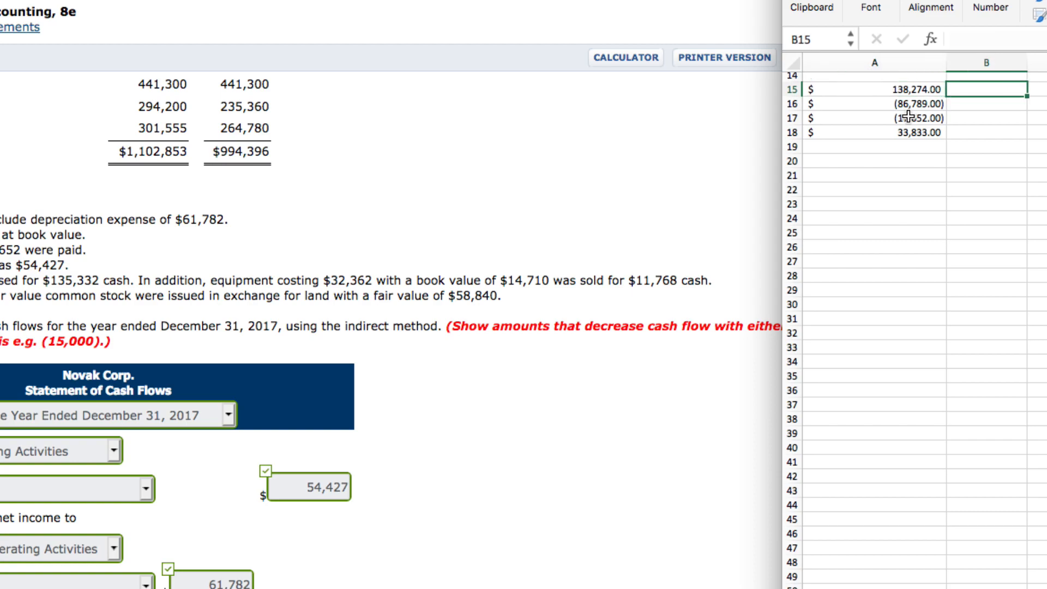
pyautogui.write('Book')
pyautogui.click(874, 89)
pyautogui.write('14710')
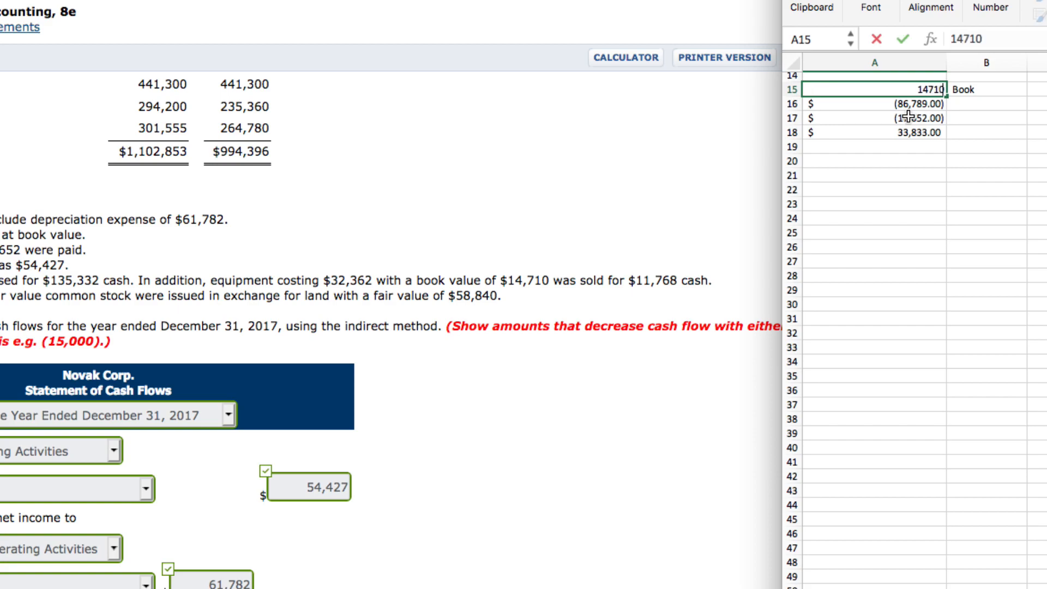
pyautogui.click(875, 104)
pyautogui.write('11')
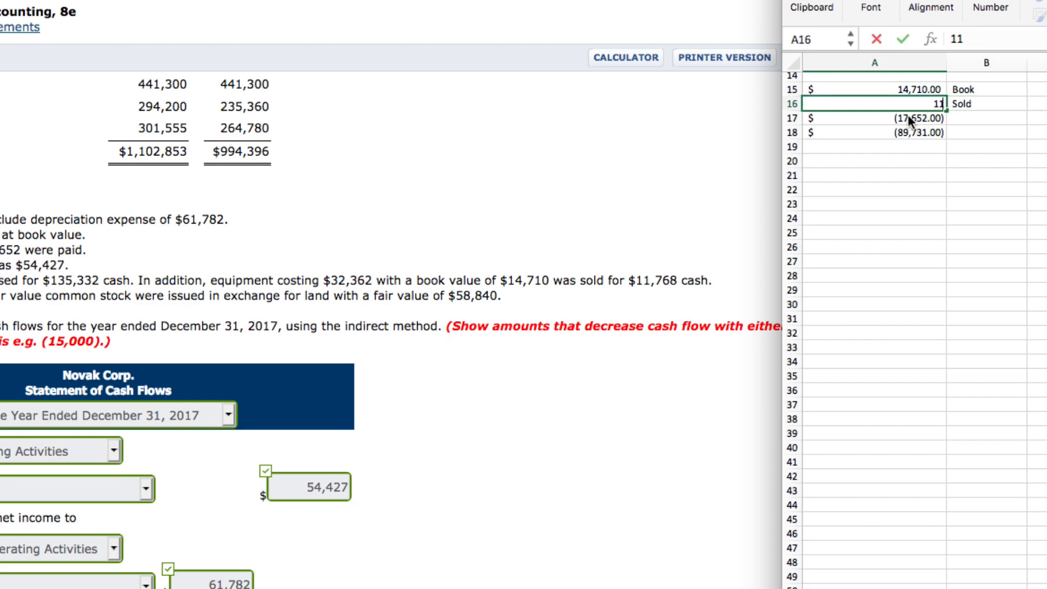
pyautogui.press('Return')
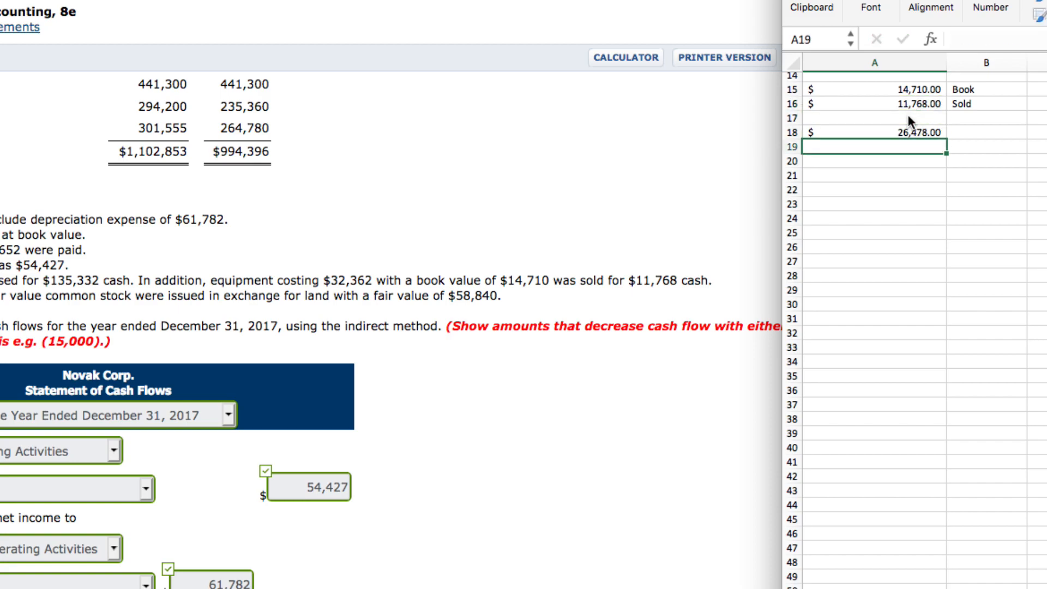
pyautogui.moveTo(948, 194)
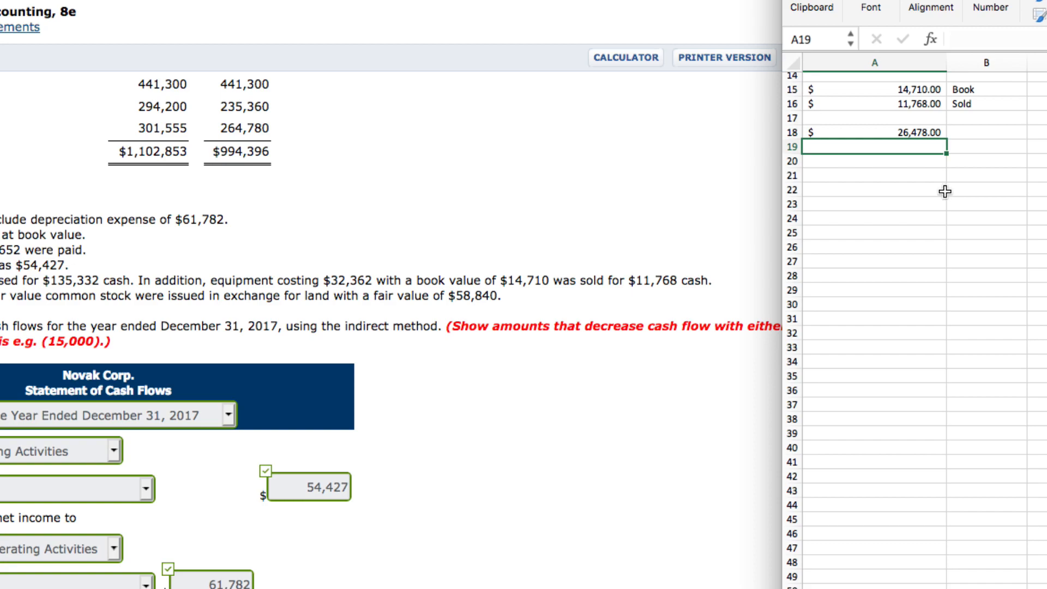
# Replace the row 18 total with =A15-A16, giving a 2,942 difference
pyautogui.click(874, 132)
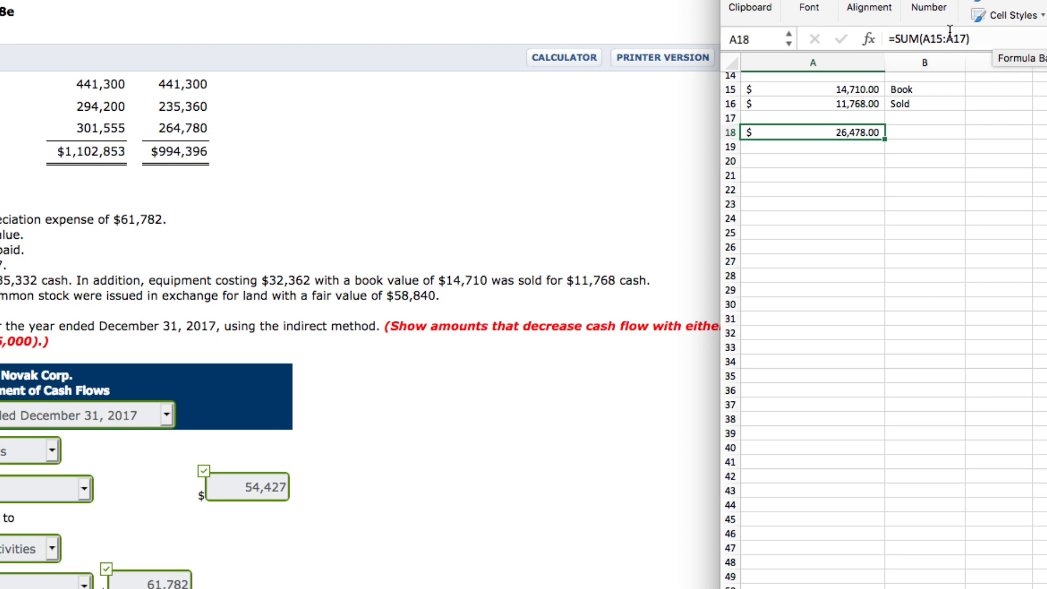
pyautogui.doubleClick(812, 132)
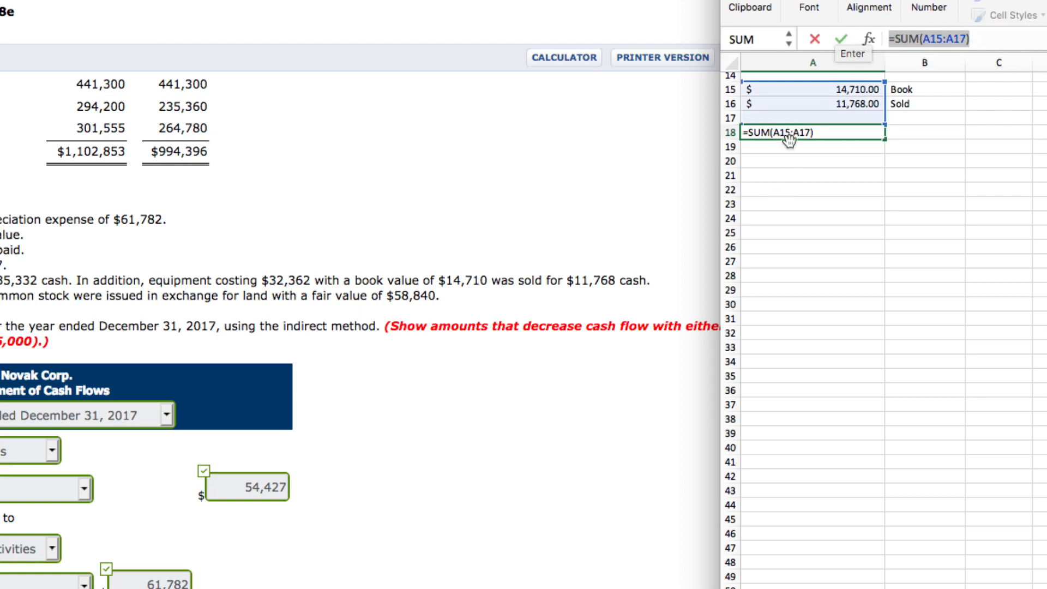
pyautogui.write('=')
pyautogui.press('Return')
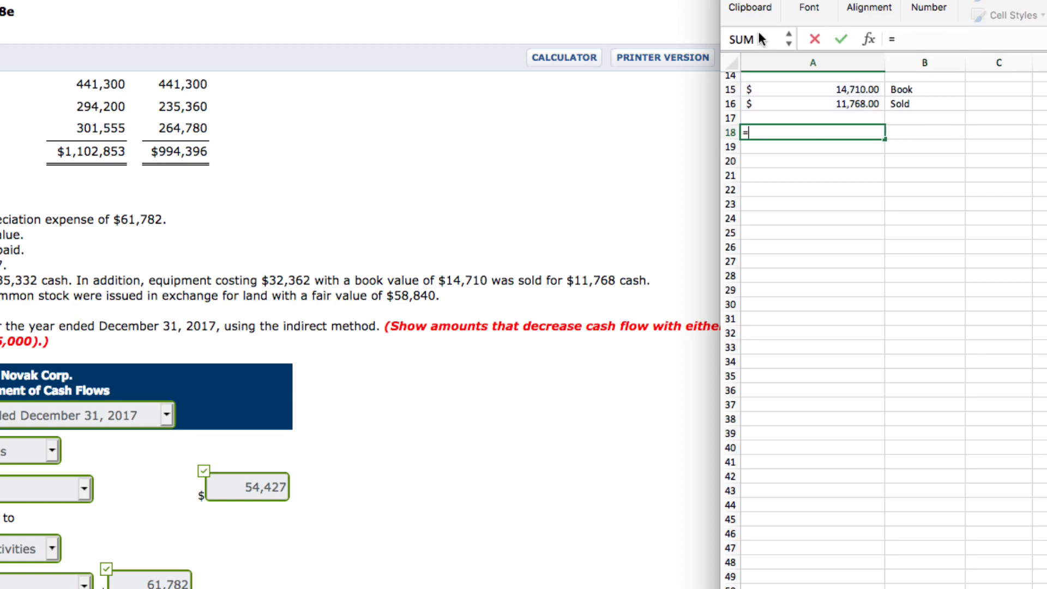
pyautogui.click(811, 89)
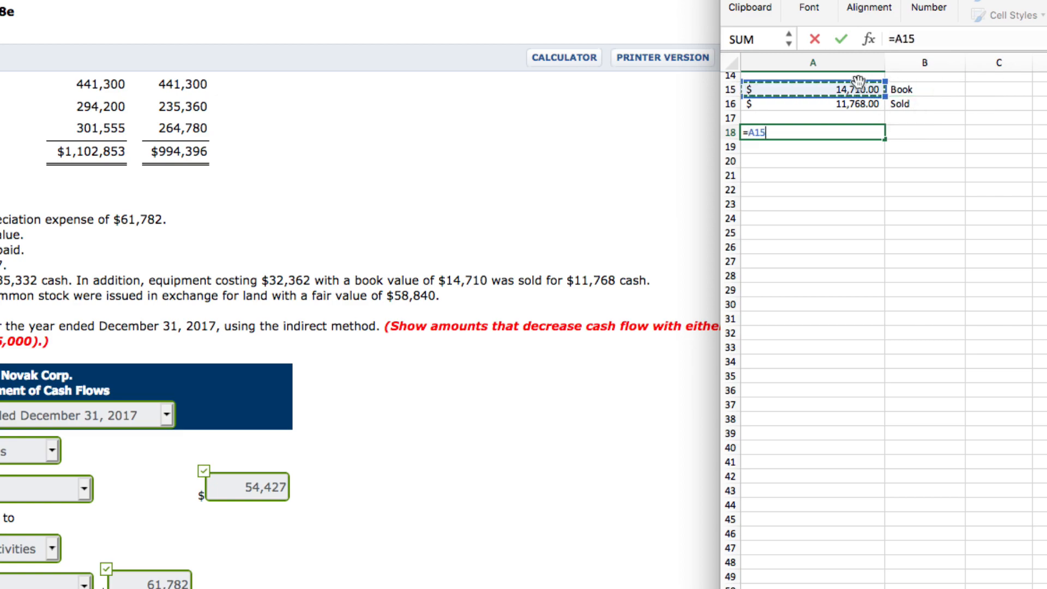
pyautogui.write('-')
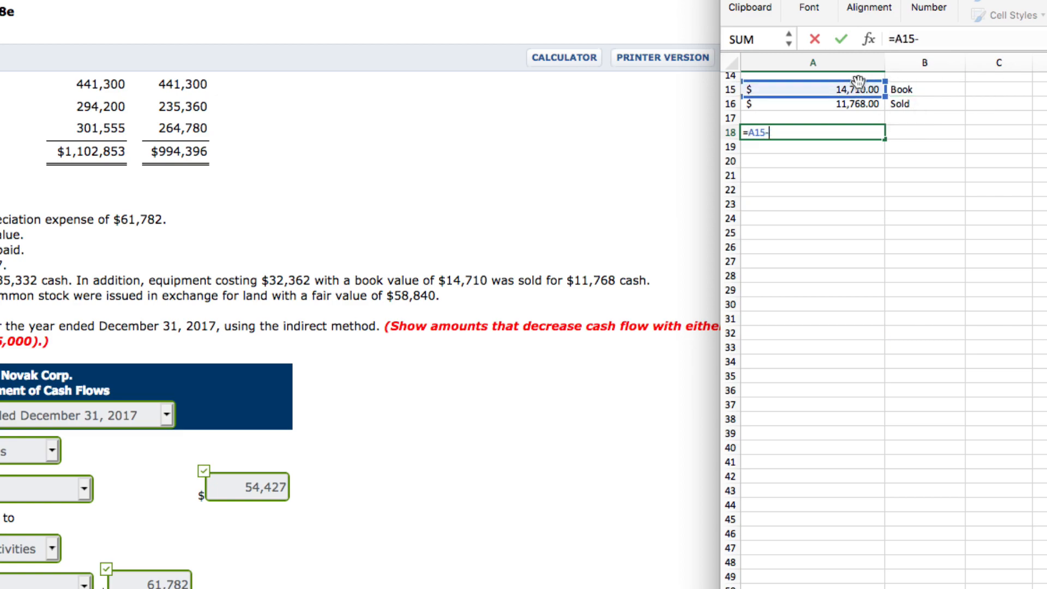
pyautogui.click(812, 103)
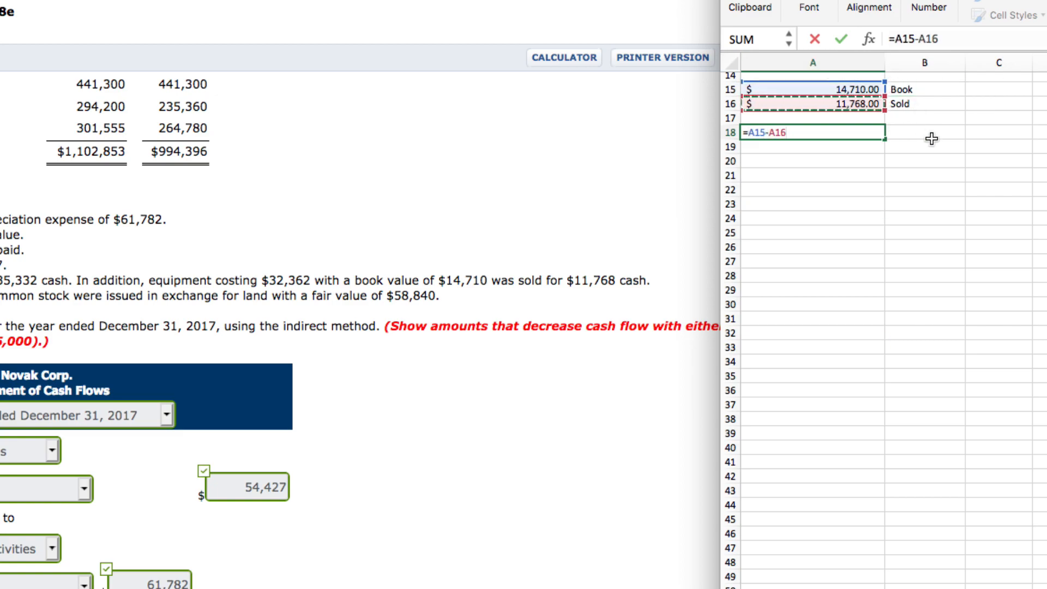
pyautogui.press('Return')
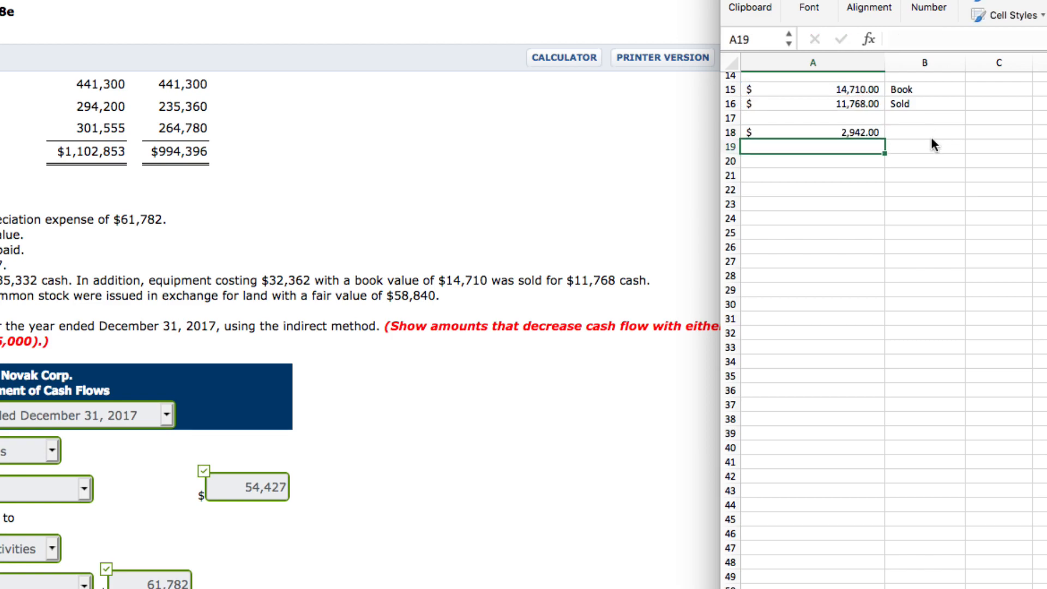
pyautogui.moveTo(451, 501)
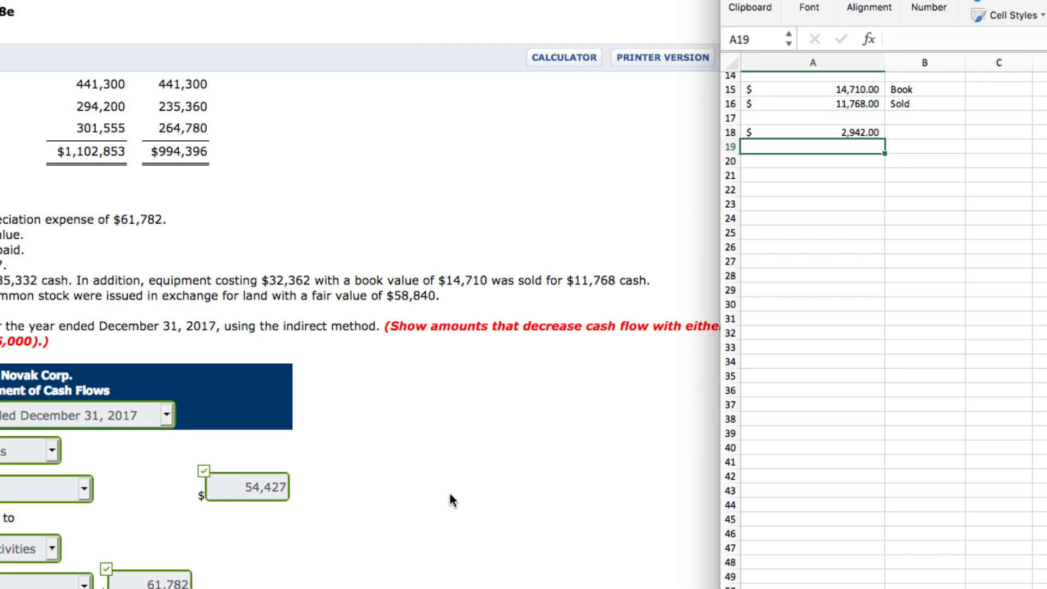
pyautogui.moveTo(447, 491)
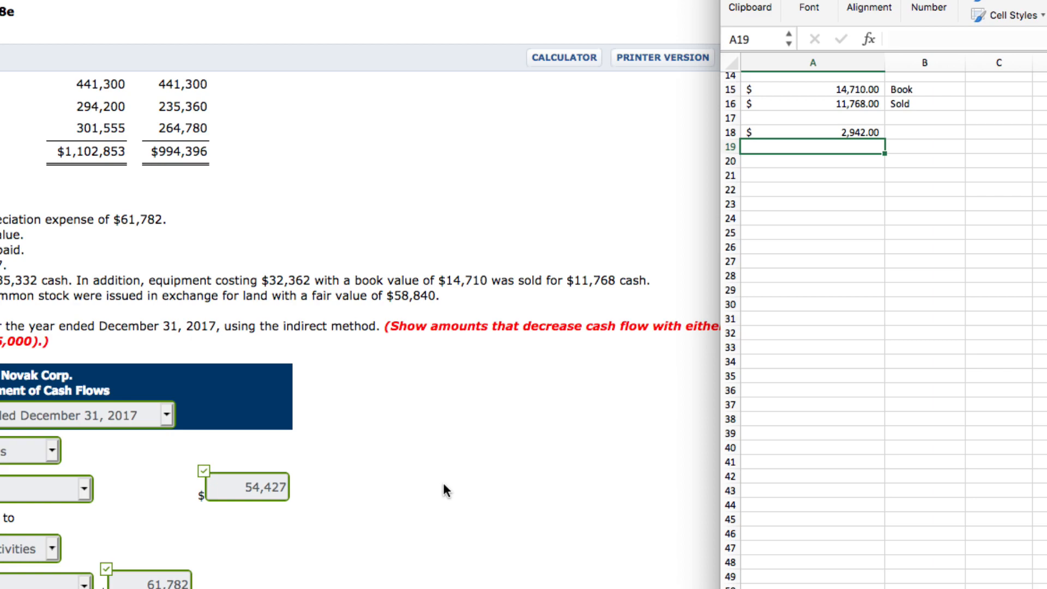
pyautogui.moveTo(376, 288)
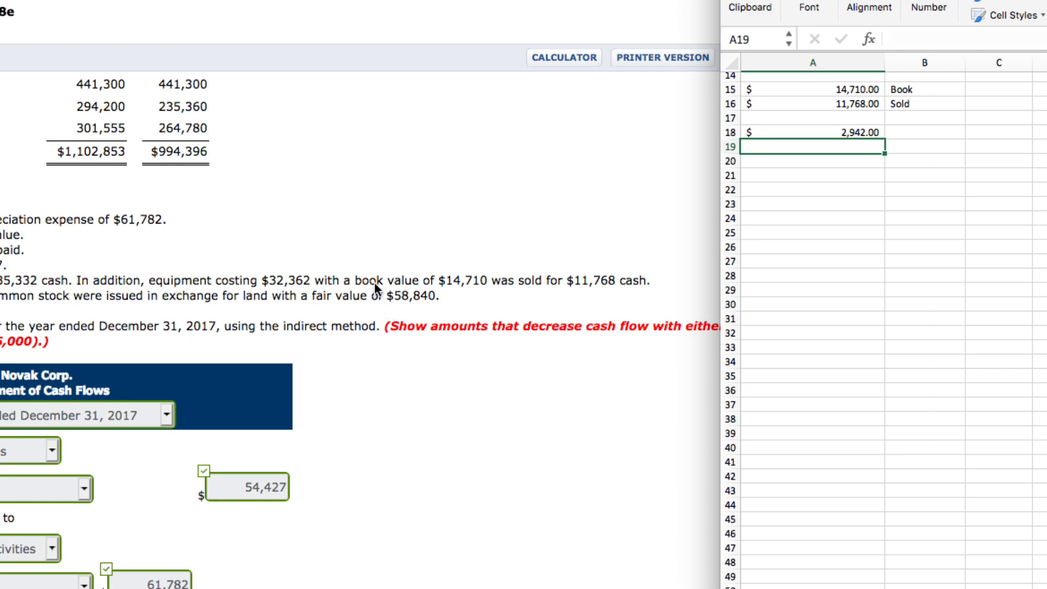
pyautogui.moveTo(474, 291)
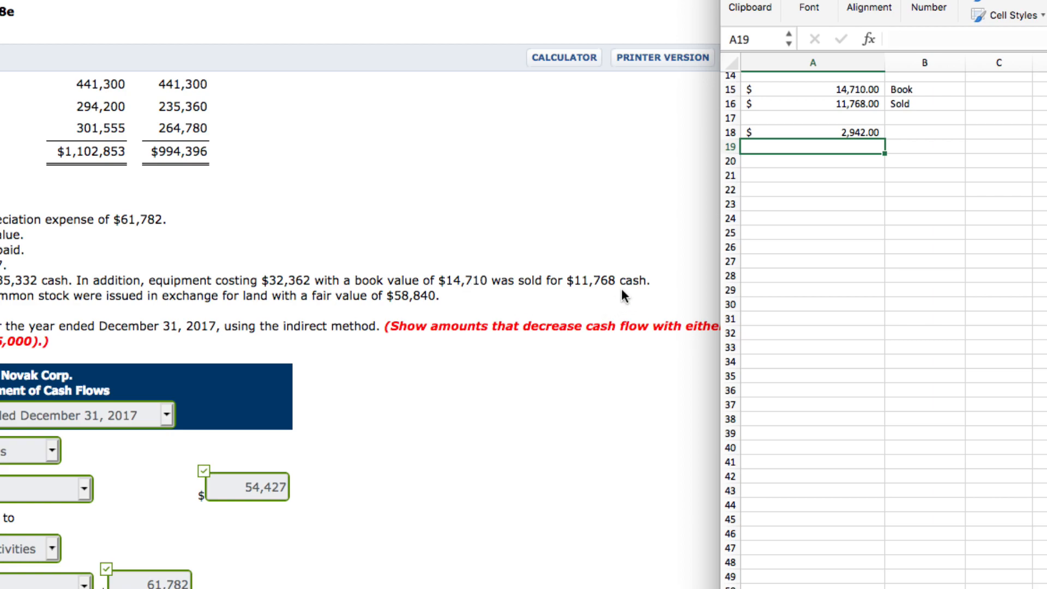
pyautogui.moveTo(618, 293)
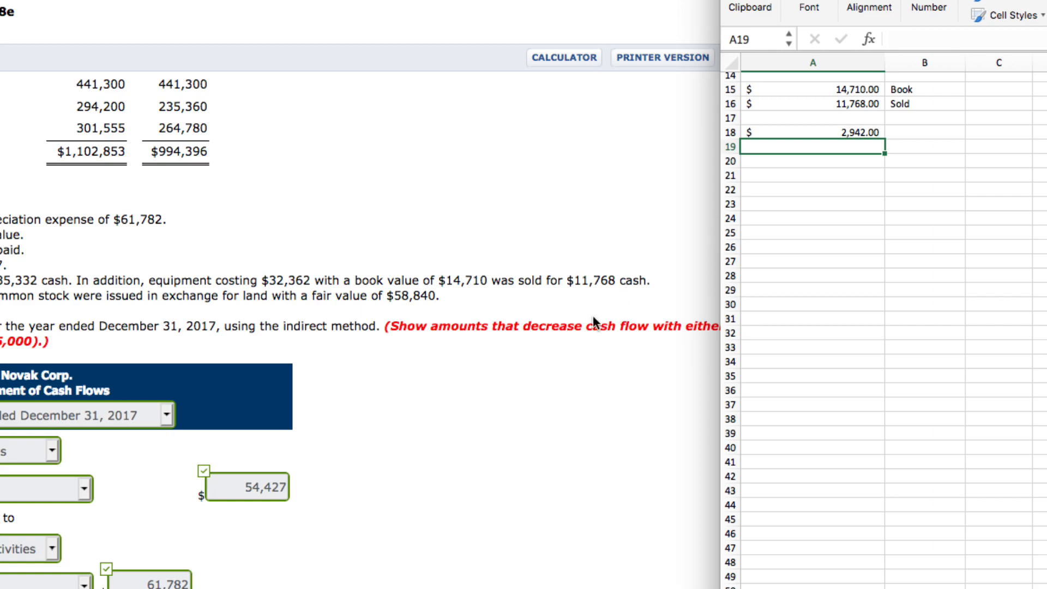
pyautogui.moveTo(527, 431)
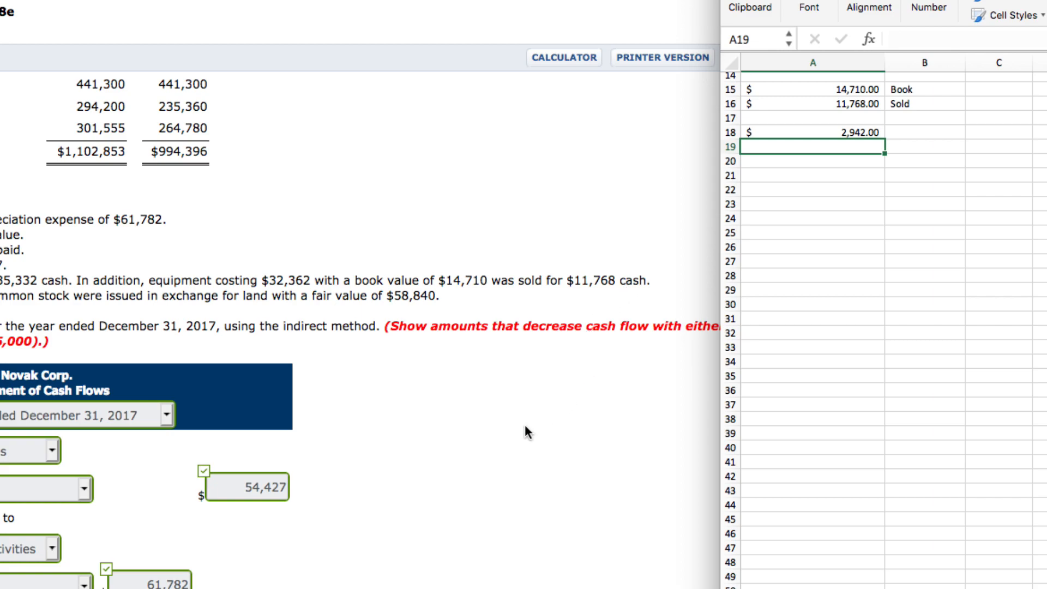
pyautogui.moveTo(526, 234)
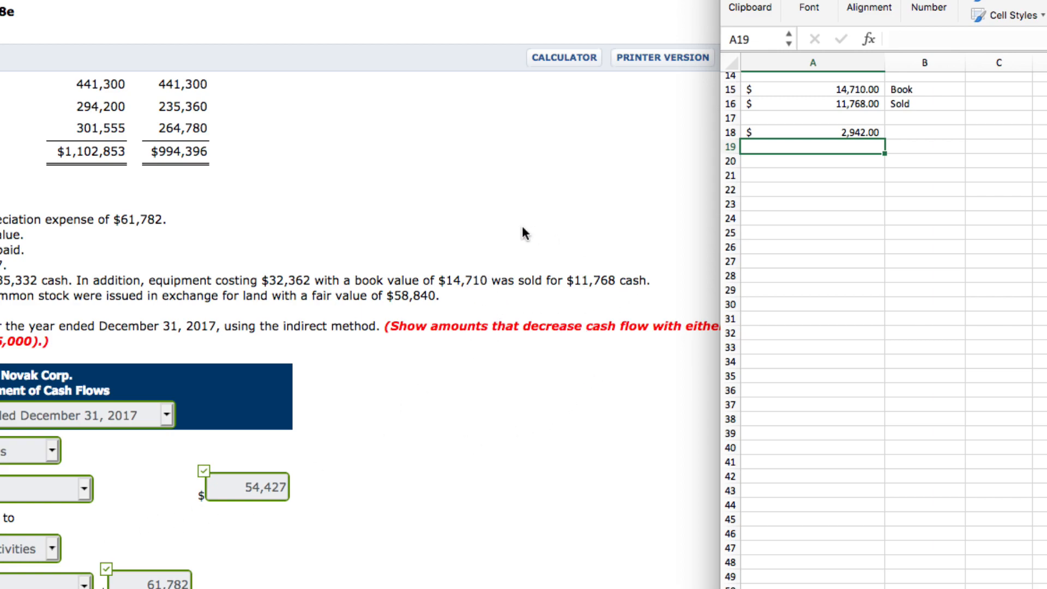
pyautogui.scroll(-3)
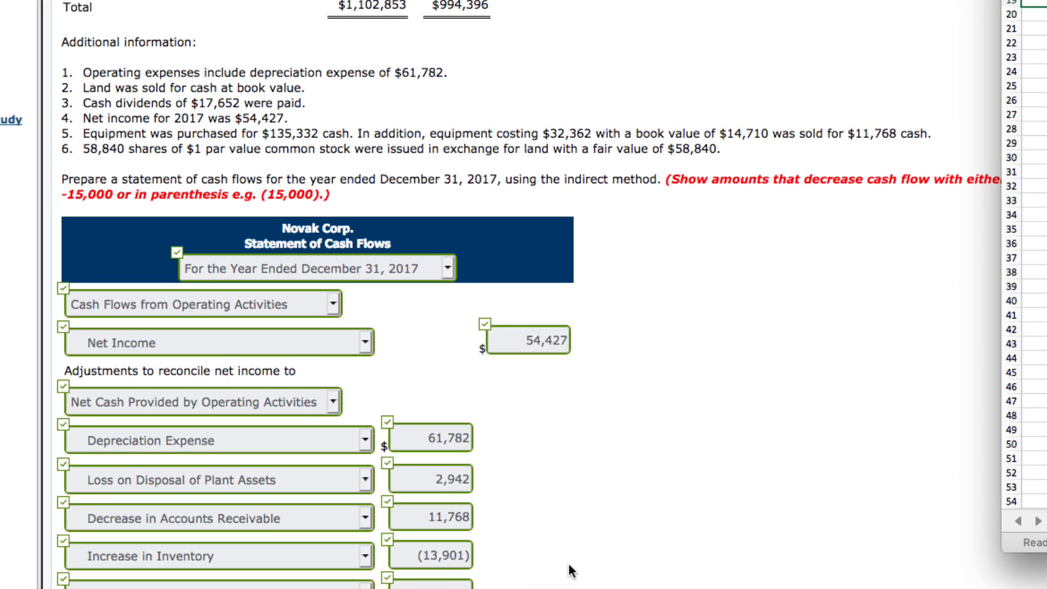
pyautogui.scroll(-3)
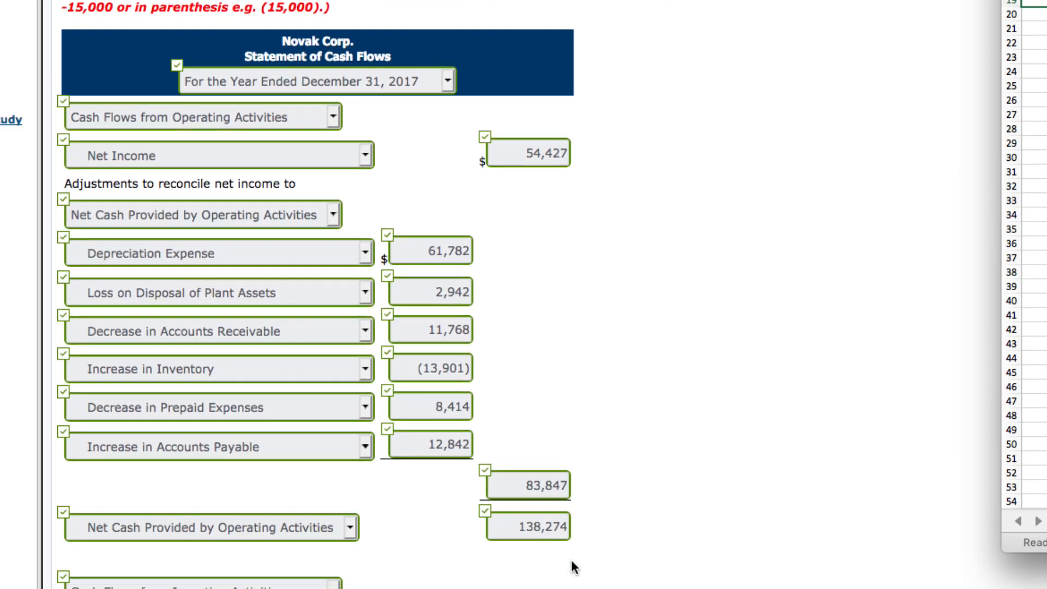
pyautogui.scroll(-3)
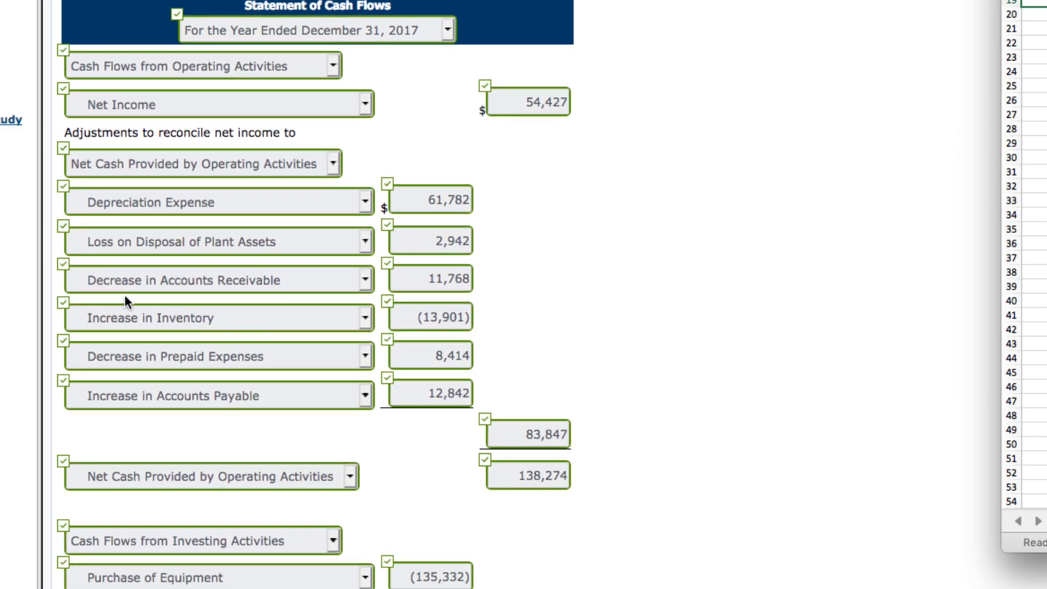
pyautogui.moveTo(270, 260)
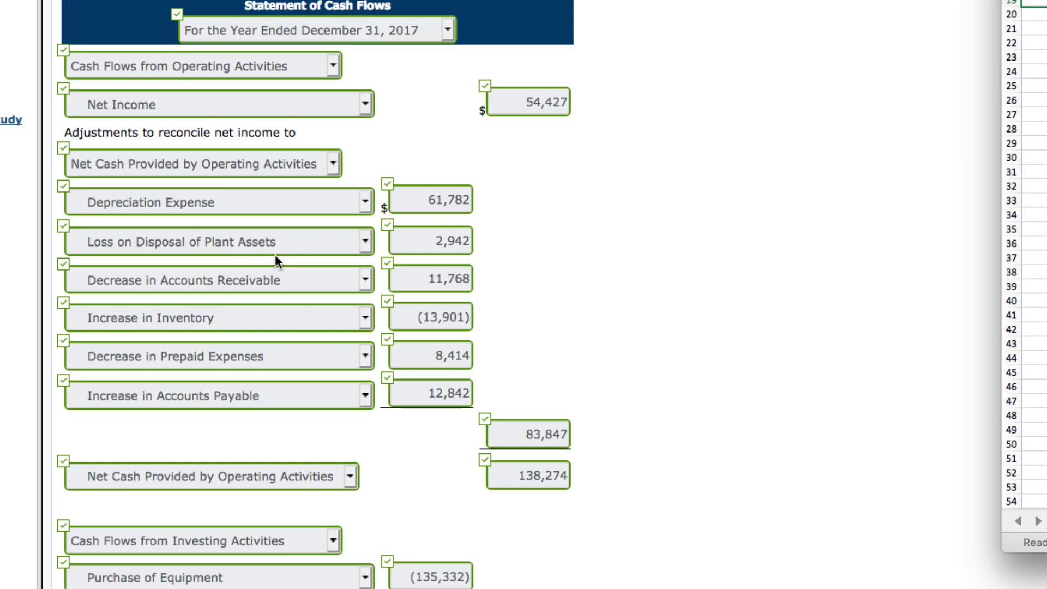
pyautogui.moveTo(134, 261)
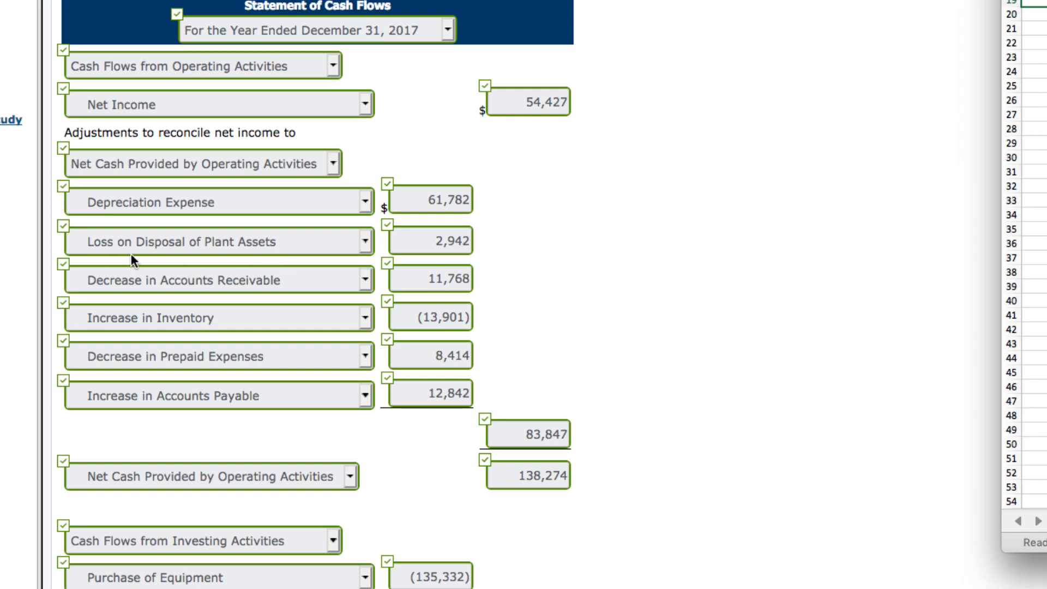
pyautogui.moveTo(101, 247)
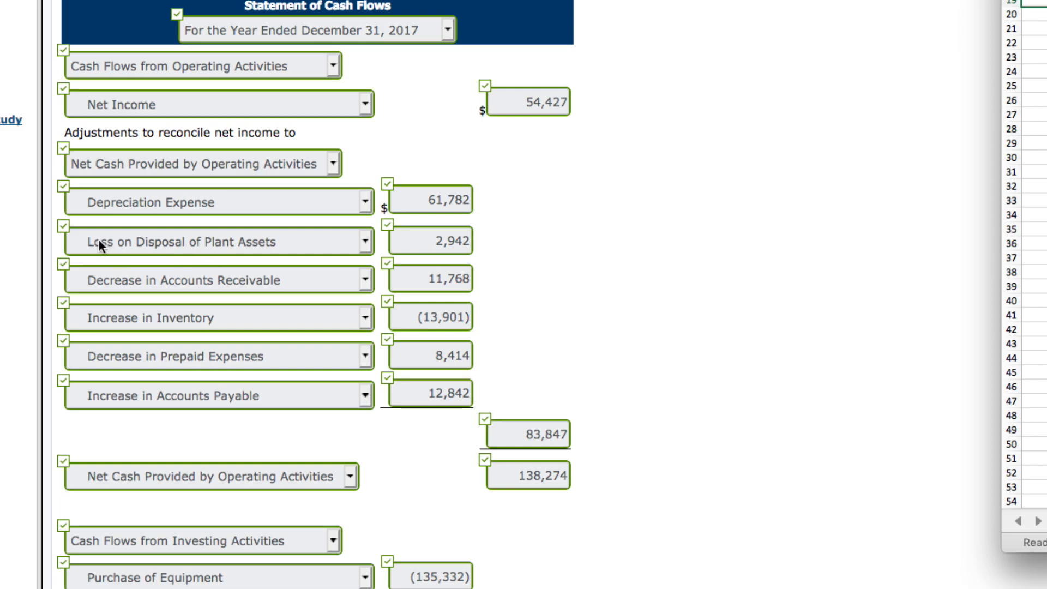
pyautogui.moveTo(519, 263)
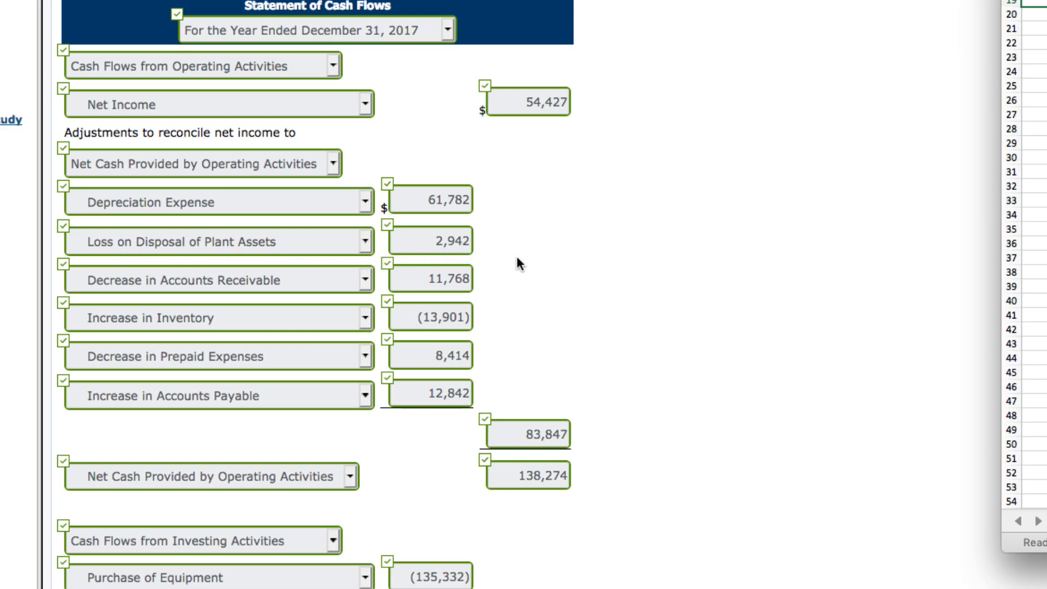
pyautogui.moveTo(636, 398)
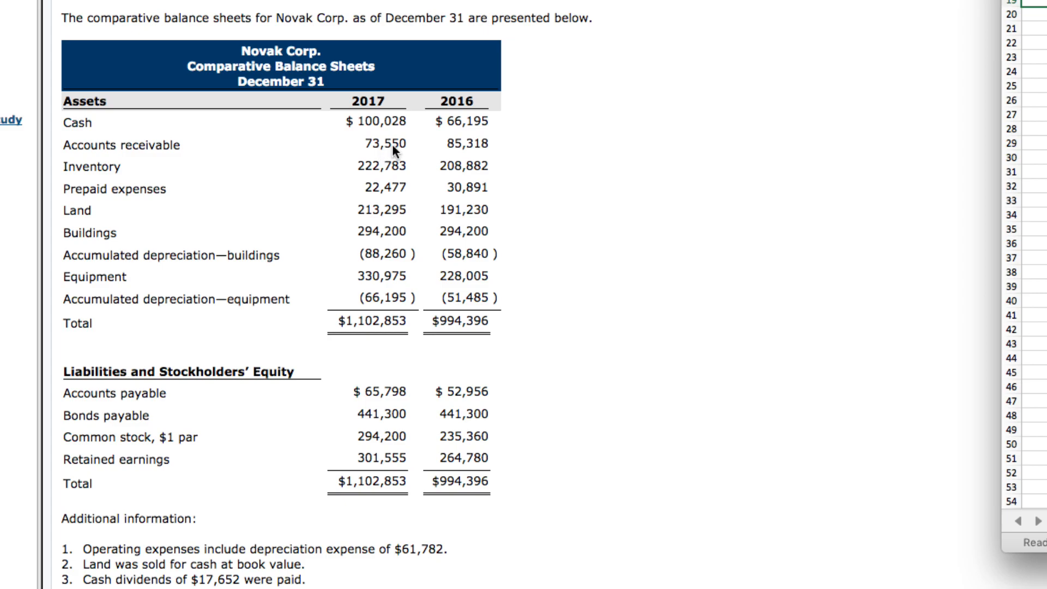
pyautogui.moveTo(471, 154)
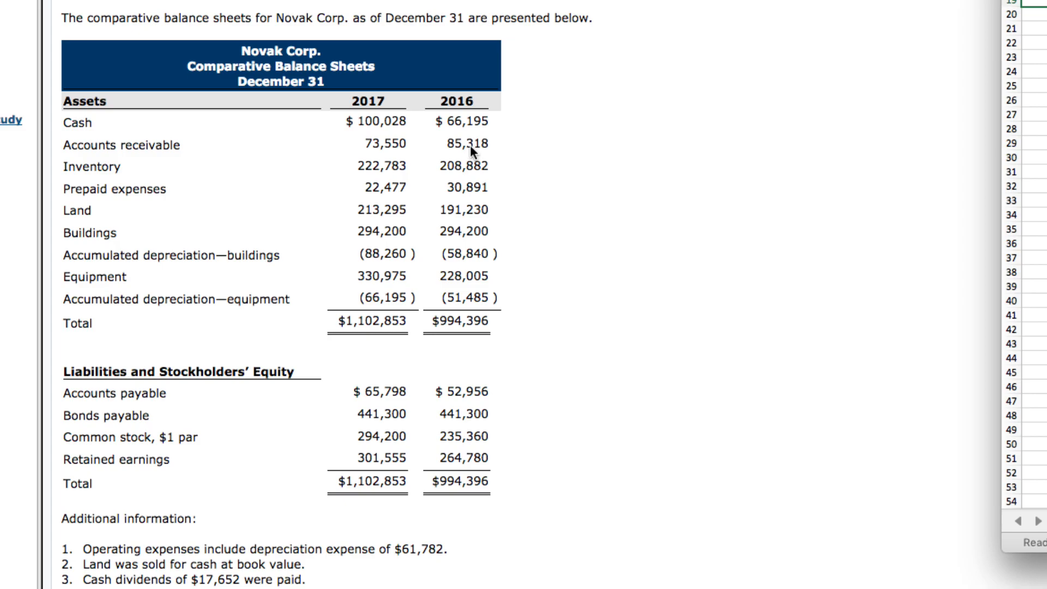
pyautogui.moveTo(393, 155)
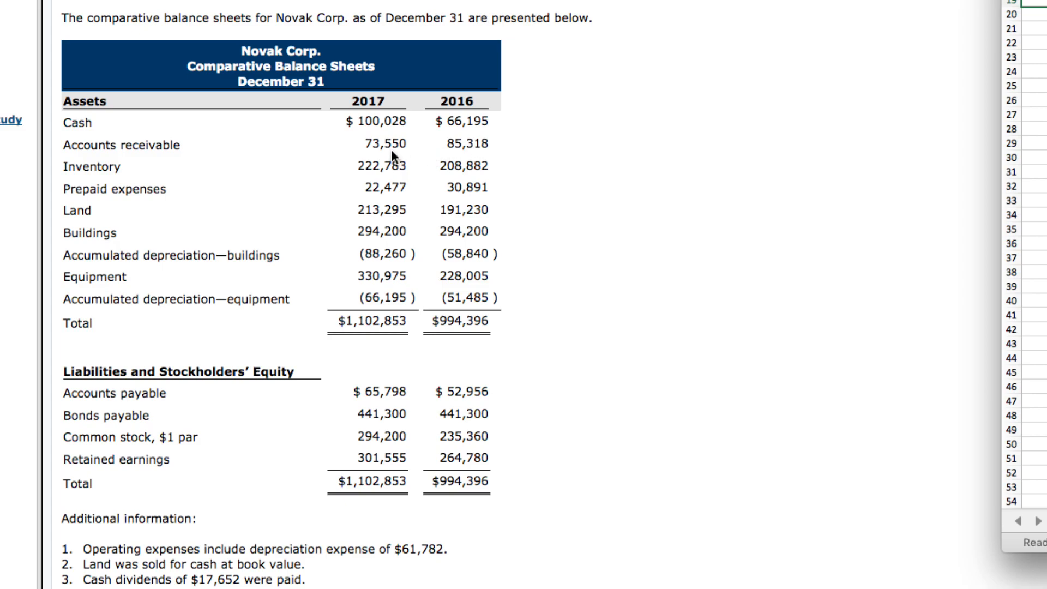
pyautogui.moveTo(459, 160)
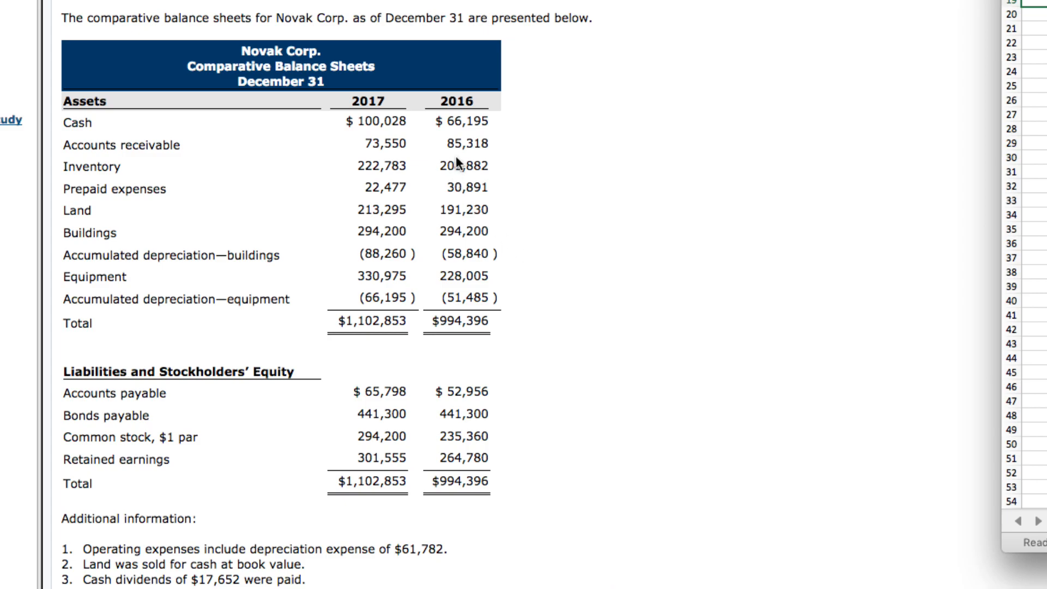
pyautogui.moveTo(515, 161)
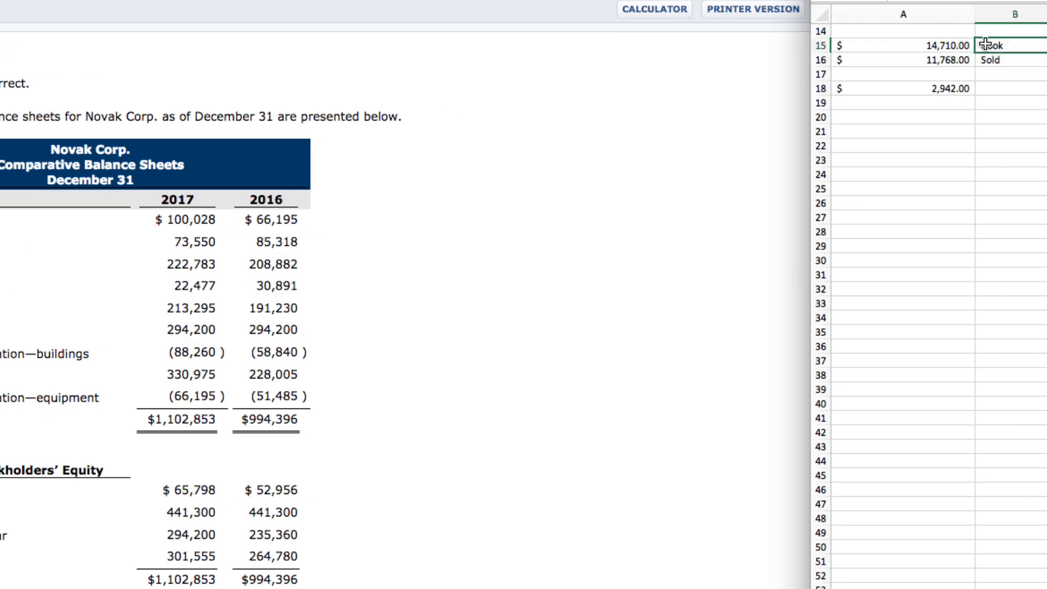
# Overwrite the equipment values with receivables balances 85,318 and 73,550, yielding the 11,768 decrease
pyautogui.click(903, 45)
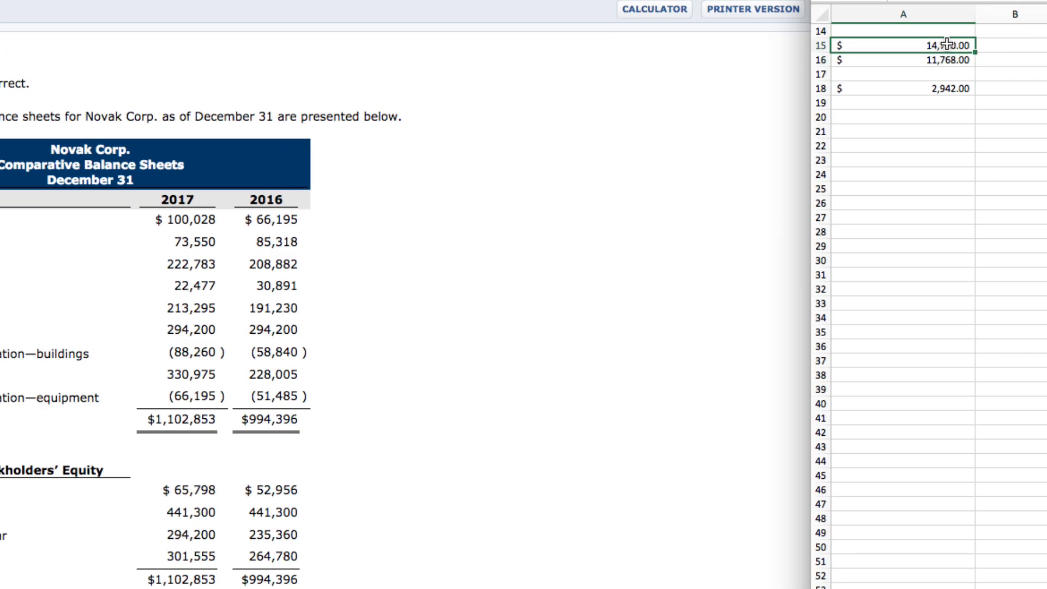
pyautogui.write('85,318')
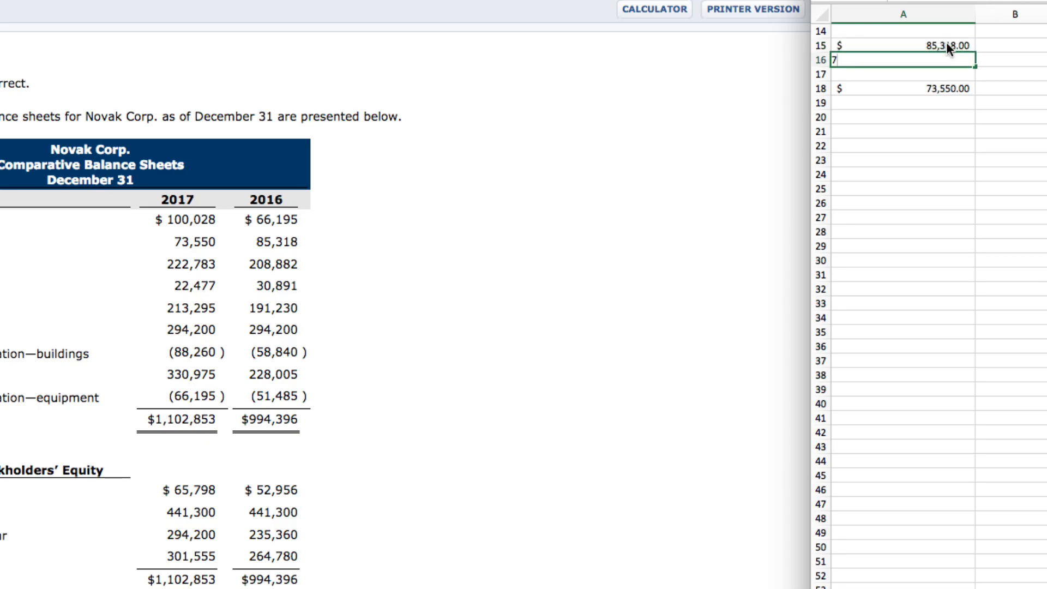
pyautogui.write('73550')
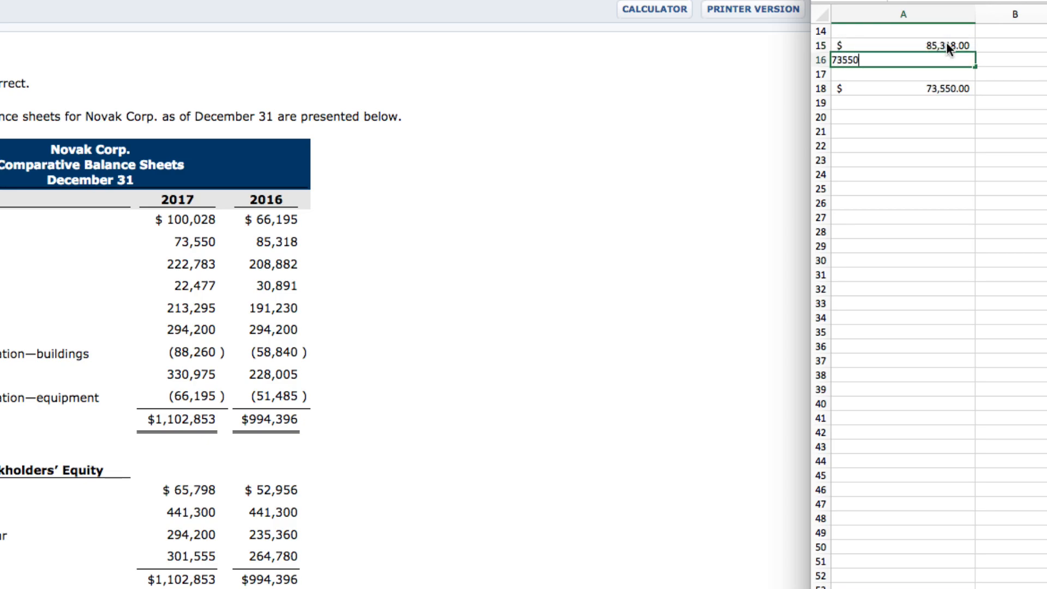
pyautogui.press('Return')
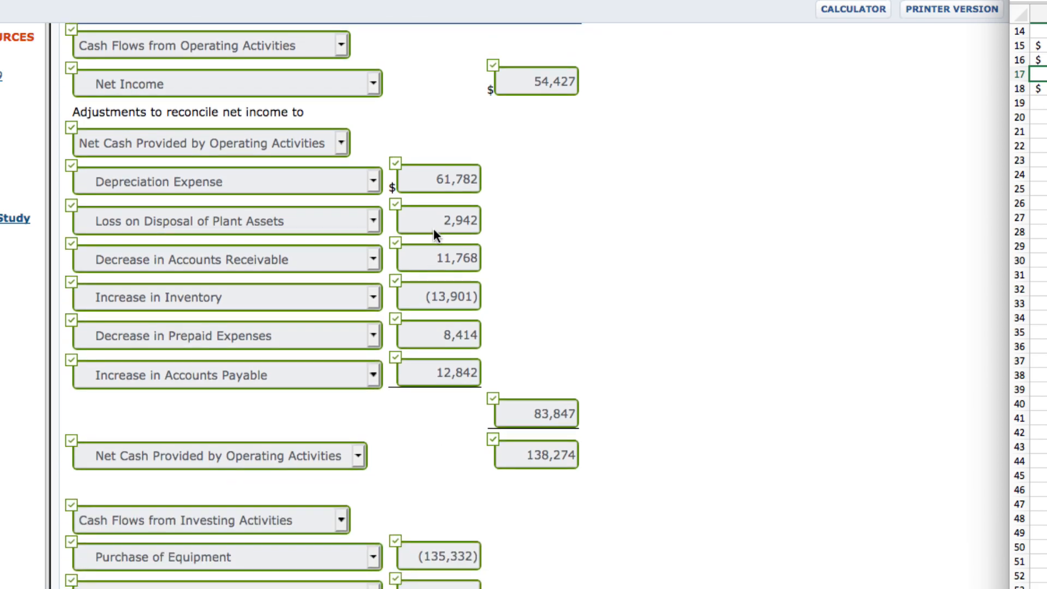
pyautogui.moveTo(474, 268)
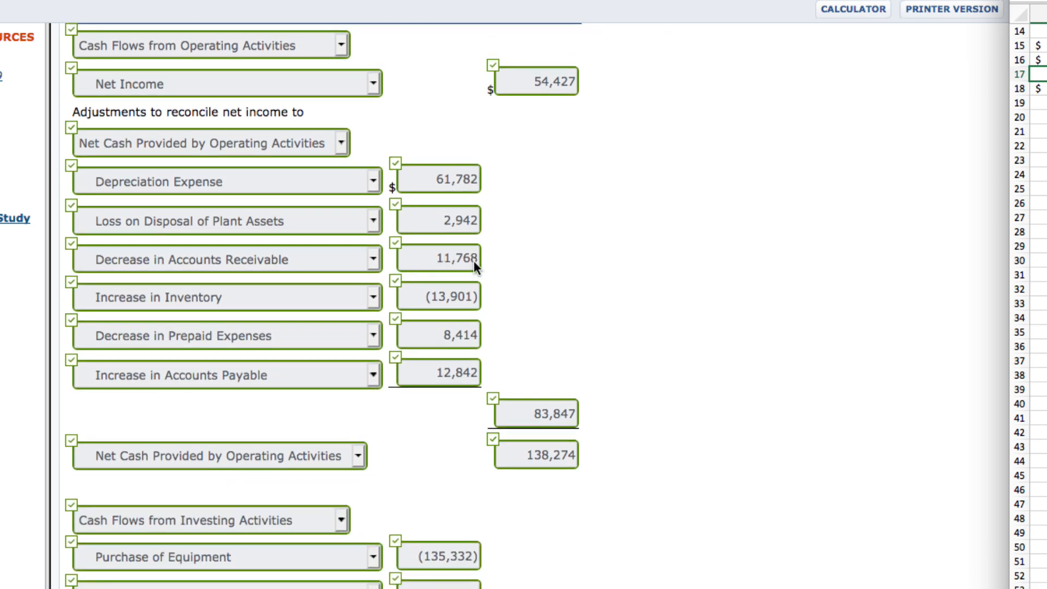
pyautogui.moveTo(85, 255)
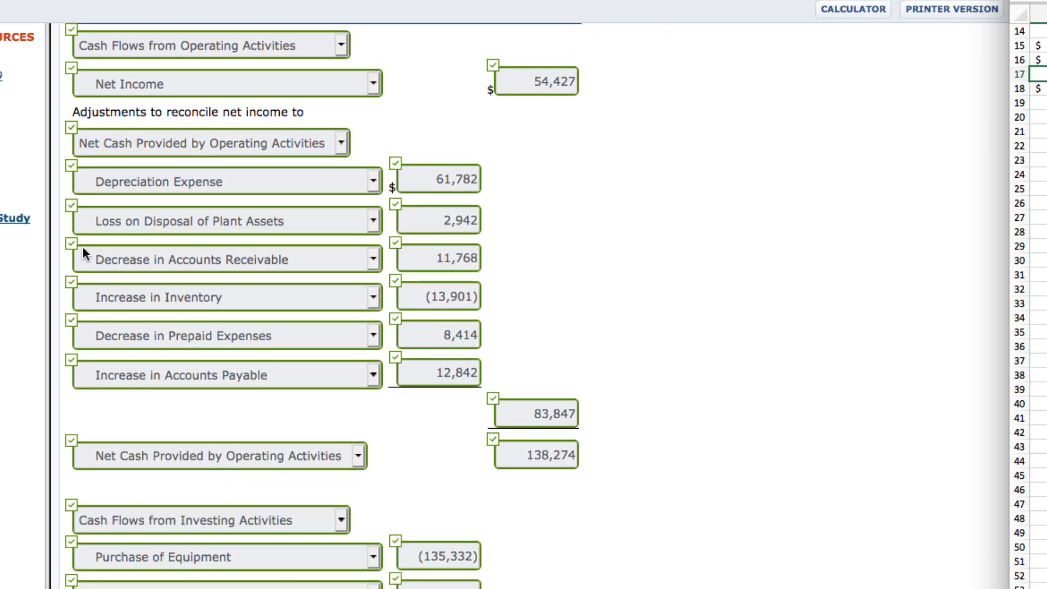
pyautogui.moveTo(265, 277)
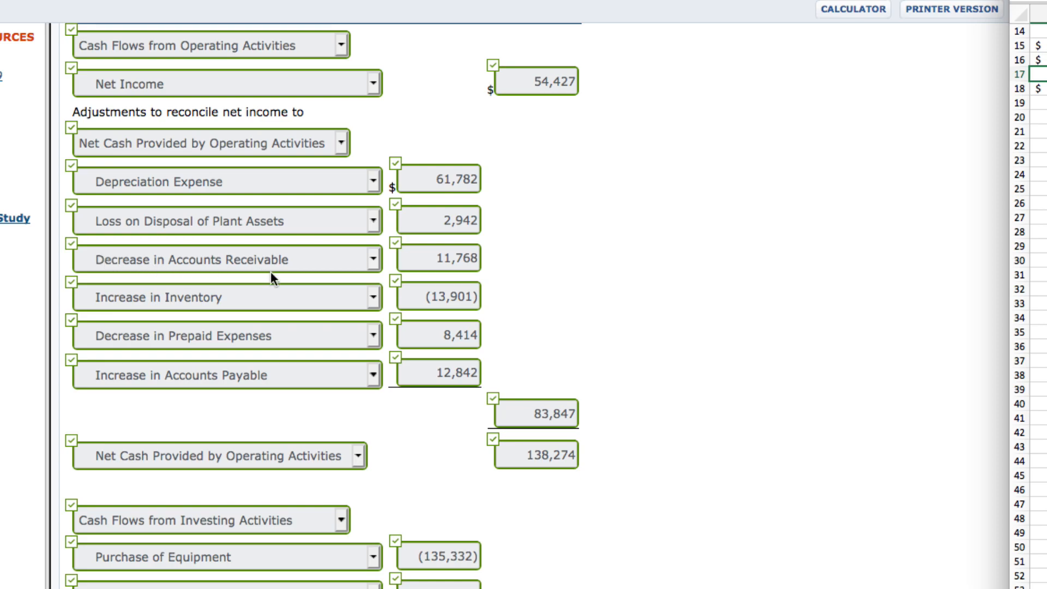
pyautogui.moveTo(136, 286)
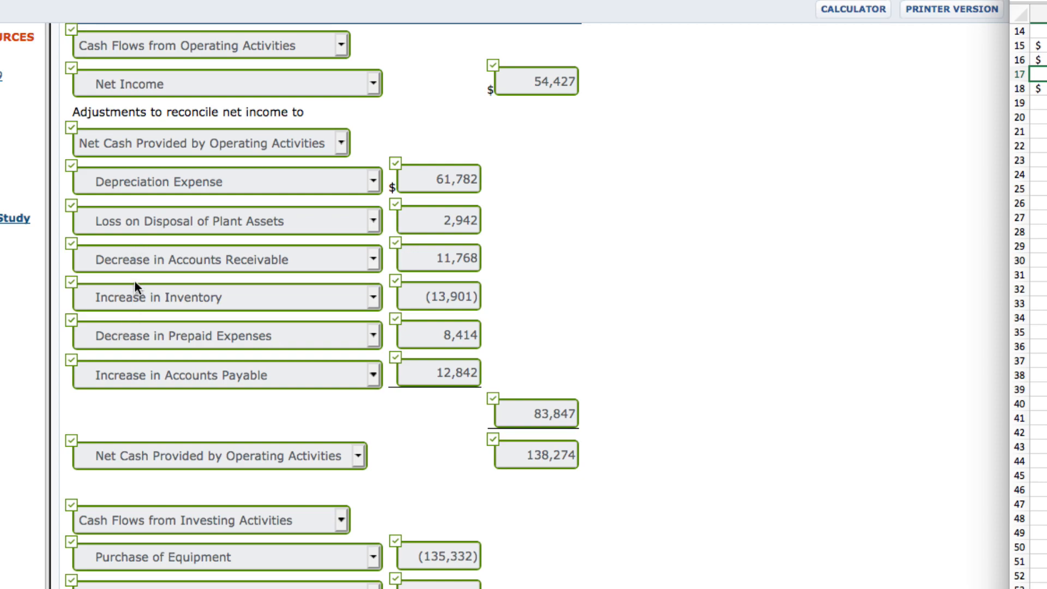
pyautogui.moveTo(342, 264)
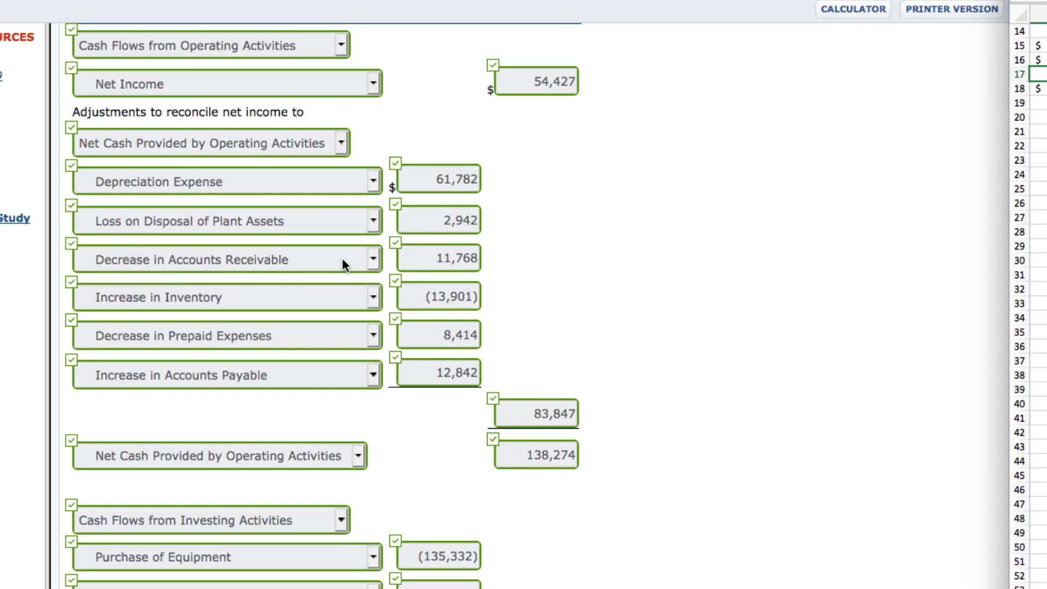
pyautogui.moveTo(80, 269)
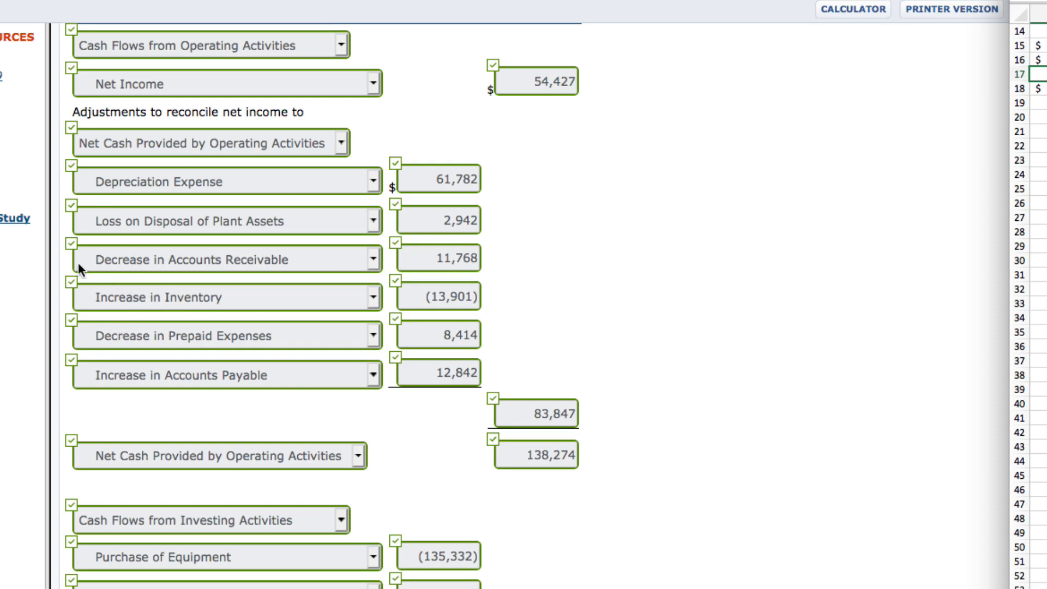
pyautogui.moveTo(209, 283)
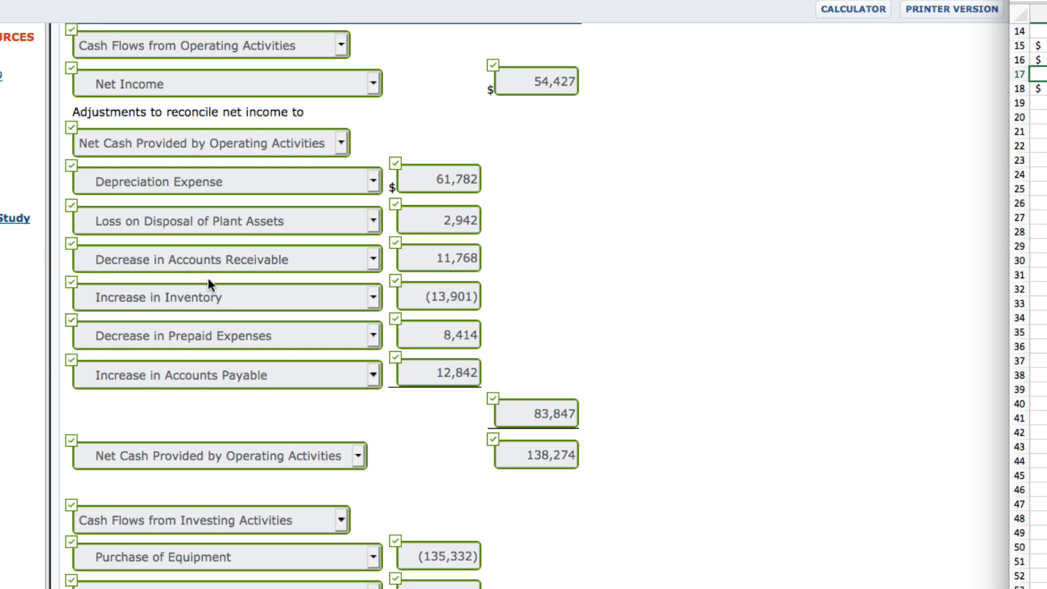
pyautogui.moveTo(192, 315)
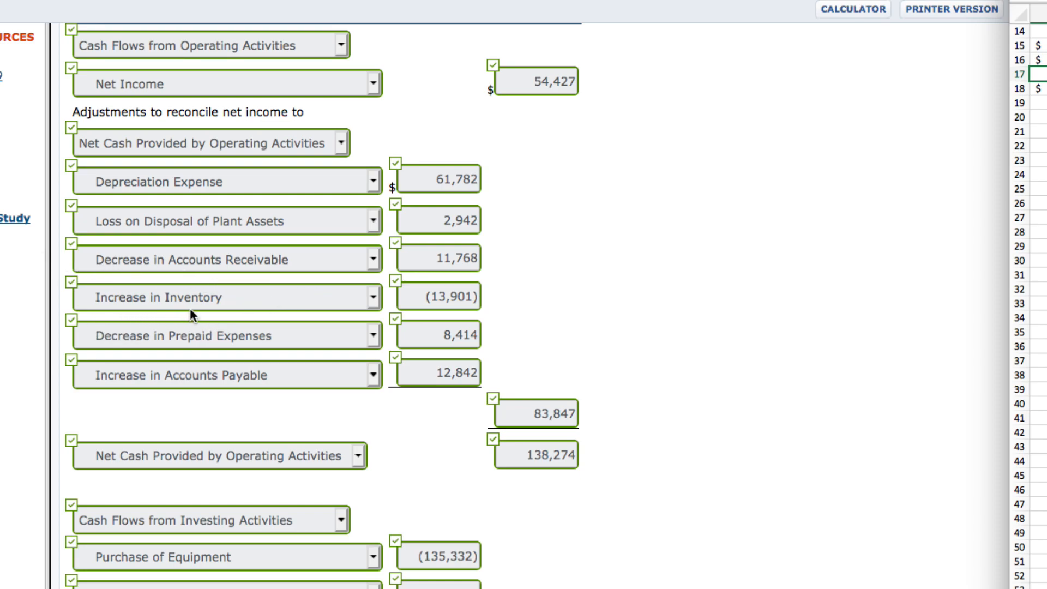
pyautogui.moveTo(474, 321)
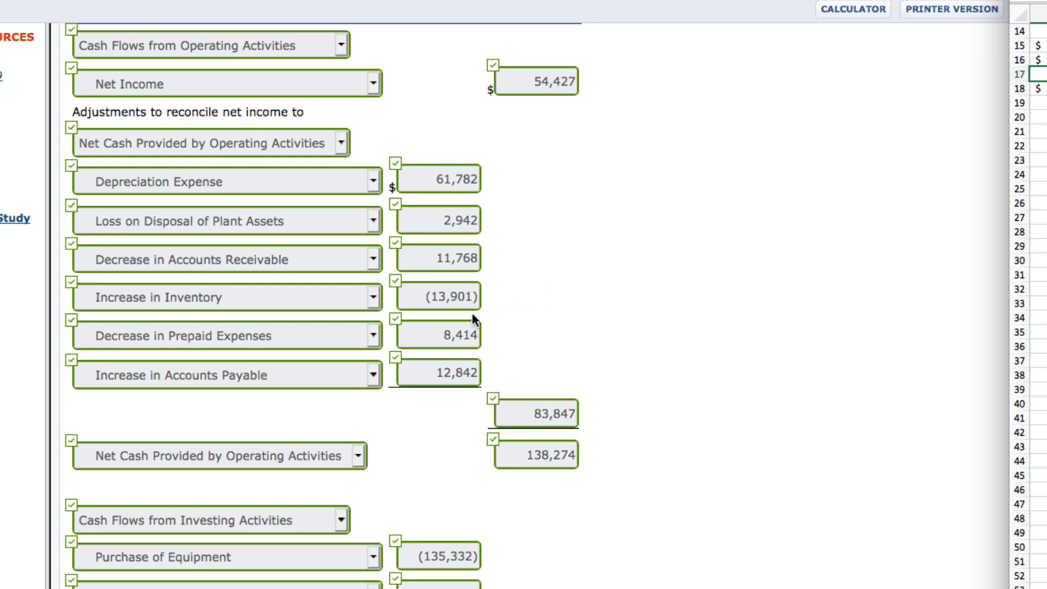
pyautogui.moveTo(437, 334)
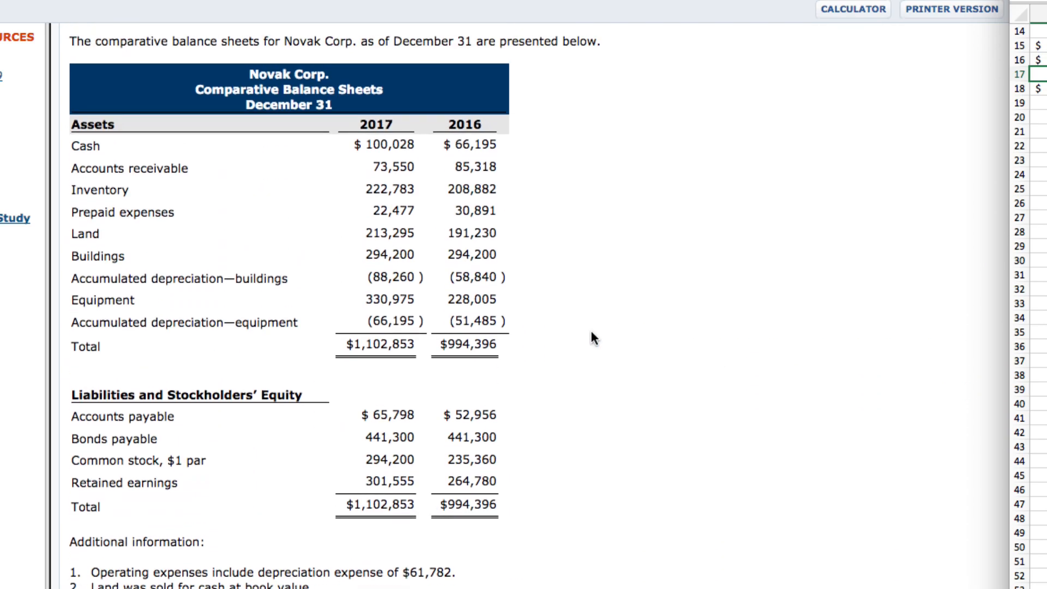
# Enter inventory balances 222,783 and 208,882 into A15 and A16 of the sheet
pyautogui.scroll(3)
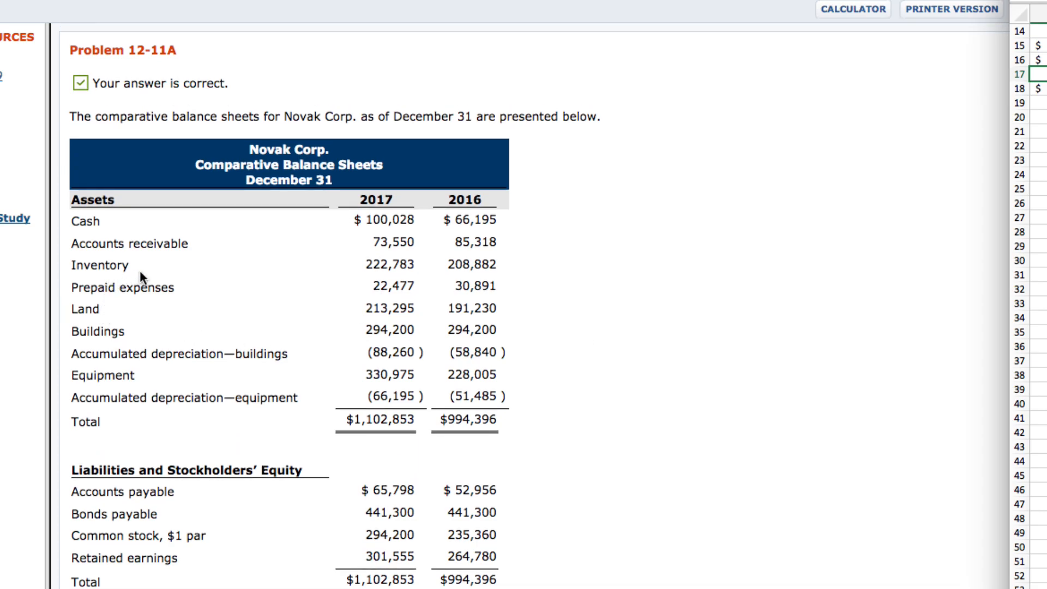
pyautogui.moveTo(465, 276)
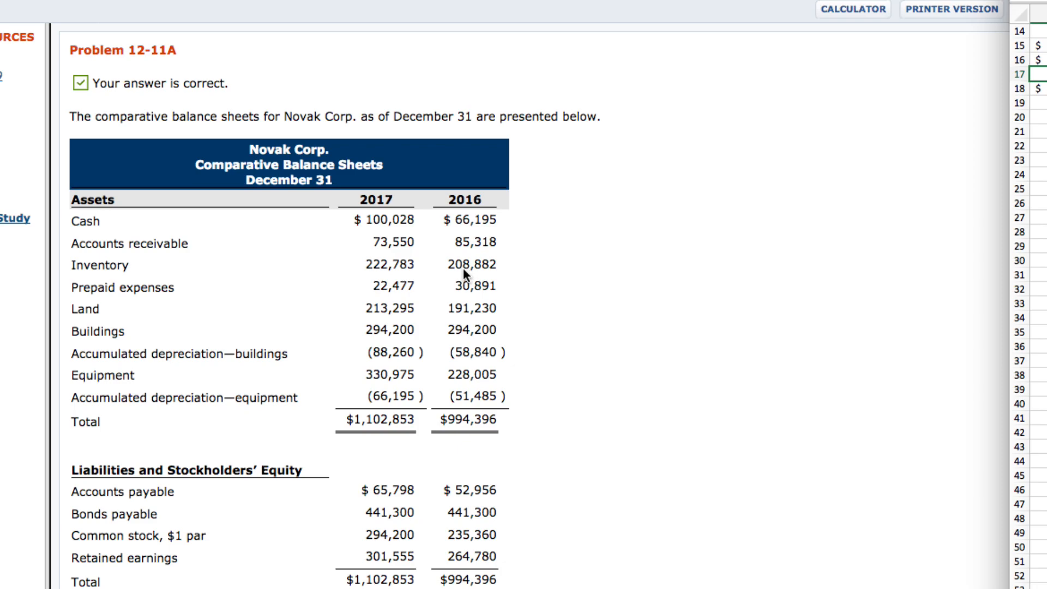
pyautogui.moveTo(383, 279)
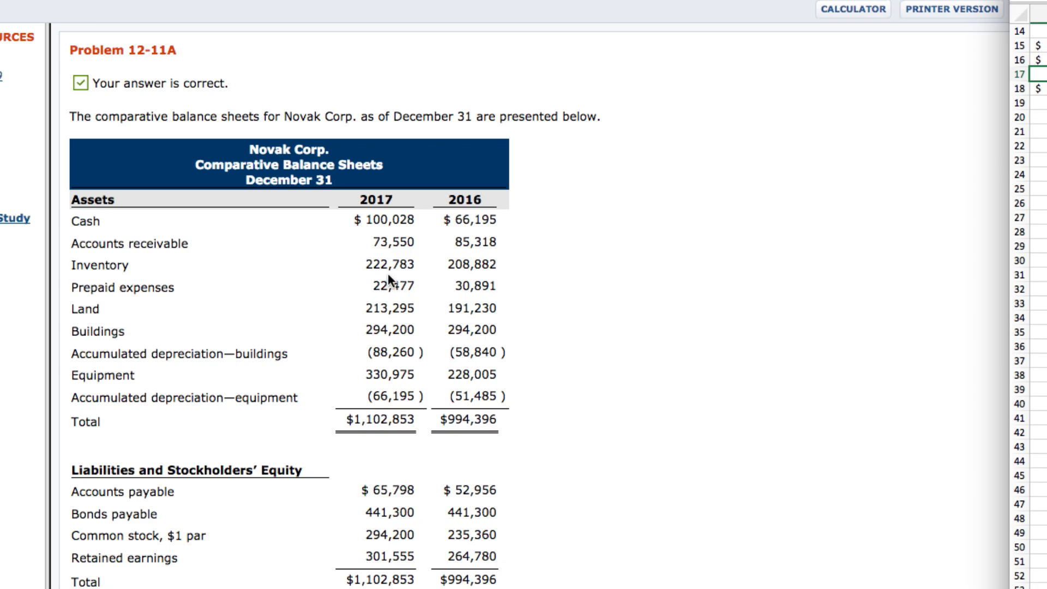
pyautogui.hscroll(3)
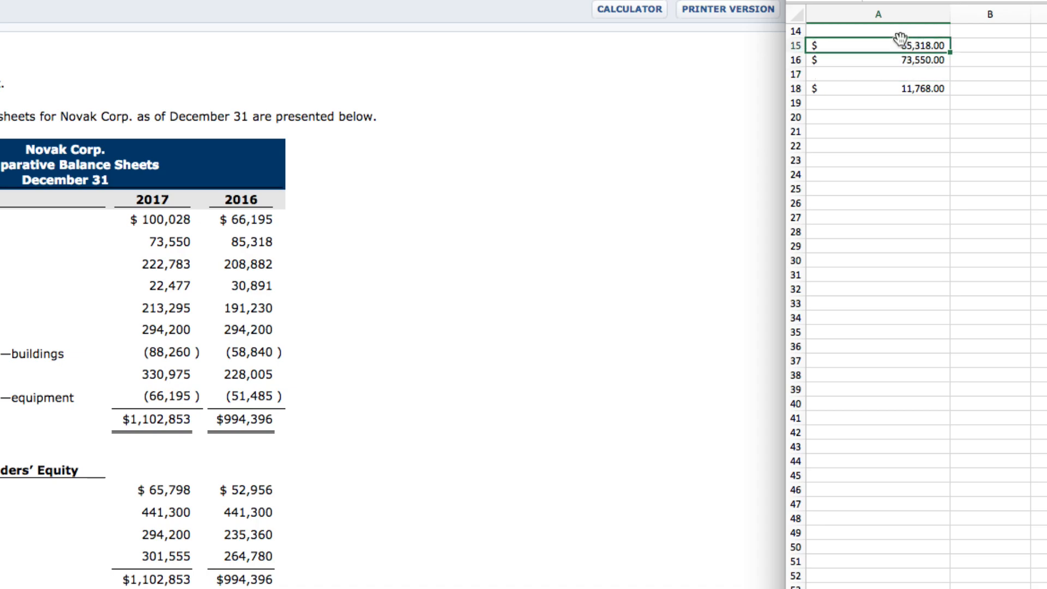
pyautogui.write('22')
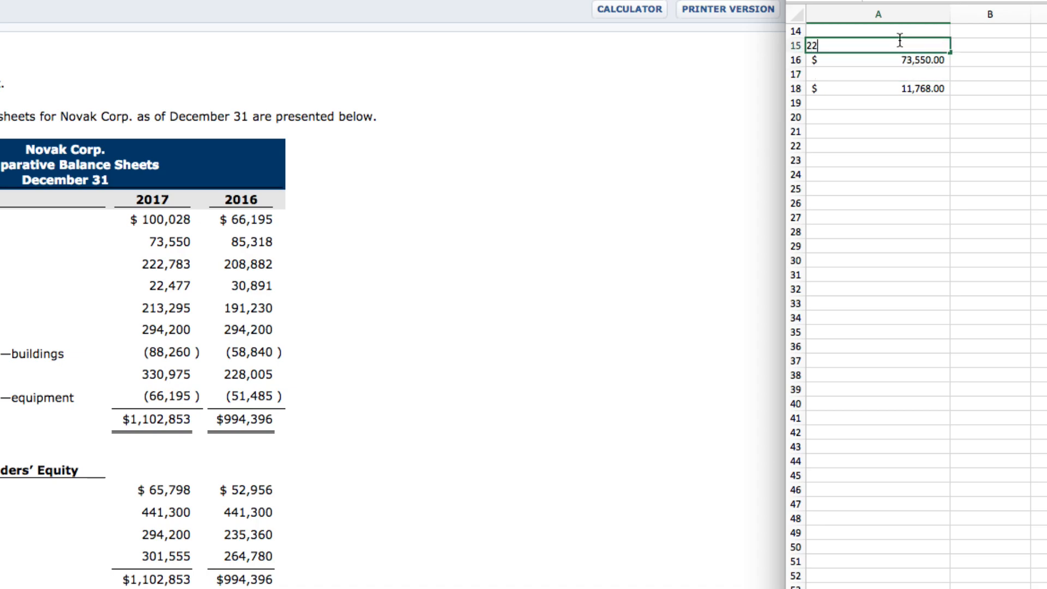
pyautogui.write('278')
pyautogui.click(878, 60)
pyautogui.write('208882')
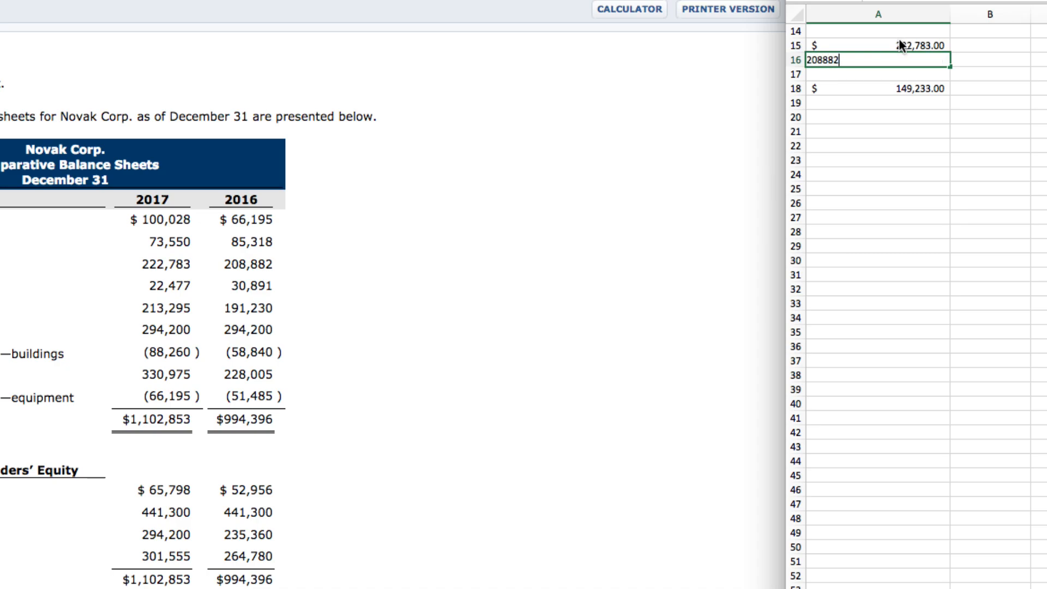
pyautogui.press('Return')
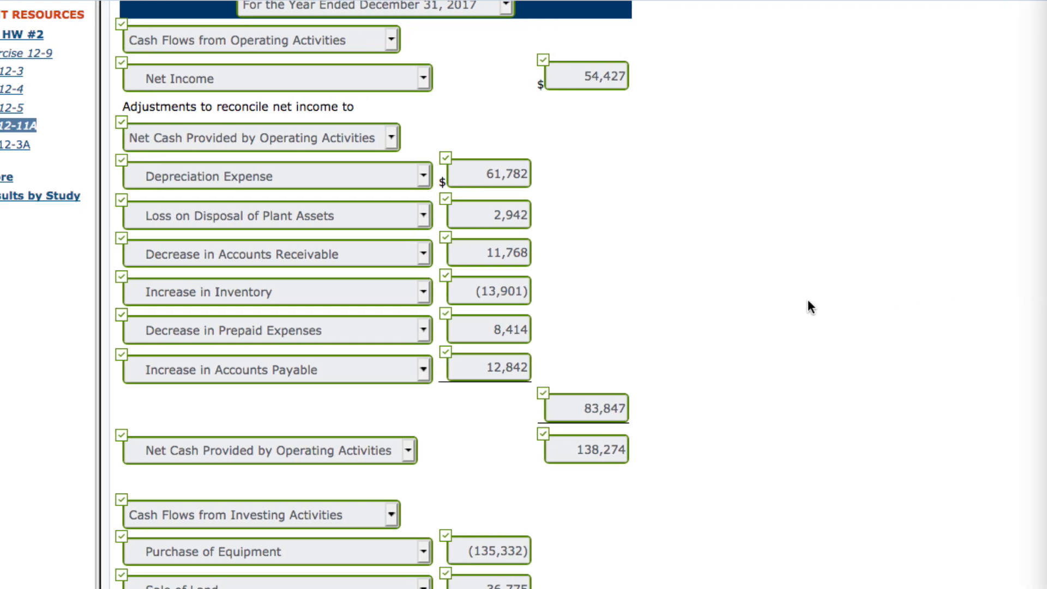
pyautogui.moveTo(781, 342)
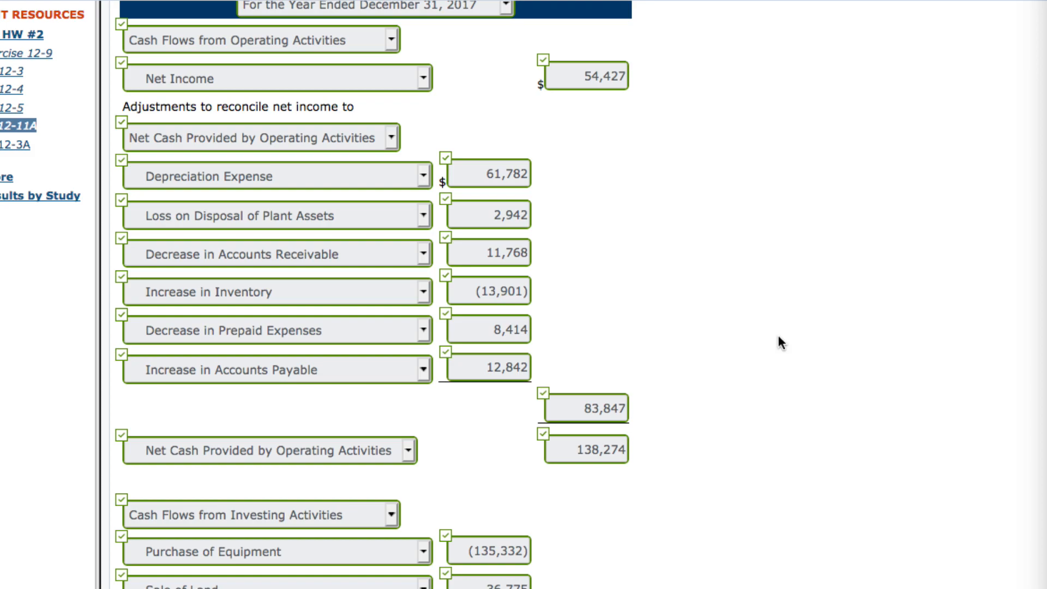
pyautogui.moveTo(262, 306)
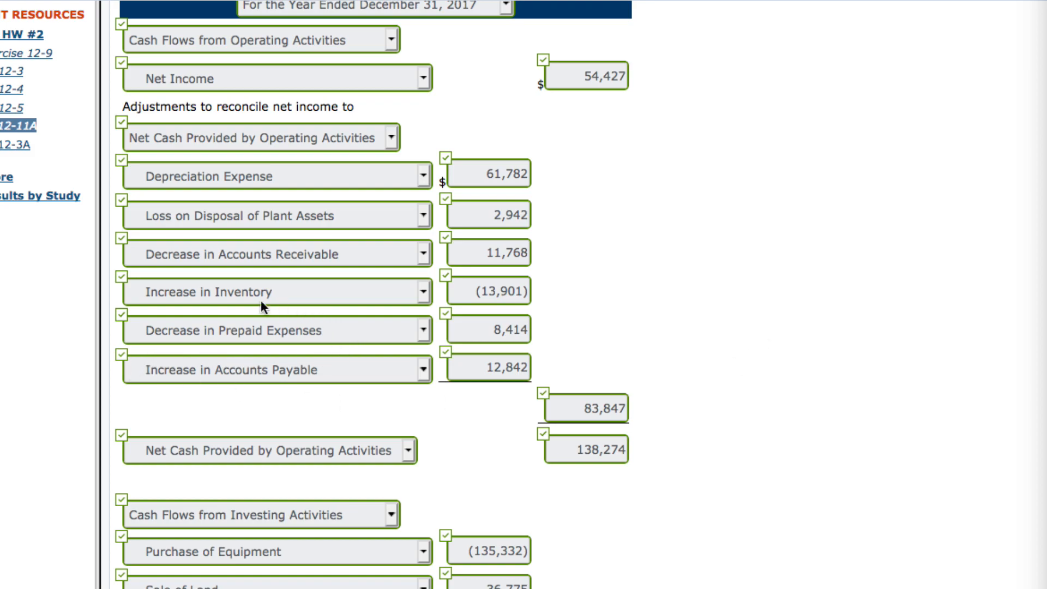
pyautogui.moveTo(337, 354)
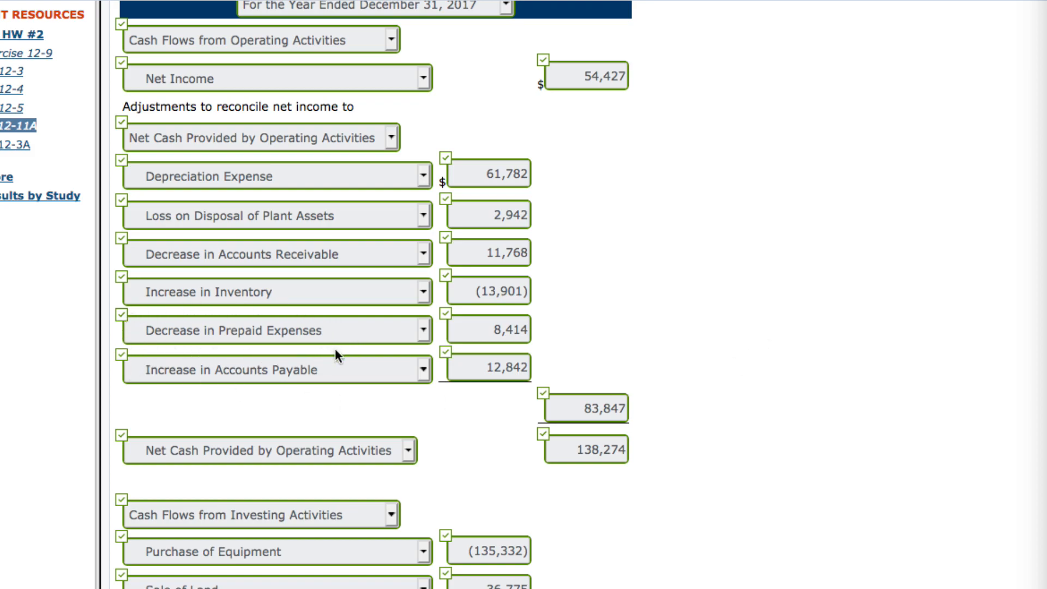
# Scroll up to the comparative balance sheets to check the Prepaid expenses balances
pyautogui.scroll(3)
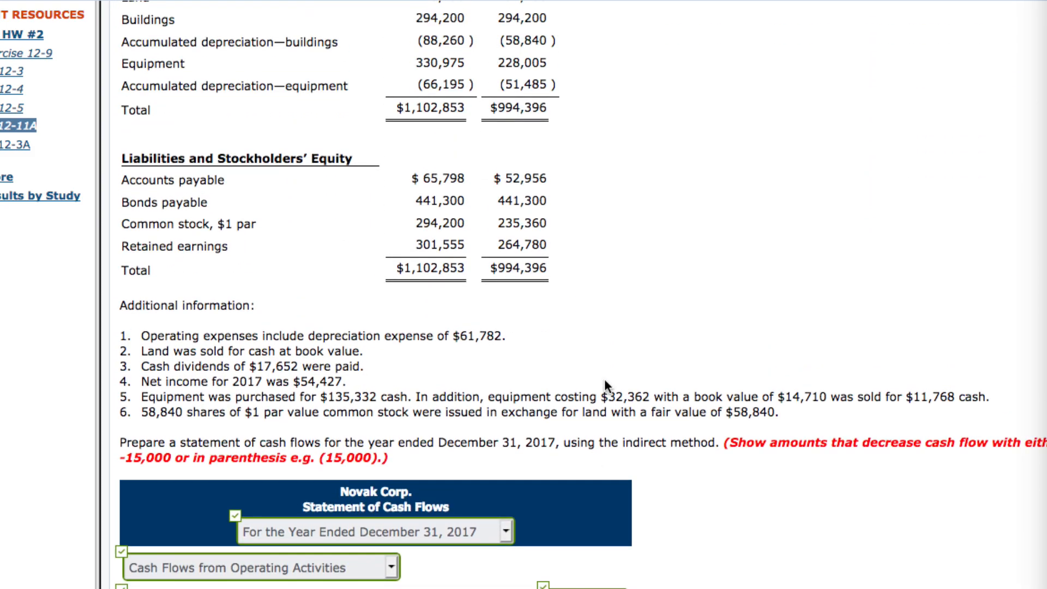
pyautogui.scroll(3)
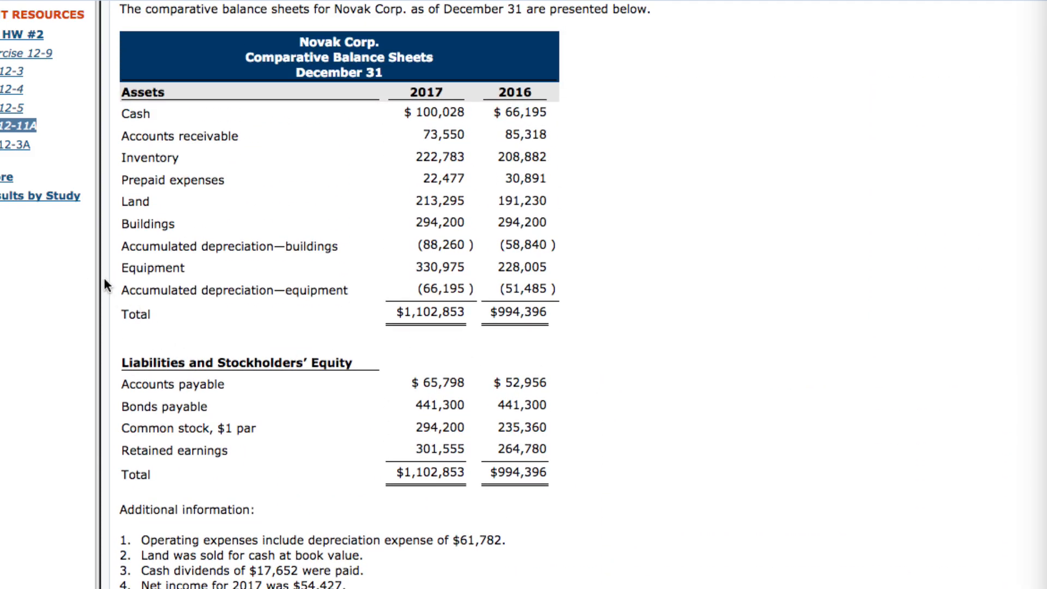
pyautogui.moveTo(244, 188)
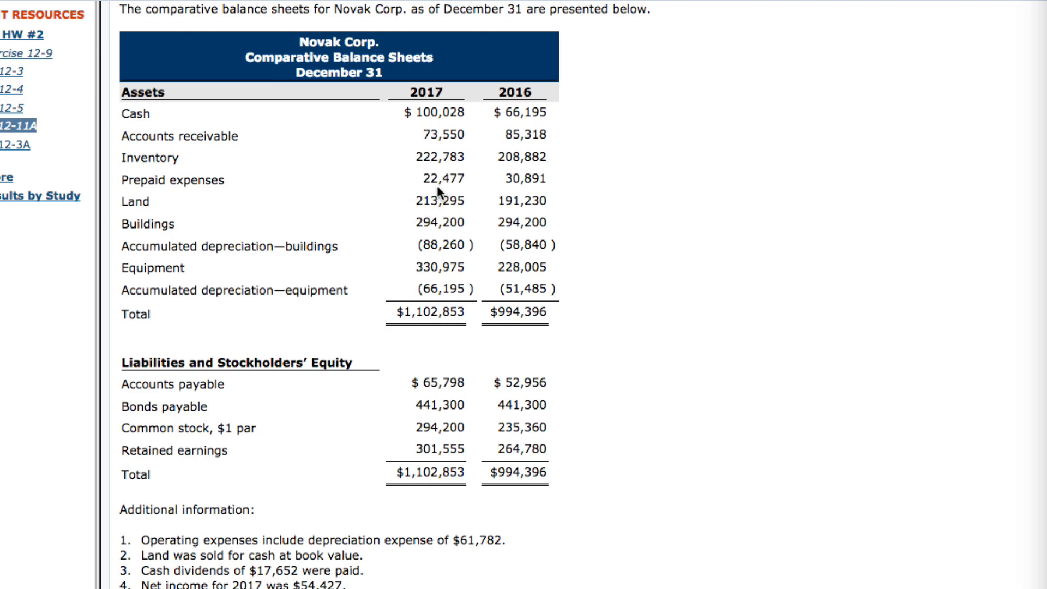
pyautogui.moveTo(525, 191)
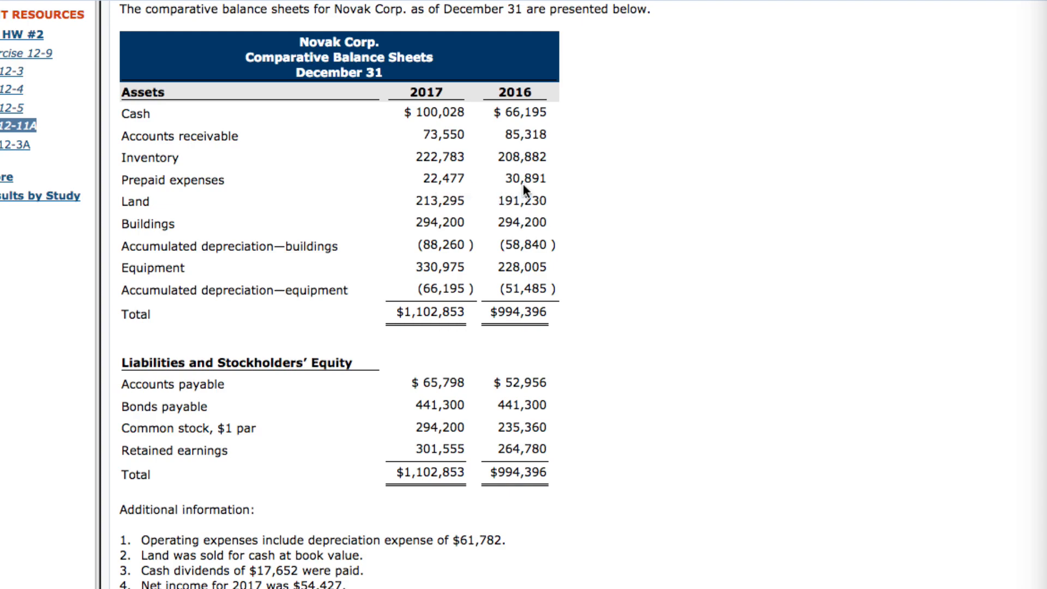
pyautogui.moveTo(532, 196)
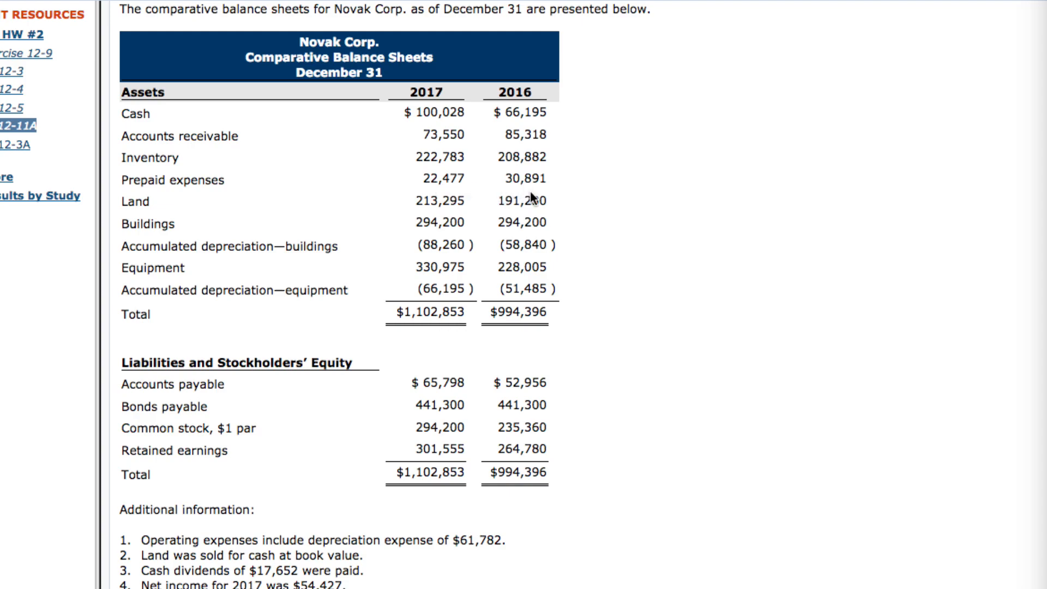
pyautogui.moveTo(561, 235)
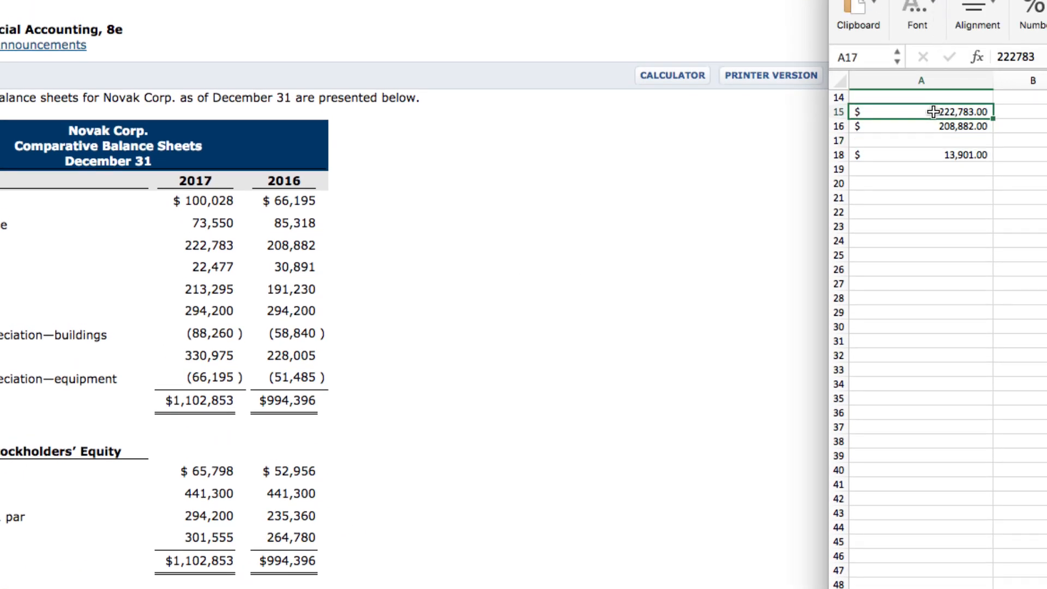
# Enter prepaid expenses balances 30,891 and 22,477, matching the 8,414 decrease
pyautogui.write('308')
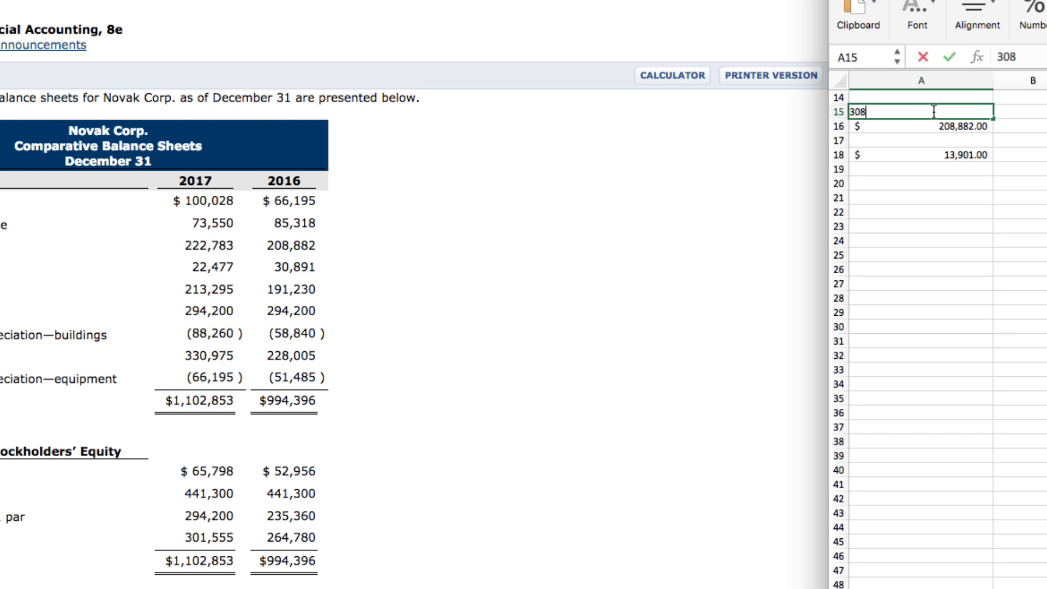
pyautogui.press('Return')
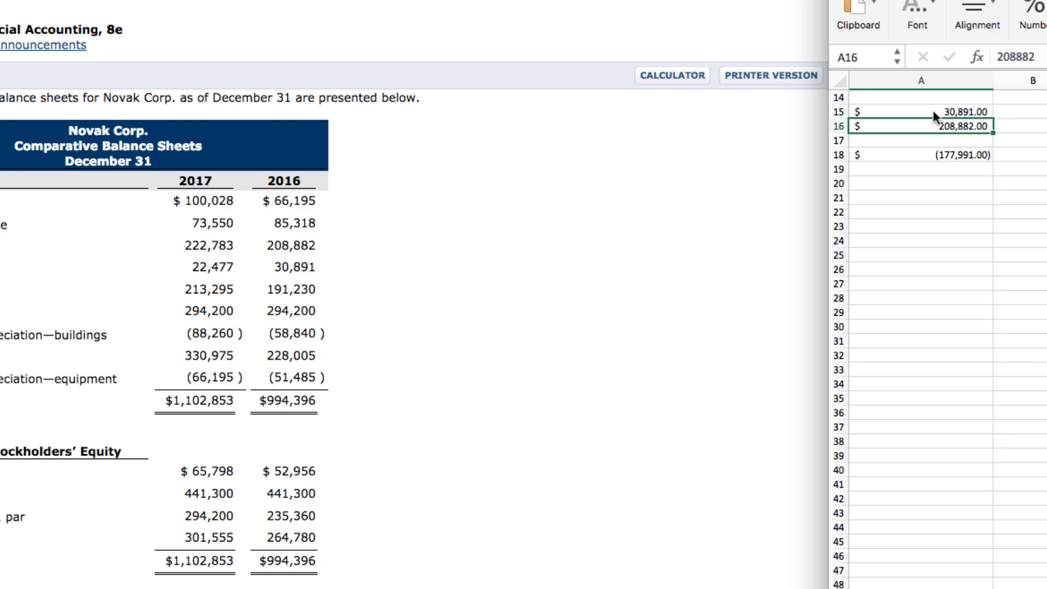
pyautogui.write('22477')
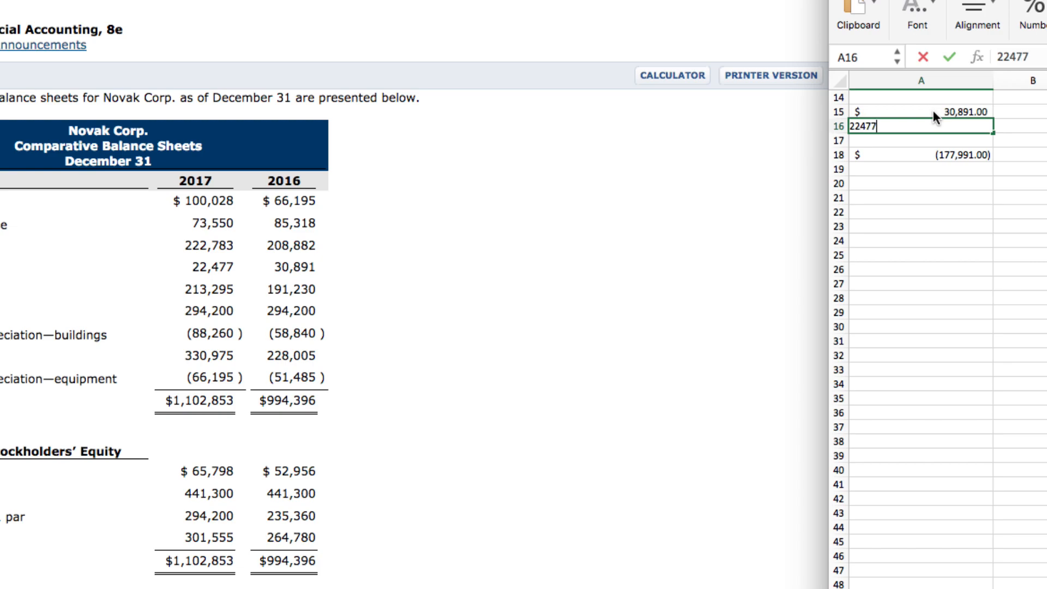
pyautogui.press('Return')
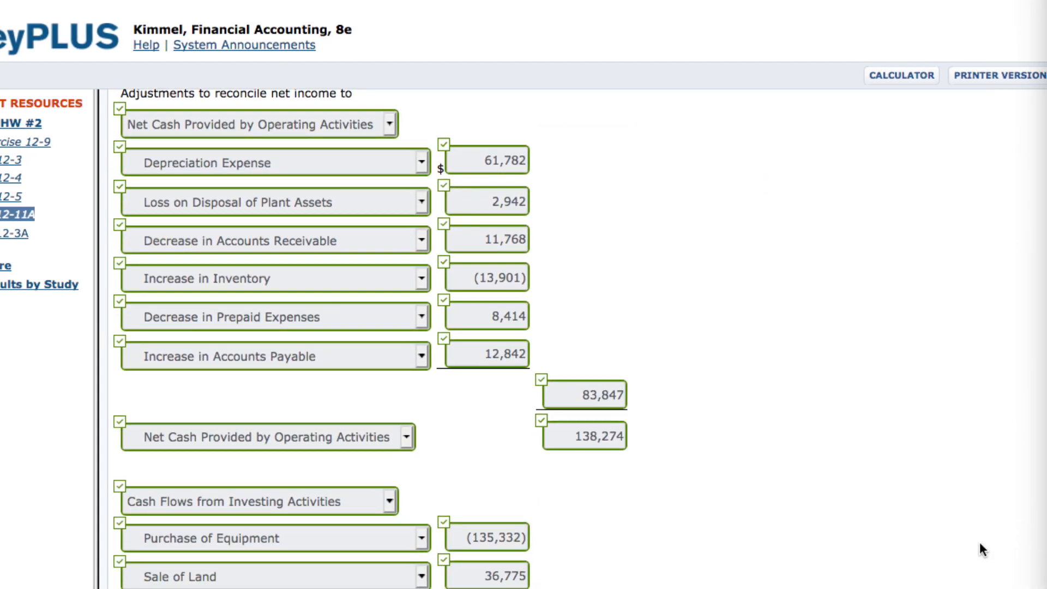
pyautogui.moveTo(780, 443)
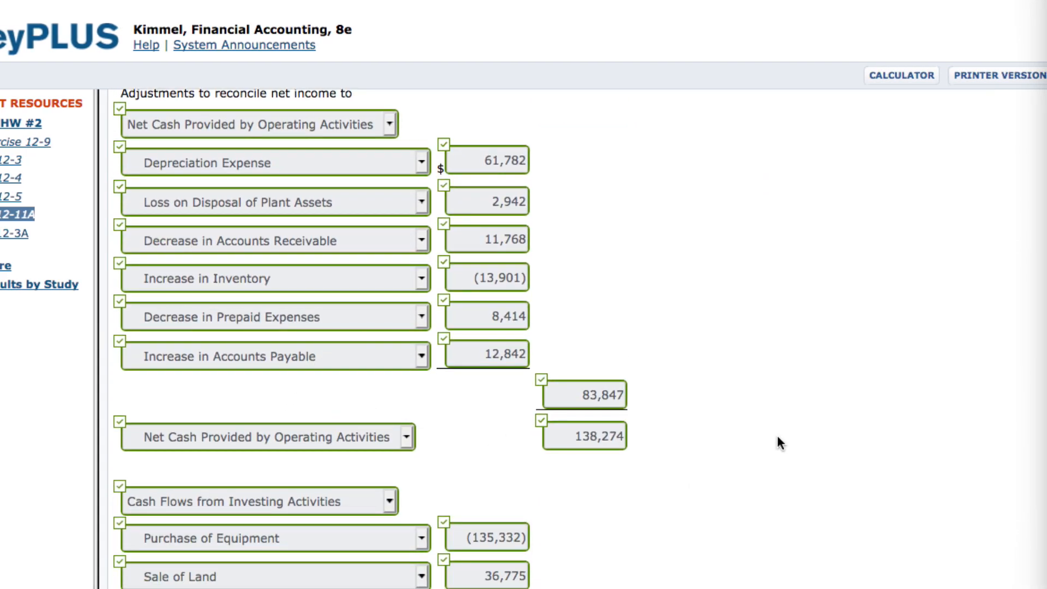
pyautogui.scroll(3)
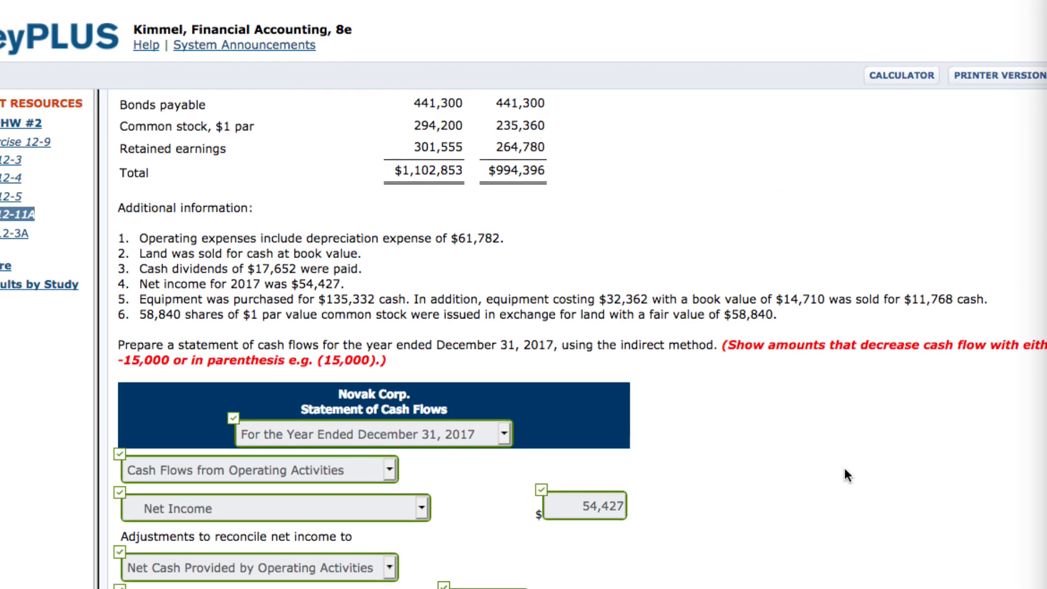
pyautogui.scroll(3)
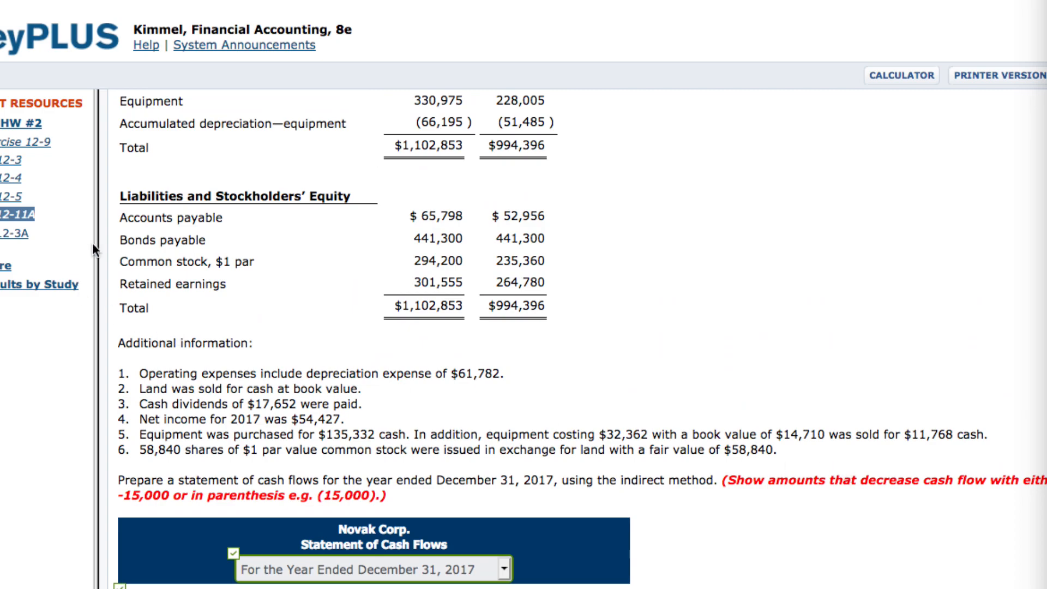
pyautogui.moveTo(182, 259)
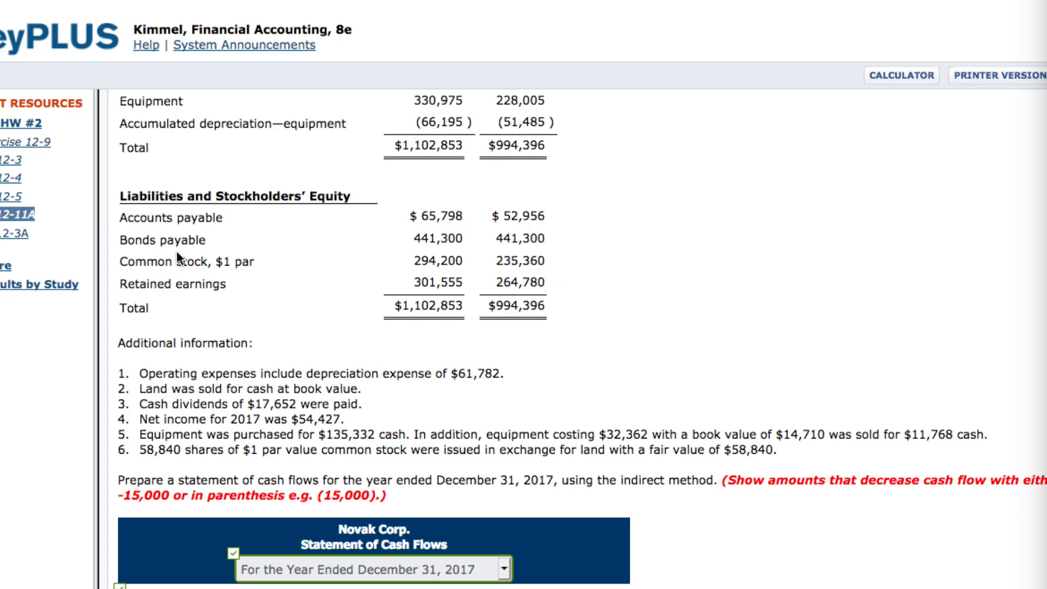
pyautogui.moveTo(175, 237)
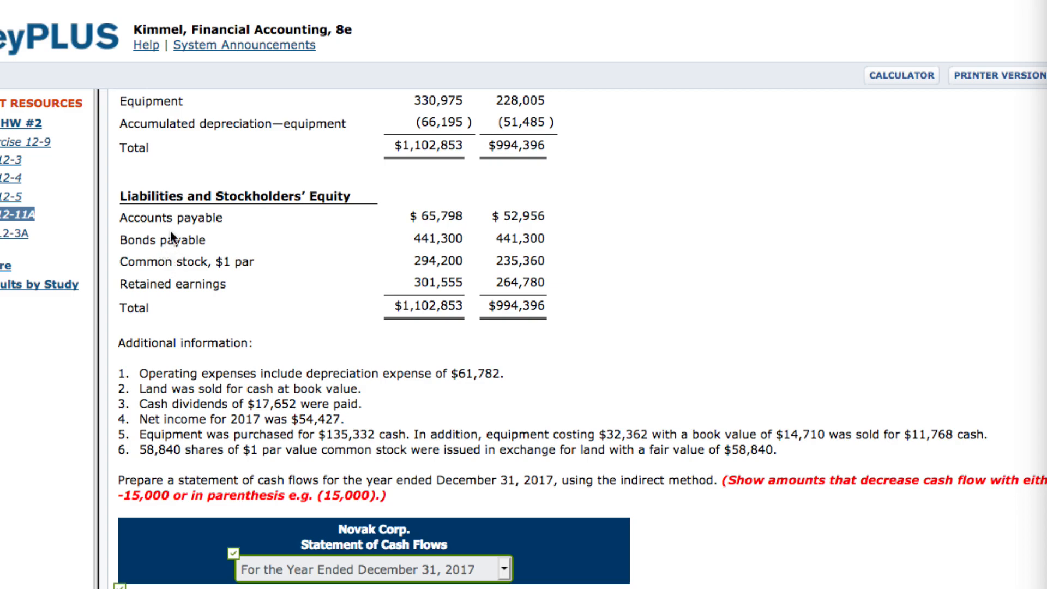
pyautogui.moveTo(117, 229)
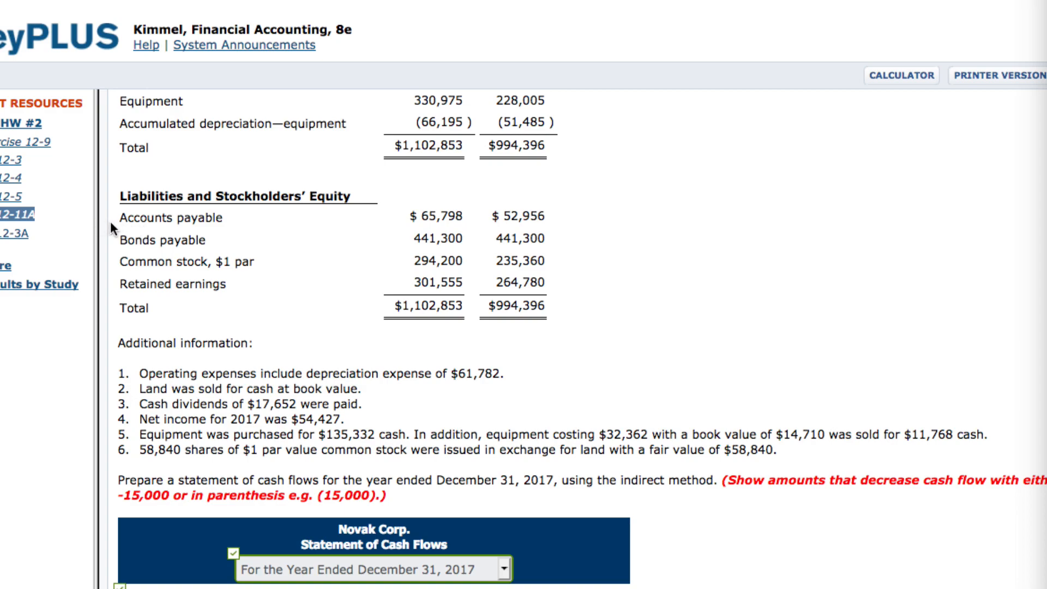
pyautogui.moveTo(148, 247)
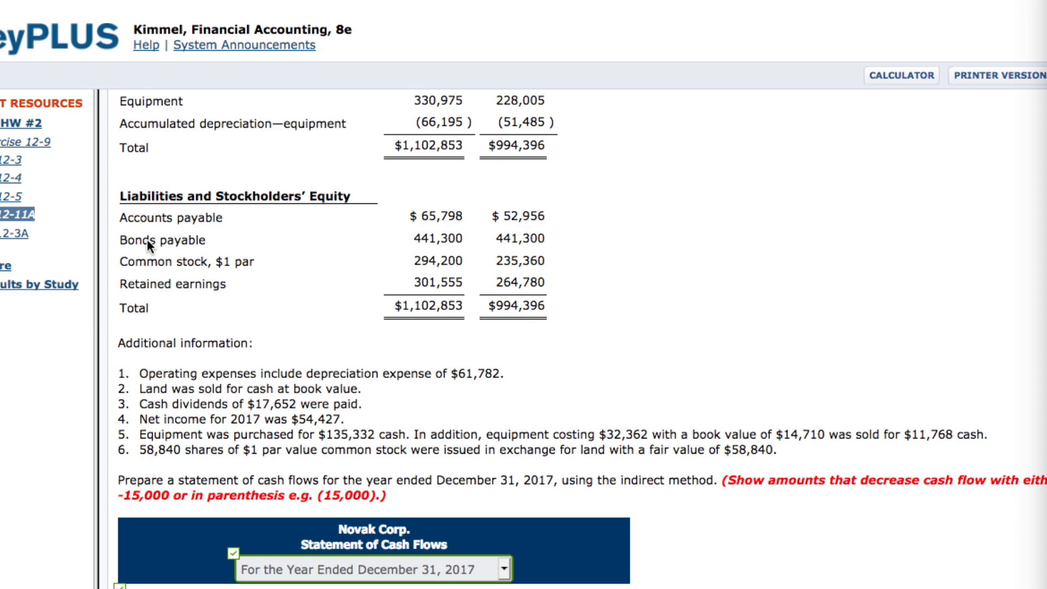
pyautogui.moveTo(148, 252)
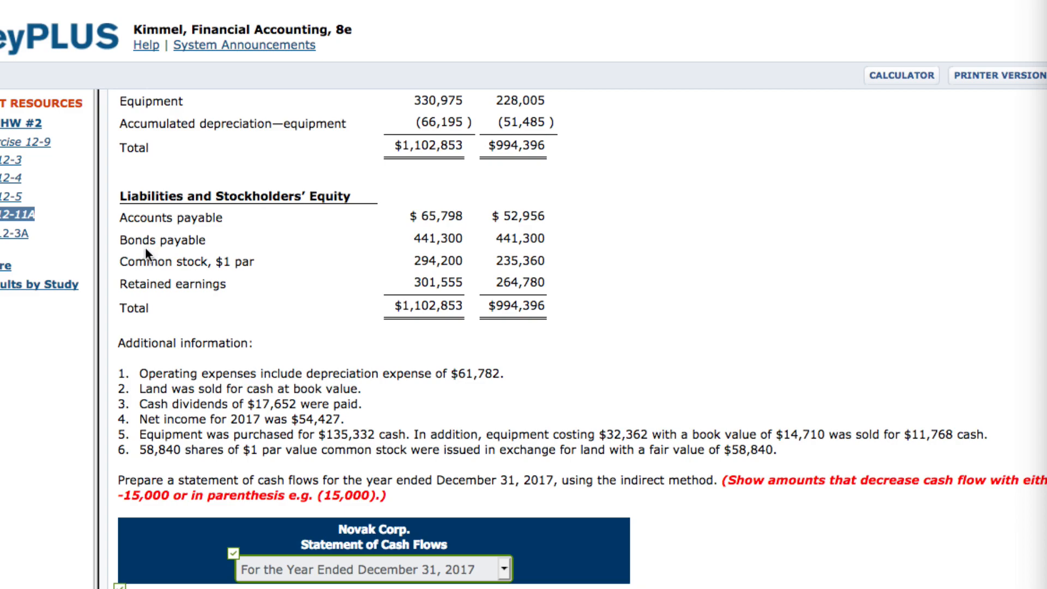
pyautogui.moveTo(124, 222)
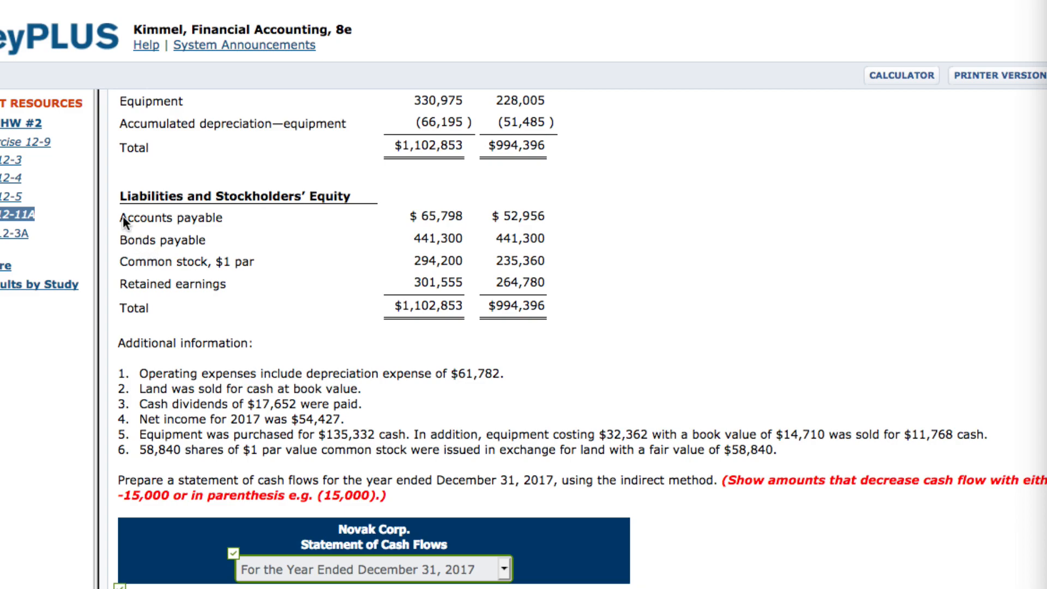
pyautogui.moveTo(166, 323)
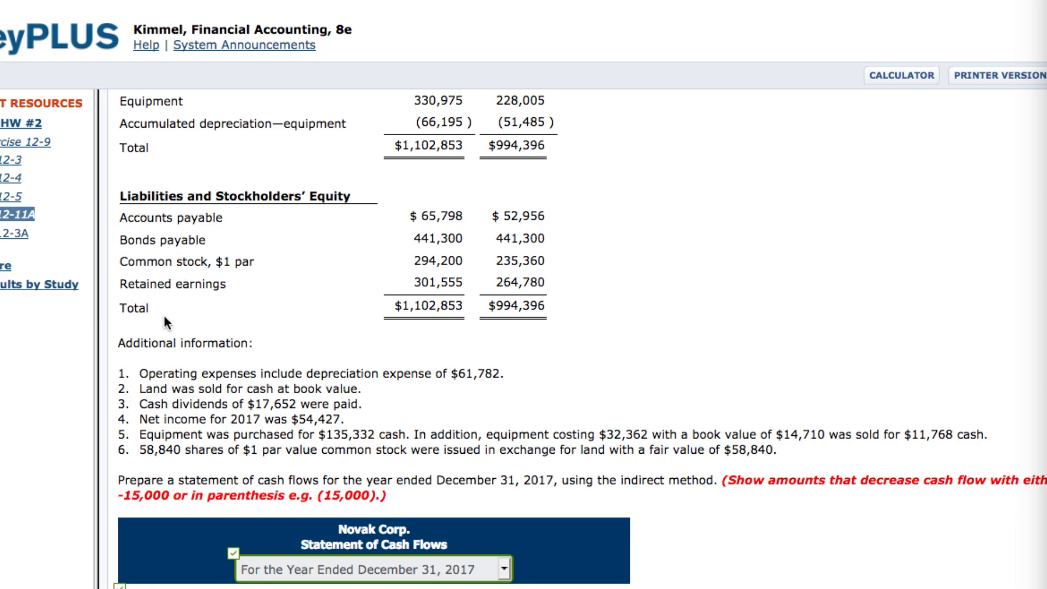
pyautogui.moveTo(342, 259)
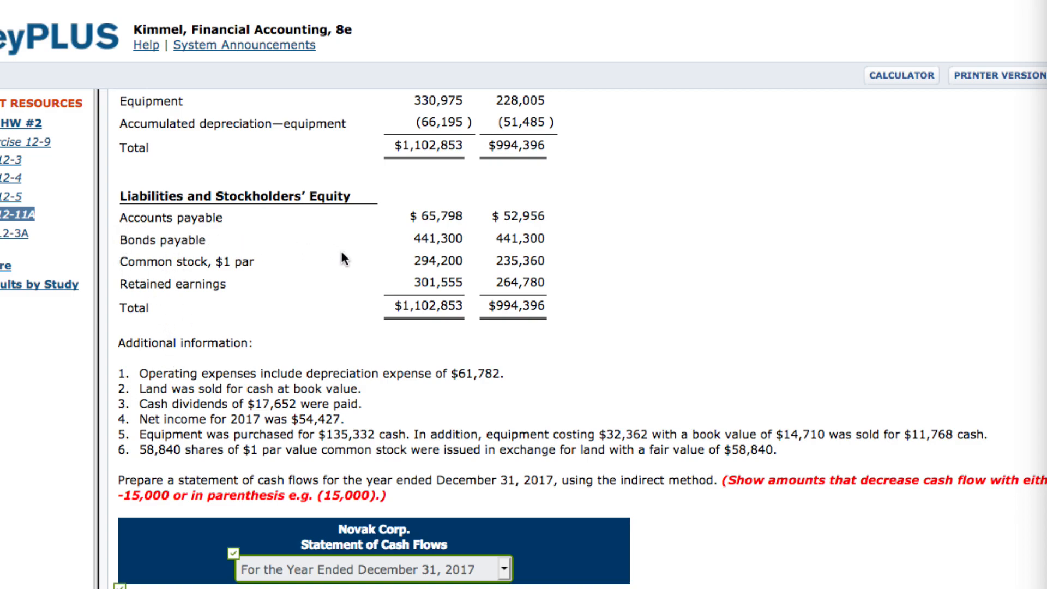
pyautogui.moveTo(440, 230)
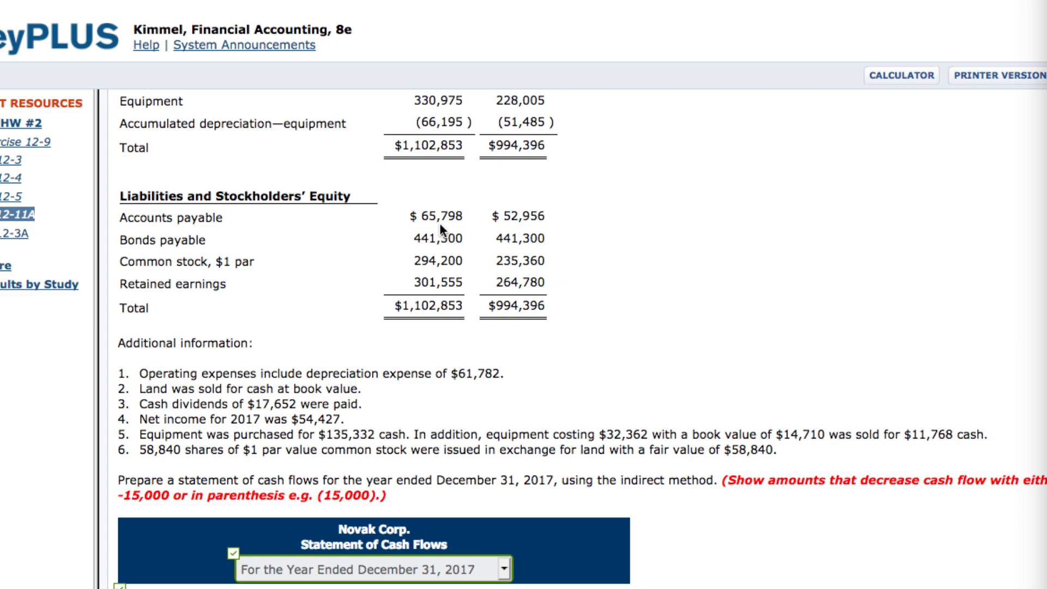
pyautogui.moveTo(517, 227)
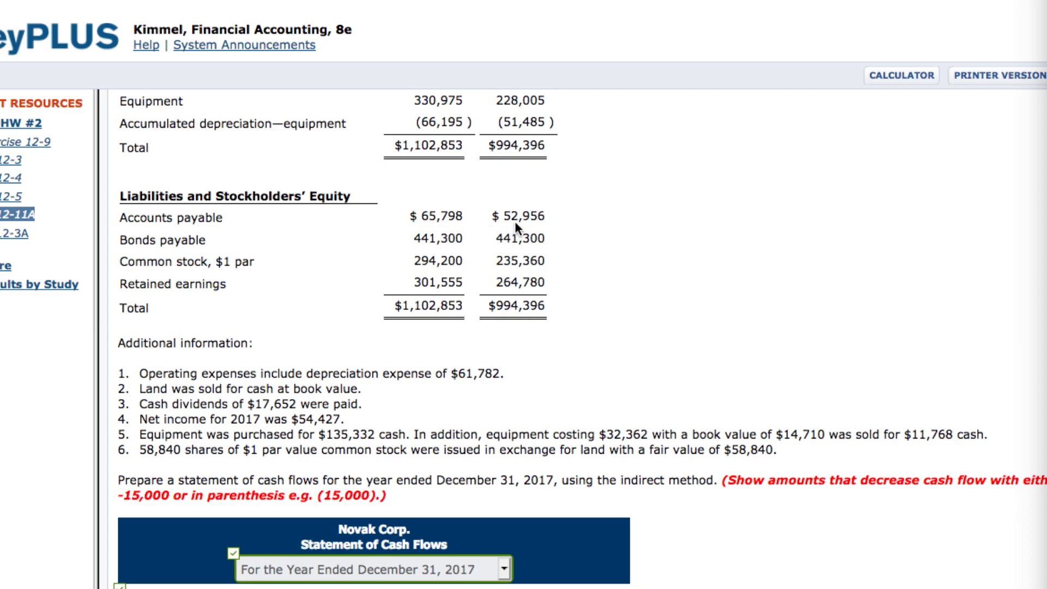
pyautogui.moveTo(683, 295)
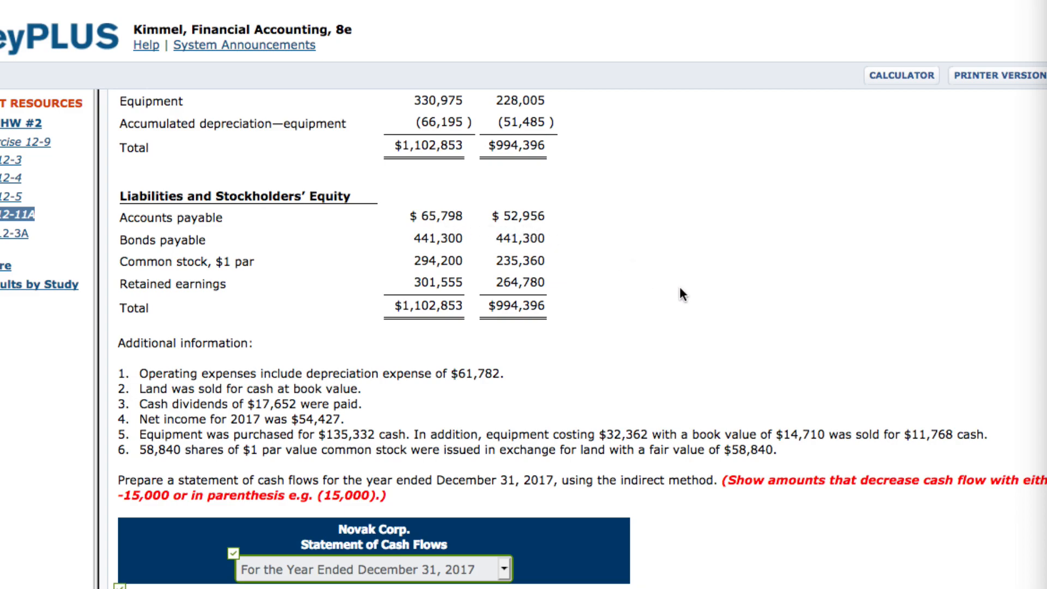
pyautogui.scroll(-3)
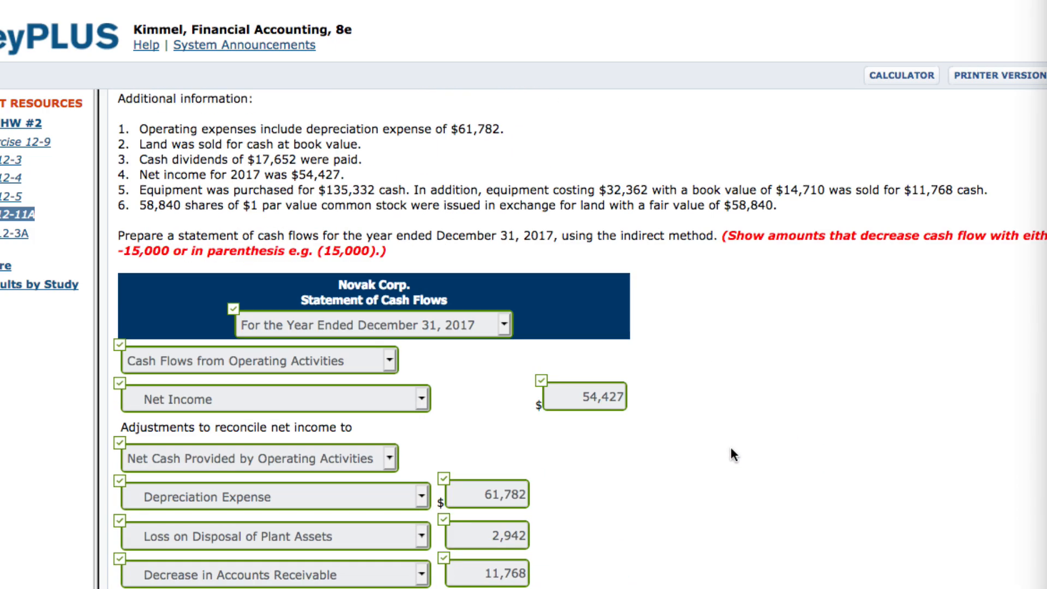
pyautogui.scroll(3)
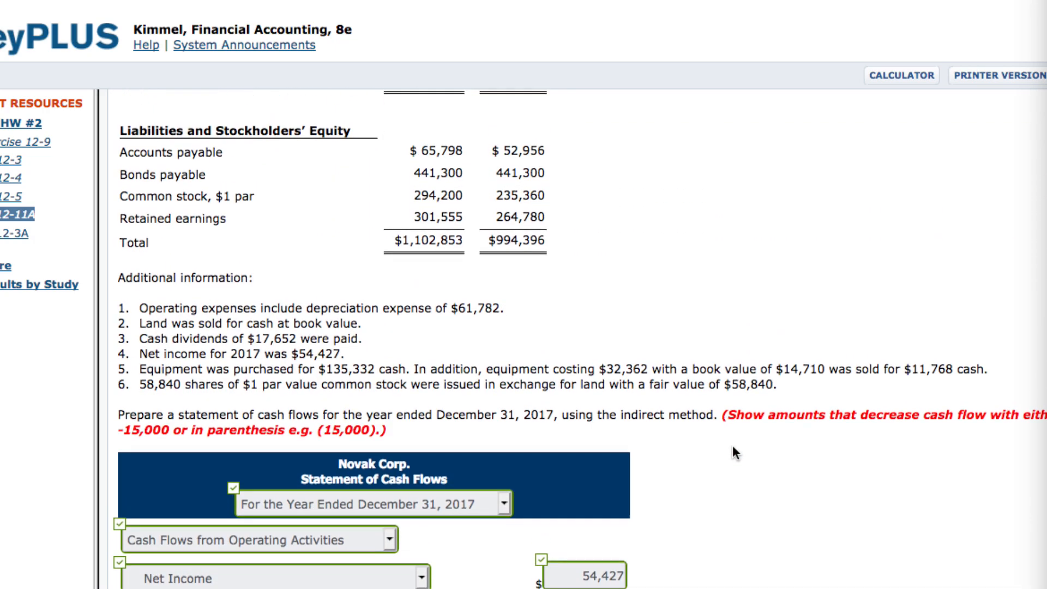
pyautogui.scroll(3)
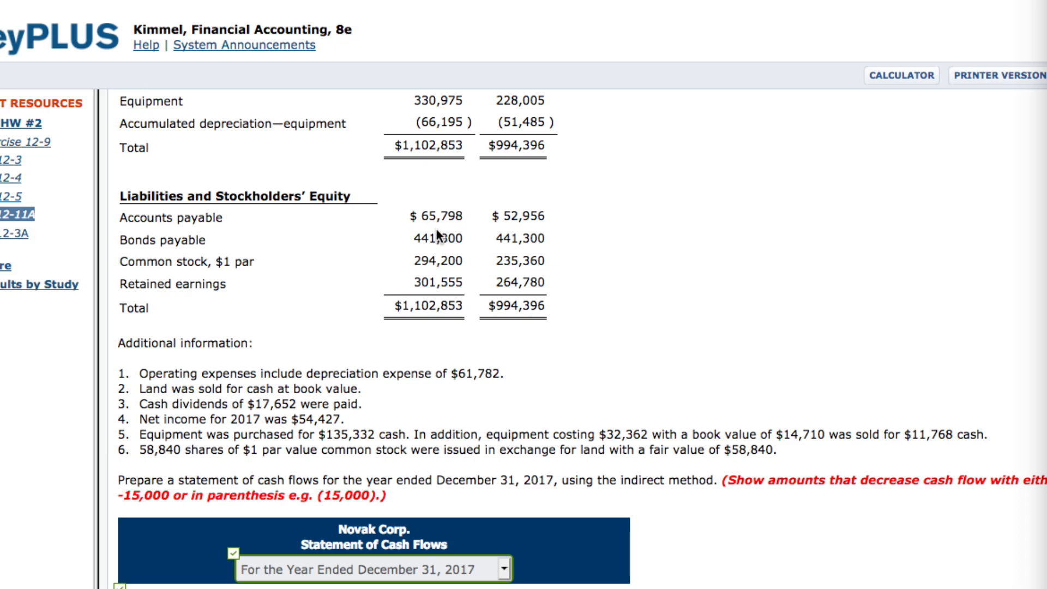
pyautogui.moveTo(526, 229)
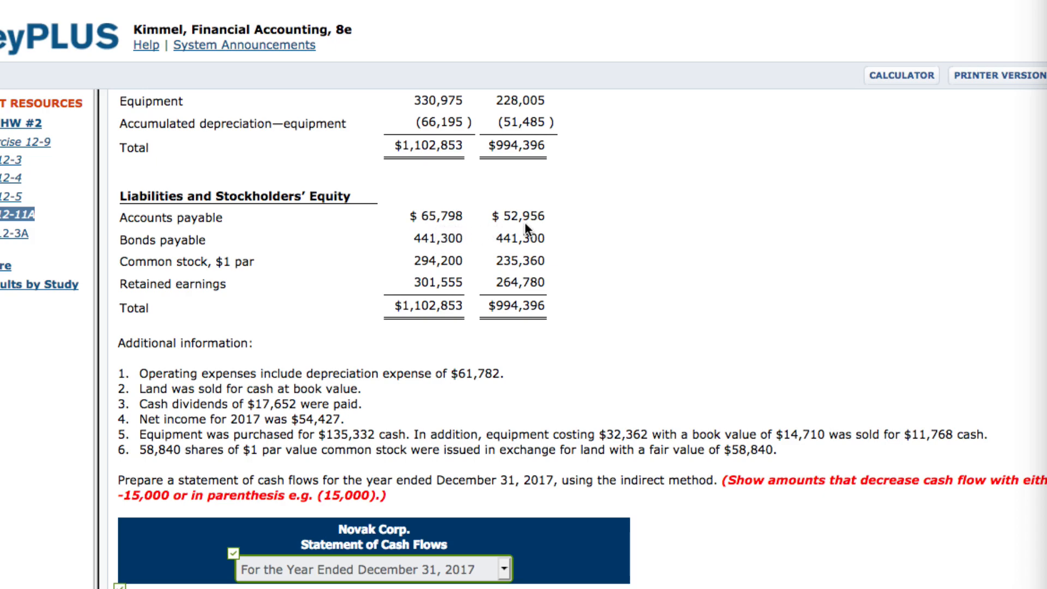
pyautogui.moveTo(683, 455)
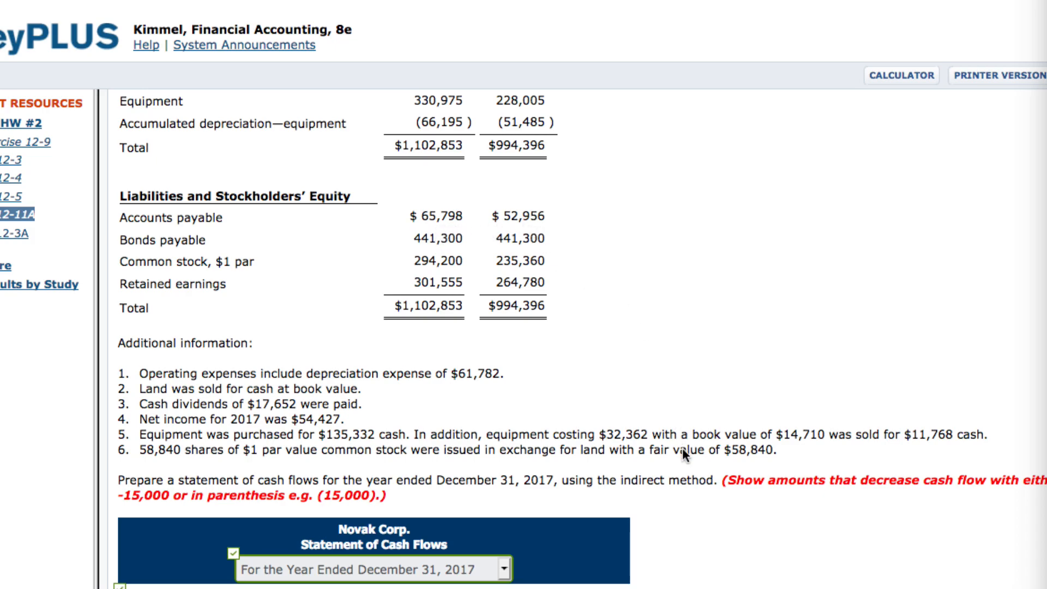
pyautogui.scroll(-3)
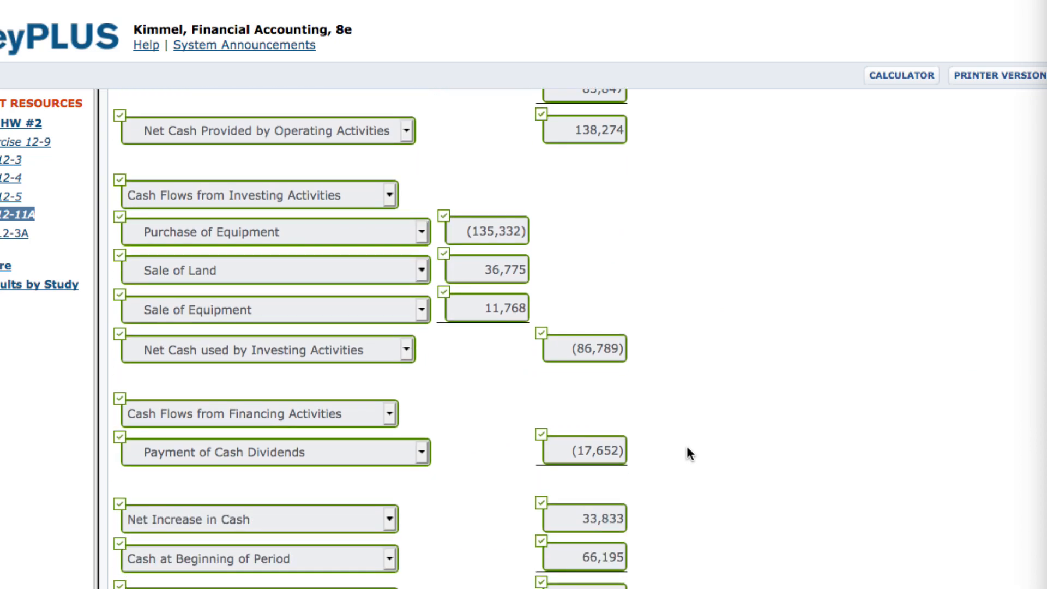
pyautogui.scroll(3)
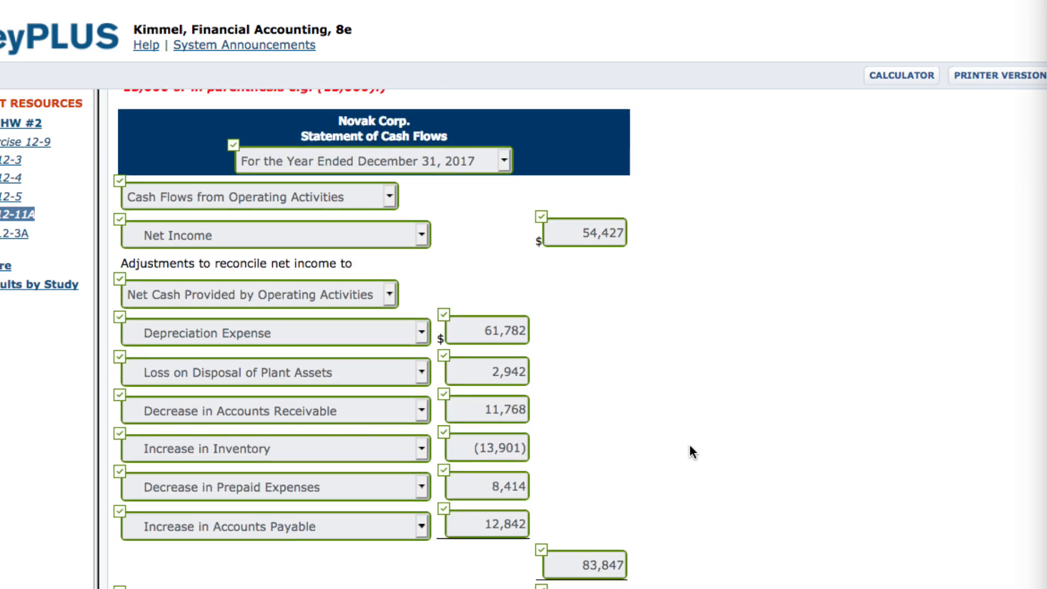
pyautogui.scroll(3)
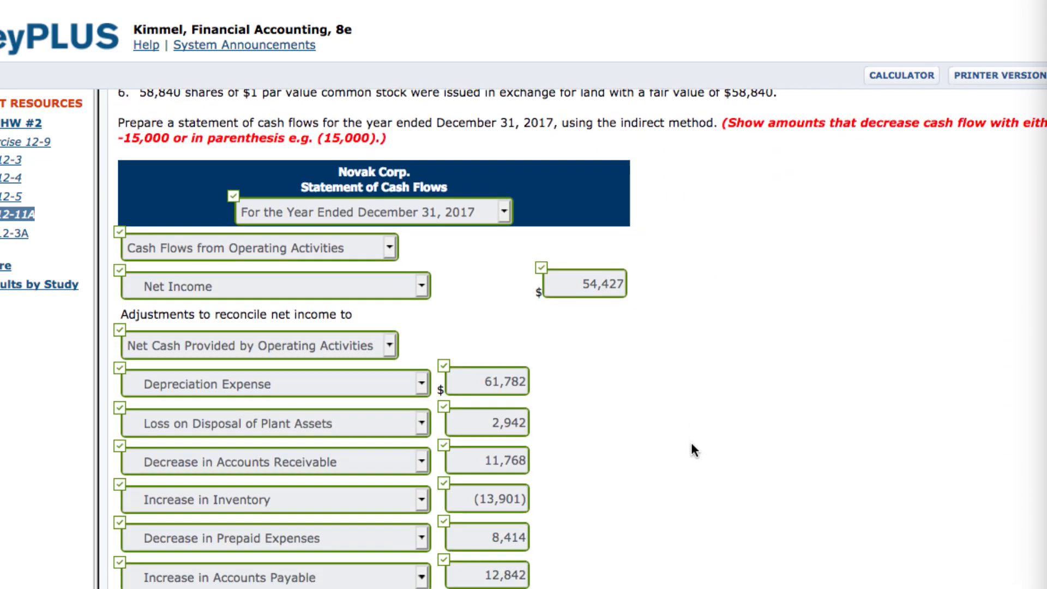
pyautogui.scroll(-3)
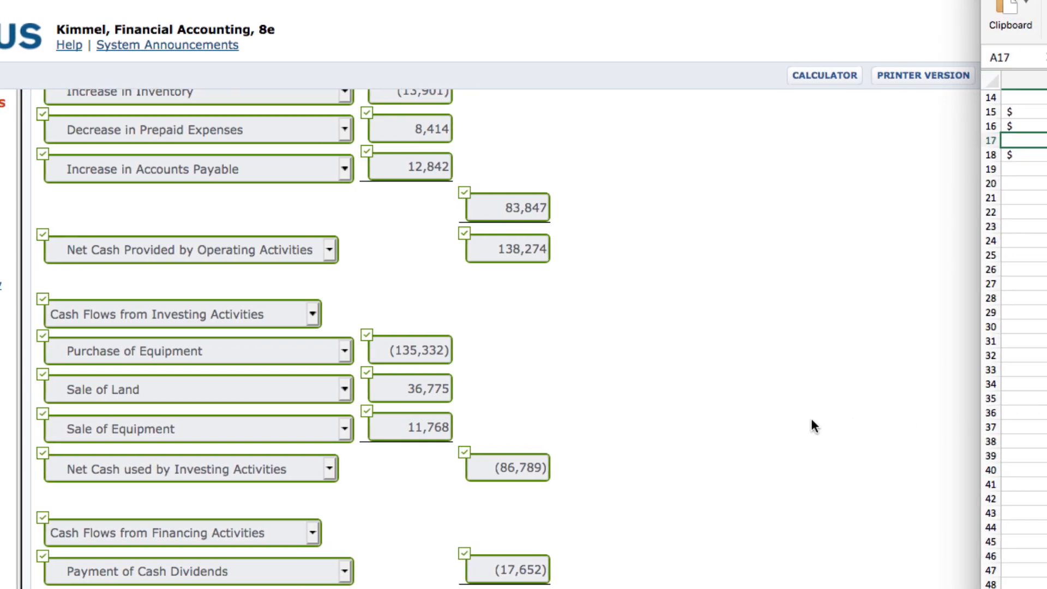
# Start the adjustment list with the 61,782 depreciation and 11,768 receivables decrease in column A
pyautogui.scroll(3)
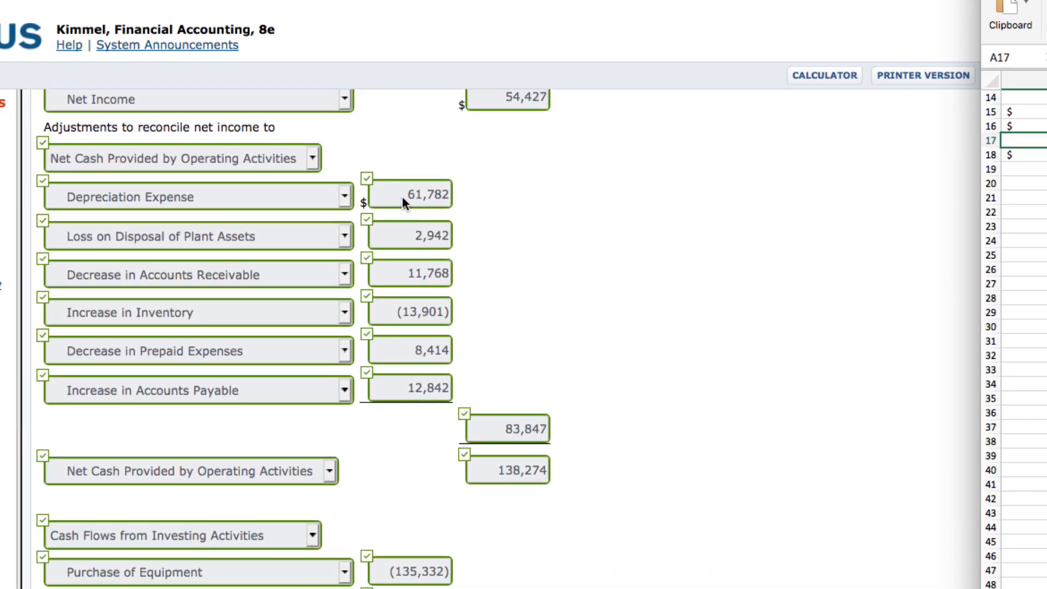
pyautogui.moveTo(777, 323)
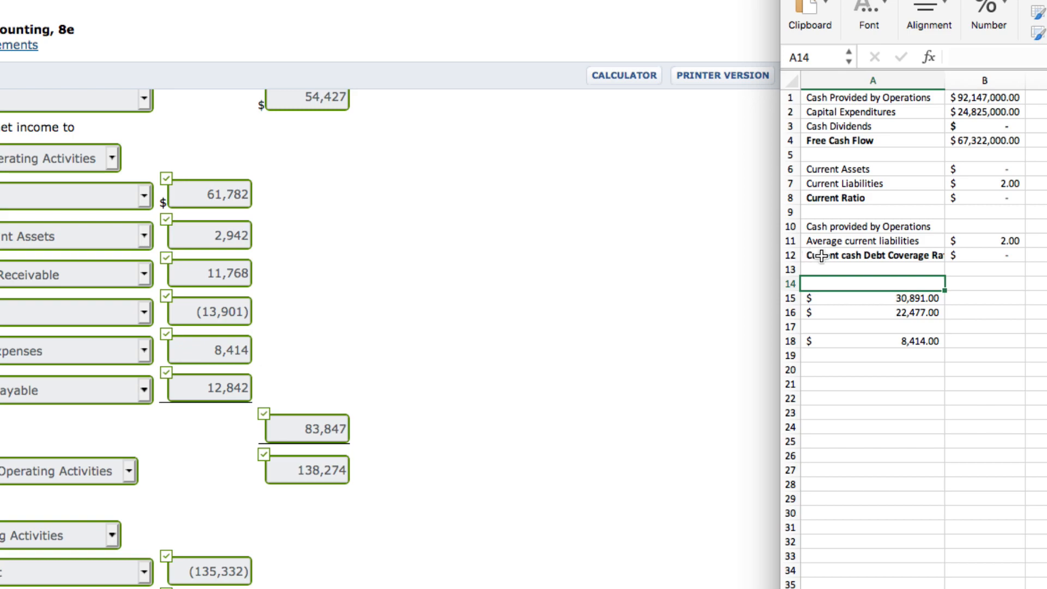
pyautogui.scroll(-3)
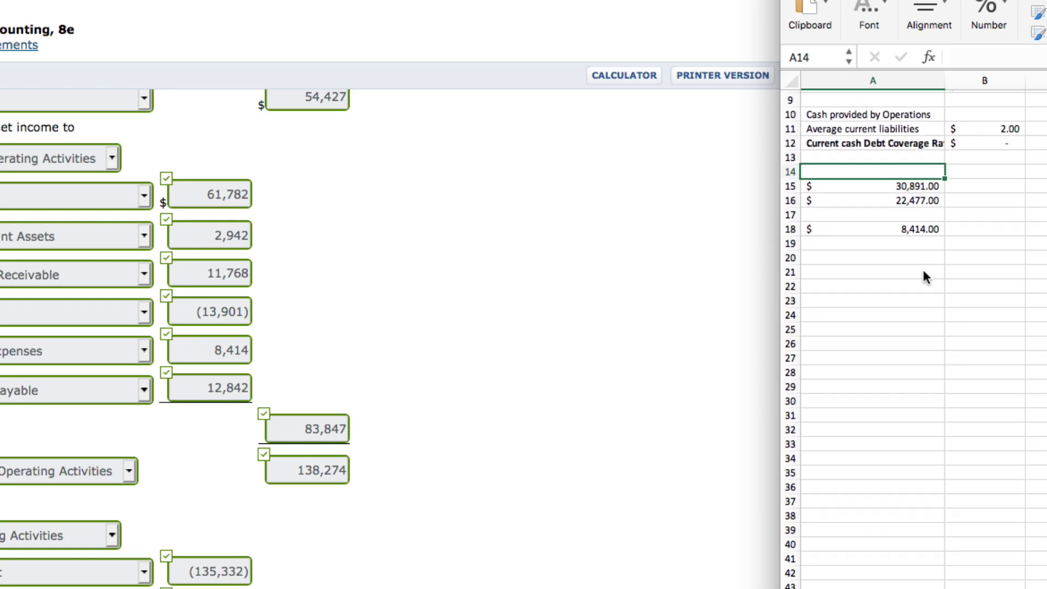
pyautogui.scroll(-3)
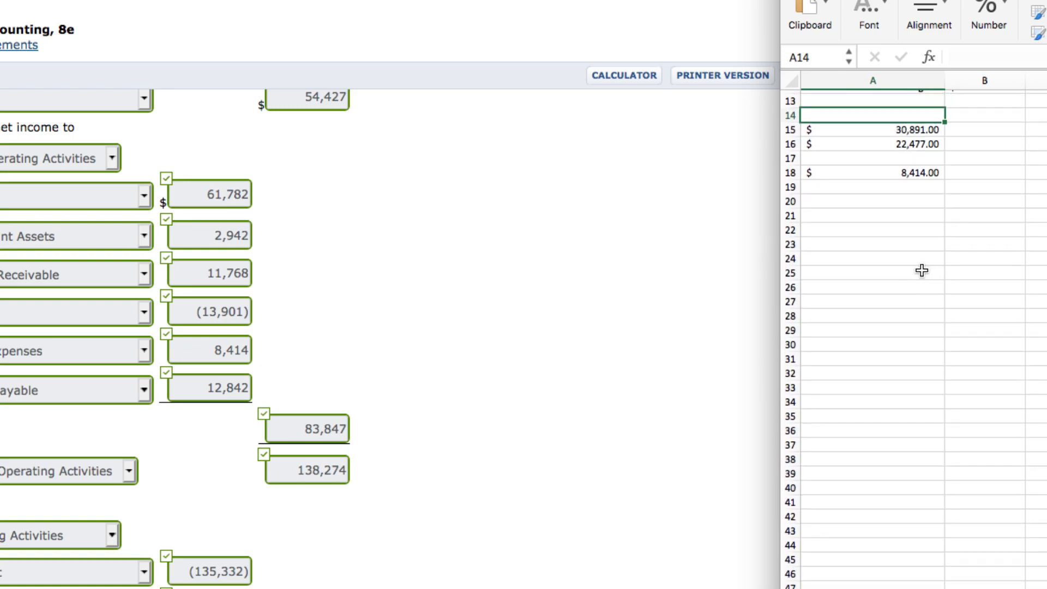
pyautogui.click(872, 130)
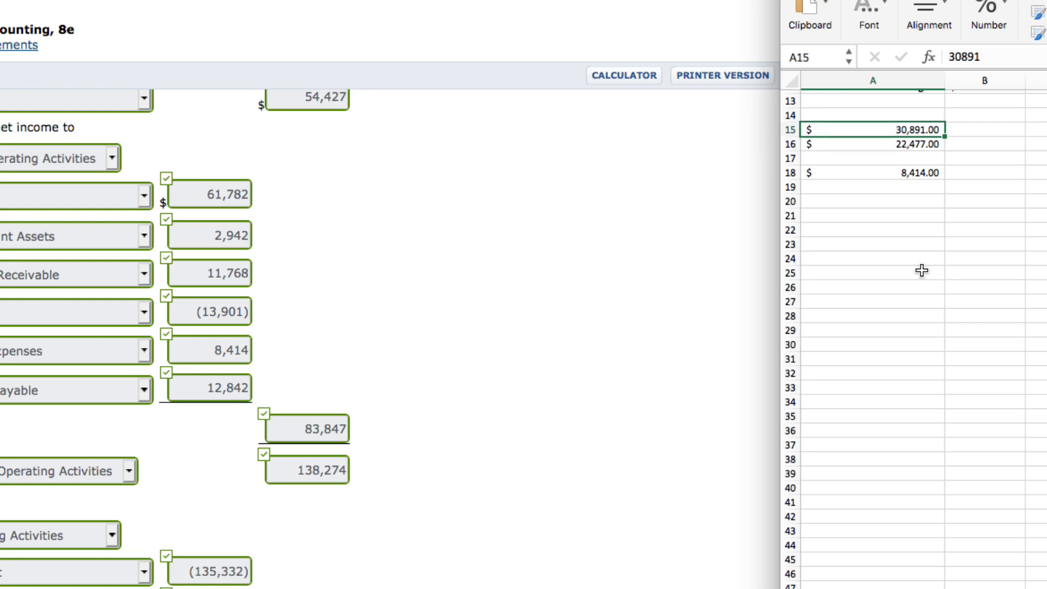
pyautogui.write('61')
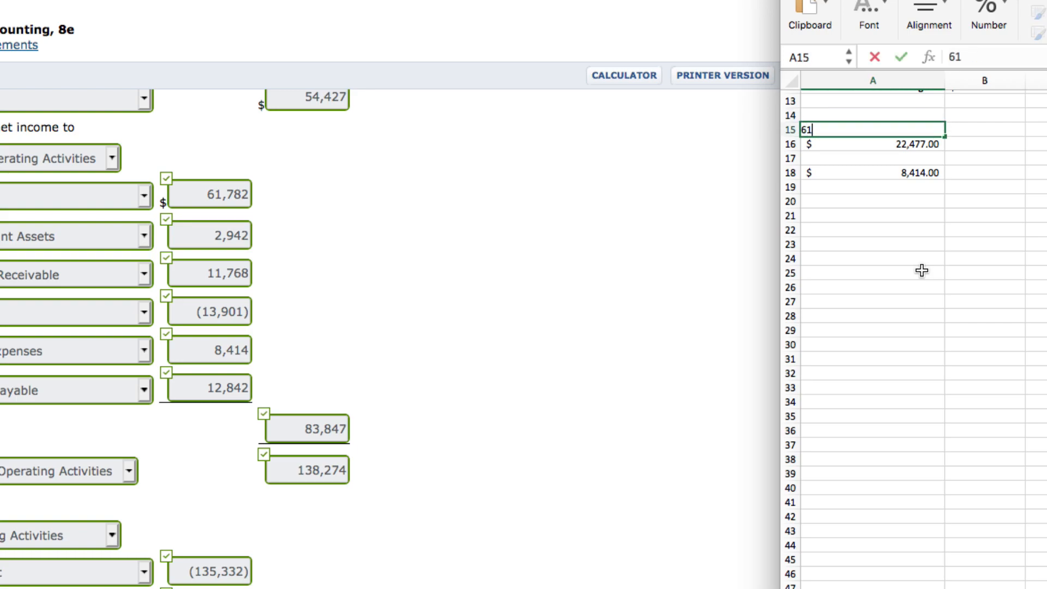
pyautogui.write('7')
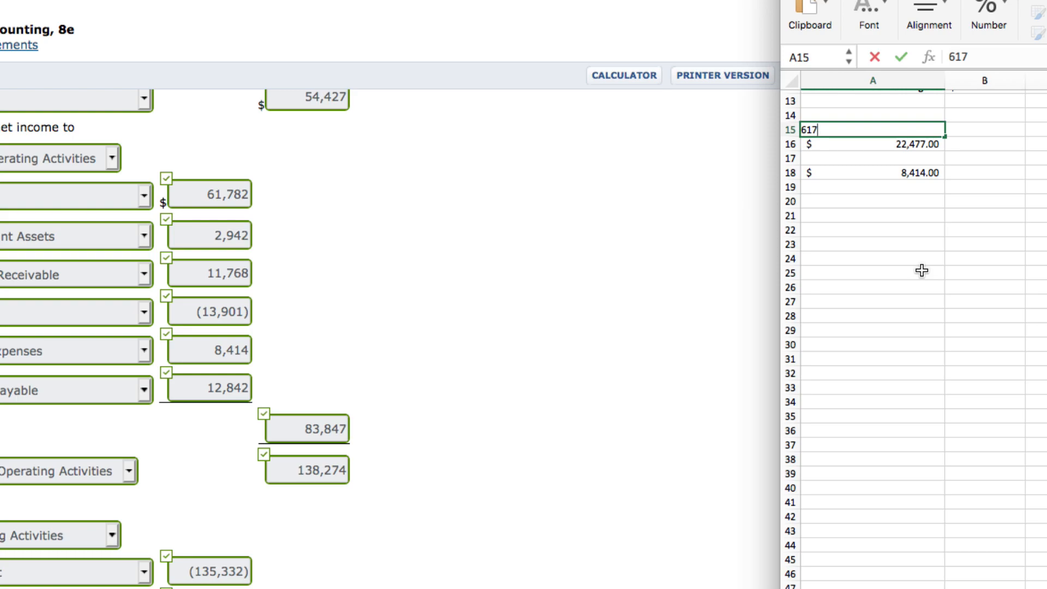
pyautogui.write('8')
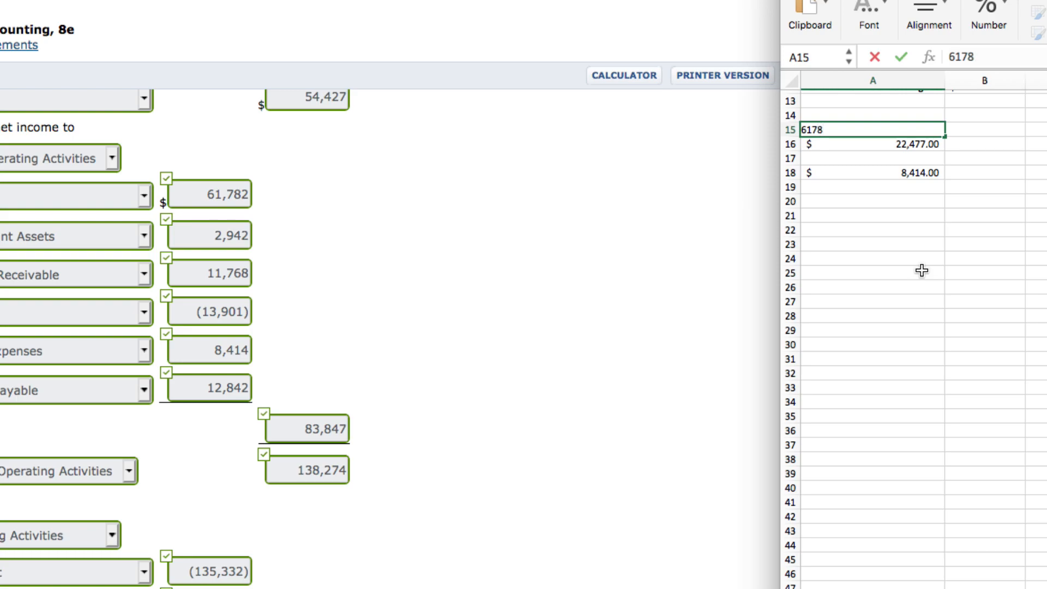
pyautogui.press('Return')
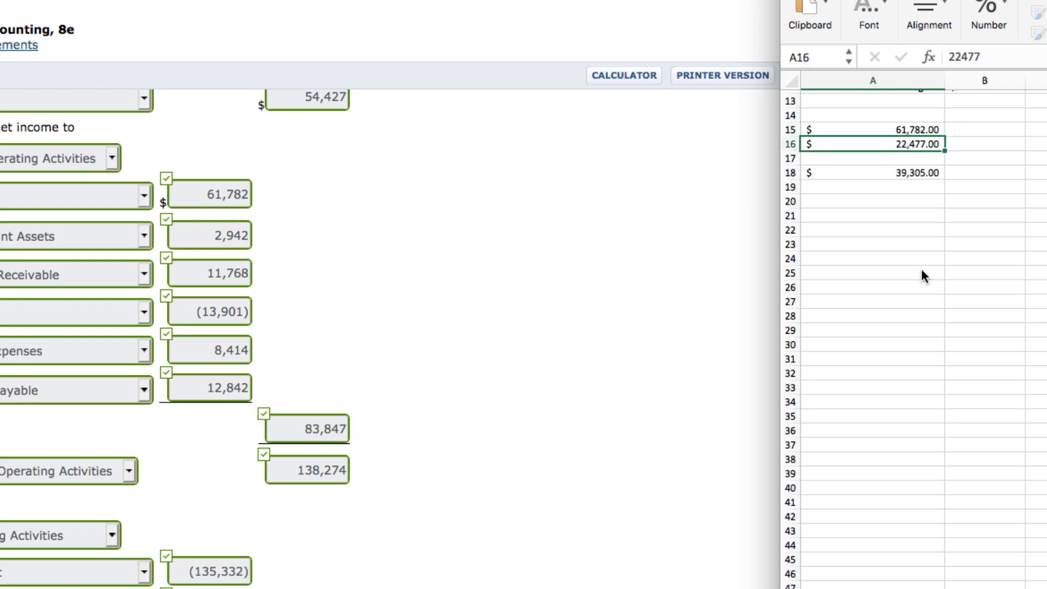
pyautogui.write('294')
pyautogui.click(872, 158)
pyautogui.write('11')
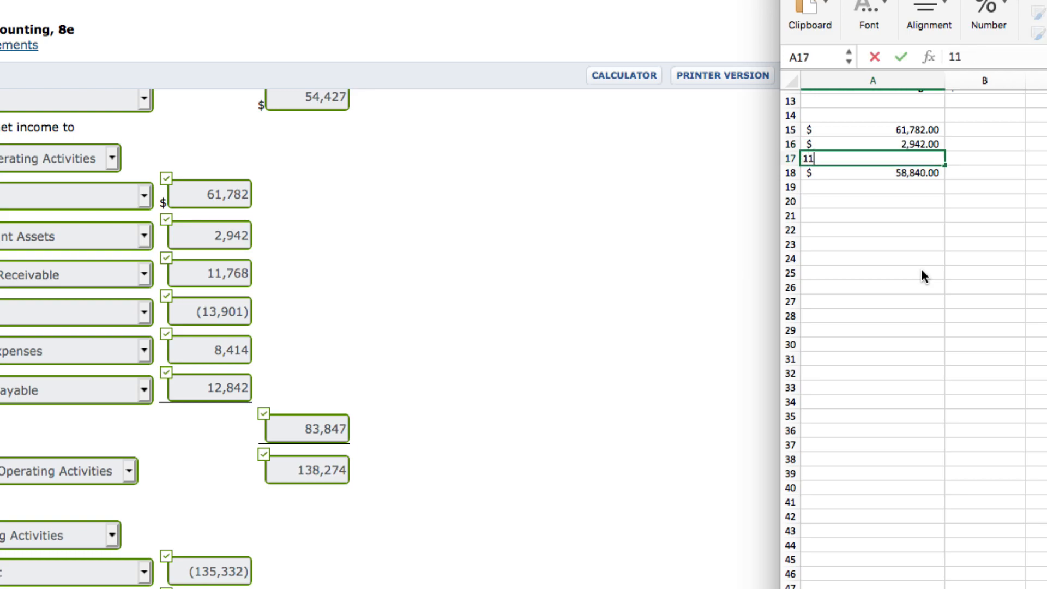
pyautogui.press('Return')
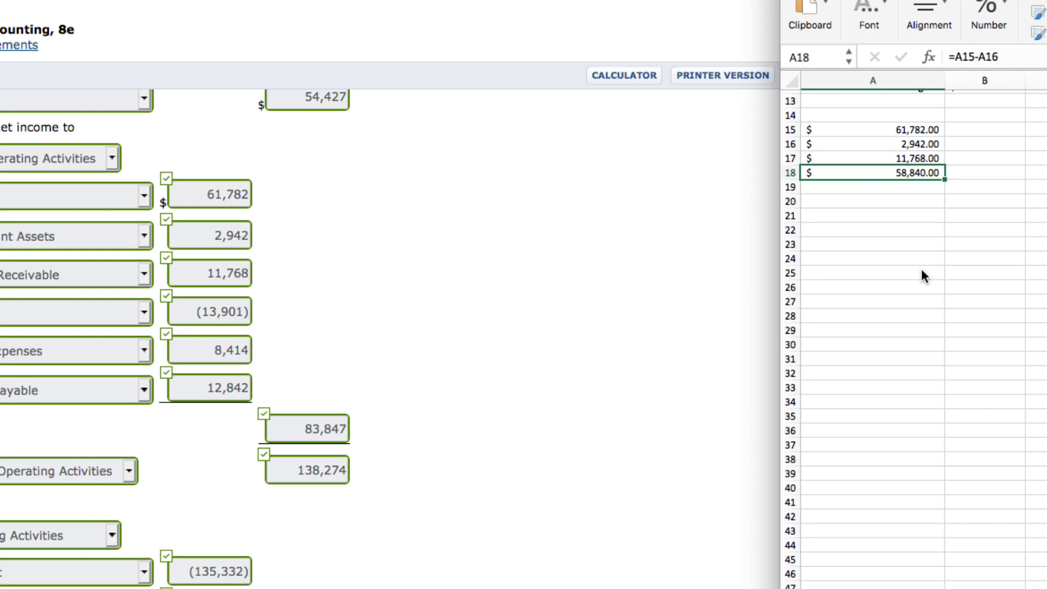
# Add the (13,901), 8,414 and 12,842 adjustments and total them with SUM
pyautogui.write('(')
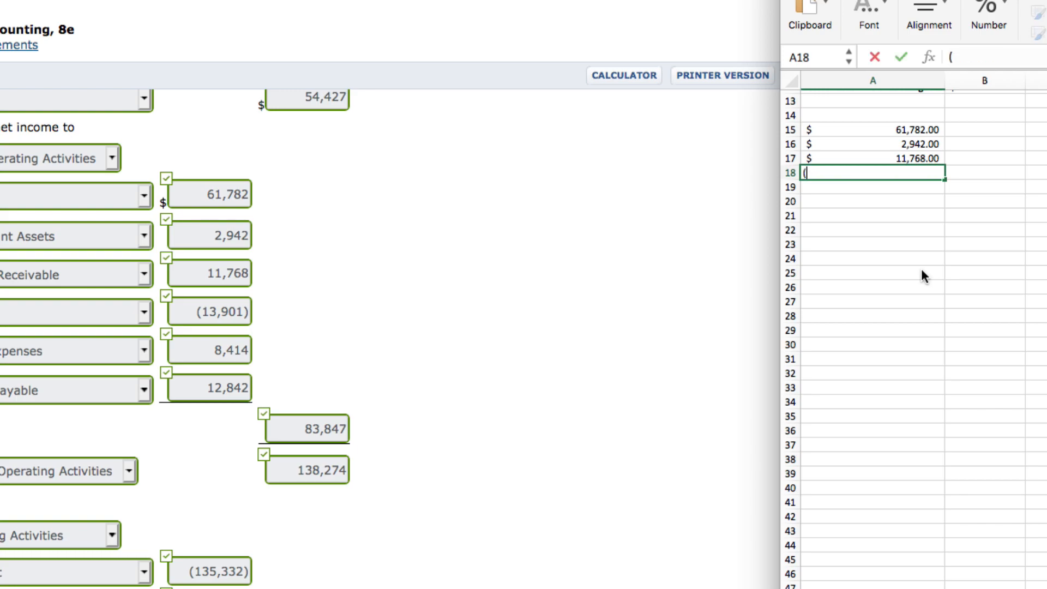
pyautogui.write('13,')
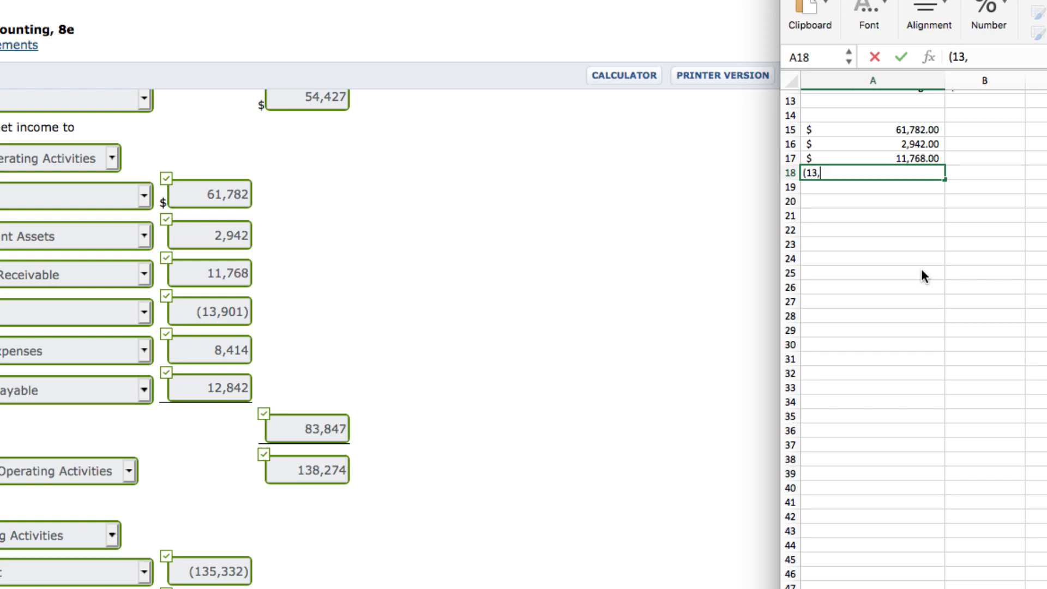
pyautogui.write('901')
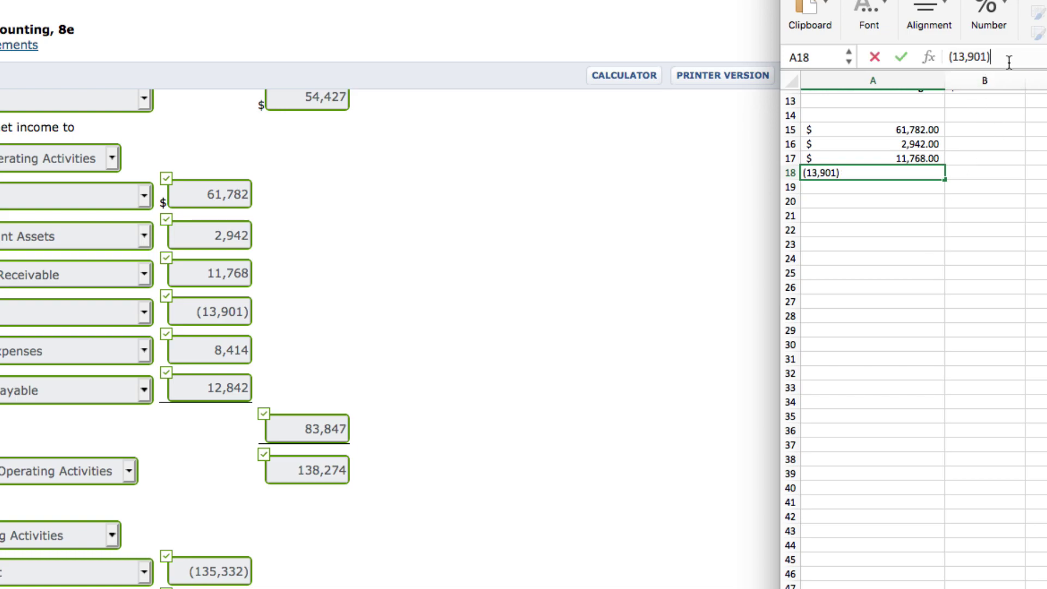
pyautogui.press('Return')
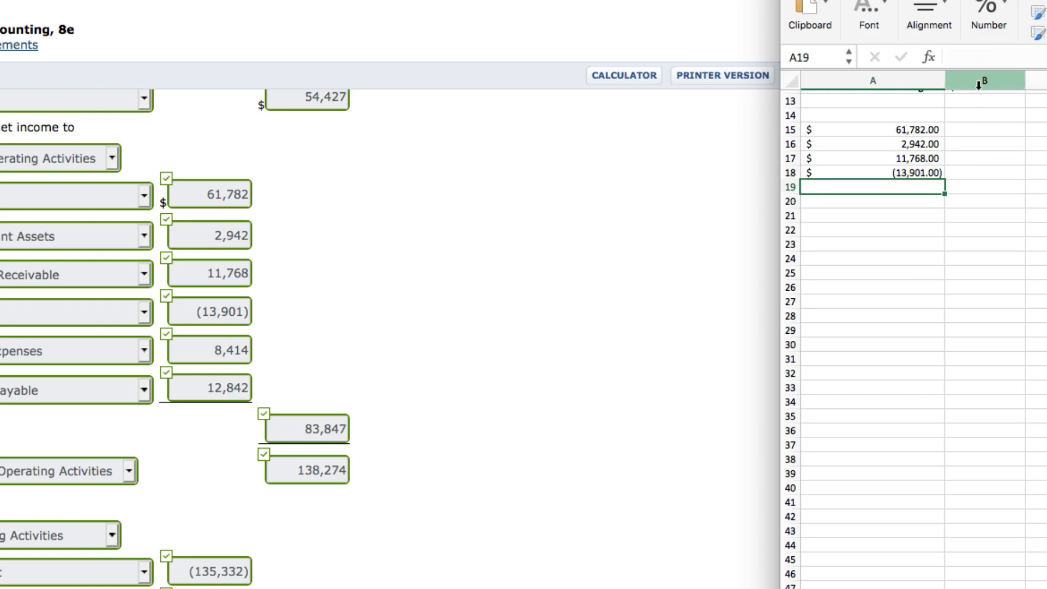
pyautogui.write('8')
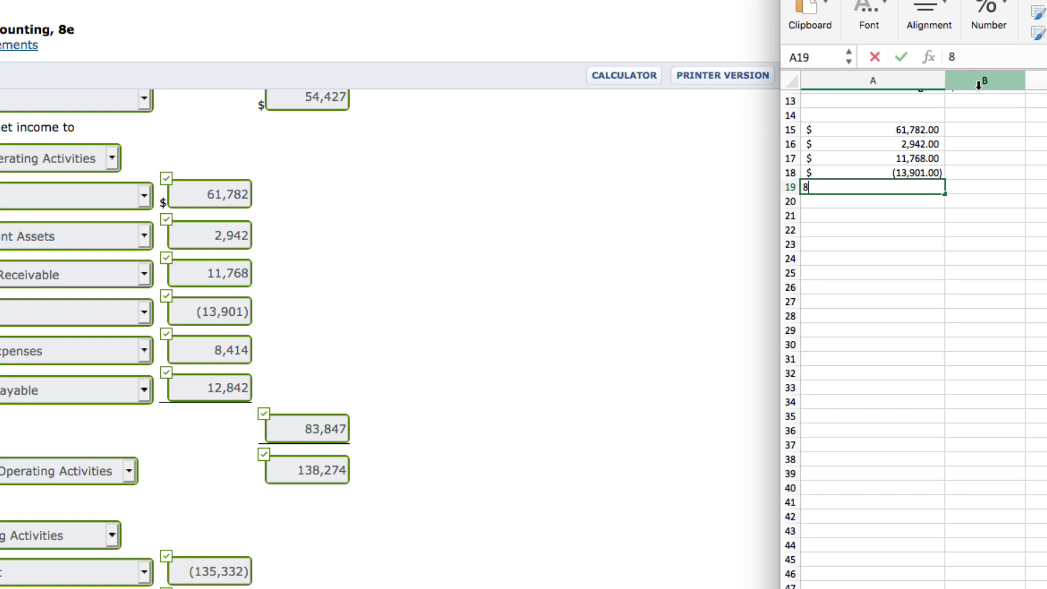
pyautogui.press('Return')
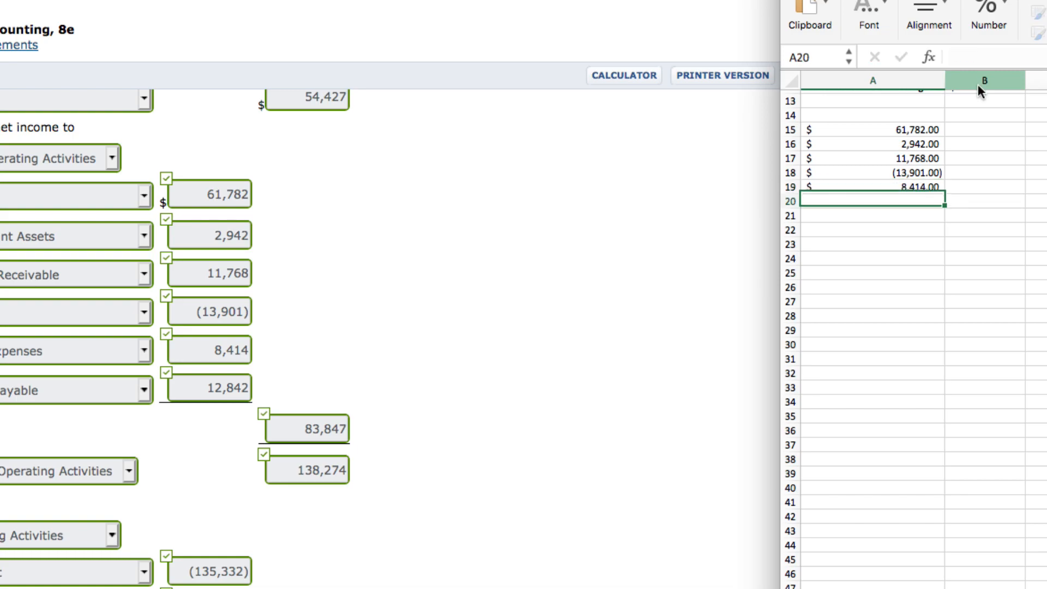
pyautogui.write('1')
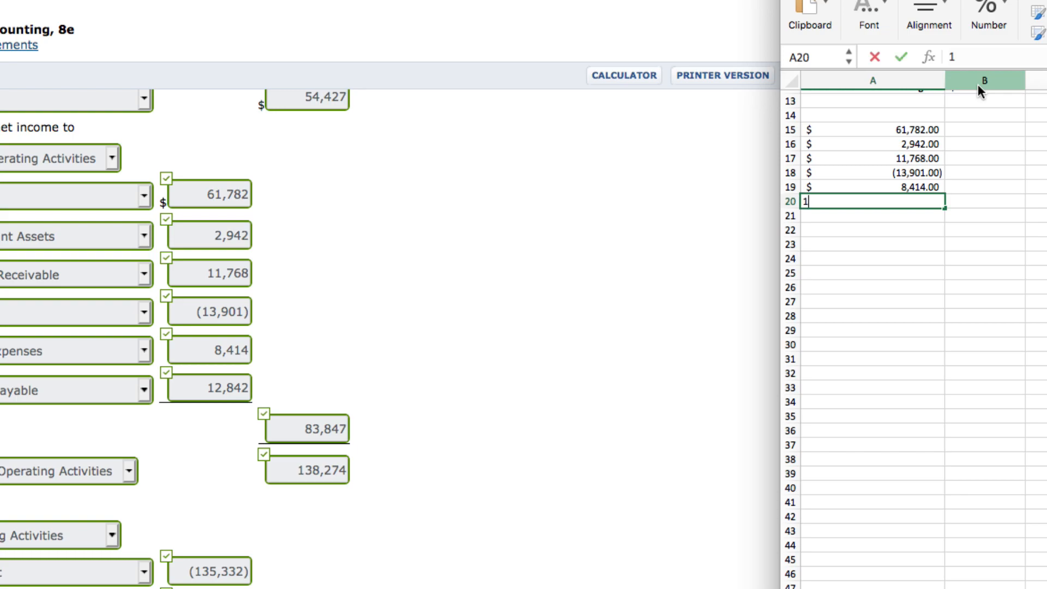
pyautogui.write('2842')
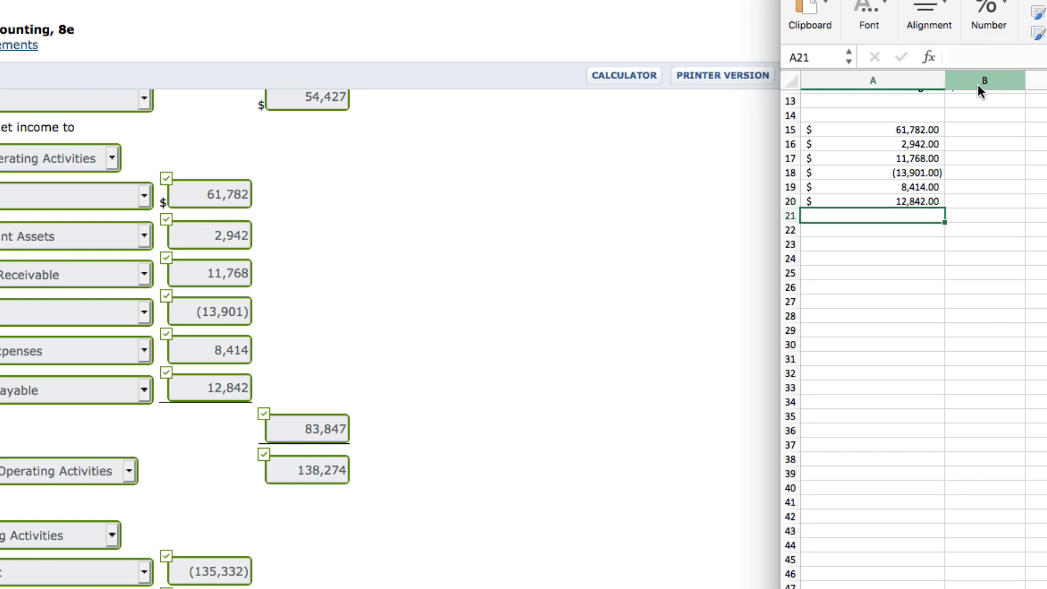
pyautogui.write('=sum(')
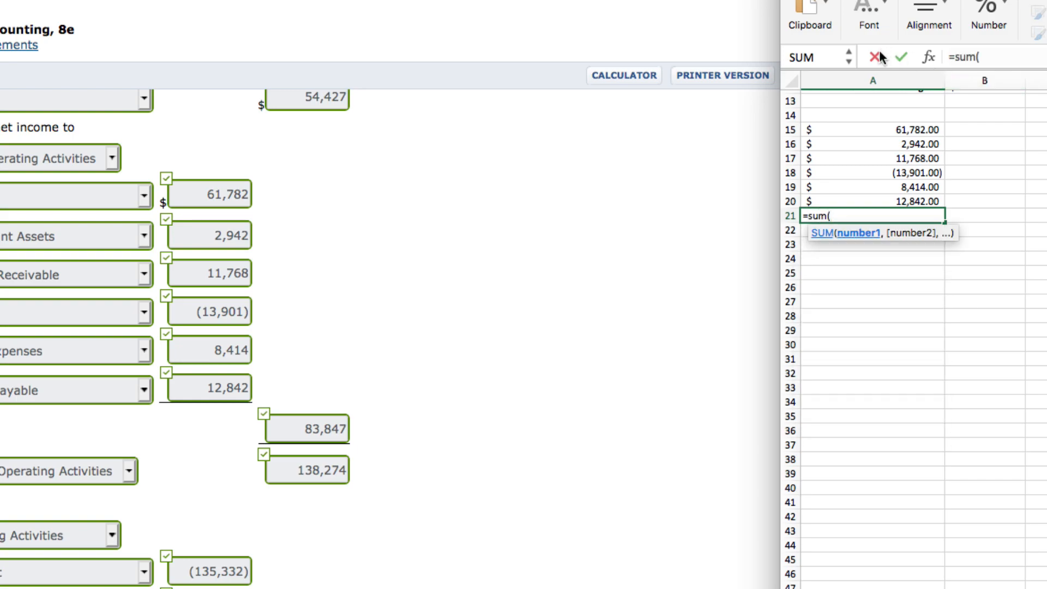
pyautogui.click(872, 129)
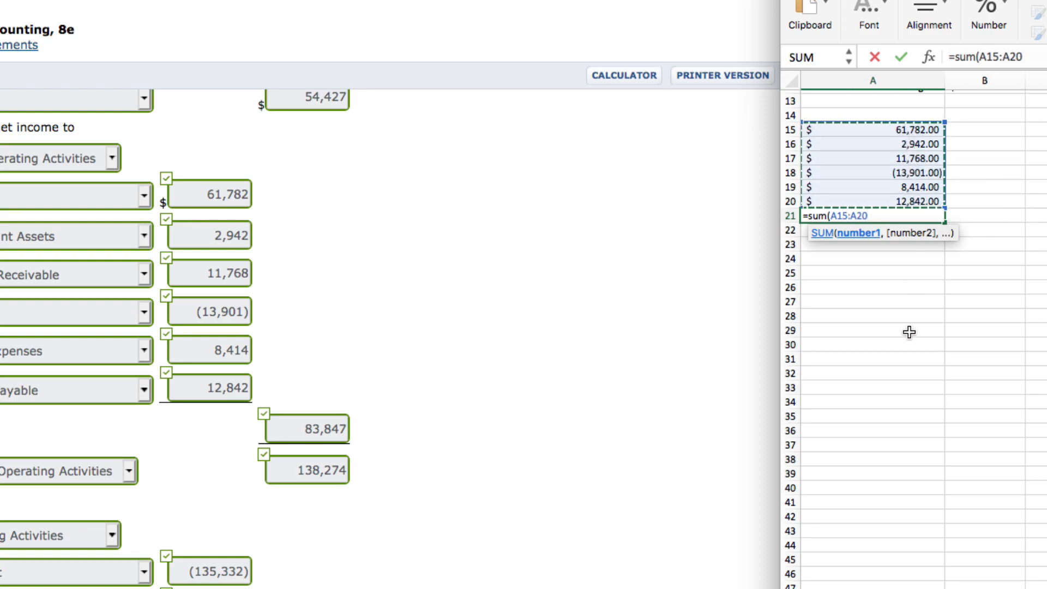
pyautogui.press('Return')
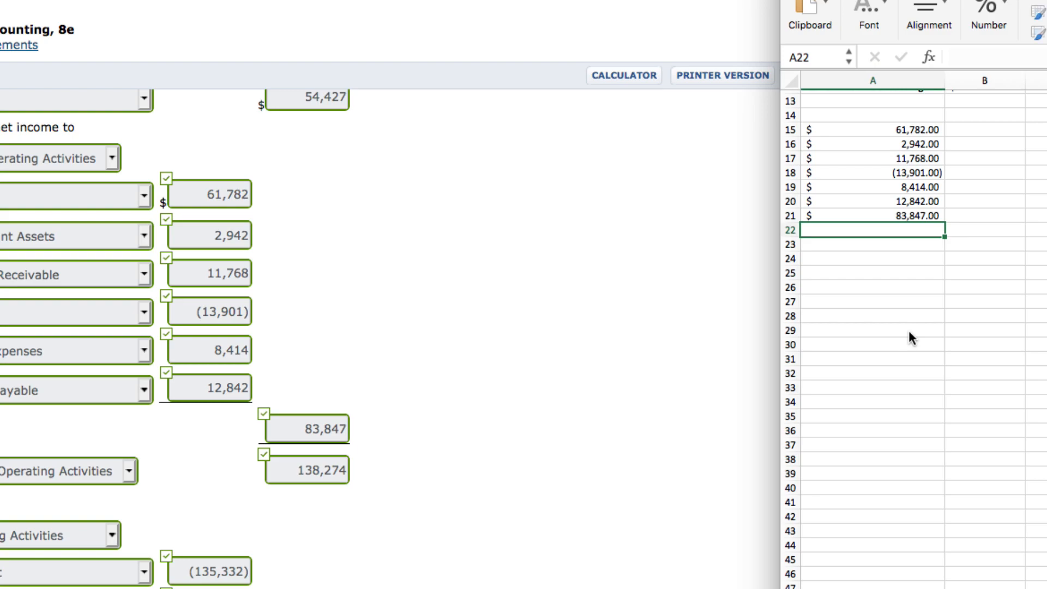
pyautogui.moveTo(880, 323)
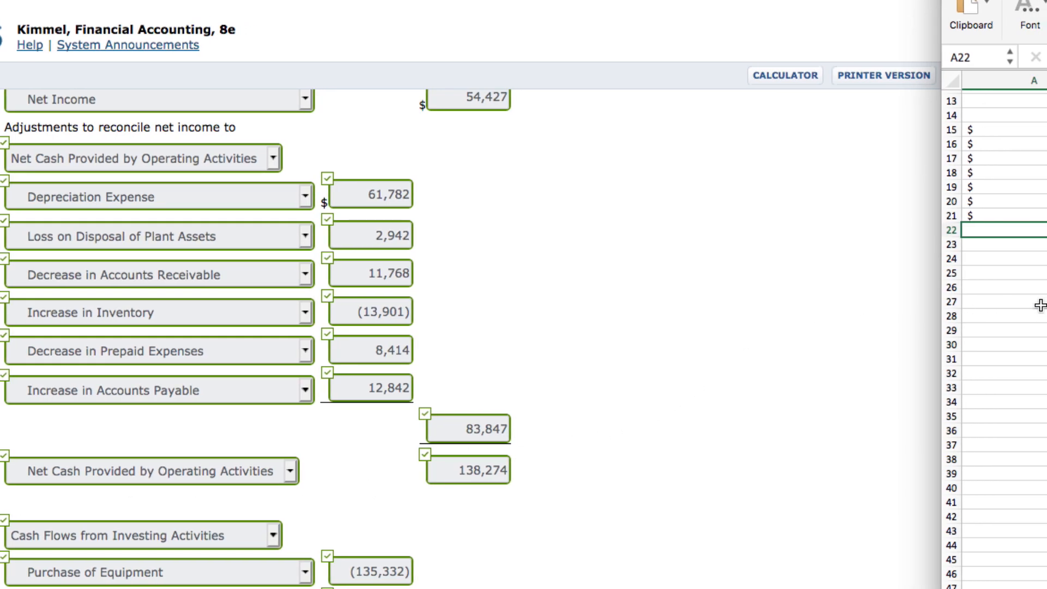
pyautogui.moveTo(612, 496)
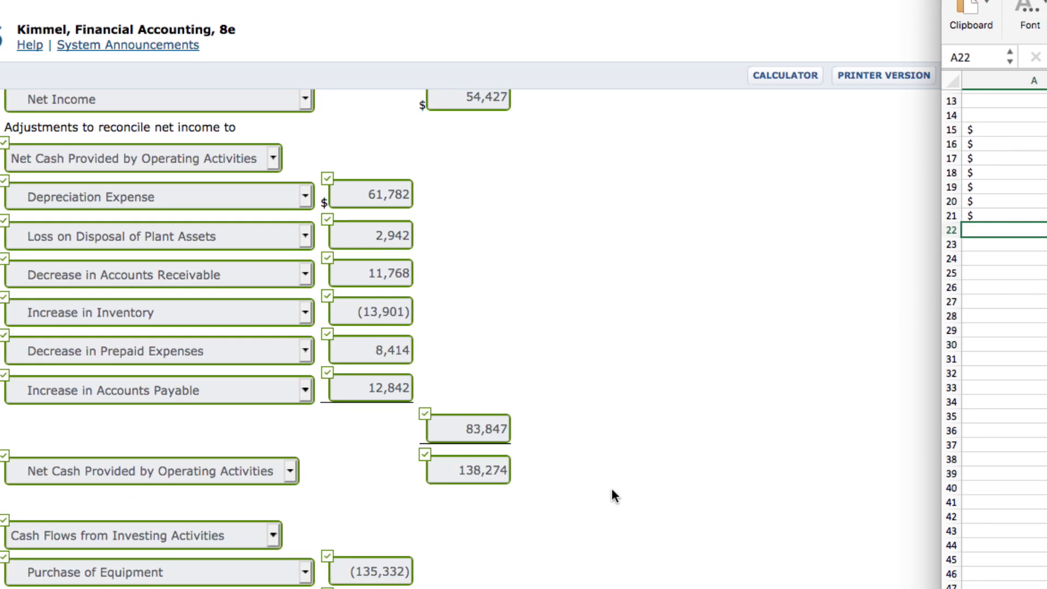
pyautogui.scroll(-3)
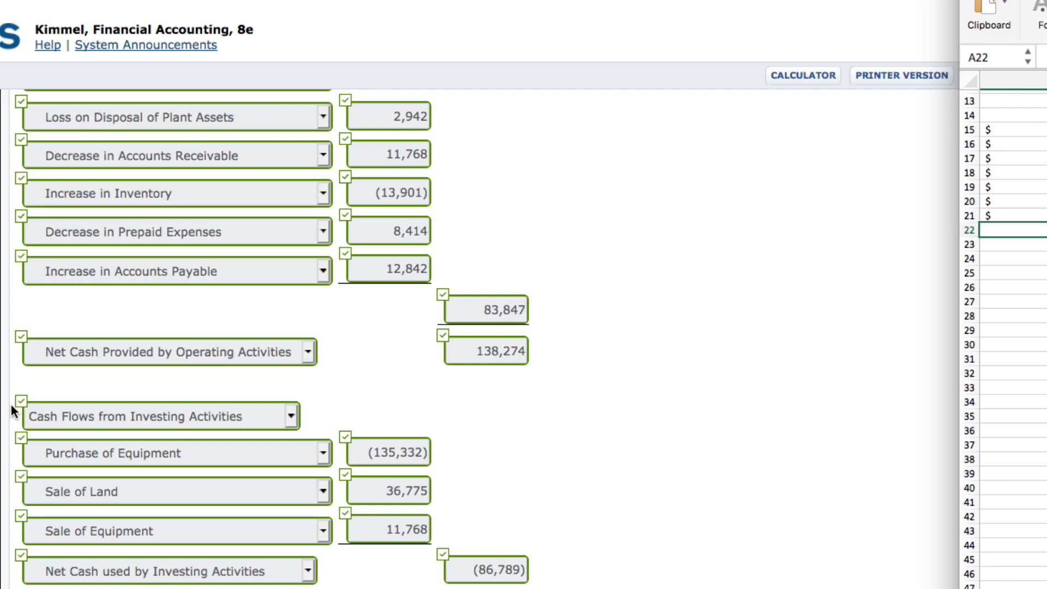
pyautogui.moveTo(18, 406)
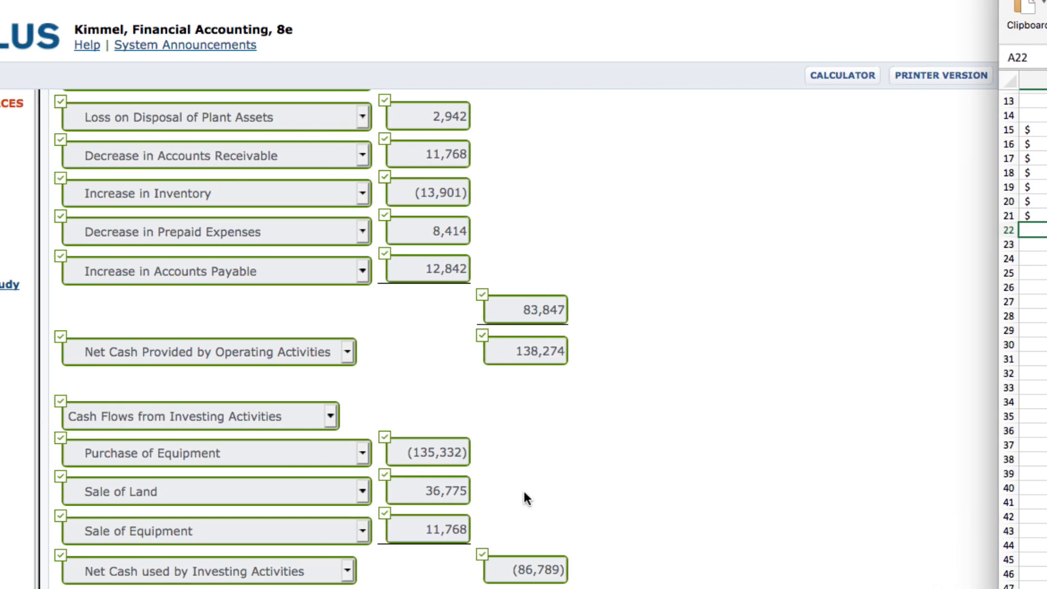
pyautogui.scroll(3)
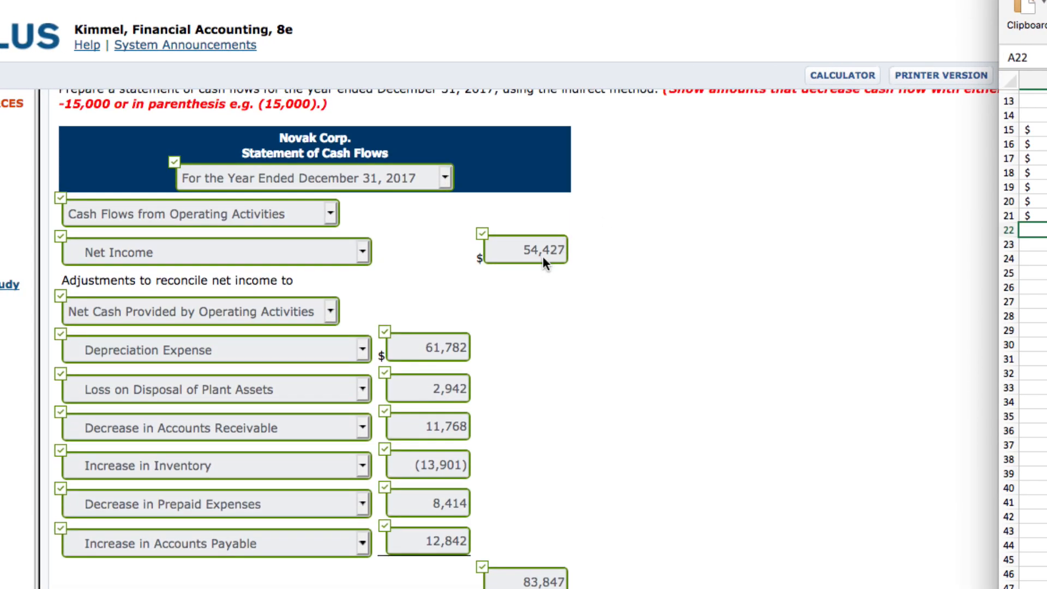
pyautogui.scroll(-3)
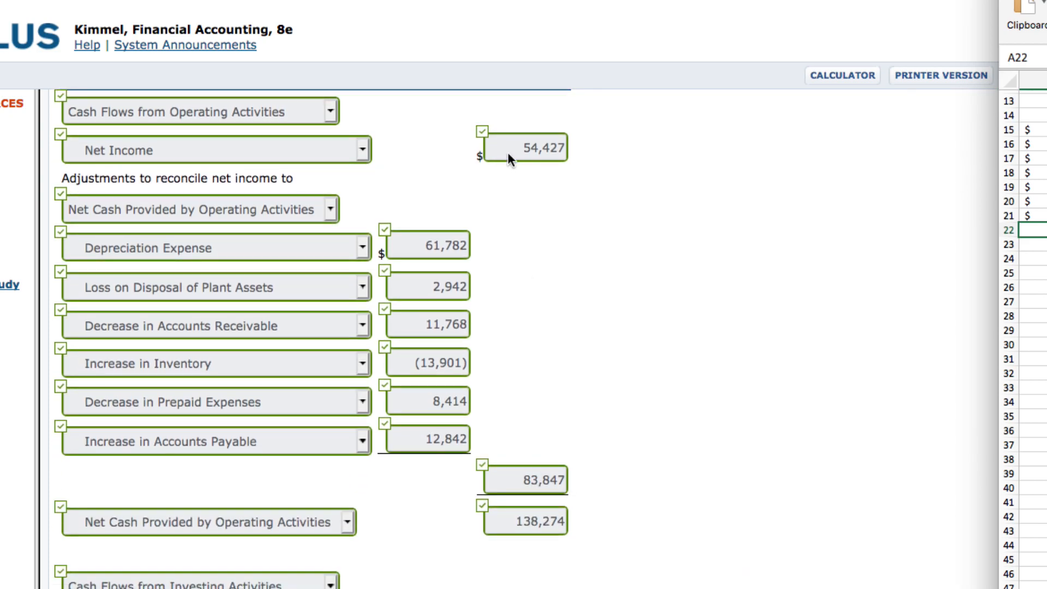
pyautogui.moveTo(547, 526)
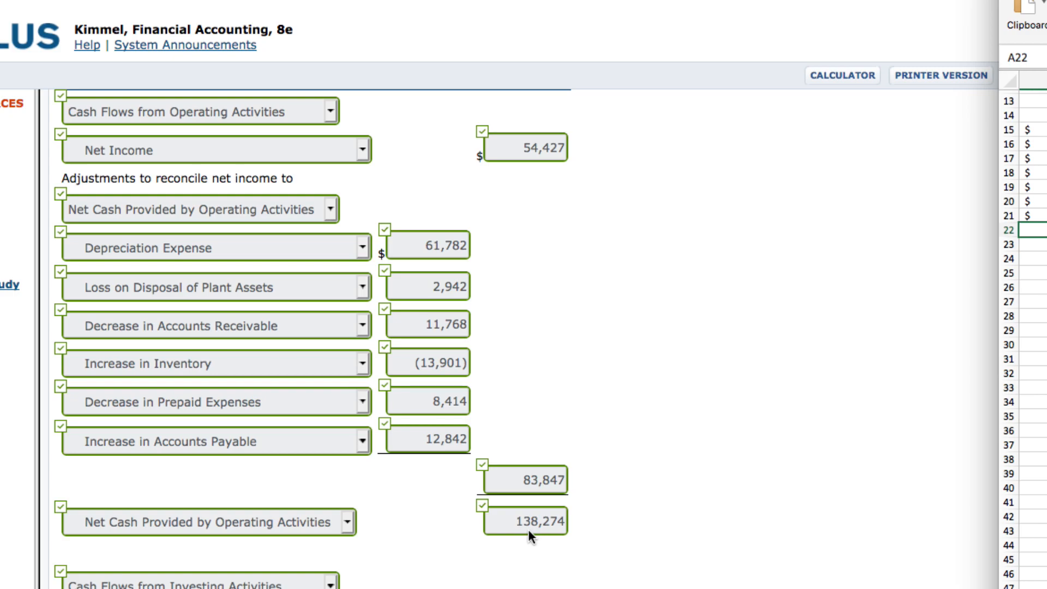
pyautogui.scroll(-3)
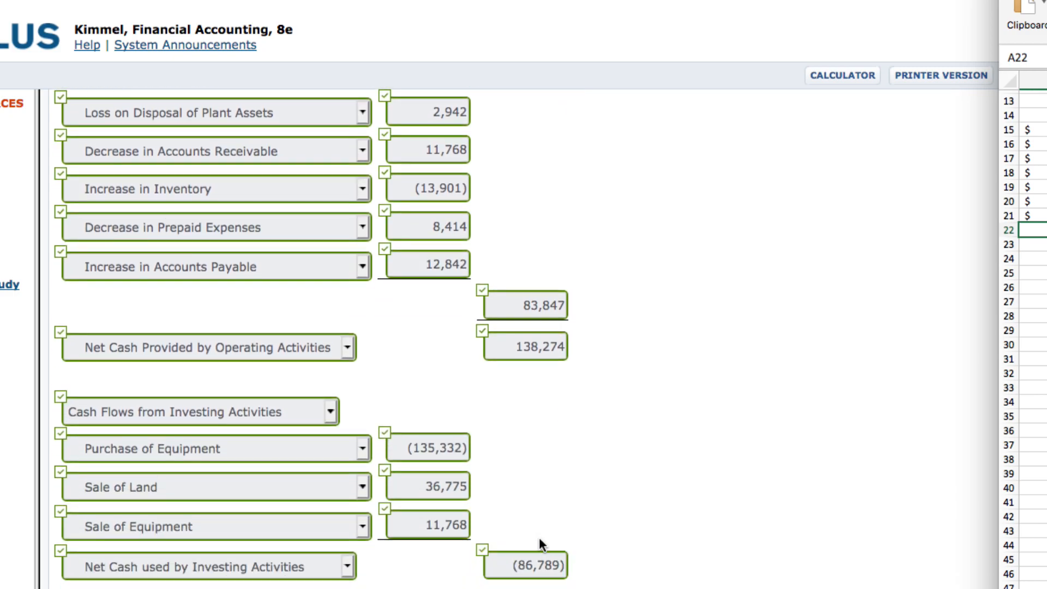
pyautogui.scroll(-3)
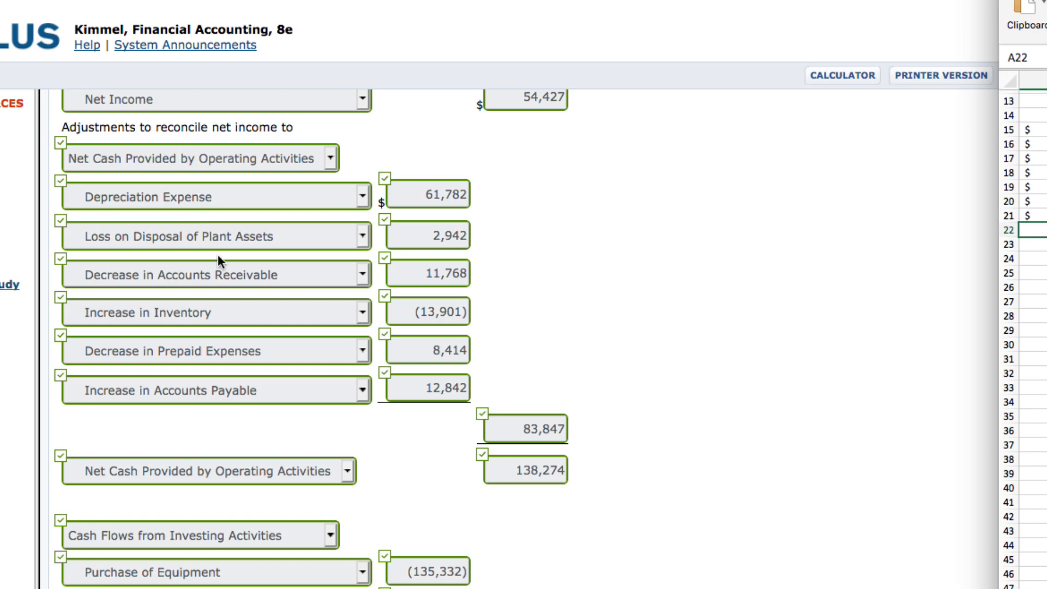
pyautogui.scroll(-3)
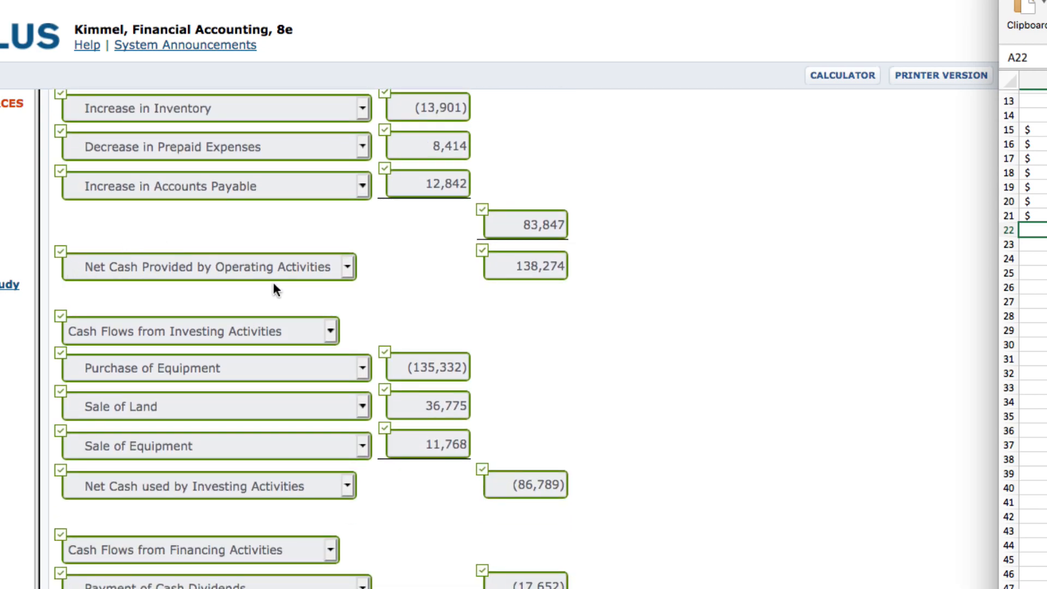
pyautogui.moveTo(360, 294)
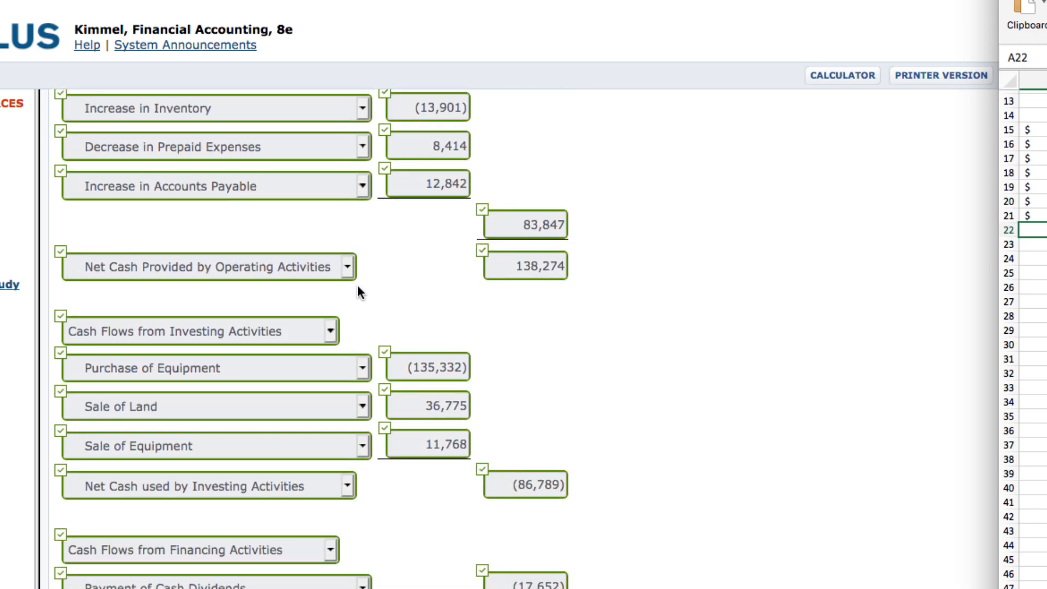
pyautogui.moveTo(510, 314)
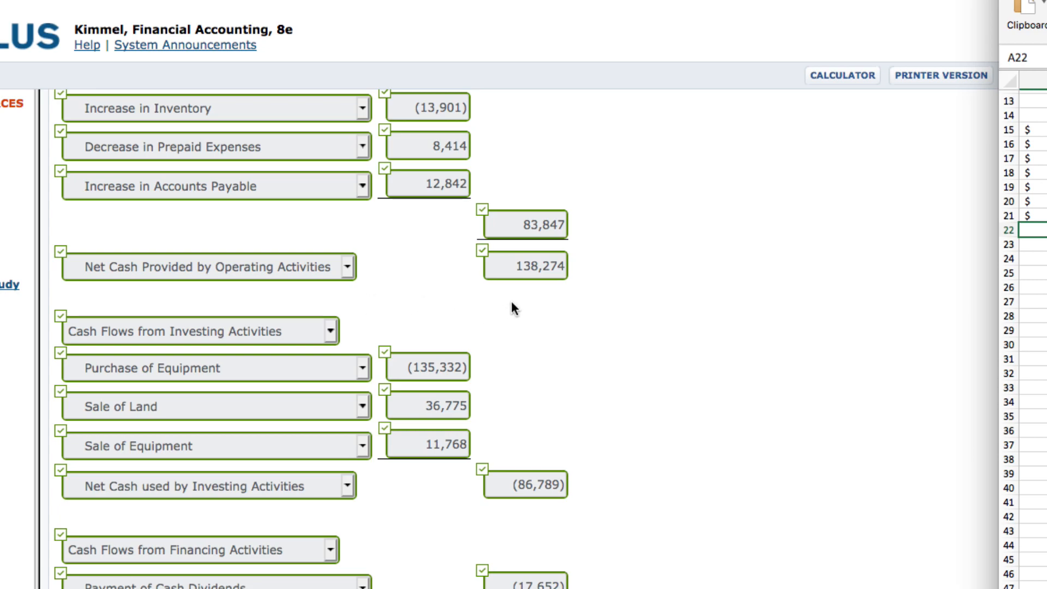
pyautogui.moveTo(345, 410)
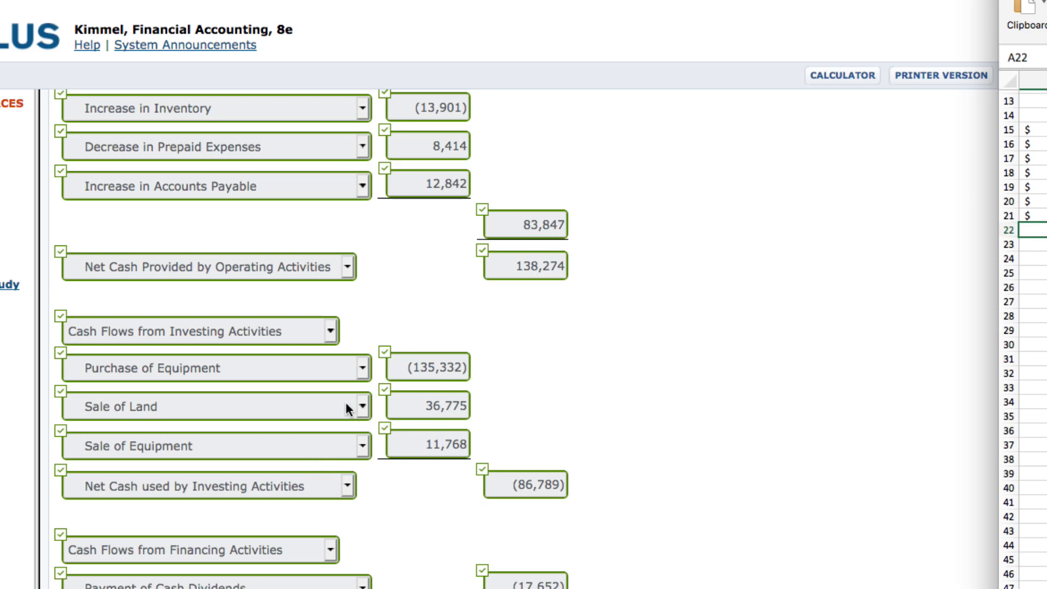
pyautogui.scroll(-3)
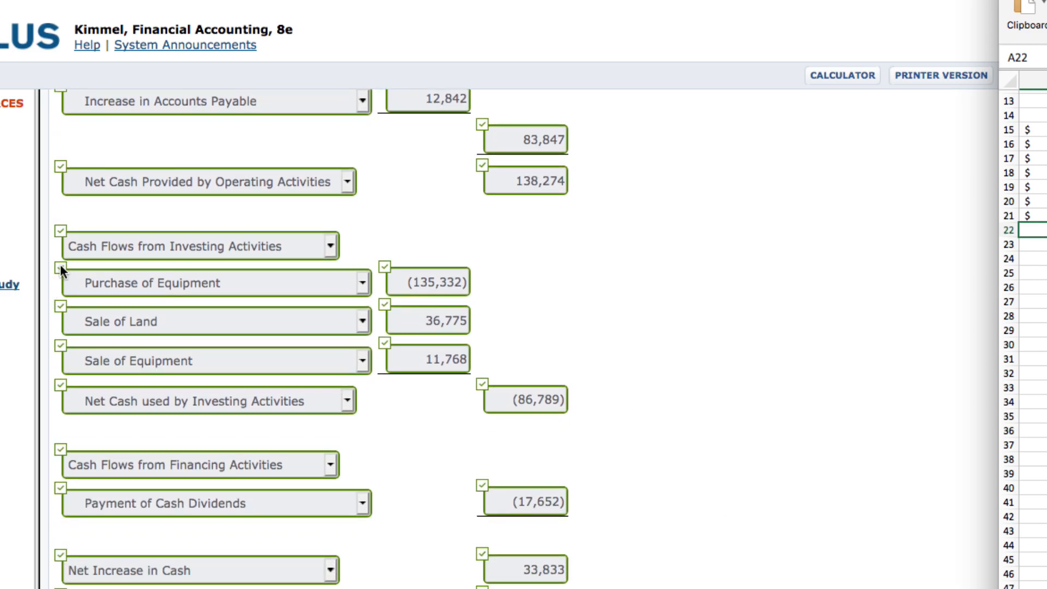
pyautogui.moveTo(257, 257)
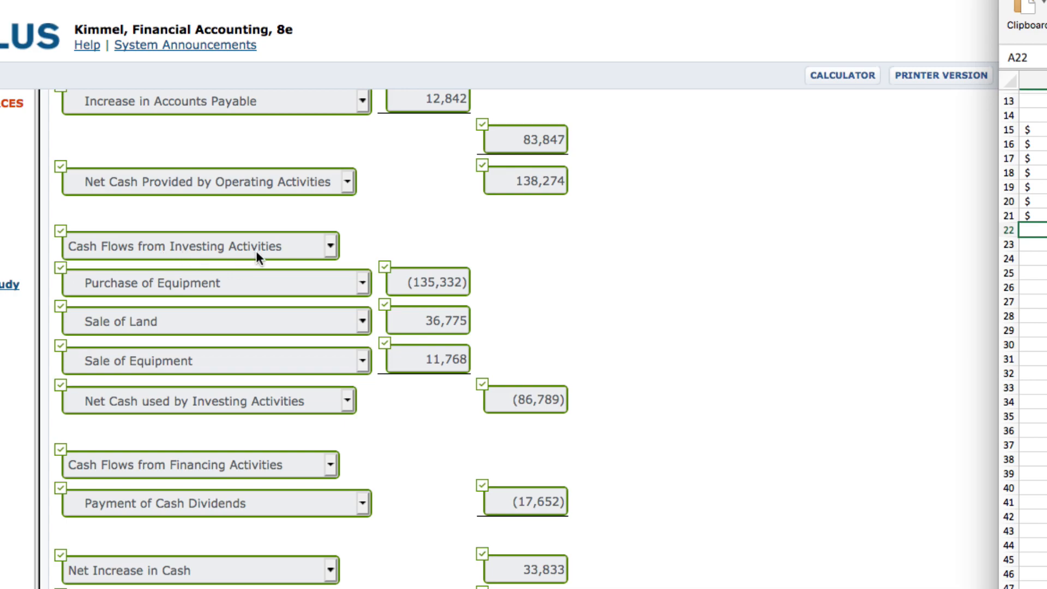
pyautogui.moveTo(506, 393)
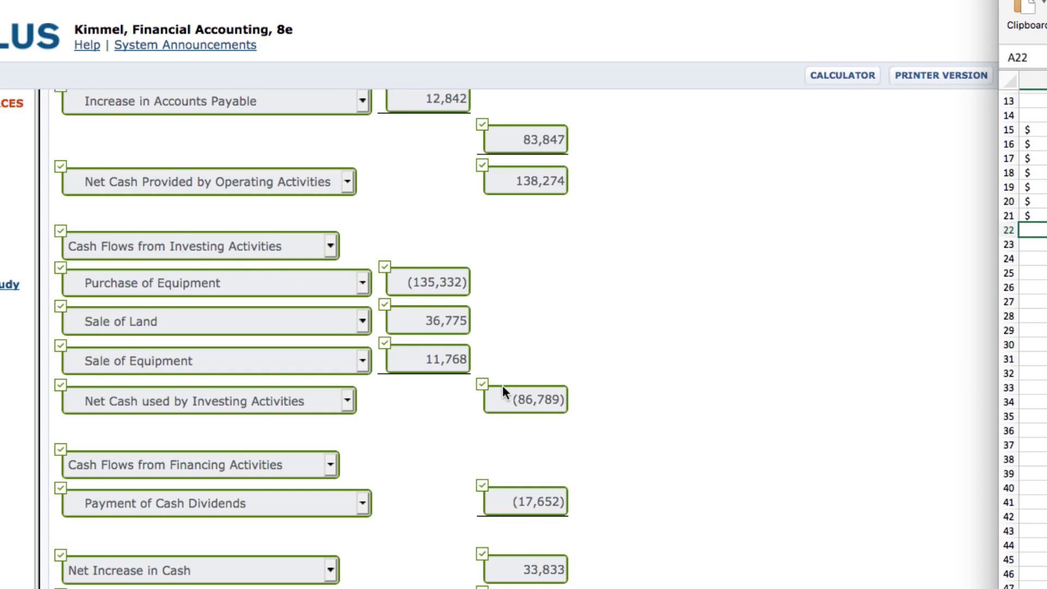
pyautogui.scroll(3)
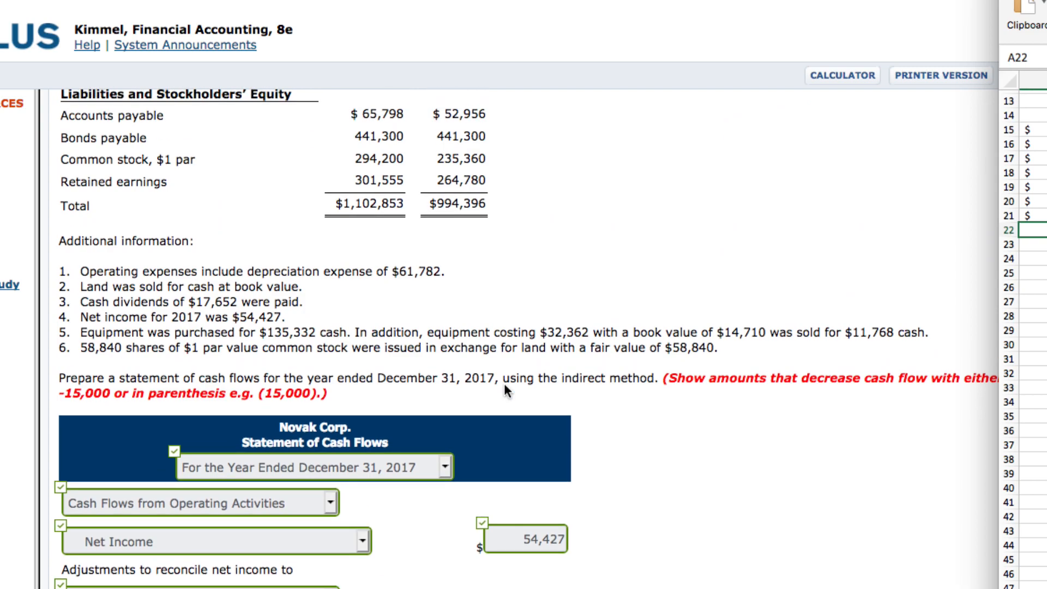
pyautogui.moveTo(170, 341)
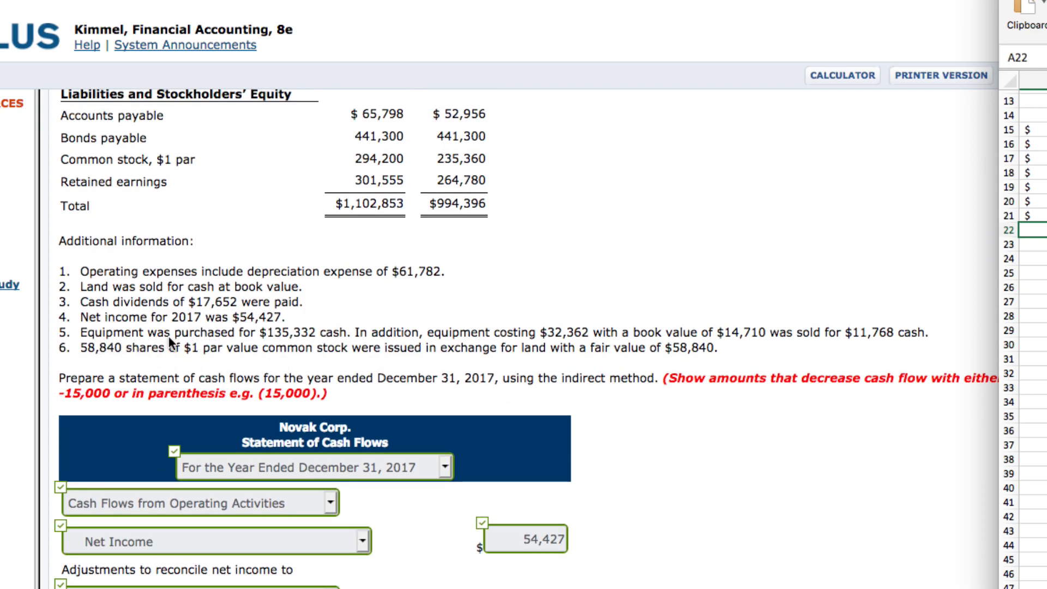
pyautogui.moveTo(523, 424)
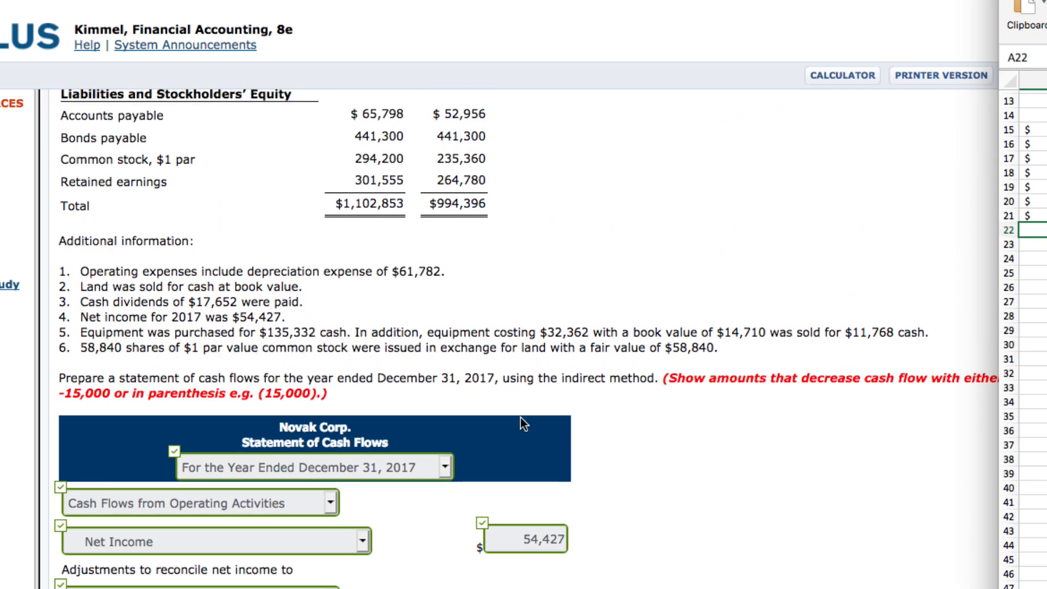
pyautogui.scroll(-3)
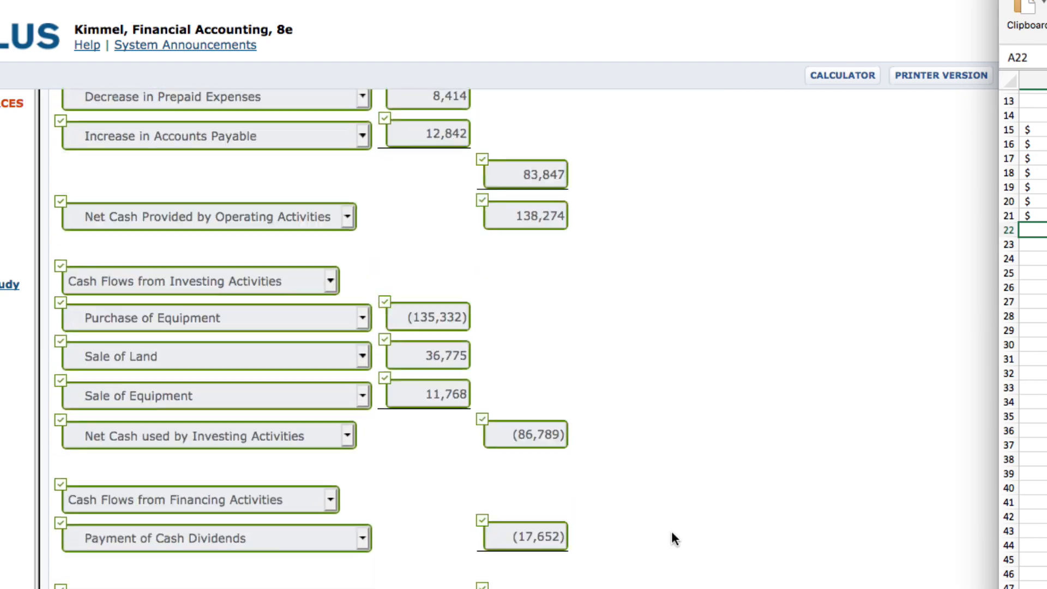
pyautogui.scroll(-3)
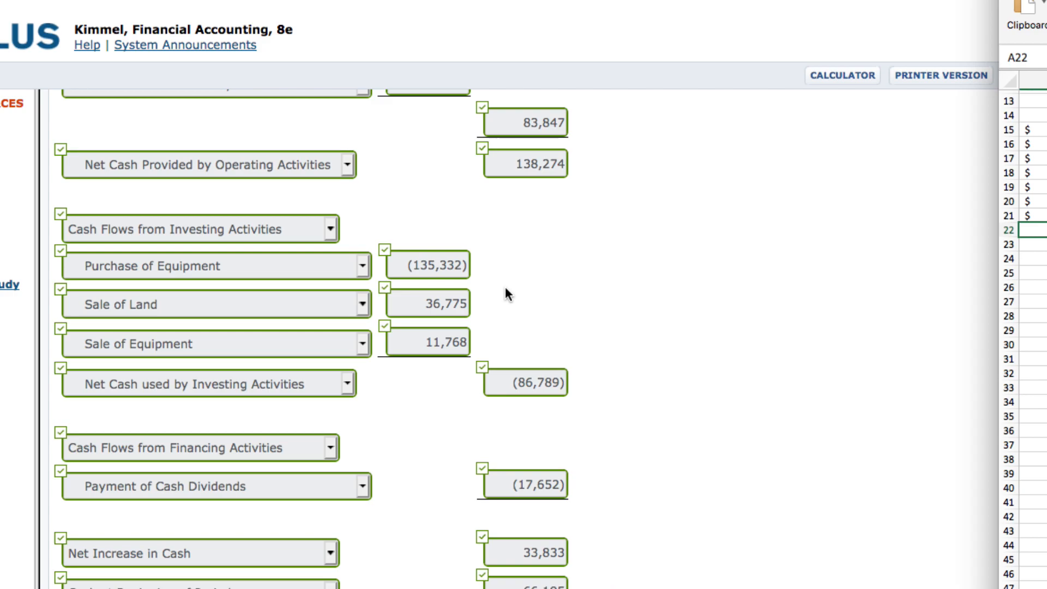
pyautogui.moveTo(458, 327)
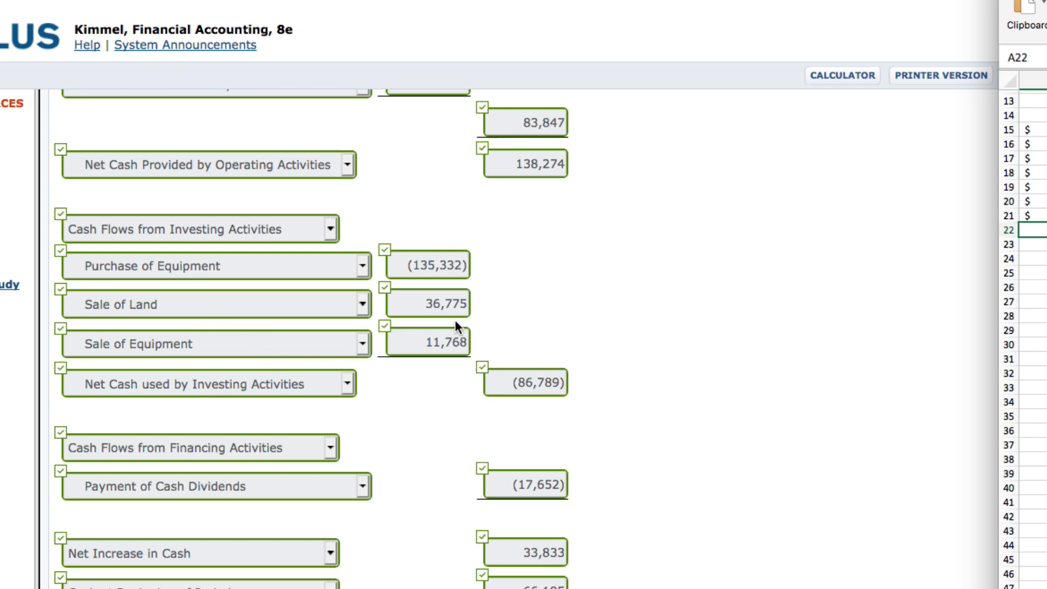
pyautogui.scroll(3)
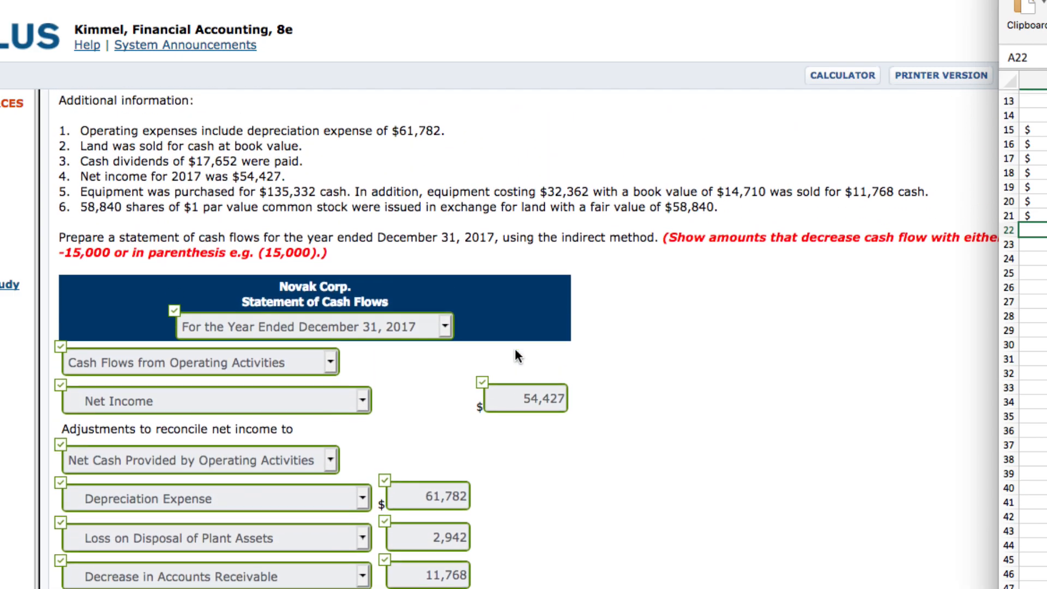
pyautogui.scroll(3)
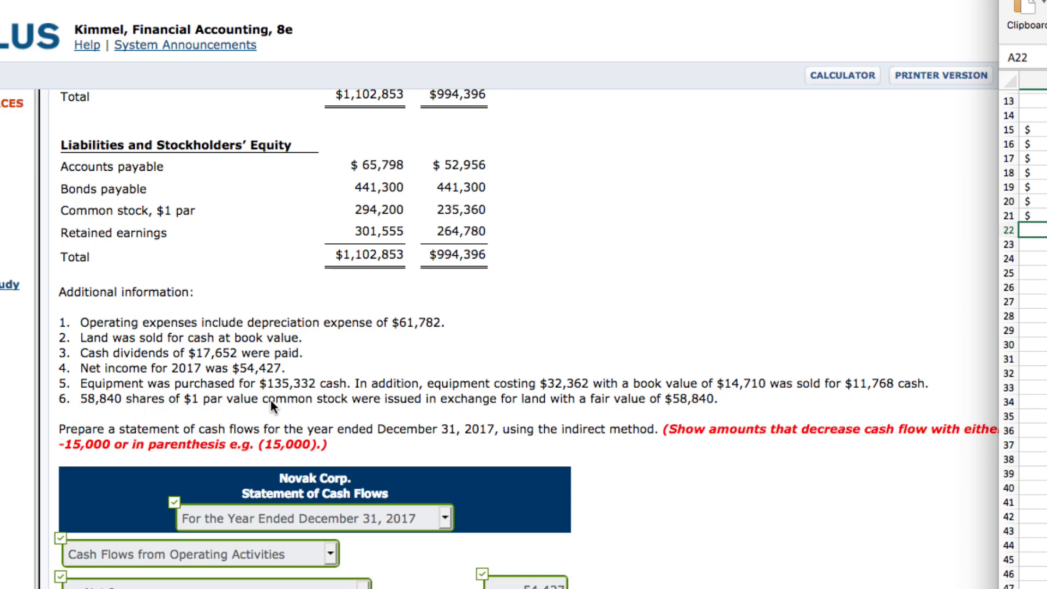
pyautogui.moveTo(658, 405)
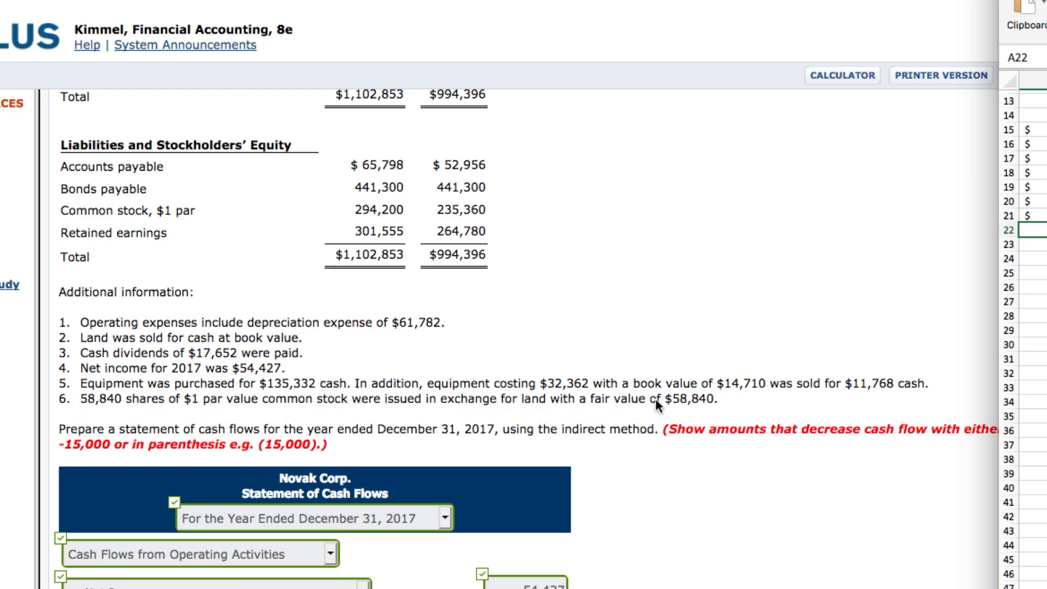
pyautogui.moveTo(856, 394)
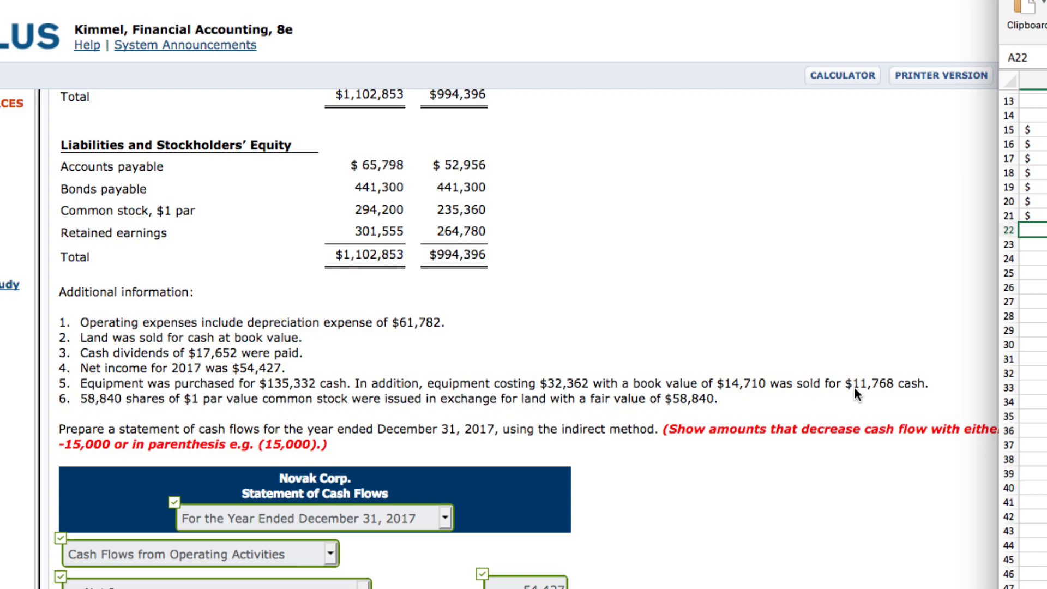
pyautogui.moveTo(148, 431)
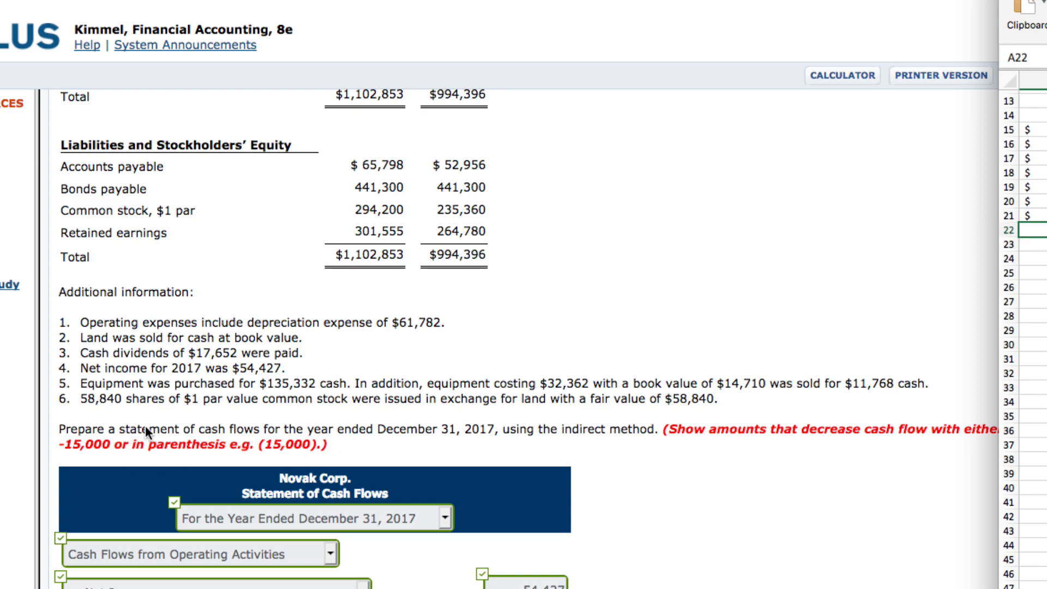
pyautogui.moveTo(979, 457)
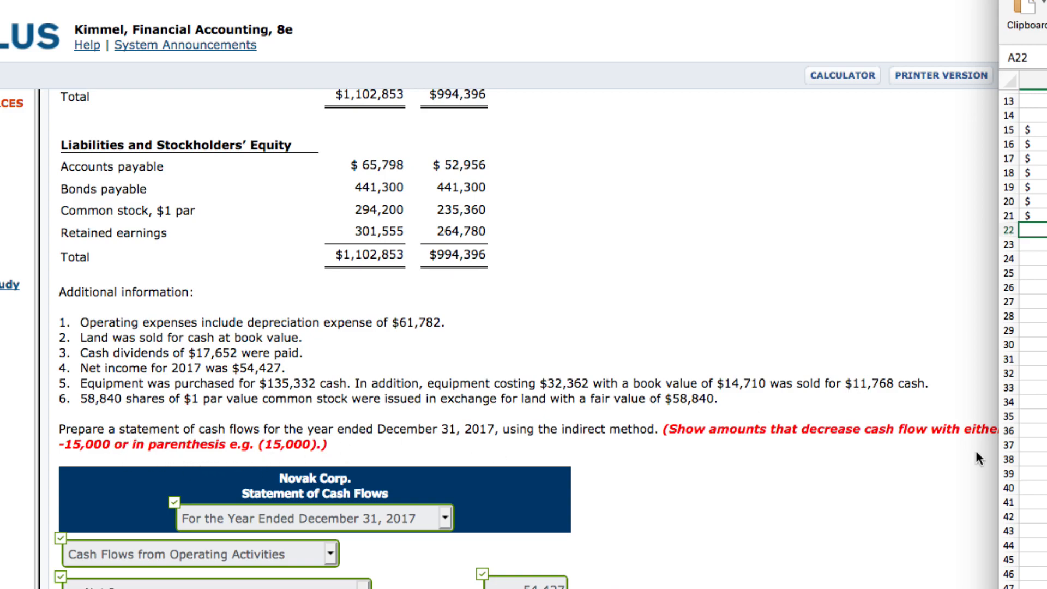
pyautogui.scroll(3)
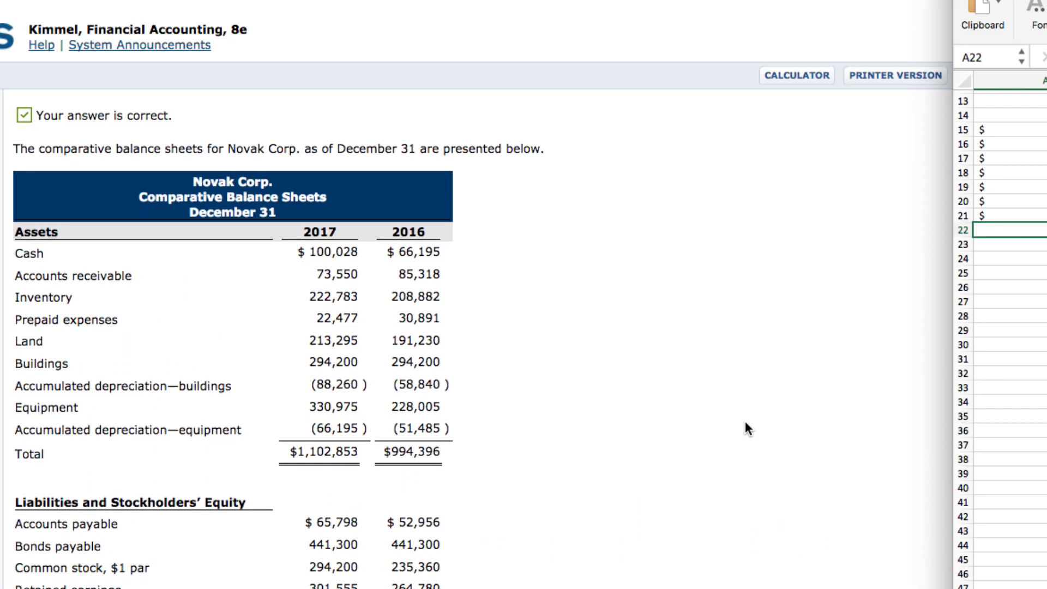
# Enter 191,230 and 58,840 in rows 31 and 32 of the sheet
pyautogui.click(1008, 359)
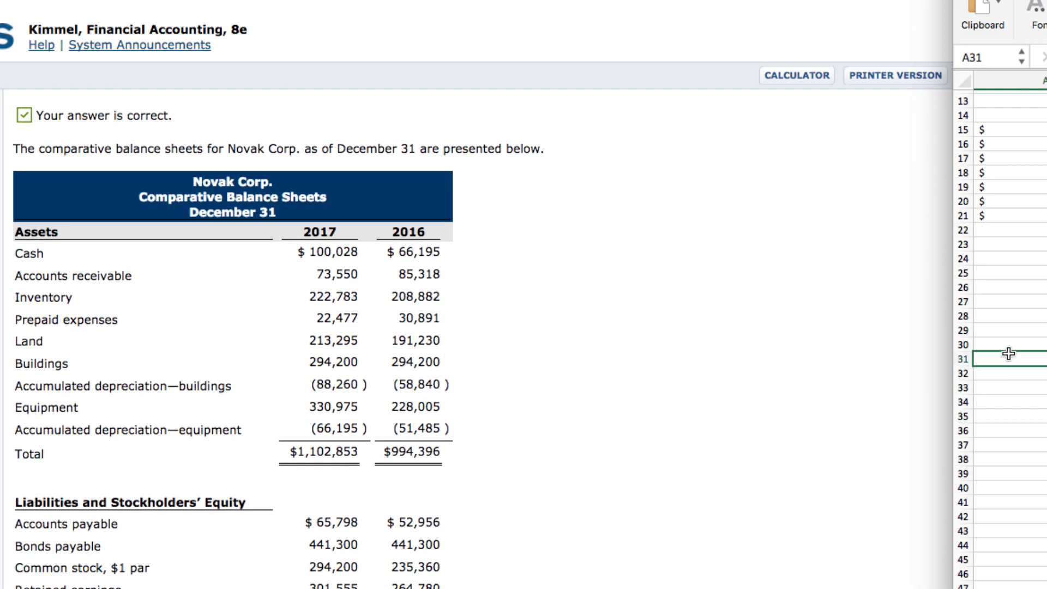
pyautogui.write('1')
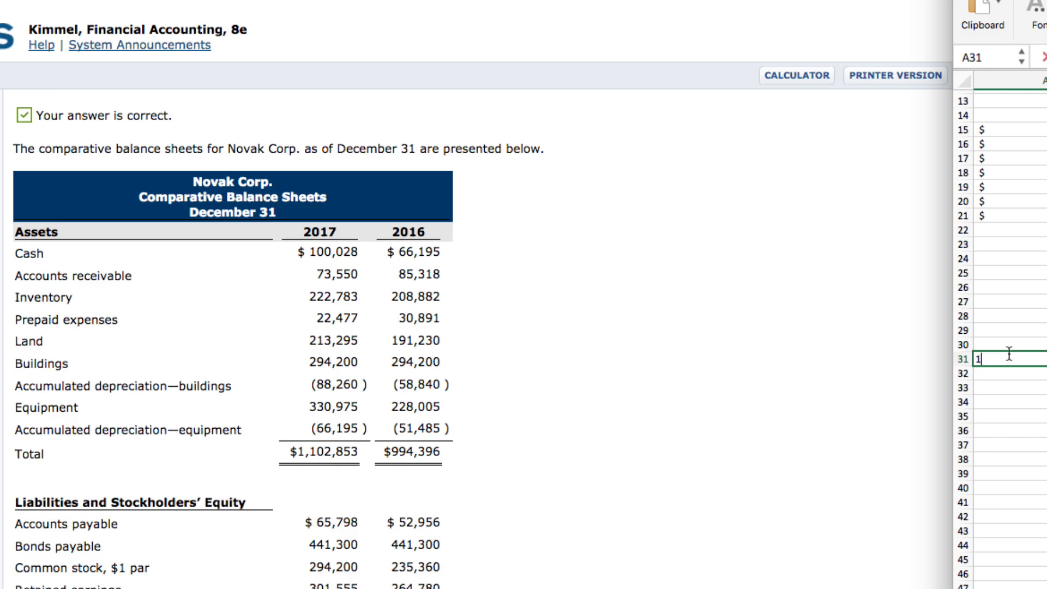
pyautogui.write('9123')
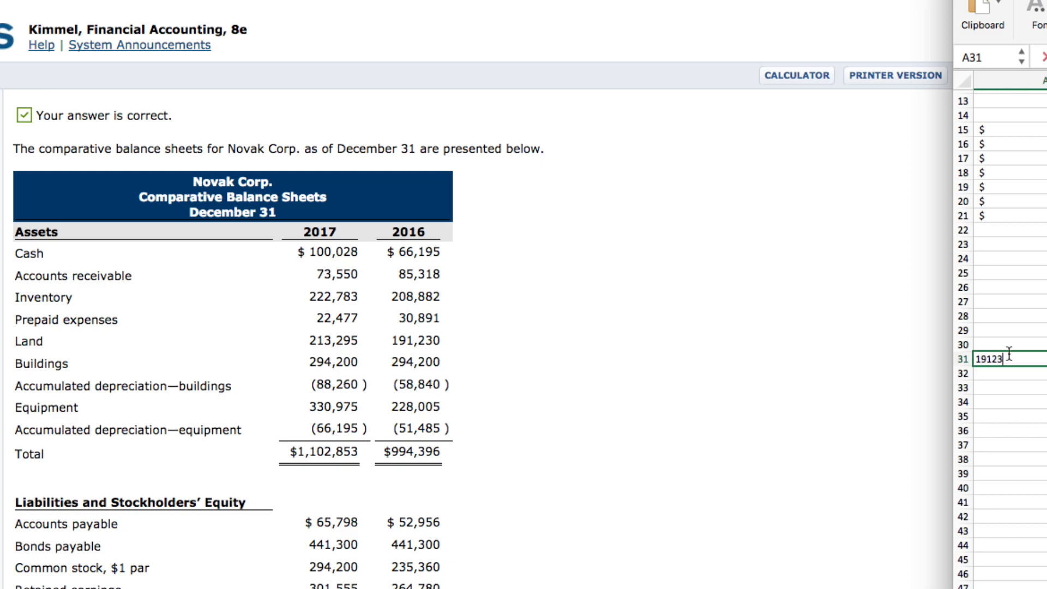
pyautogui.press('Return')
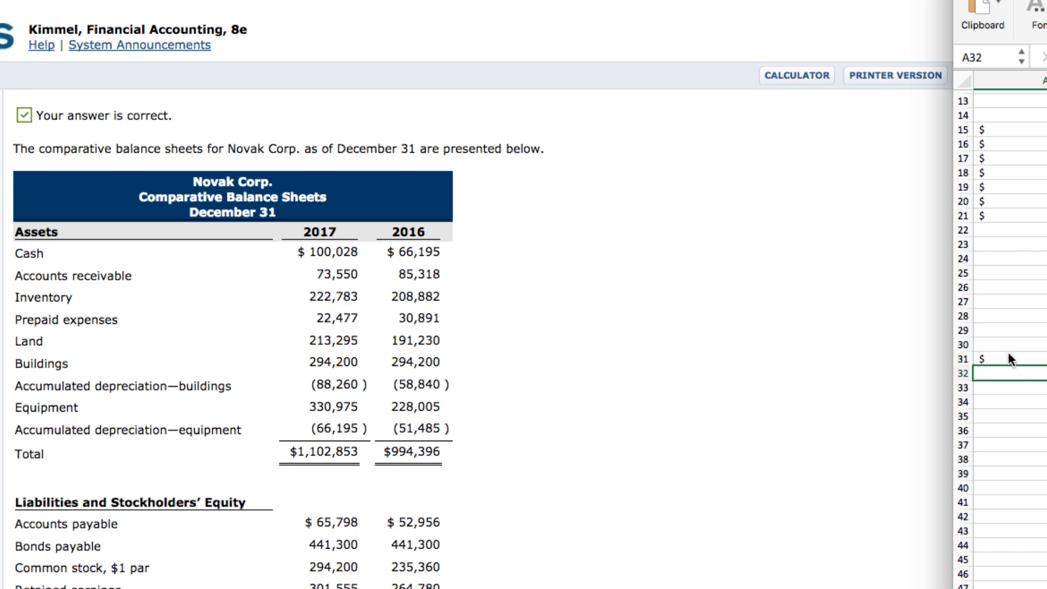
pyautogui.moveTo(604, 470)
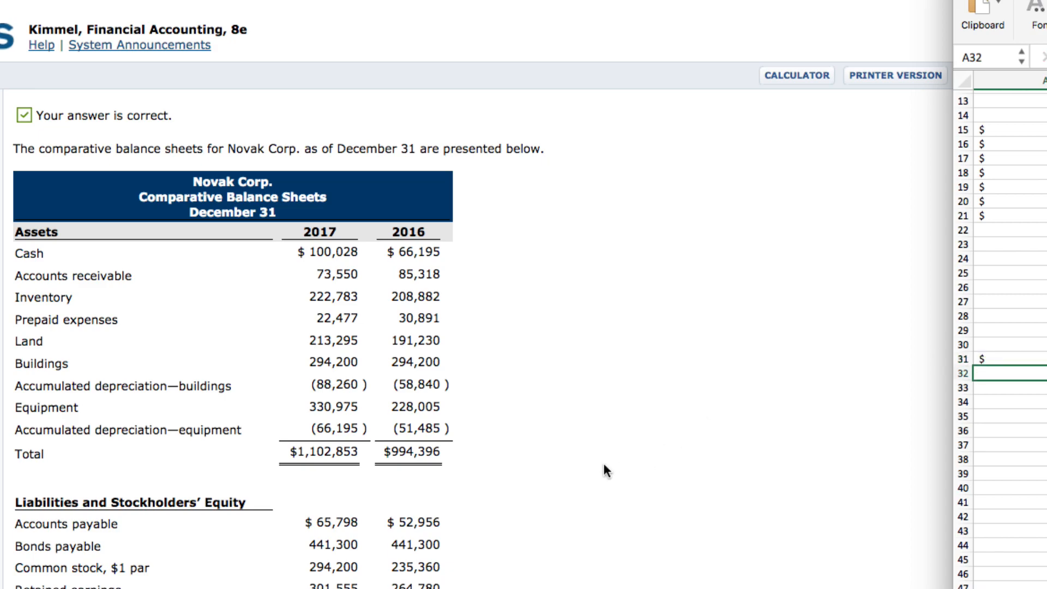
pyautogui.scroll(-3)
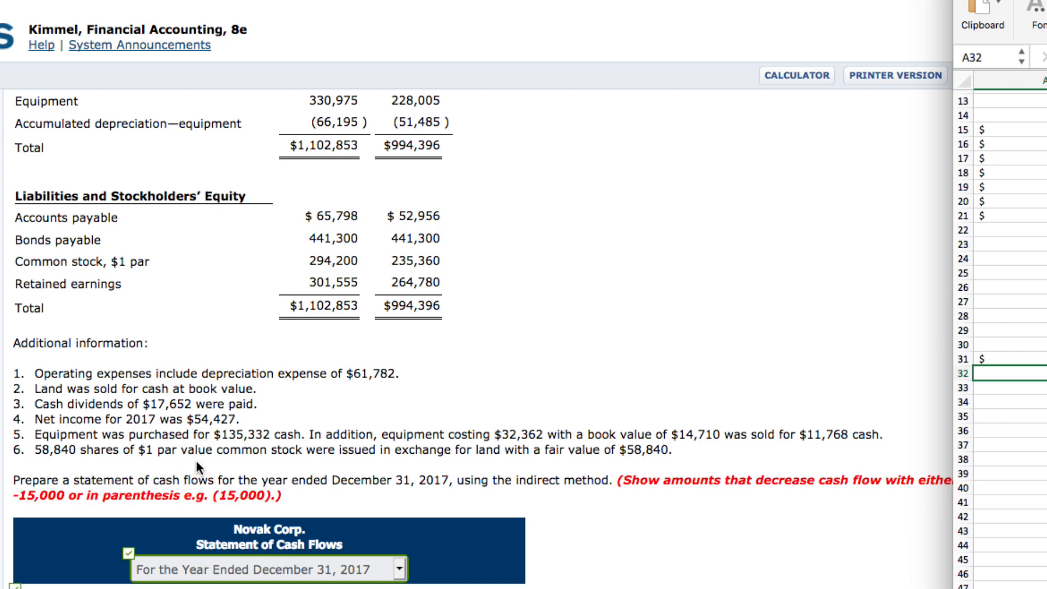
pyautogui.moveTo(1005, 451)
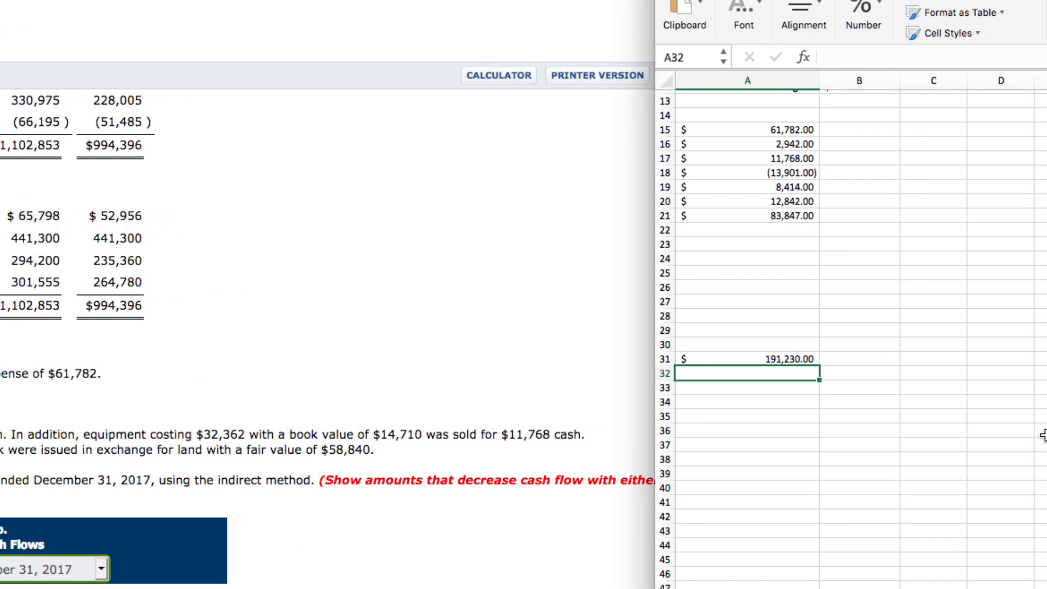
pyautogui.write('58')
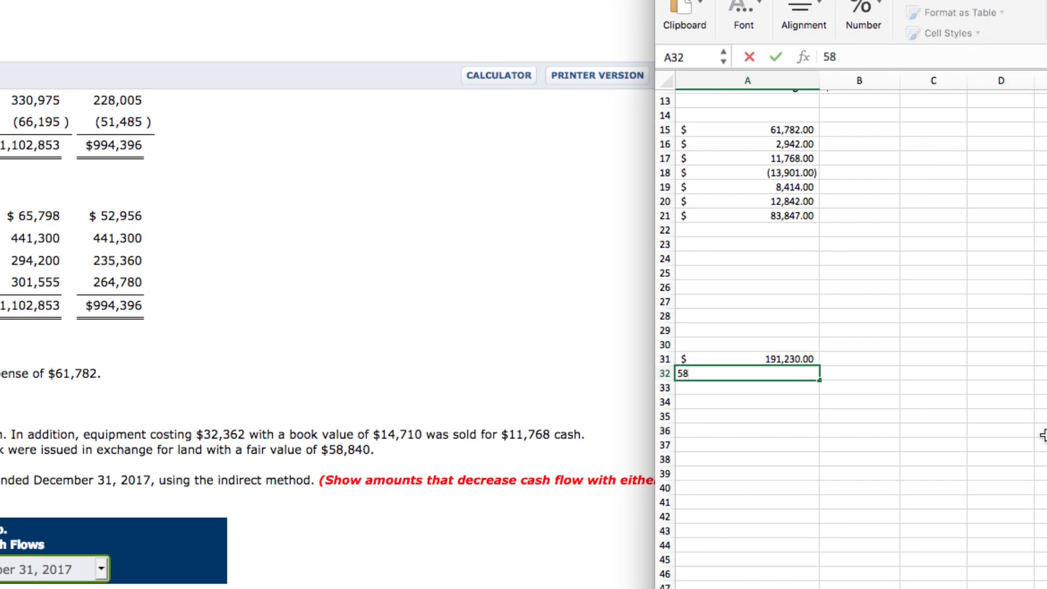
pyautogui.write('840')
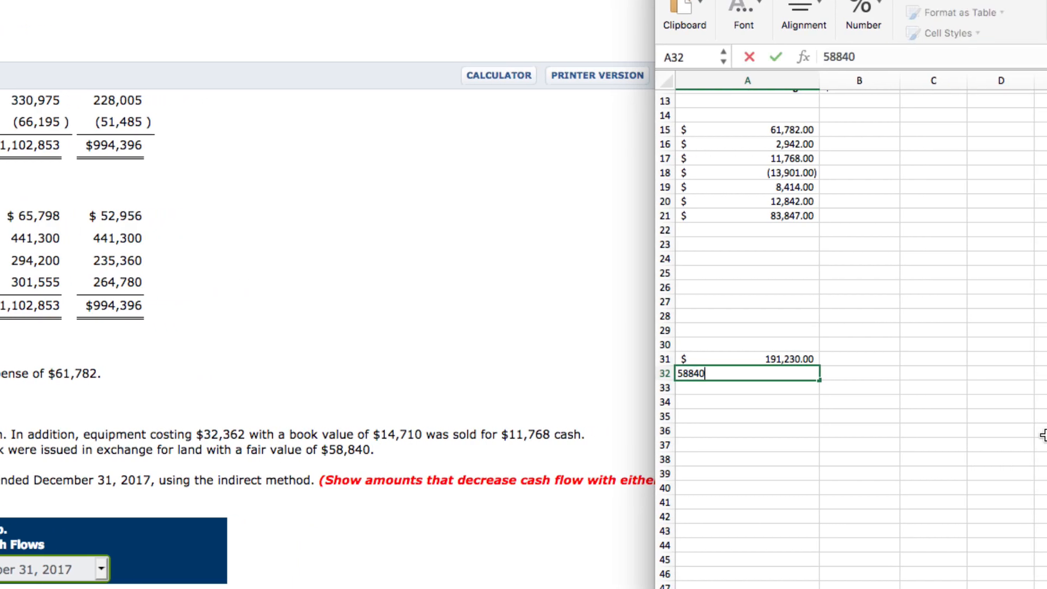
pyautogui.press('Return')
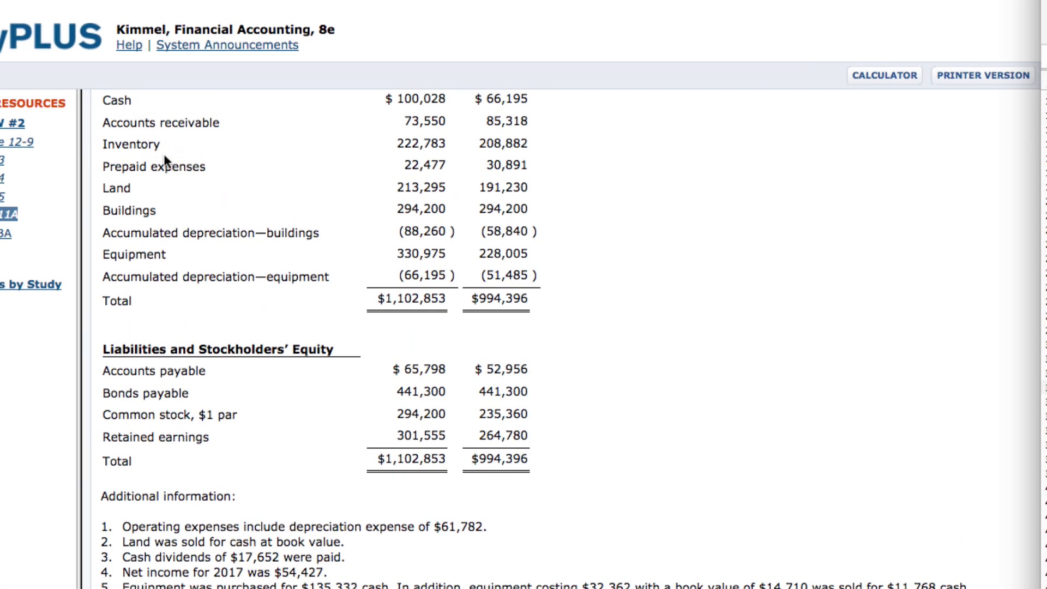
pyautogui.moveTo(653, 376)
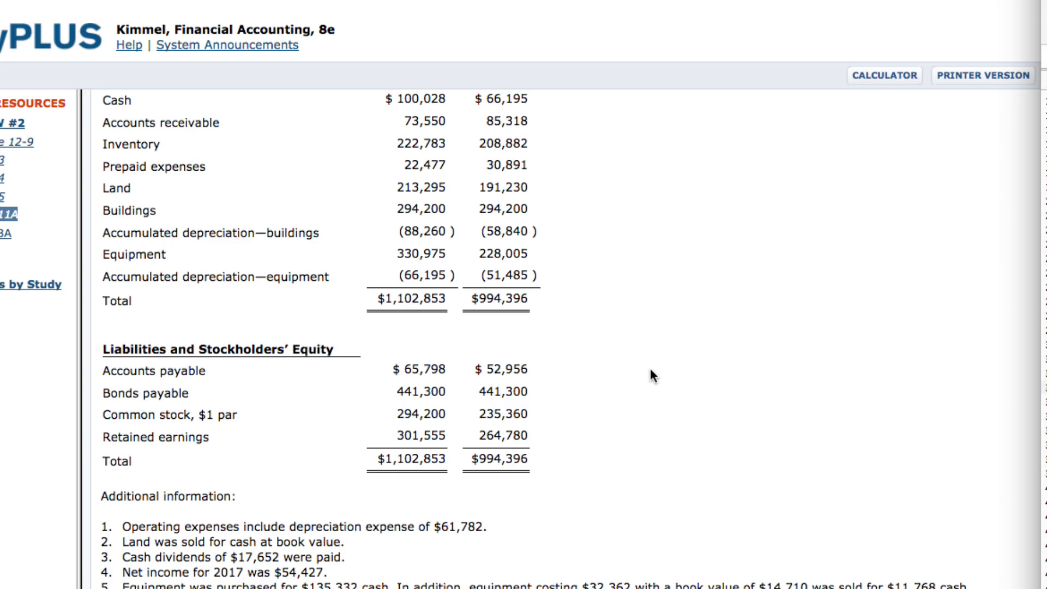
pyautogui.moveTo(994, 507)
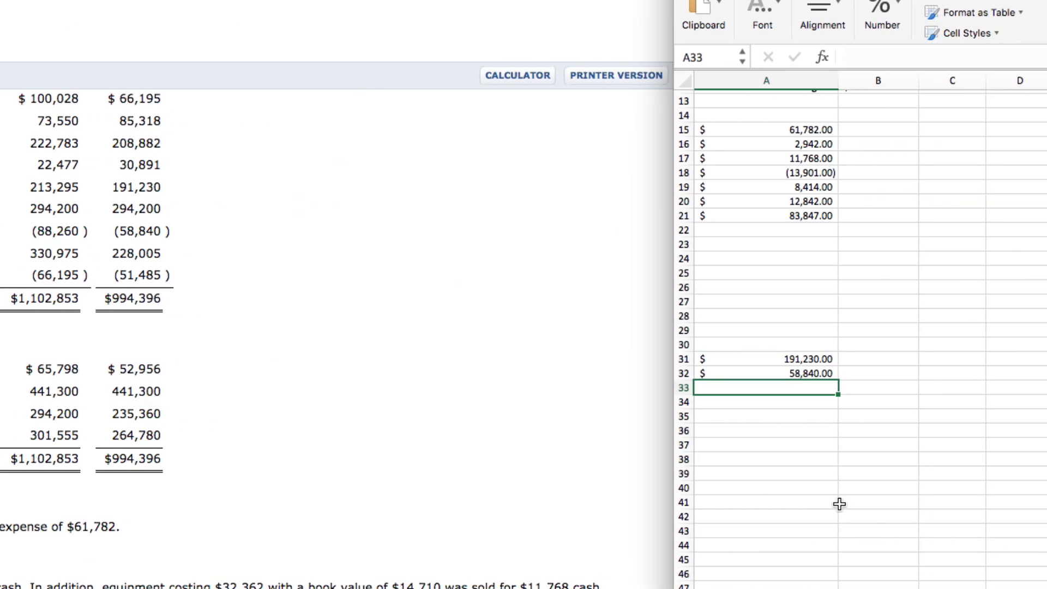
# Enter (213,295) in row 33 and total rows 31–33 with =SUM, giving 36,775
pyautogui.write('(')
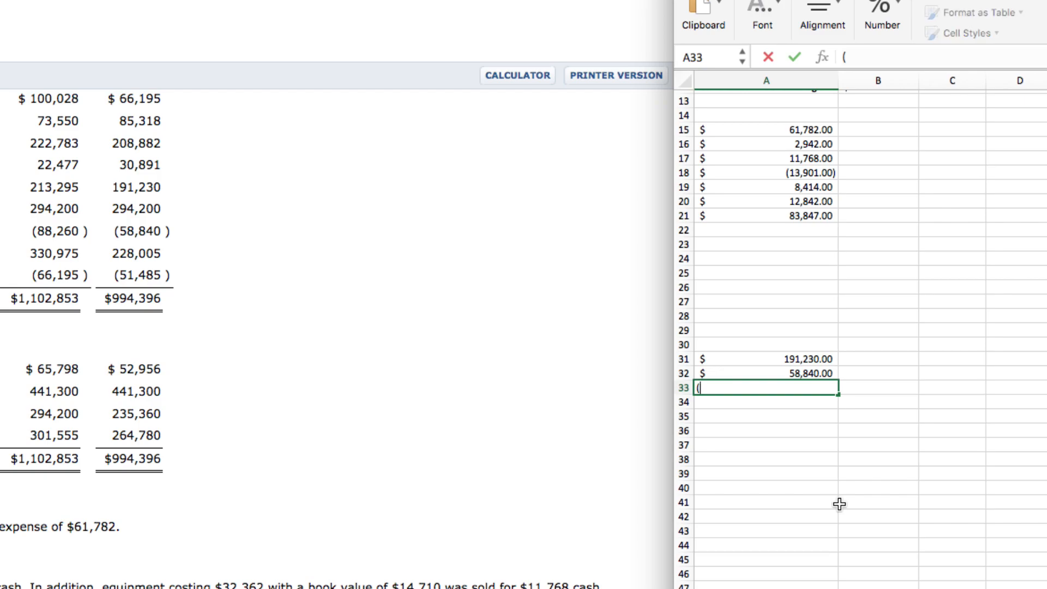
pyautogui.write('213')
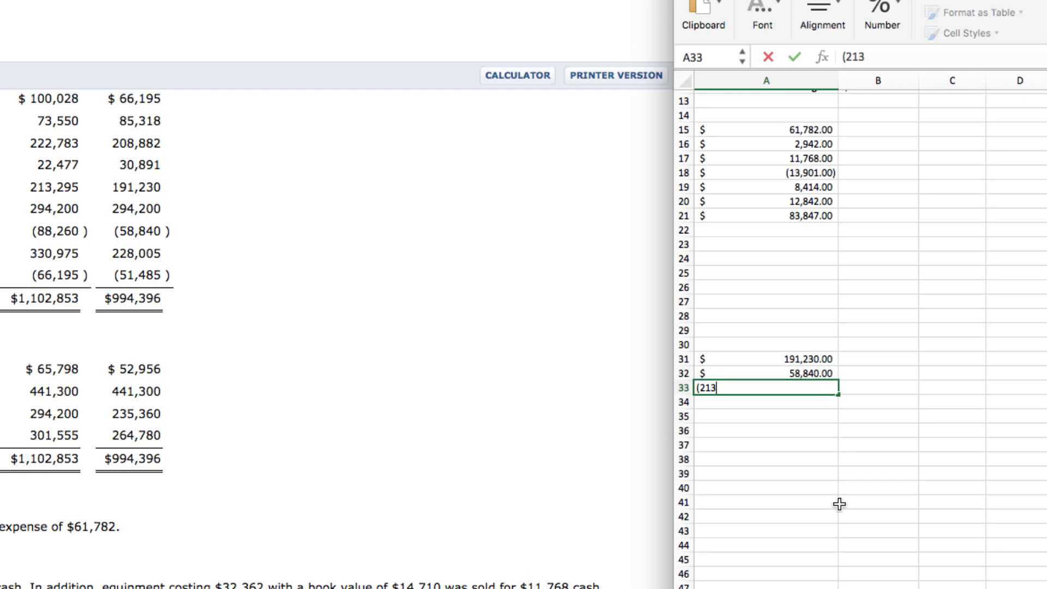
pyautogui.write('295.00')
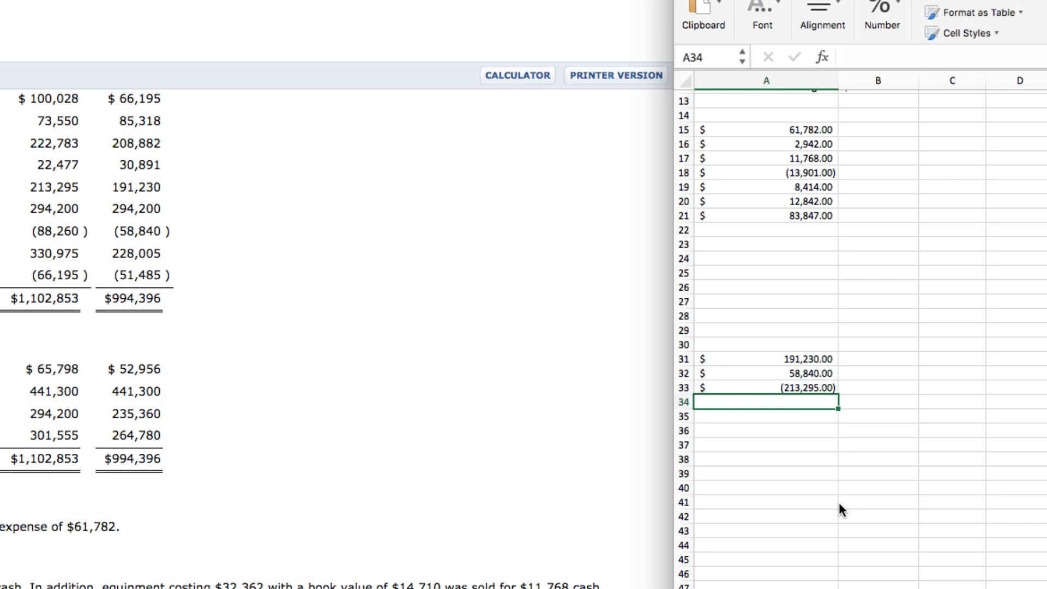
pyautogui.write('=sum(A31')
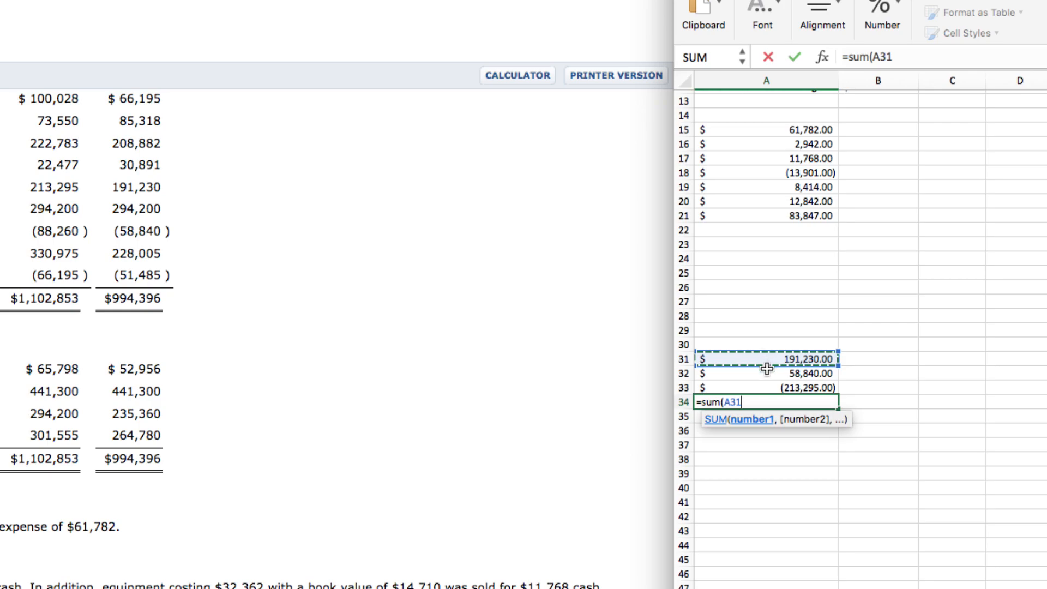
pyautogui.press('Return')
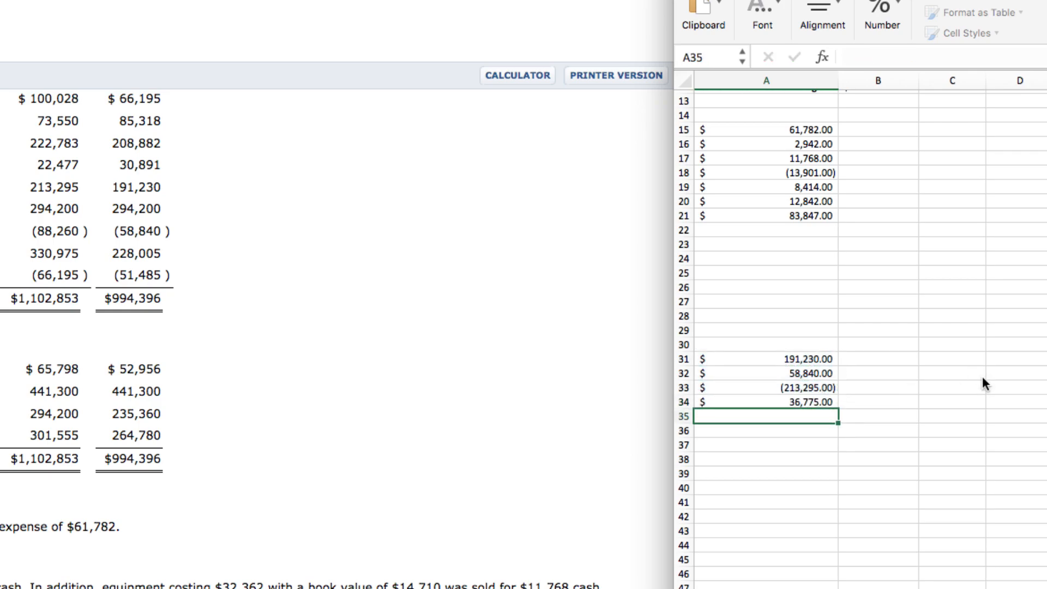
pyautogui.scroll(-3)
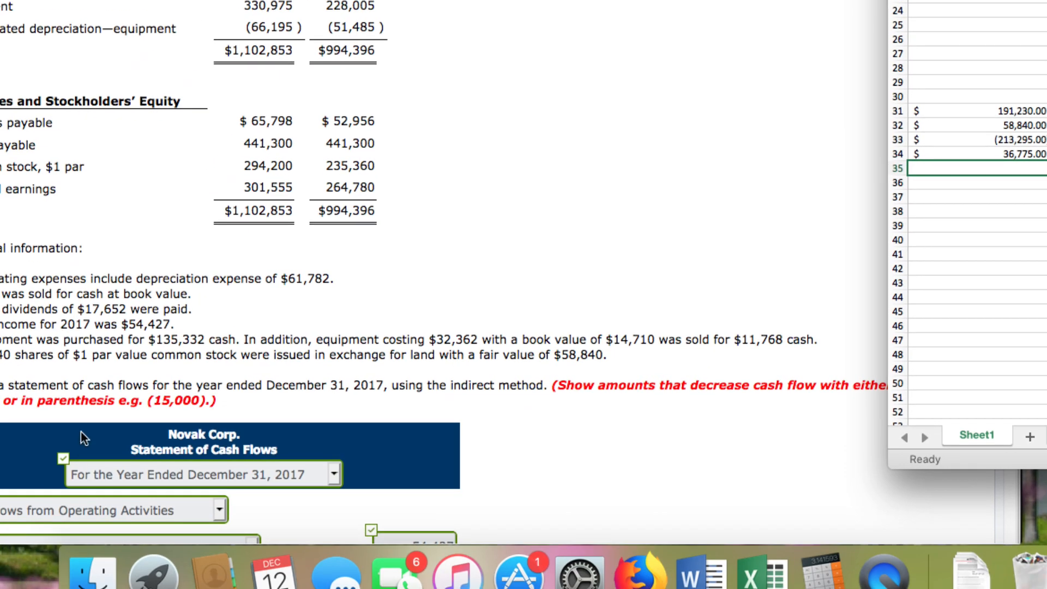
# Scroll the WileyPLUS statement to the investing activities showing the 36,775 land-sale figure
pyautogui.scroll(-3)
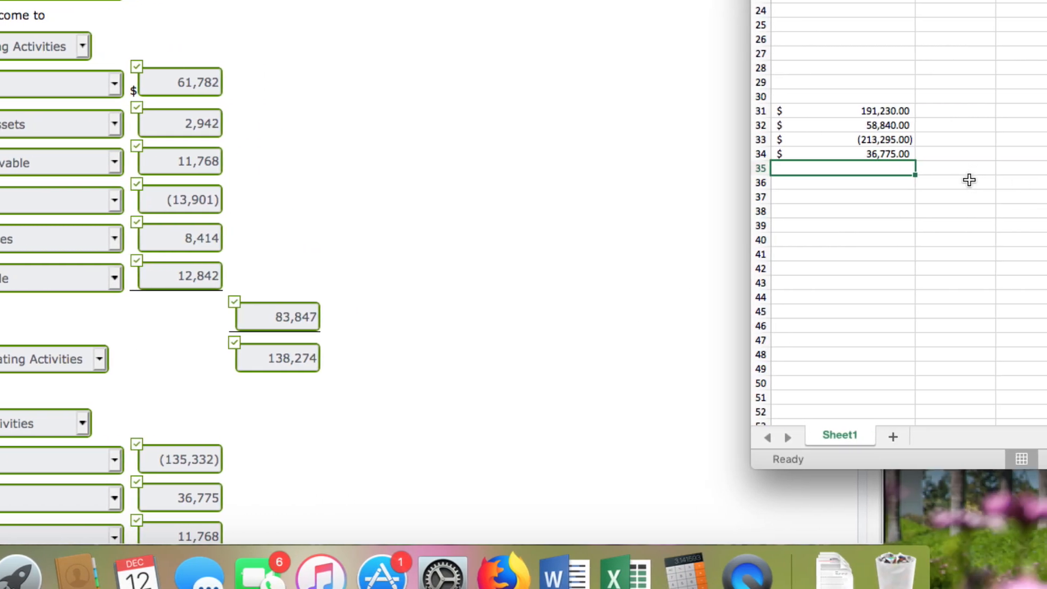
pyautogui.moveTo(849, 193)
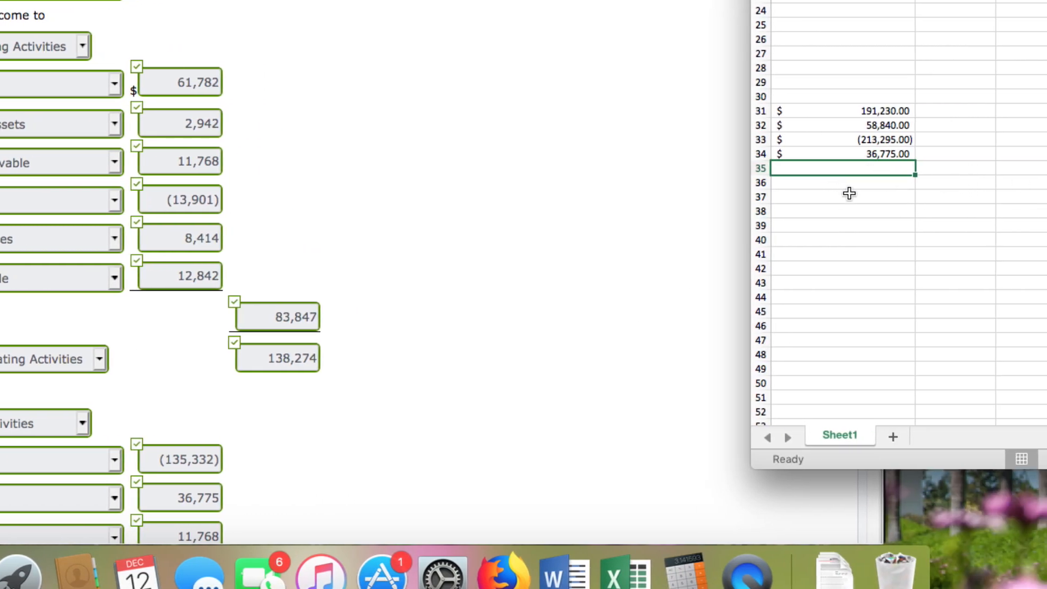
pyautogui.moveTo(769, 148)
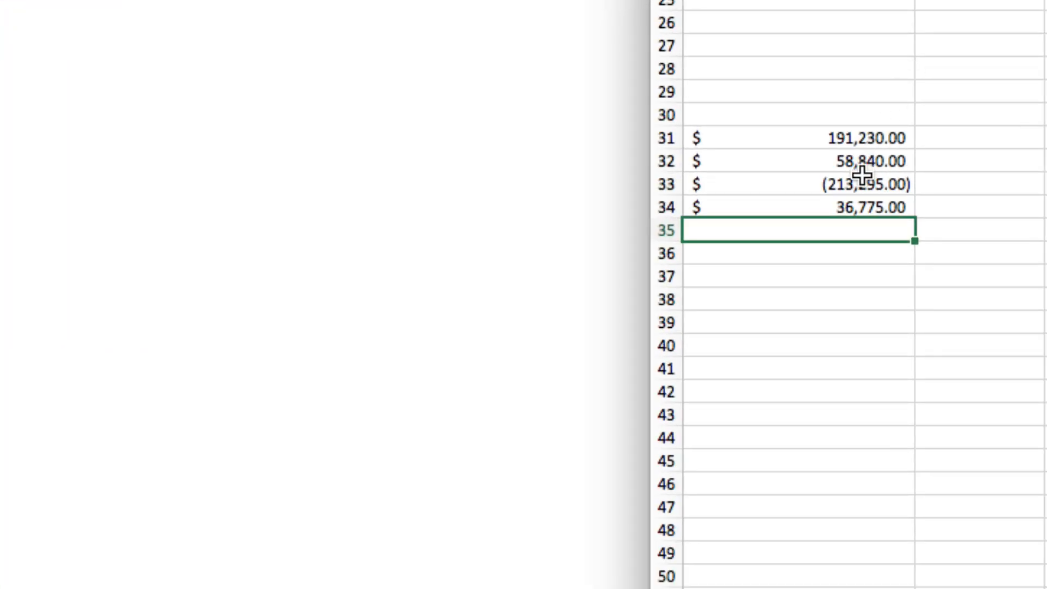
pyautogui.moveTo(425, 70)
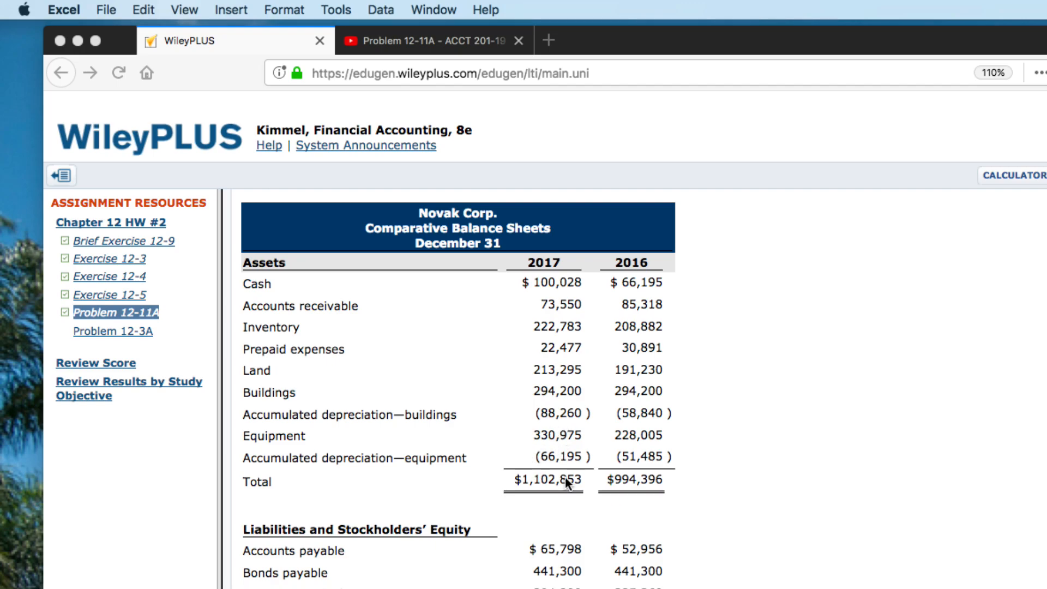
pyautogui.moveTo(384, 406)
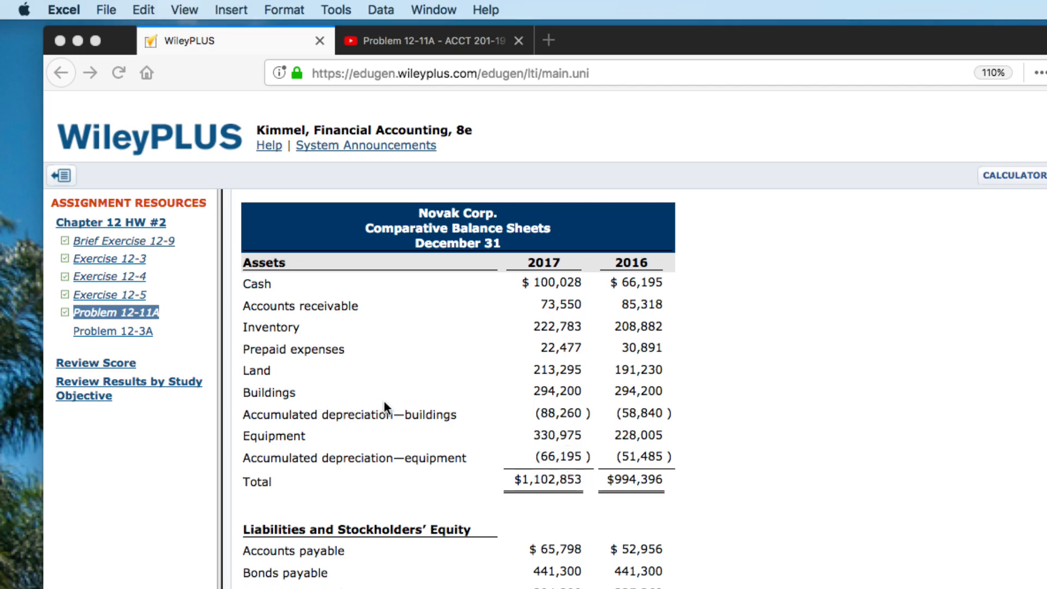
pyautogui.moveTo(644, 386)
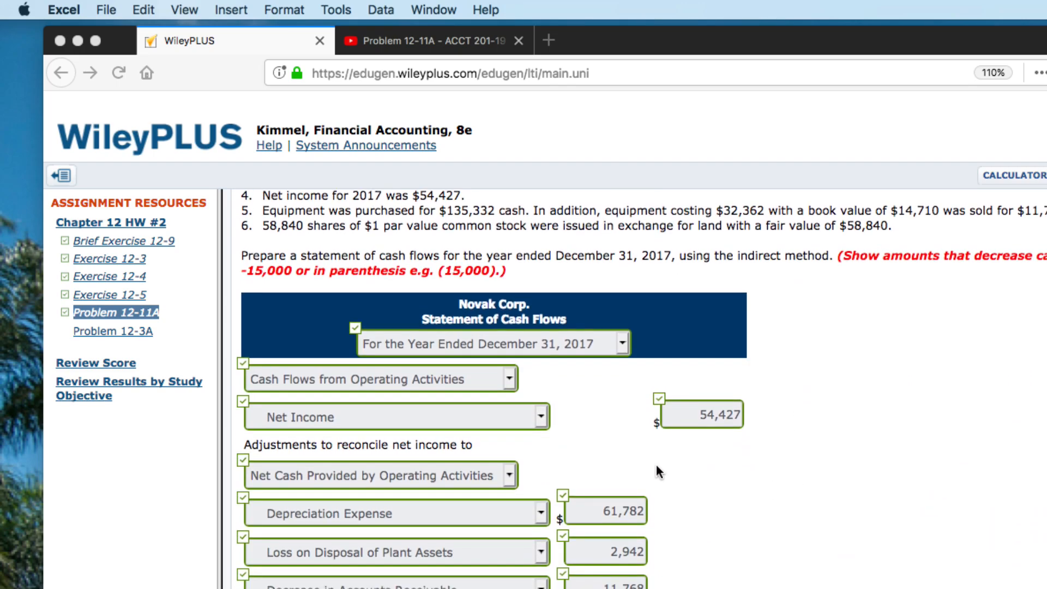
pyautogui.moveTo(524, 261)
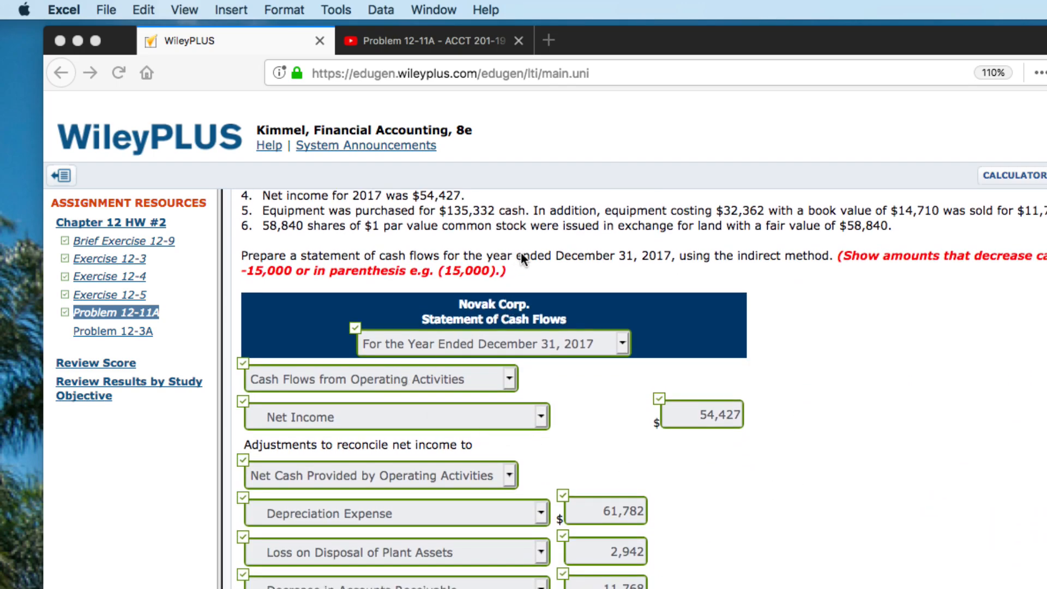
pyautogui.moveTo(834, 241)
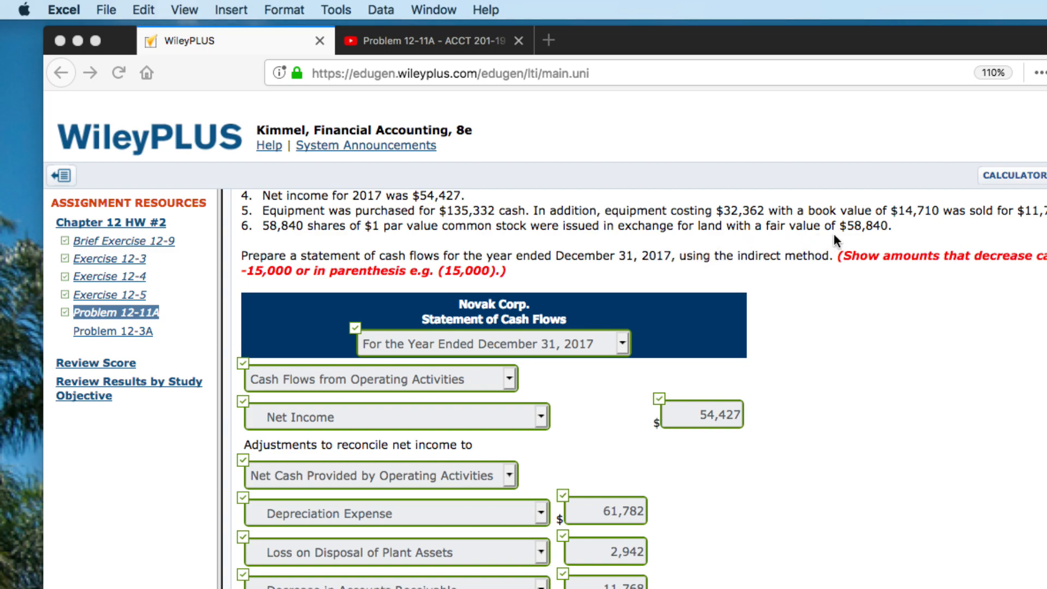
pyautogui.moveTo(884, 315)
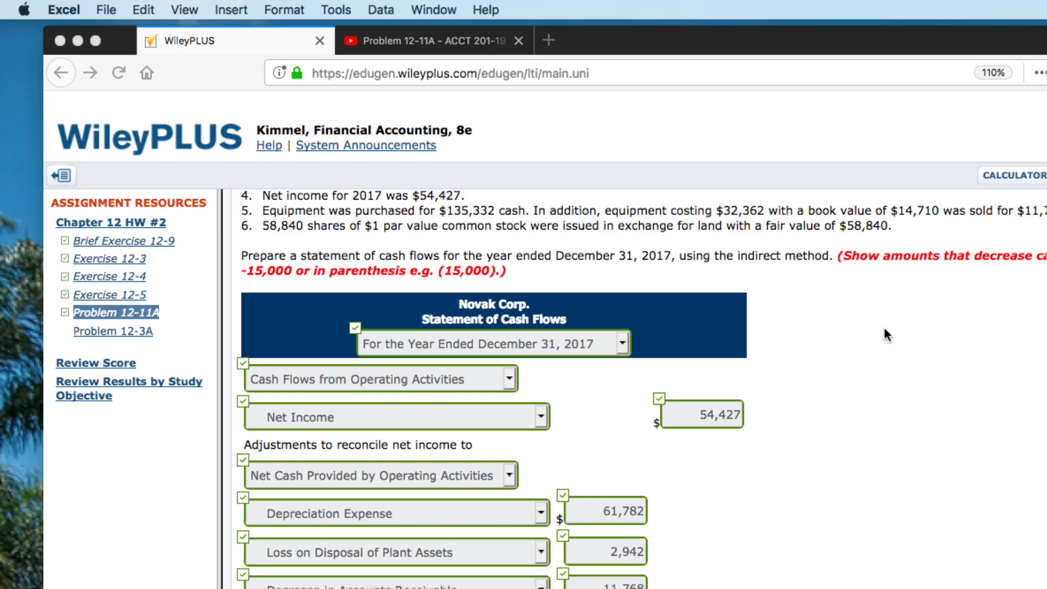
pyautogui.scroll(3)
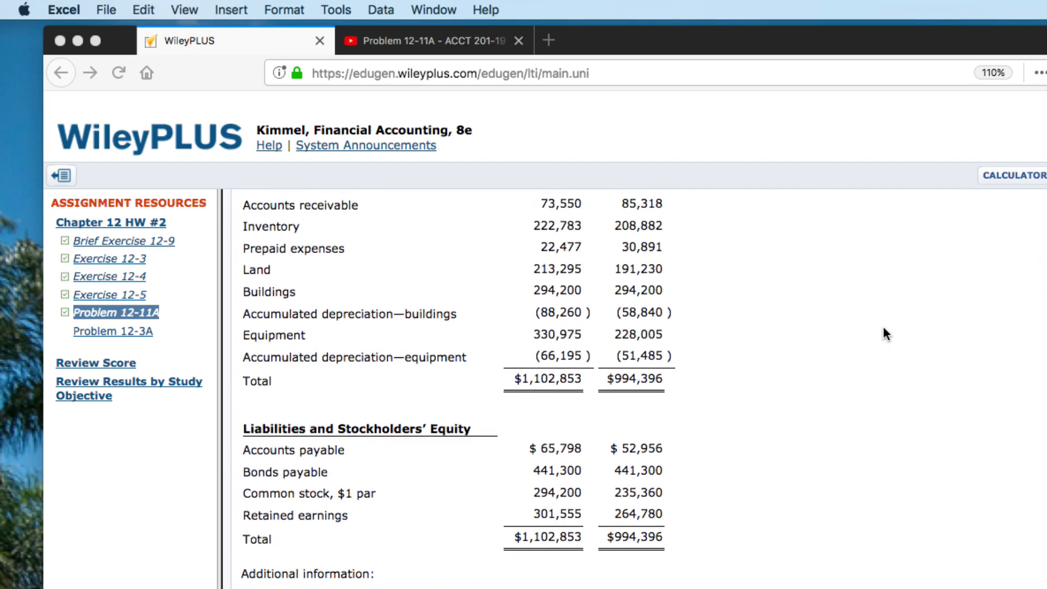
pyautogui.scroll(3)
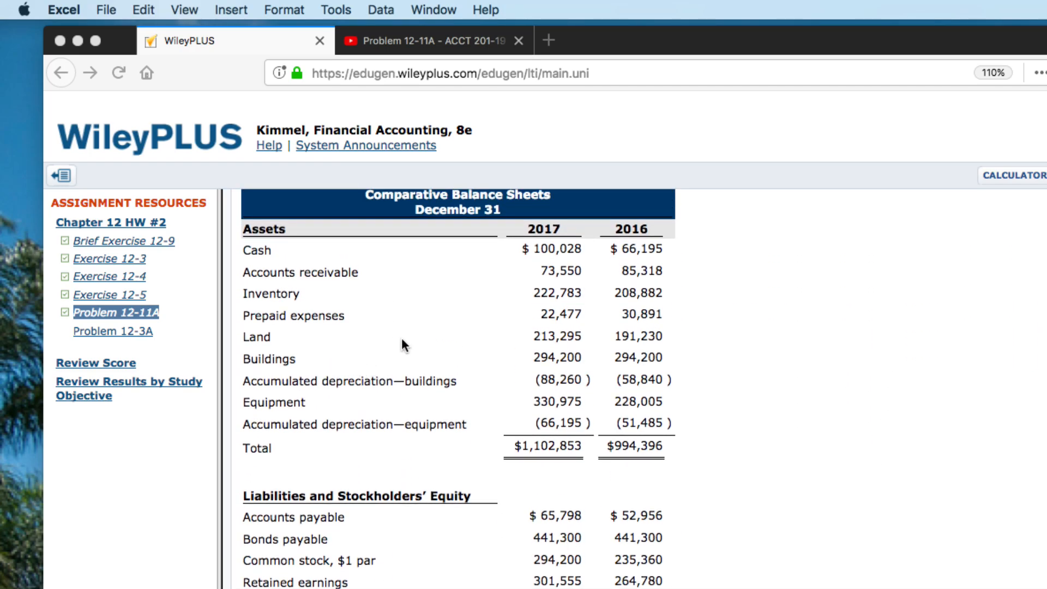
pyautogui.moveTo(567, 351)
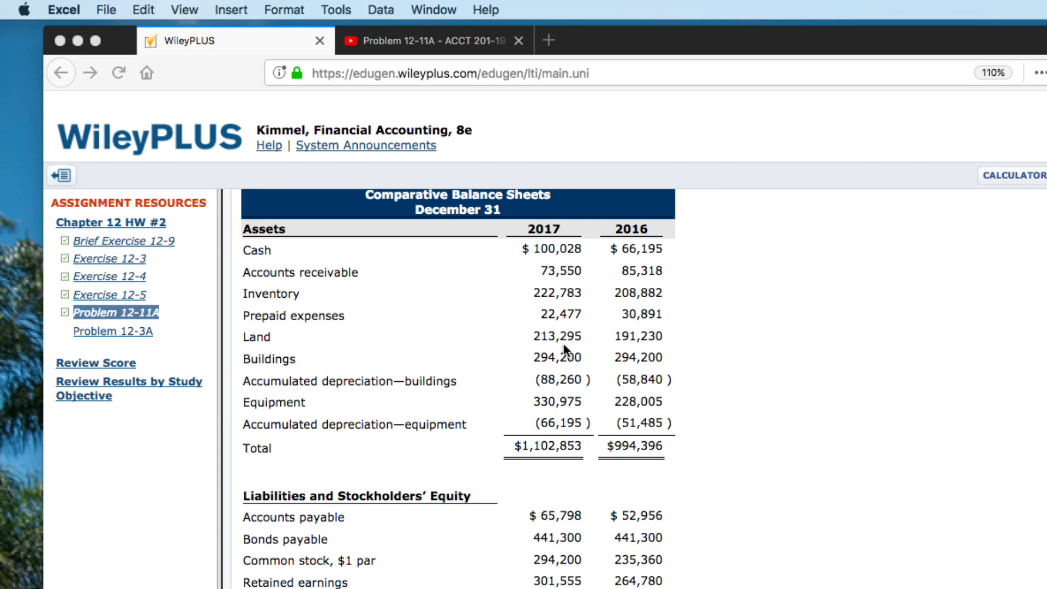
pyautogui.moveTo(633, 407)
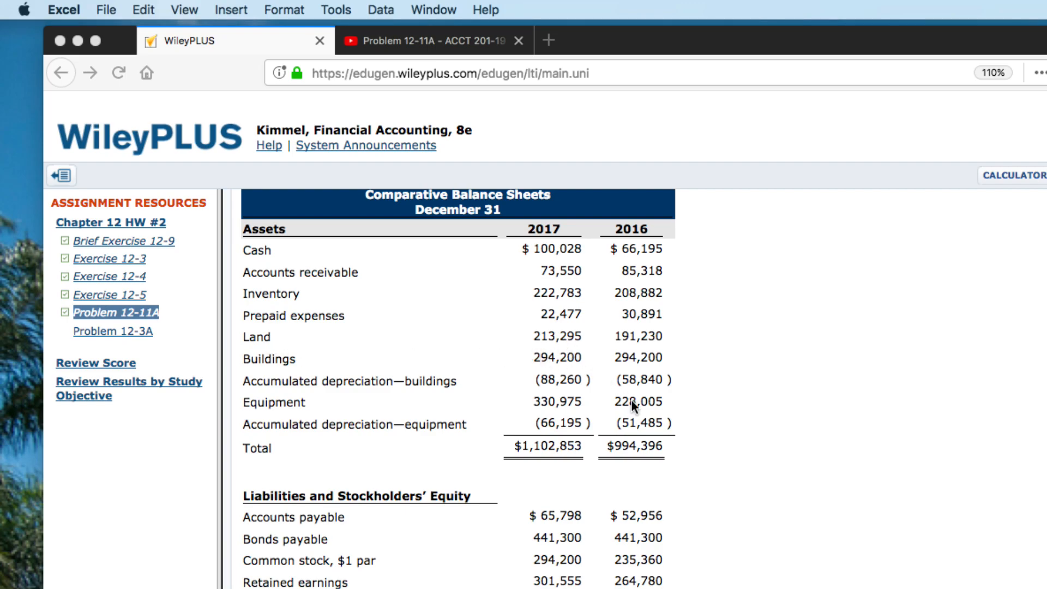
pyautogui.scroll(-3)
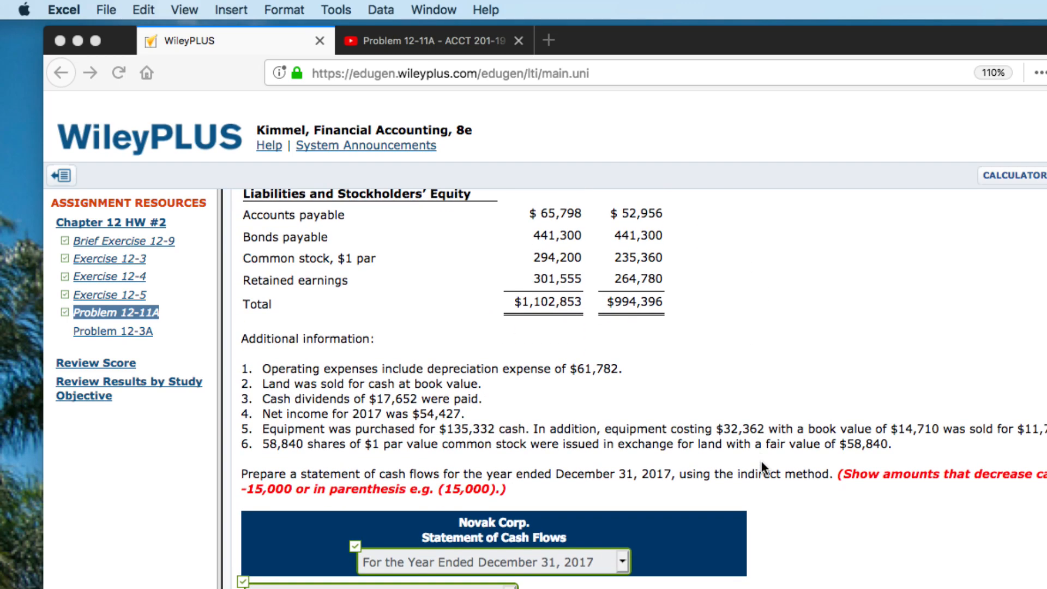
pyautogui.scroll(-3)
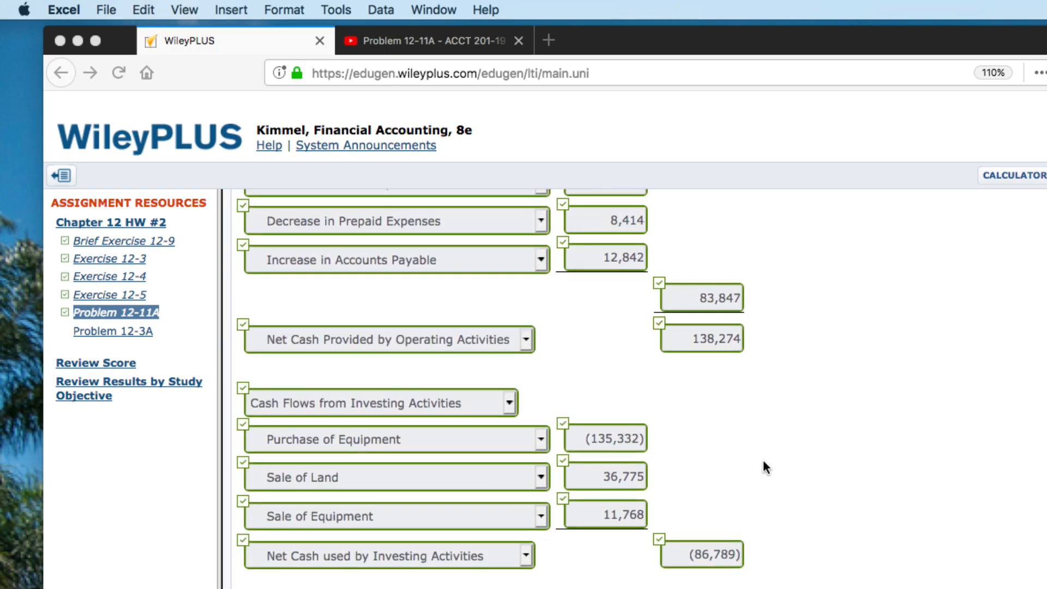
pyautogui.scroll(-3)
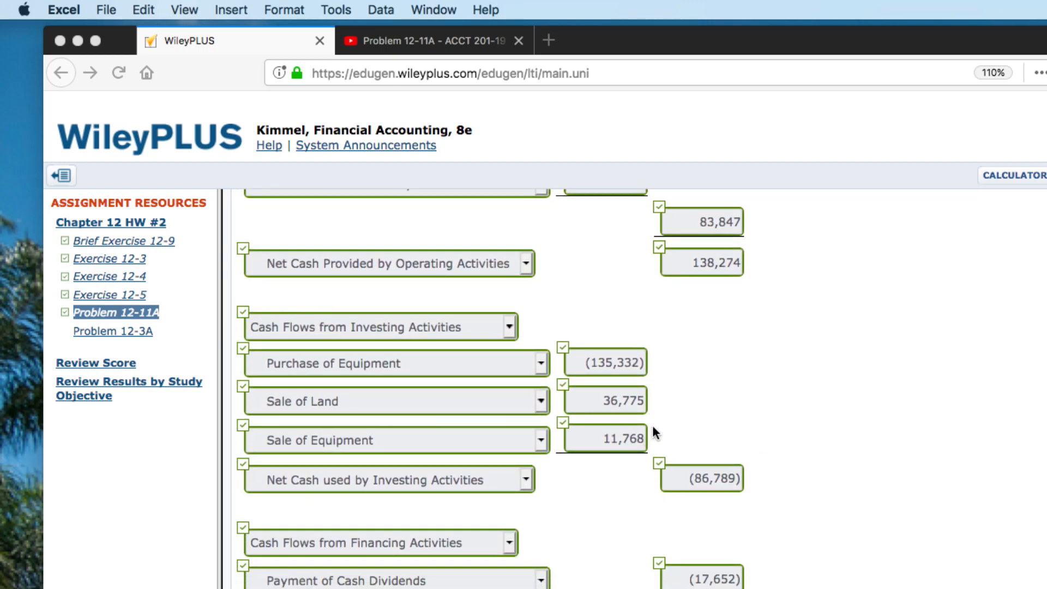
pyautogui.moveTo(628, 426)
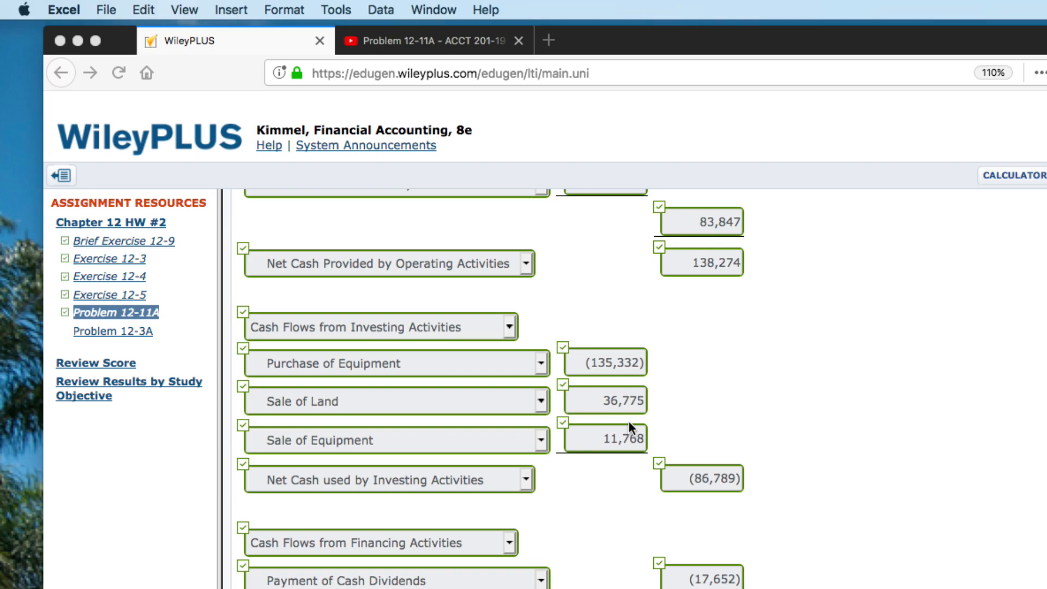
pyautogui.moveTo(373, 469)
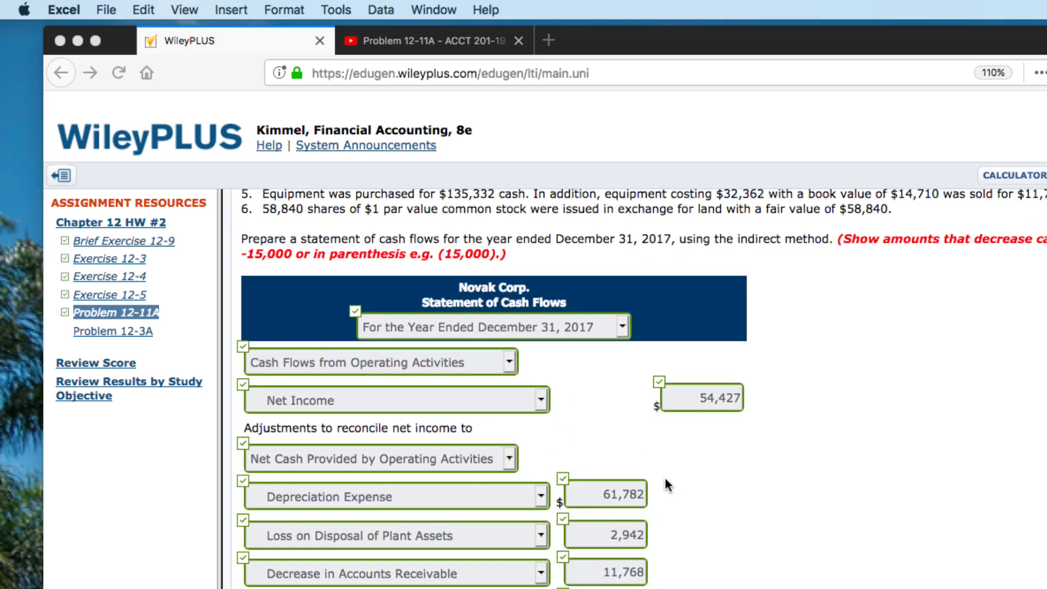
# Scroll through the additional information and the statement's investing and financing sections
pyautogui.scroll(3)
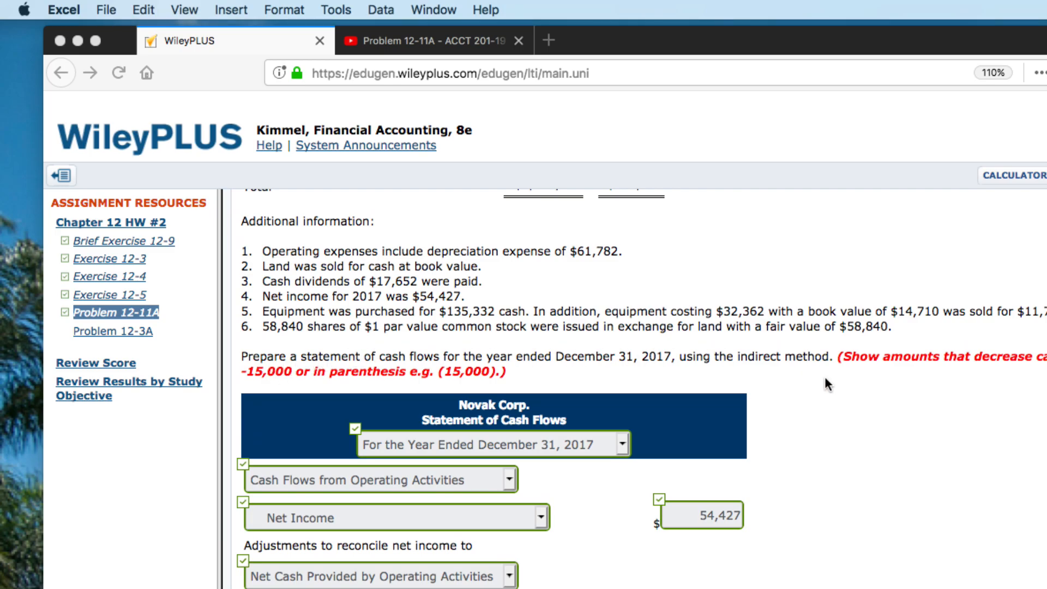
pyautogui.moveTo(865, 340)
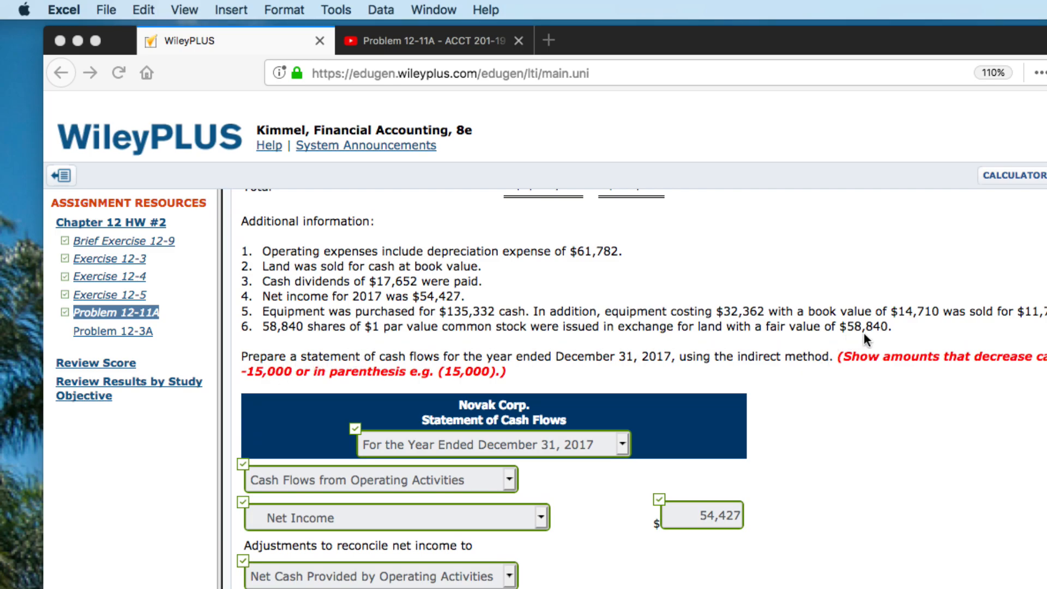
pyautogui.scroll(-3)
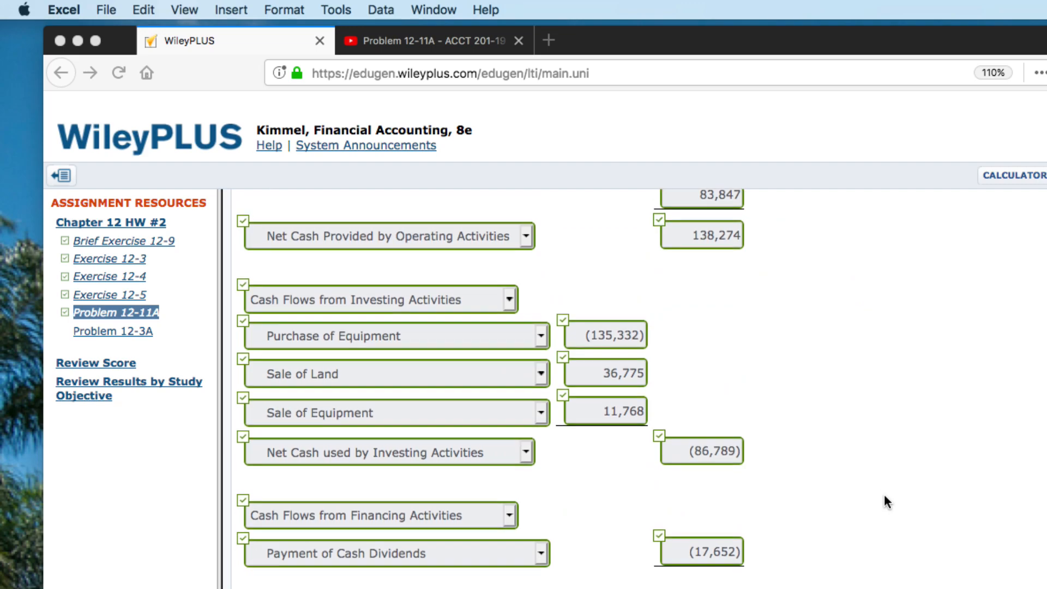
pyautogui.scroll(-3)
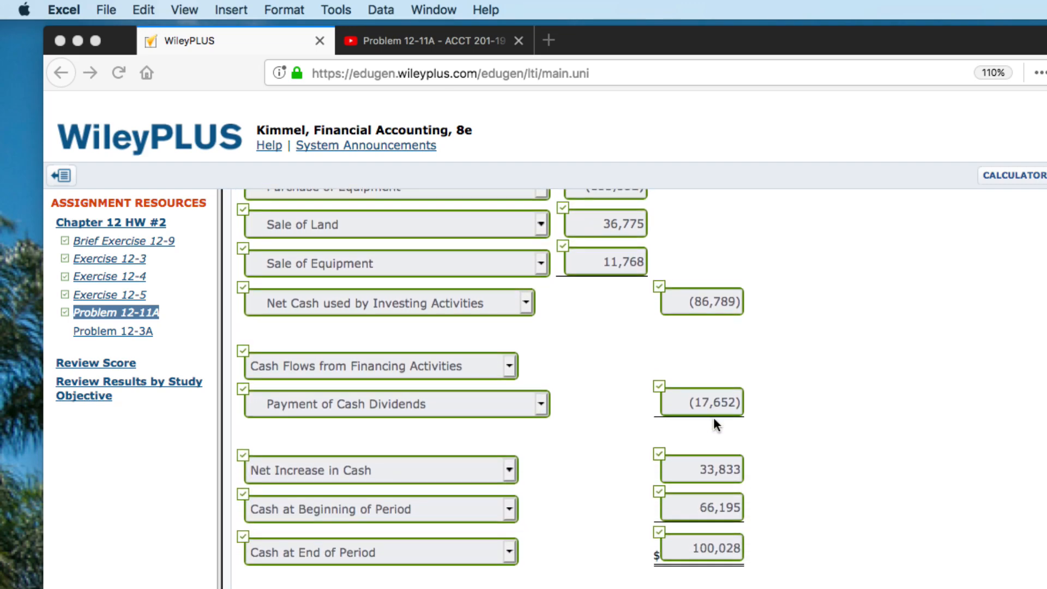
pyautogui.moveTo(607, 281)
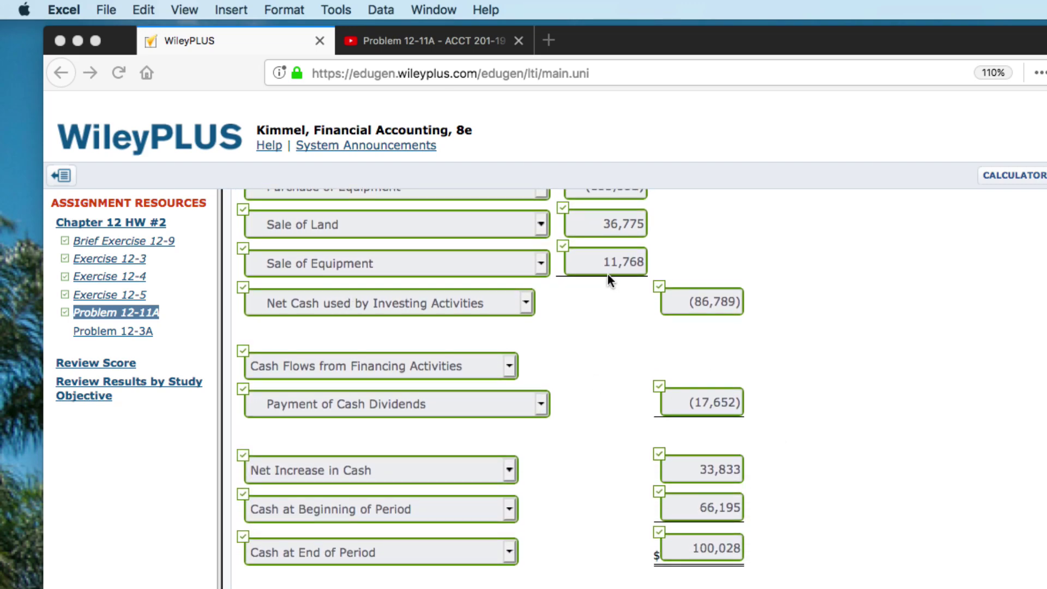
pyautogui.scroll(3)
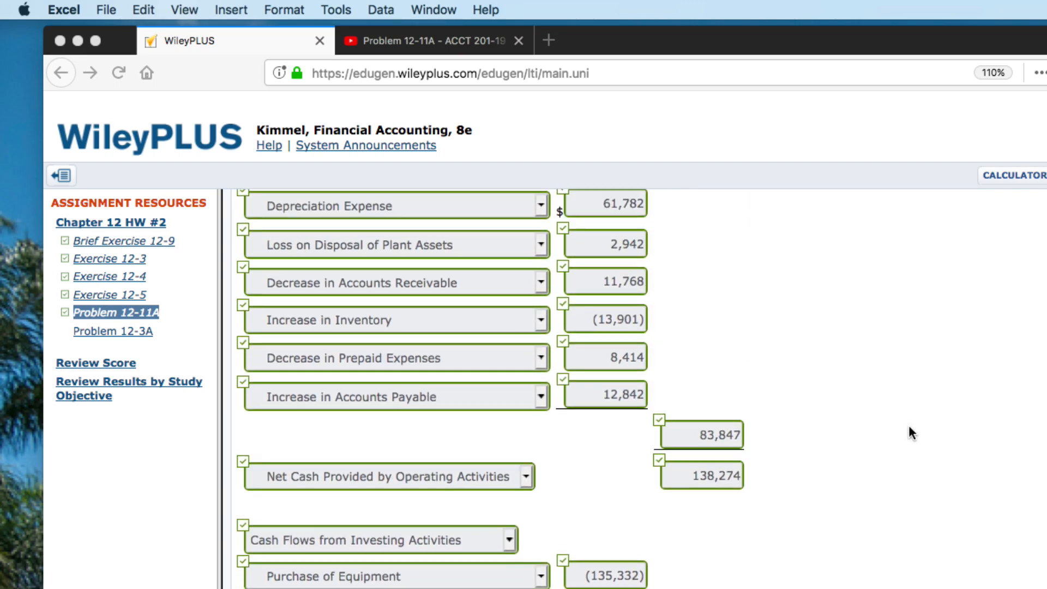
pyautogui.scroll(3)
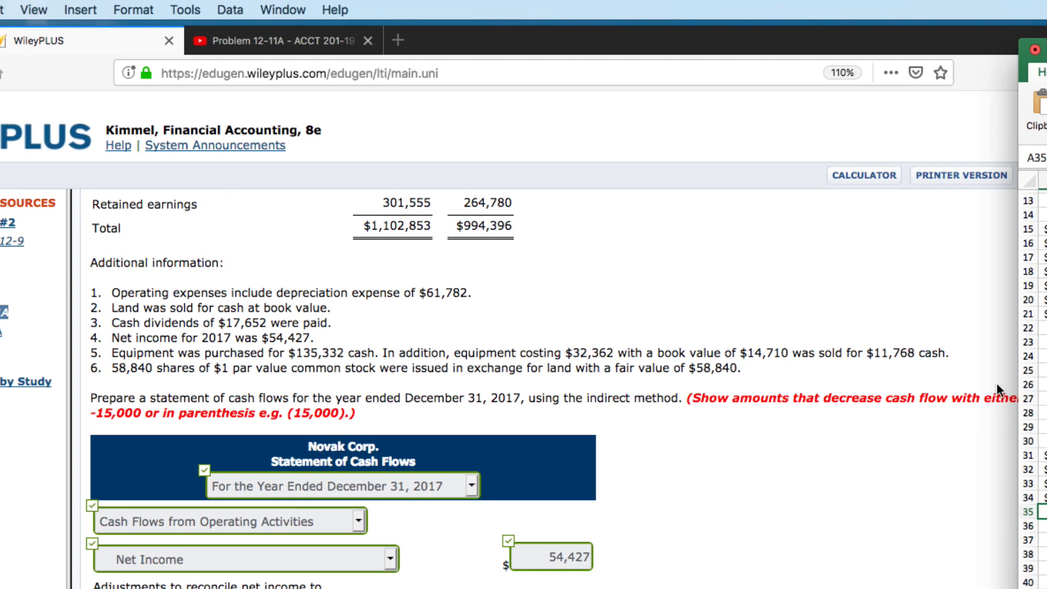
pyautogui.moveTo(286, 374)
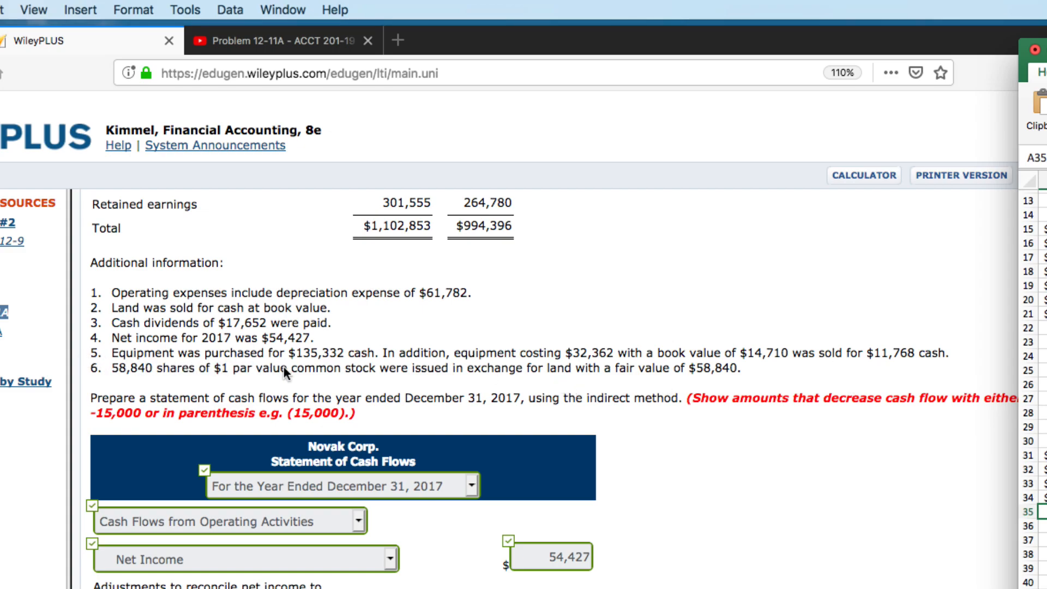
pyautogui.moveTo(568, 375)
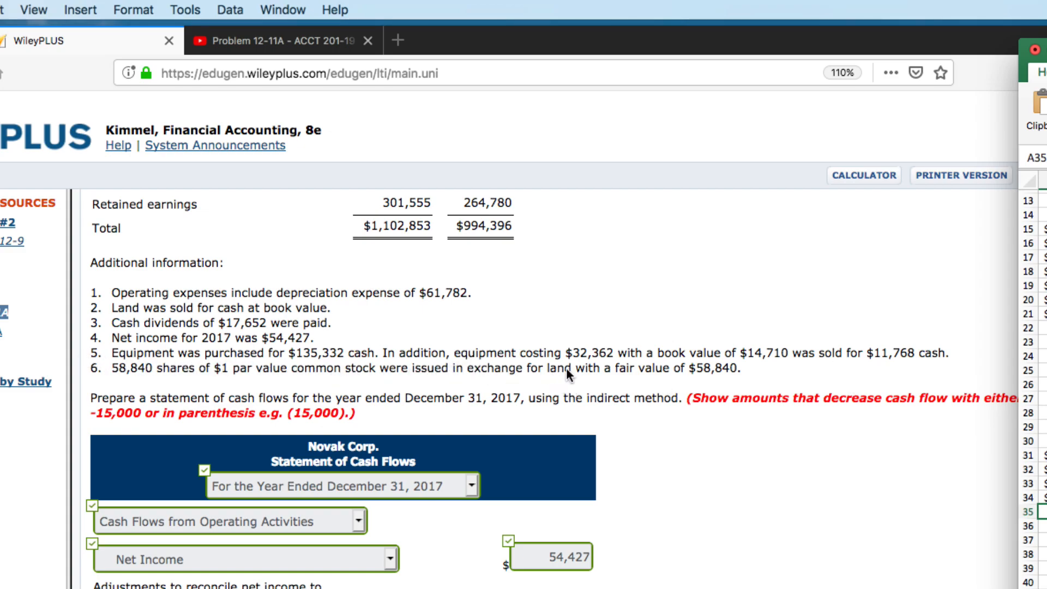
pyautogui.moveTo(741, 375)
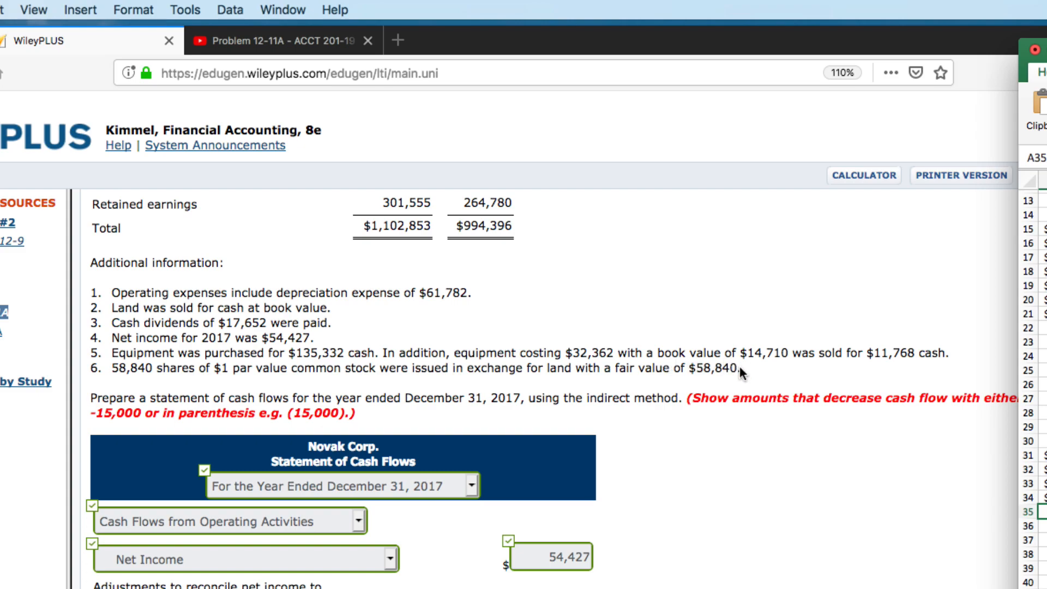
pyautogui.moveTo(933, 366)
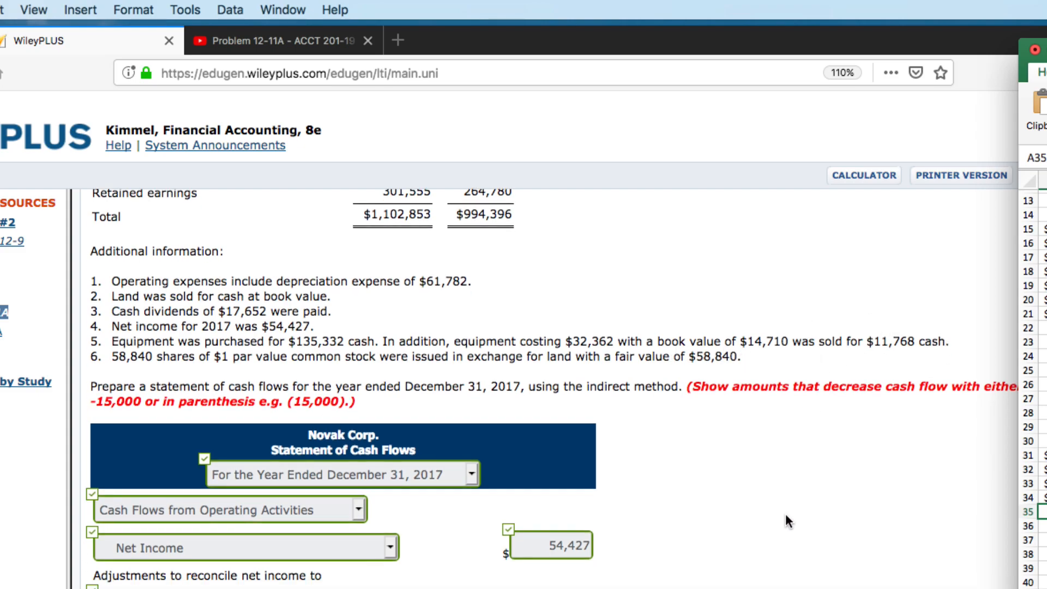
pyautogui.scroll(-3)
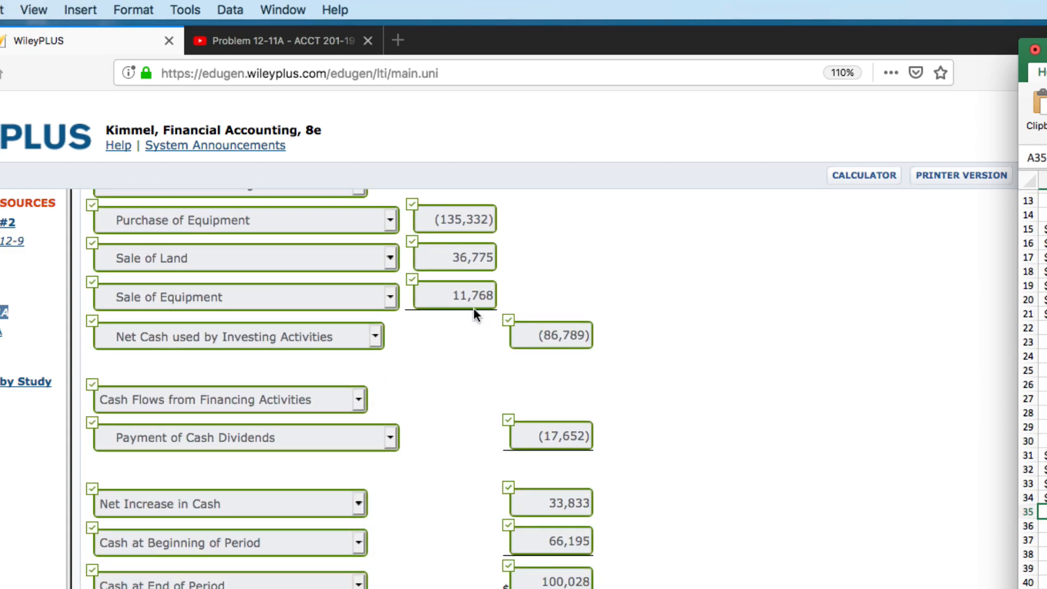
pyautogui.moveTo(451, 324)
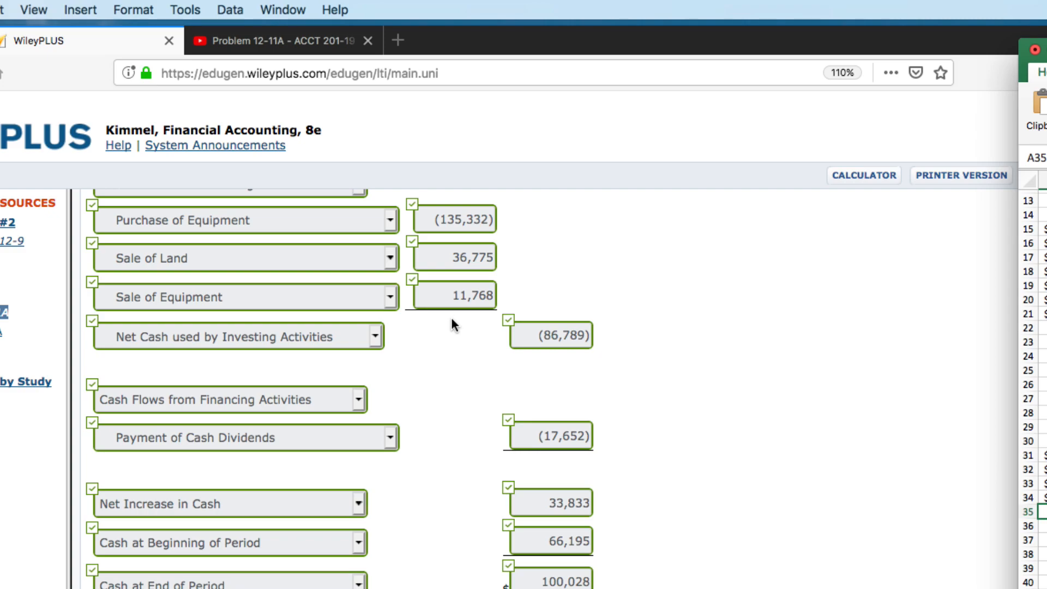
pyautogui.scroll(3)
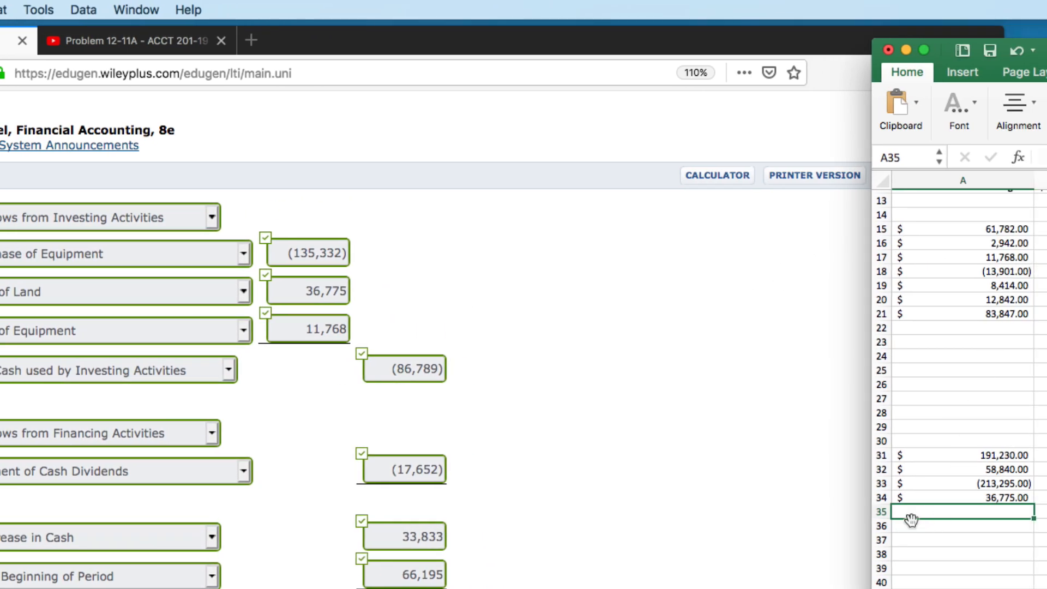
# Replace the 191,230 cell with the purchase-of-equipment and land-sale amounts in column A
pyautogui.click(962, 455)
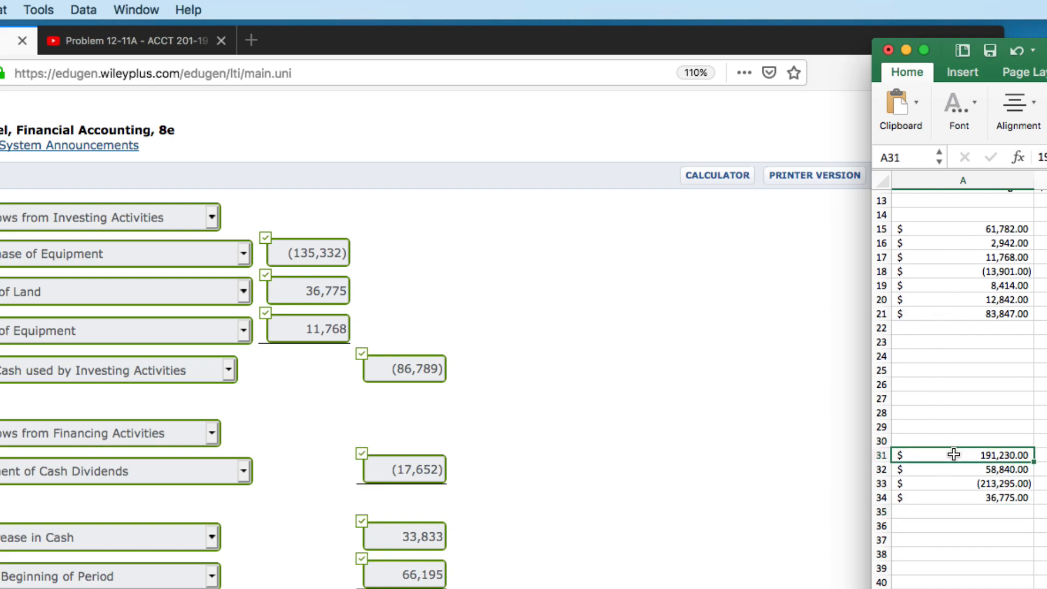
pyautogui.moveTo(933, 401)
pyautogui.write('(')
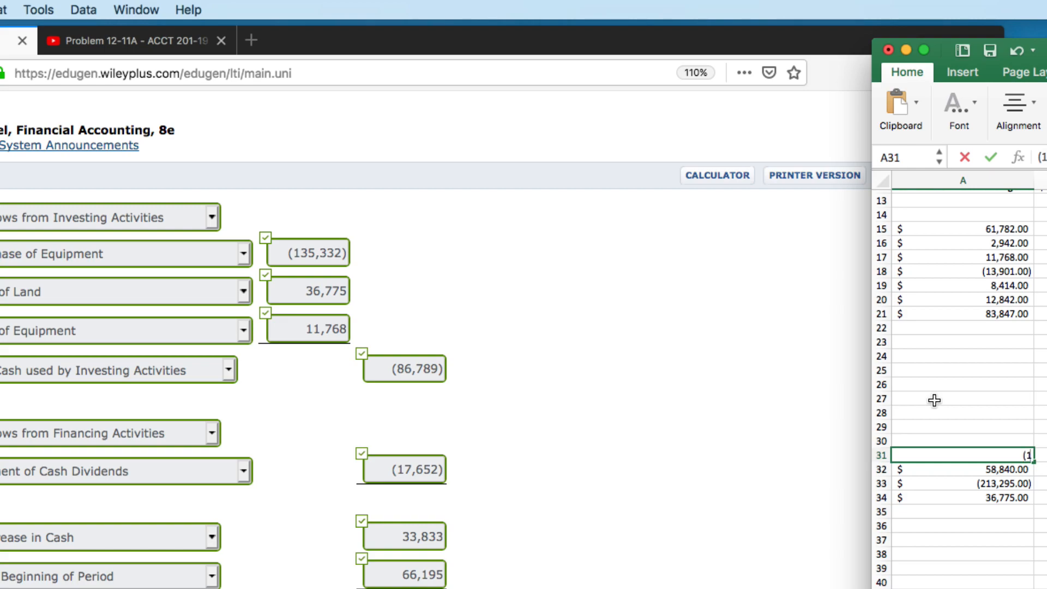
pyautogui.write('135,33)')
pyautogui.click(963, 469)
pyautogui.write('36')
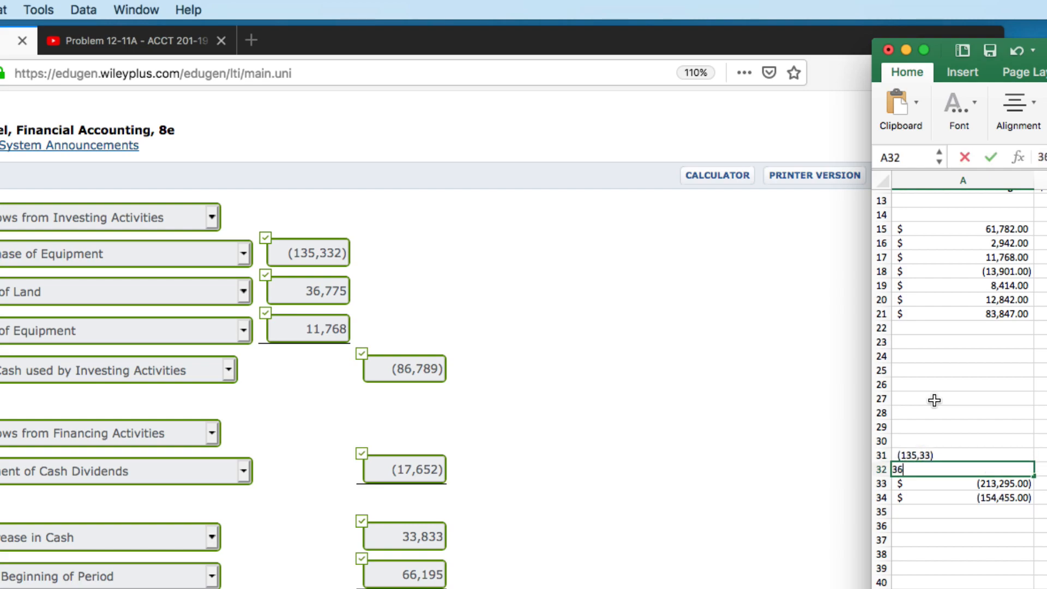
pyautogui.write(',')
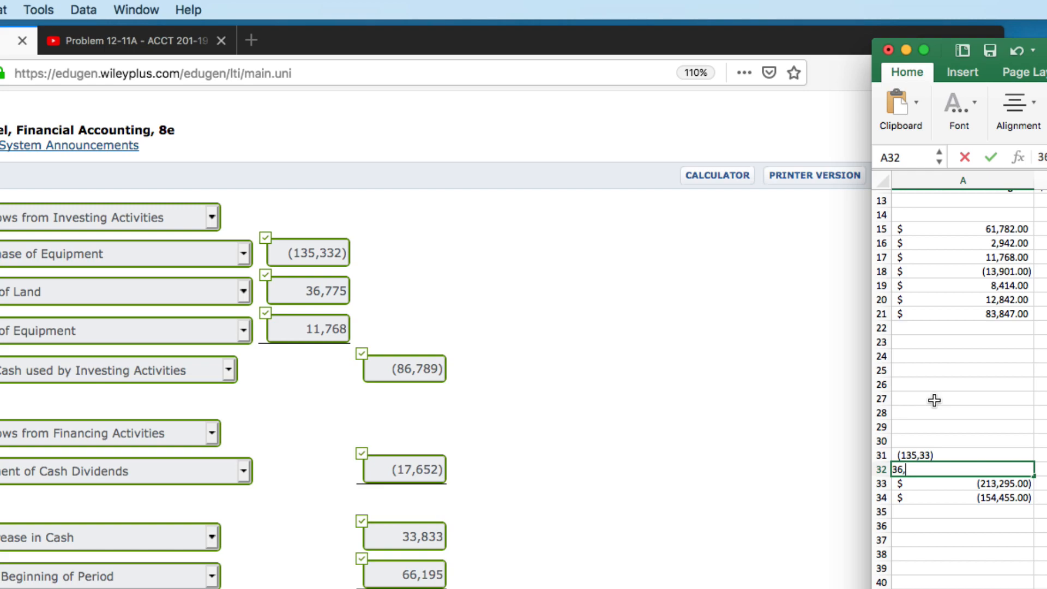
pyautogui.write('775.00')
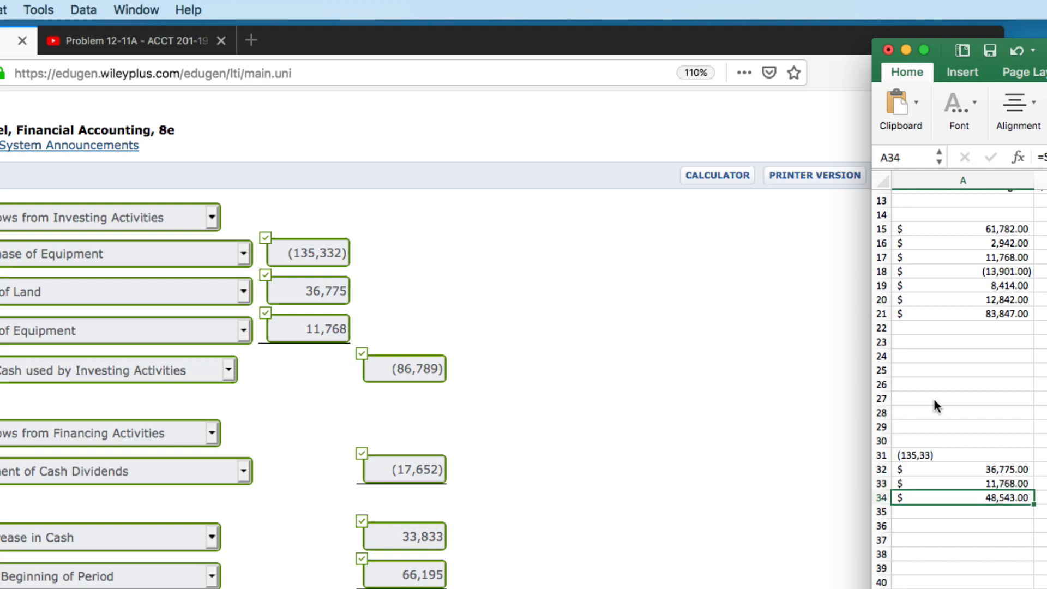
pyautogui.moveTo(943, 465)
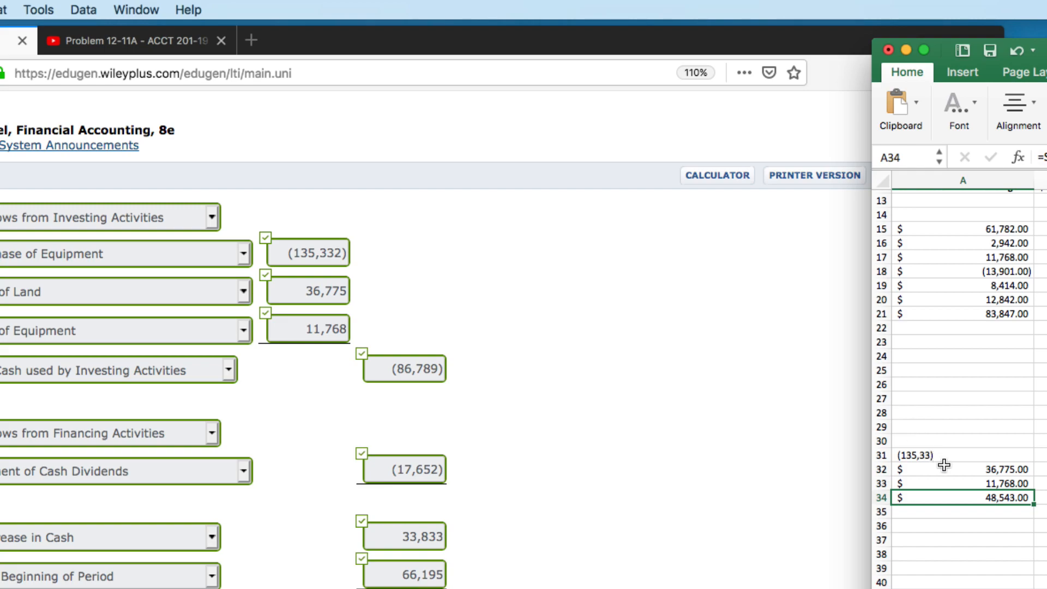
pyautogui.click(962, 469)
pyautogui.write('(135332')
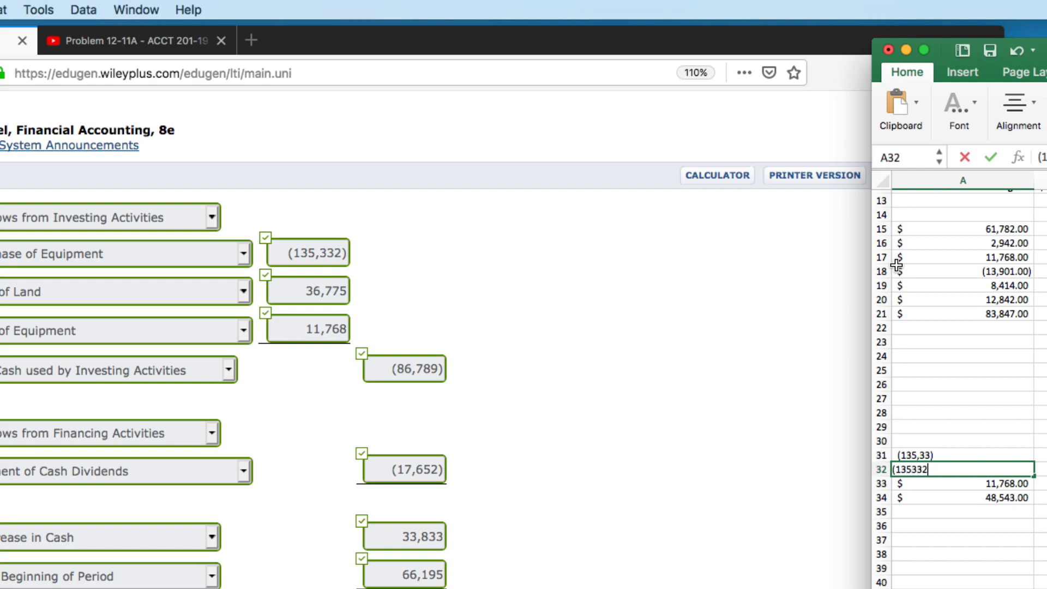
pyautogui.press('Return')
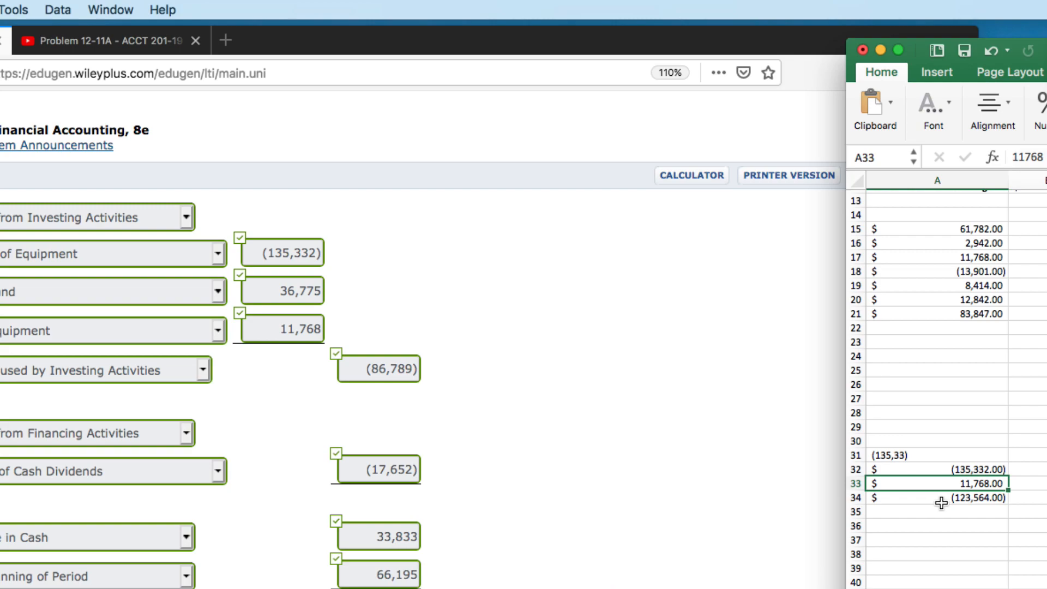
# Correct the incomplete (135,33 entry in A31 to read (135,332)
pyautogui.click(935, 454)
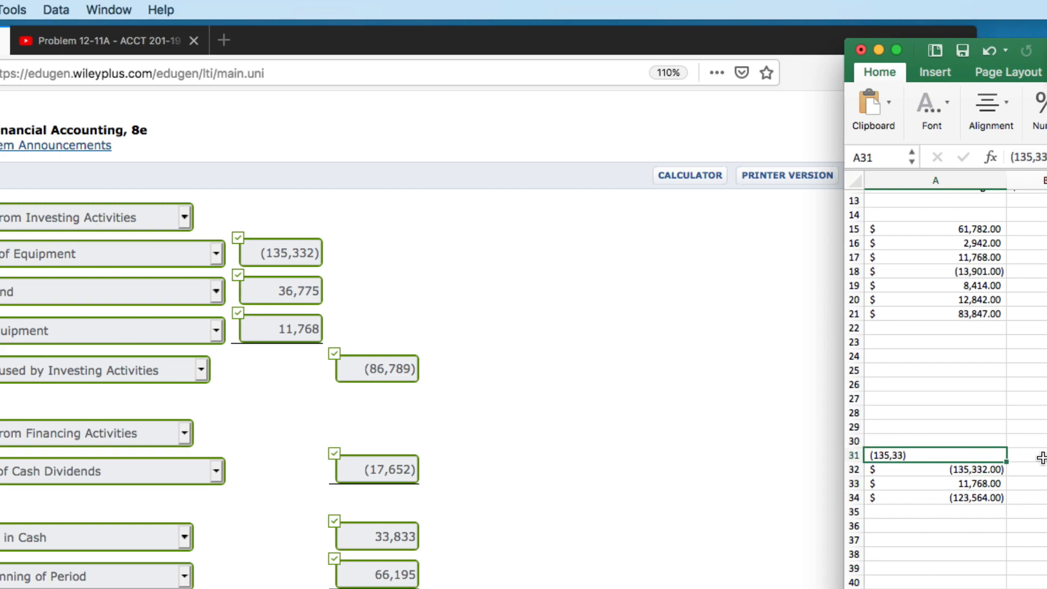
pyautogui.moveTo(1011, 432)
pyautogui.write('(11')
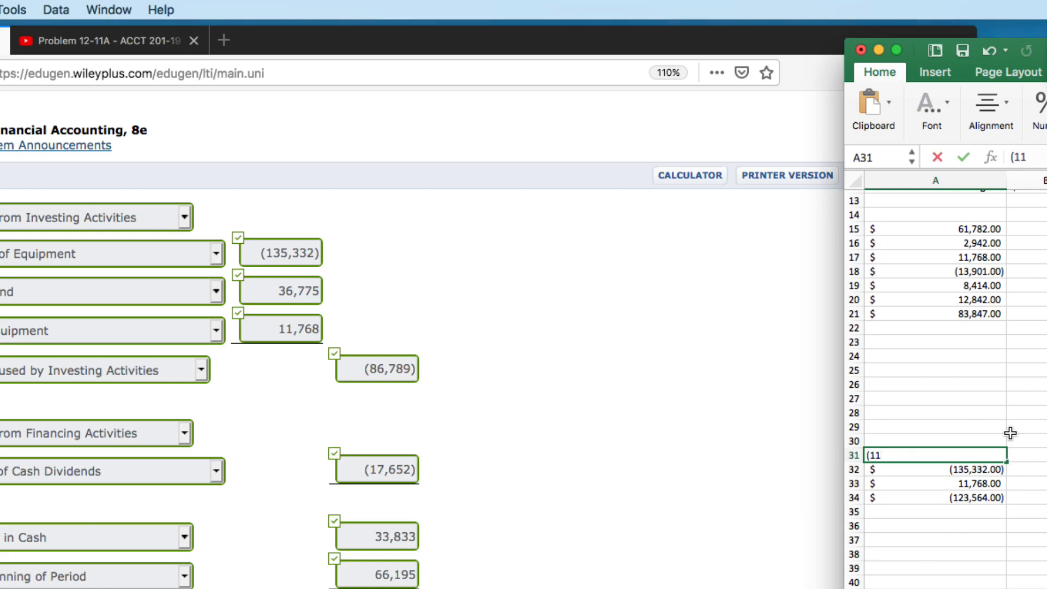
pyautogui.press('Backspace')
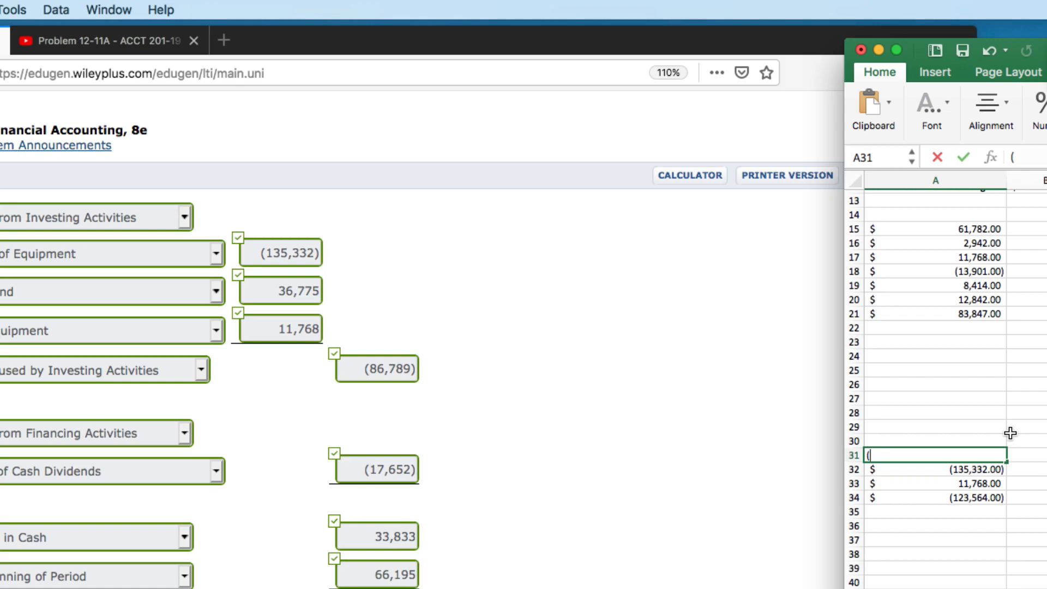
pyautogui.write('135')
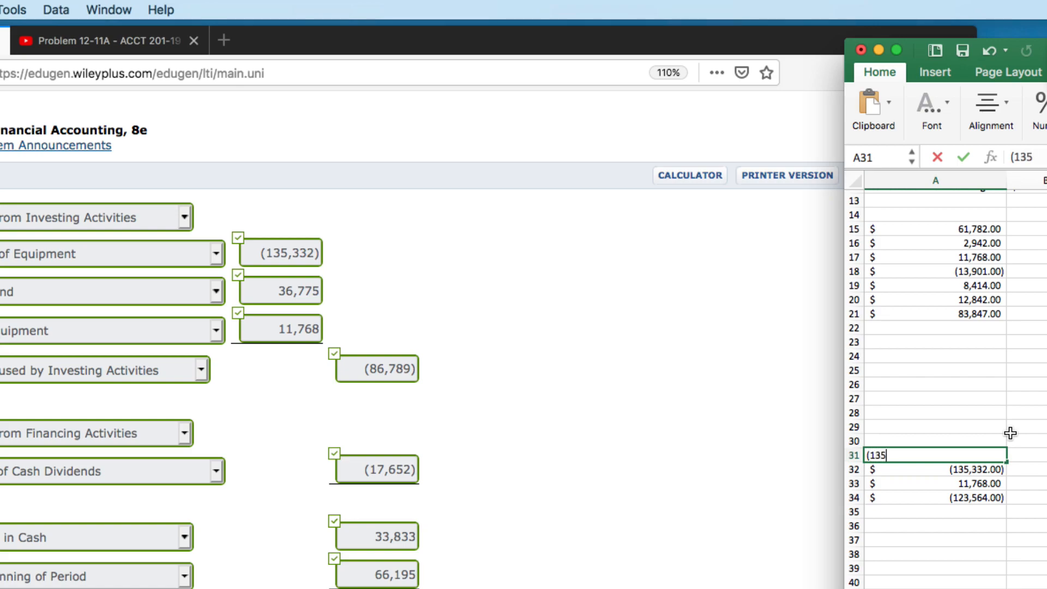
pyautogui.write(',3')
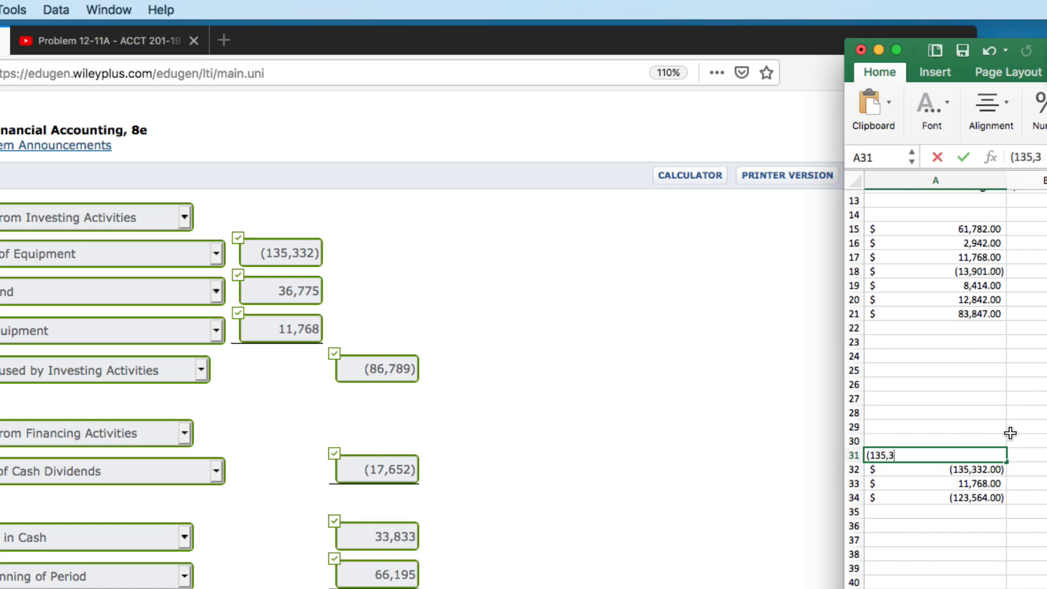
pyautogui.press('Return')
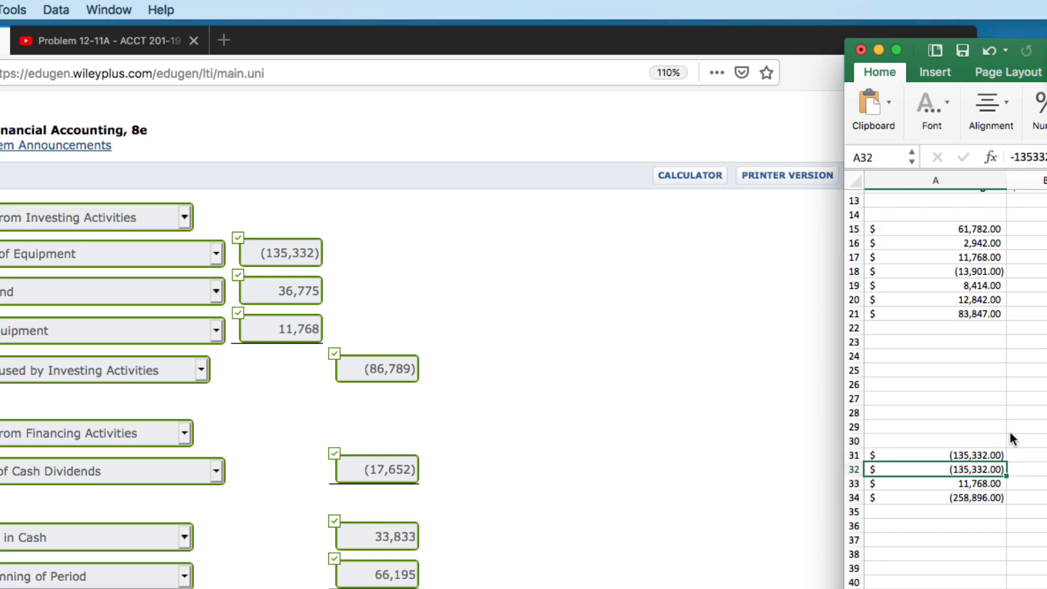
# Clear the duplicate in A32, enter the 36,775 land sale, and dismiss the replace alert
pyautogui.press('Delete')
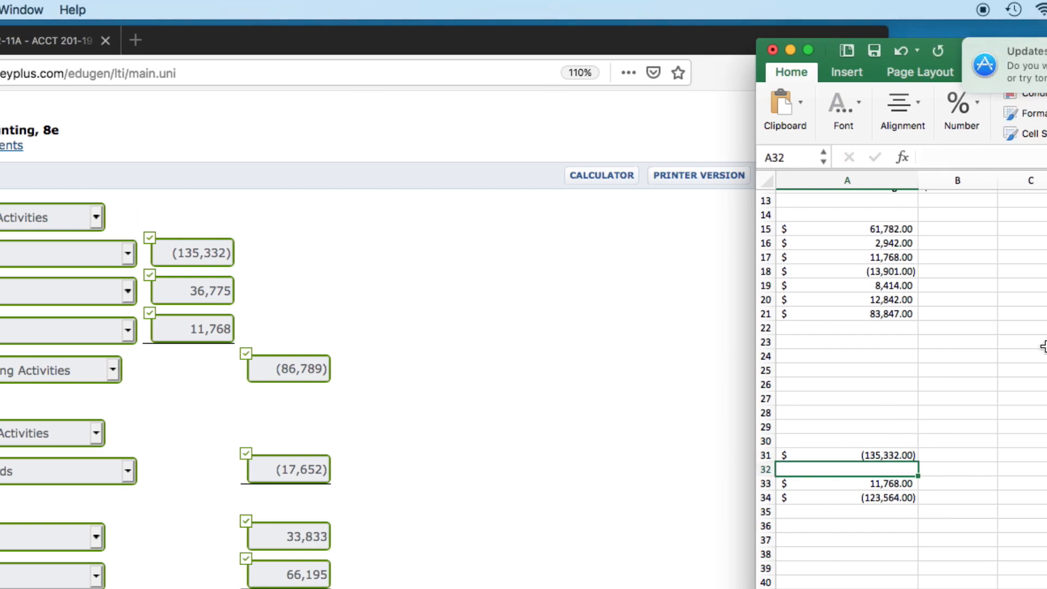
pyautogui.click(848, 455)
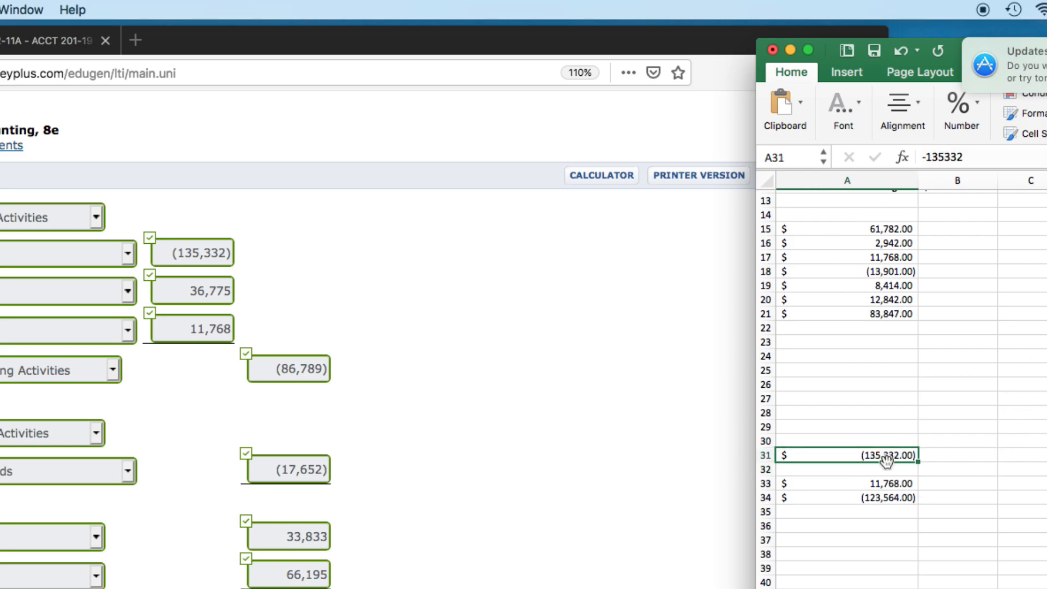
pyautogui.click(847, 469)
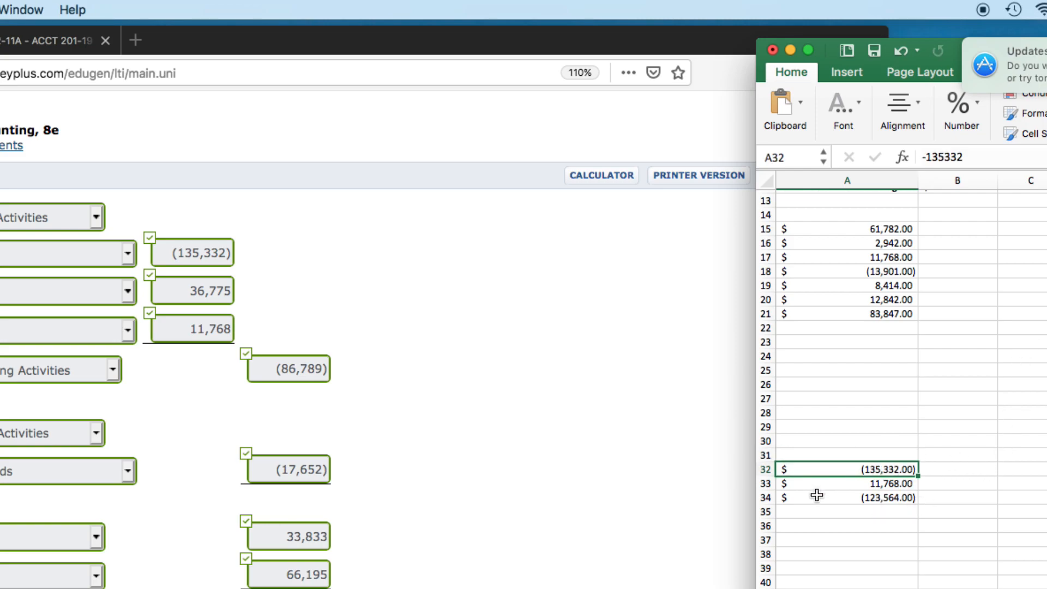
pyautogui.moveTo(844, 531)
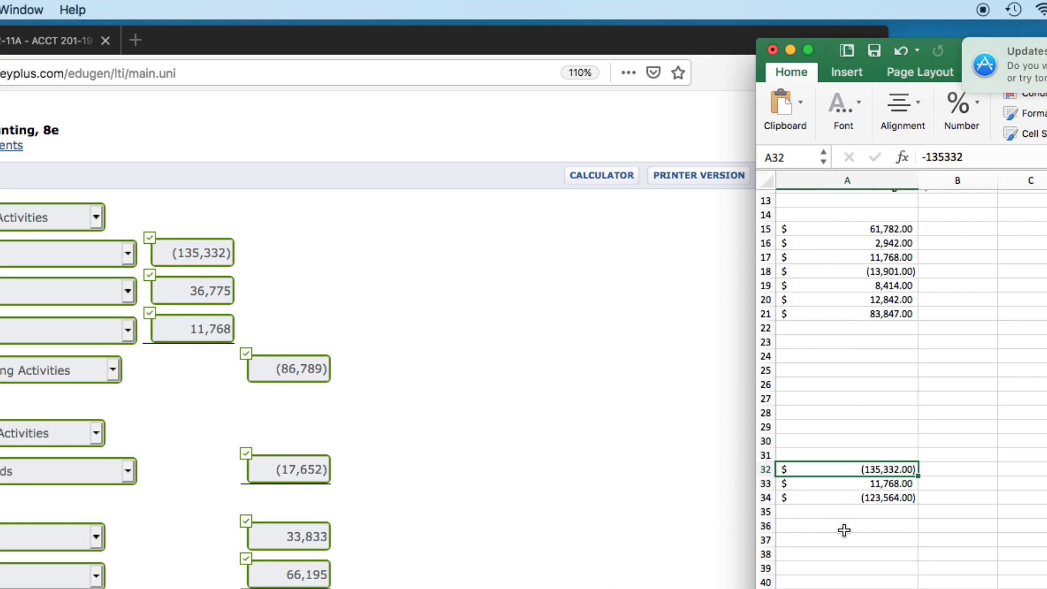
pyautogui.moveTo(230, 573)
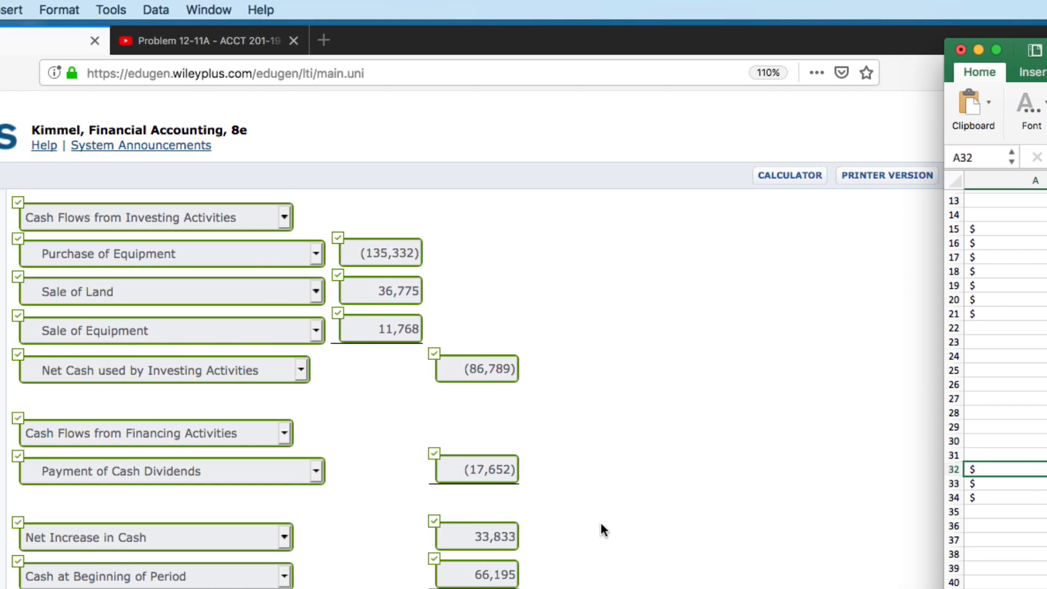
pyautogui.moveTo(817, 550)
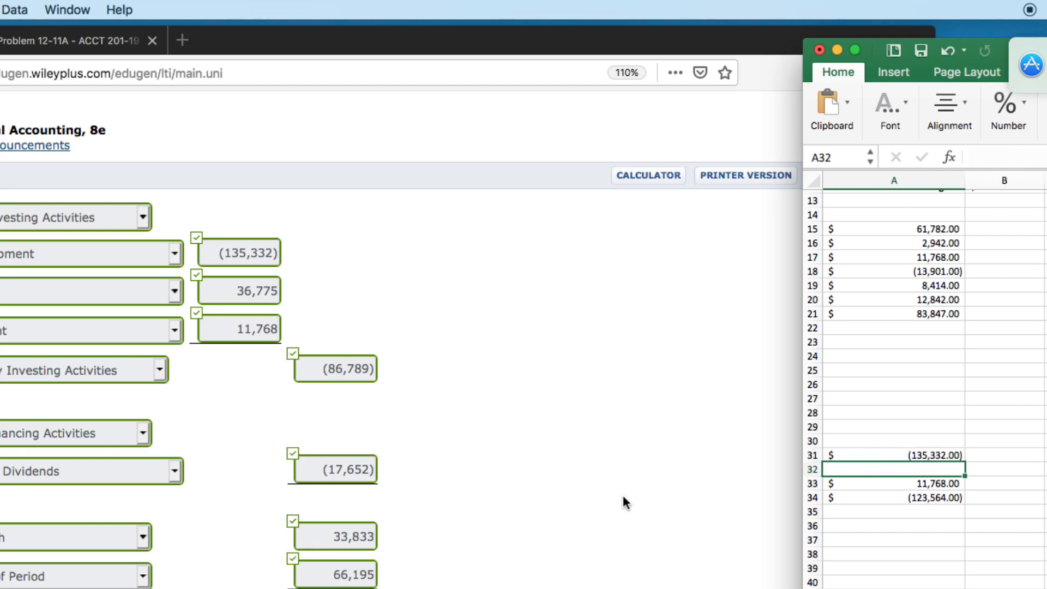
pyautogui.write('36')
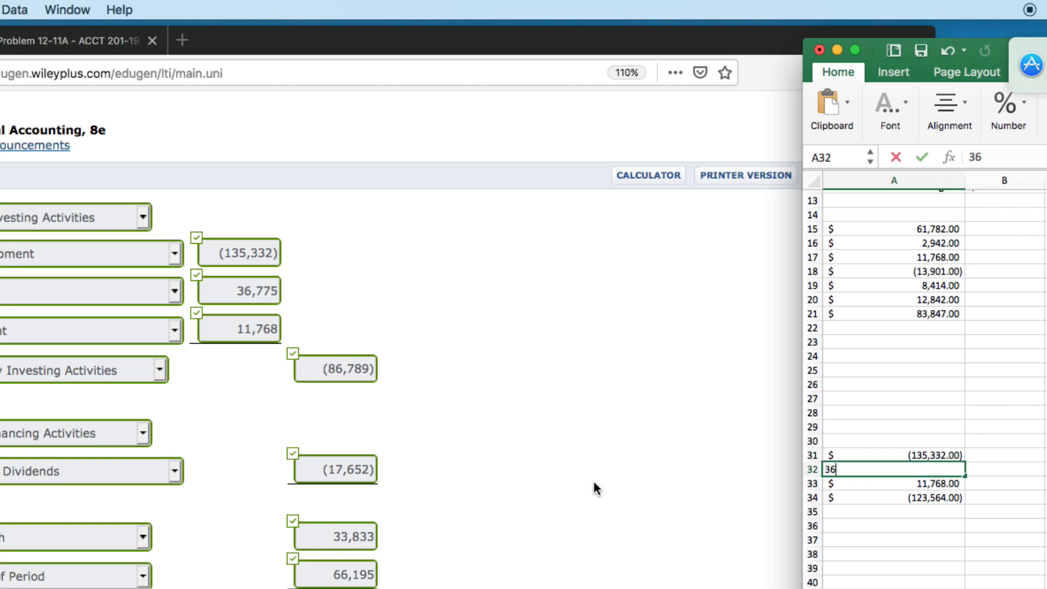
pyautogui.press('Return')
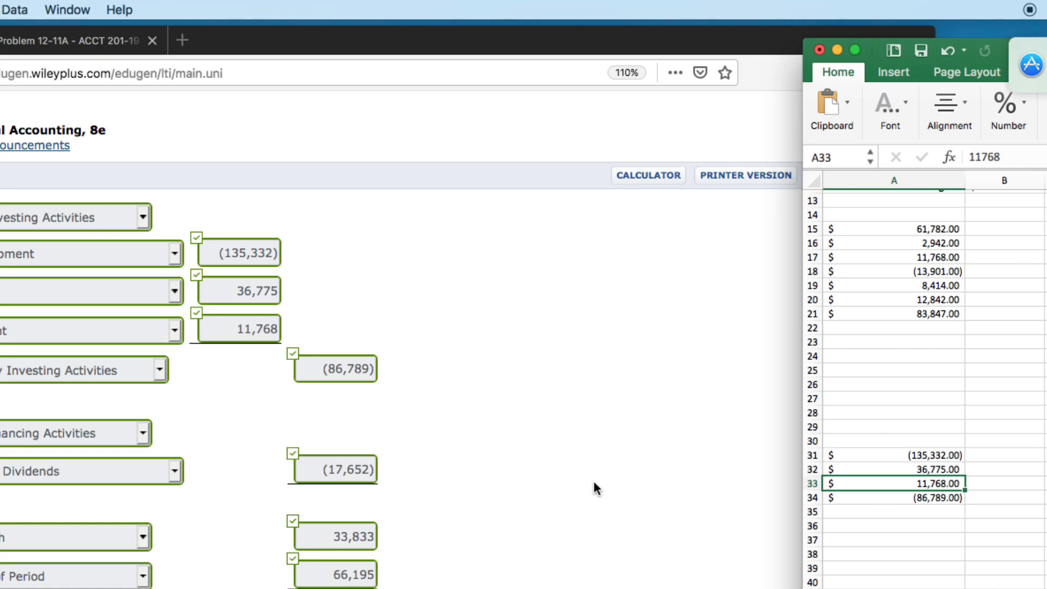
pyautogui.moveTo(928, 460)
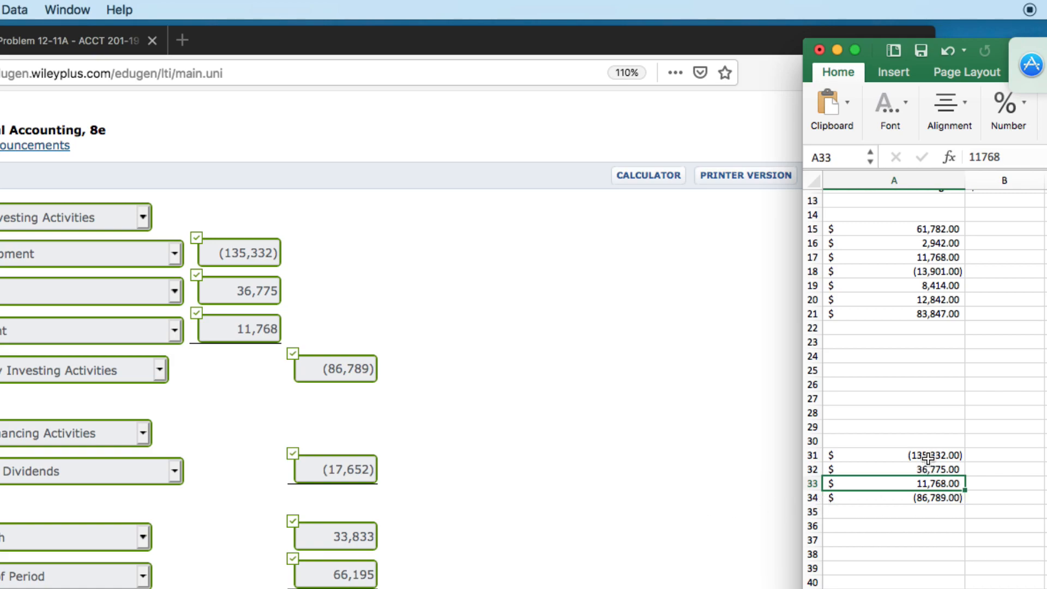
pyautogui.click(894, 455)
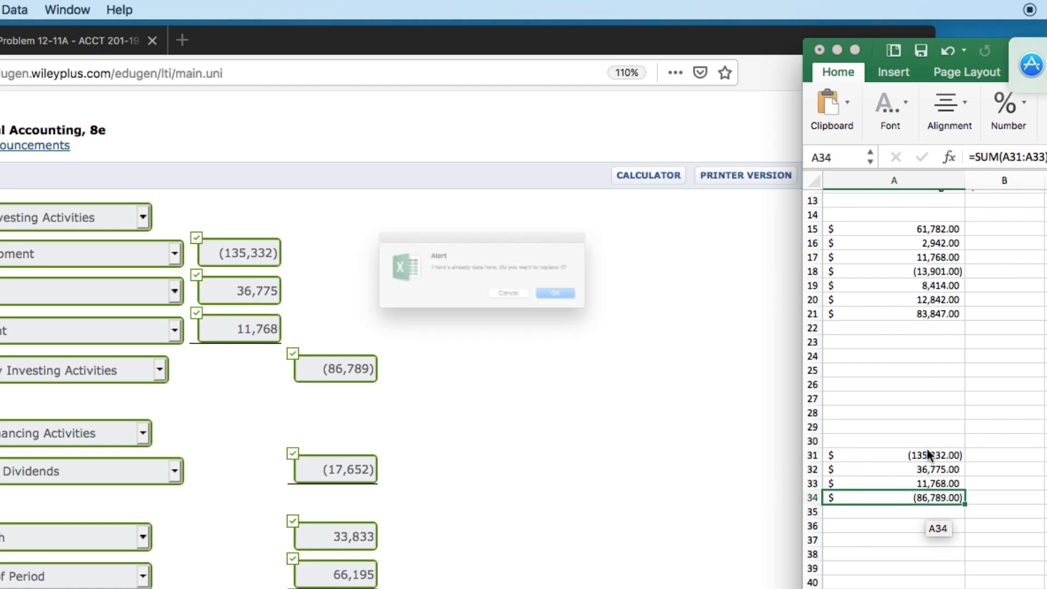
pyautogui.click(555, 293)
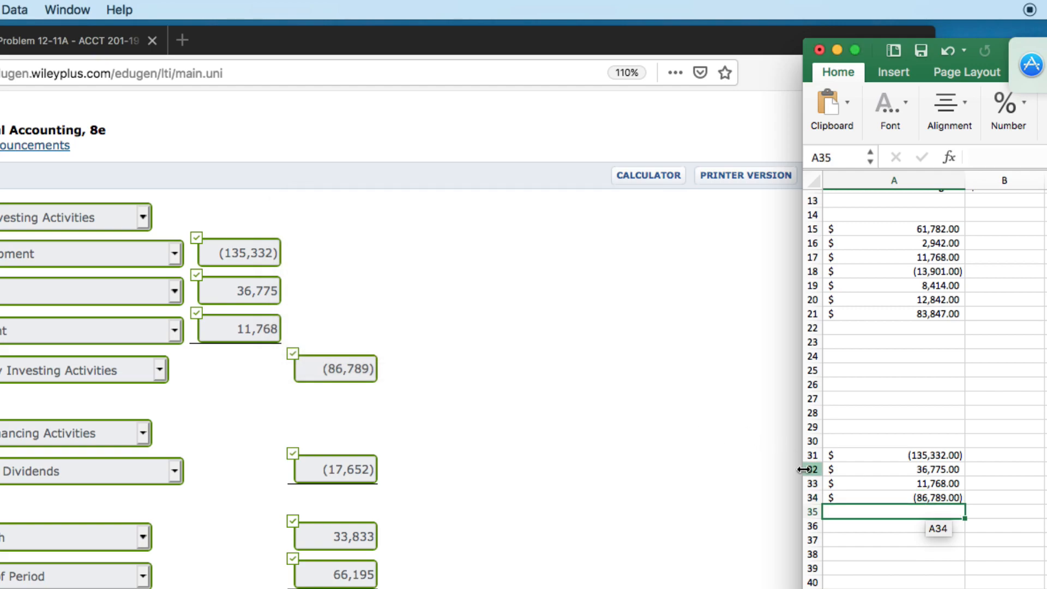
pyautogui.moveTo(438, 533)
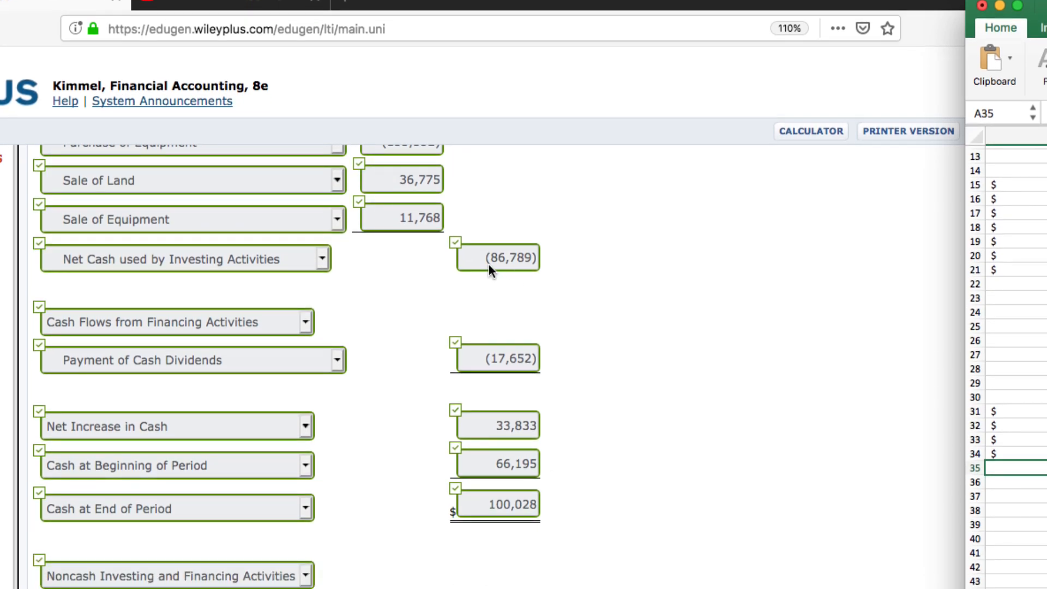
pyautogui.moveTo(633, 338)
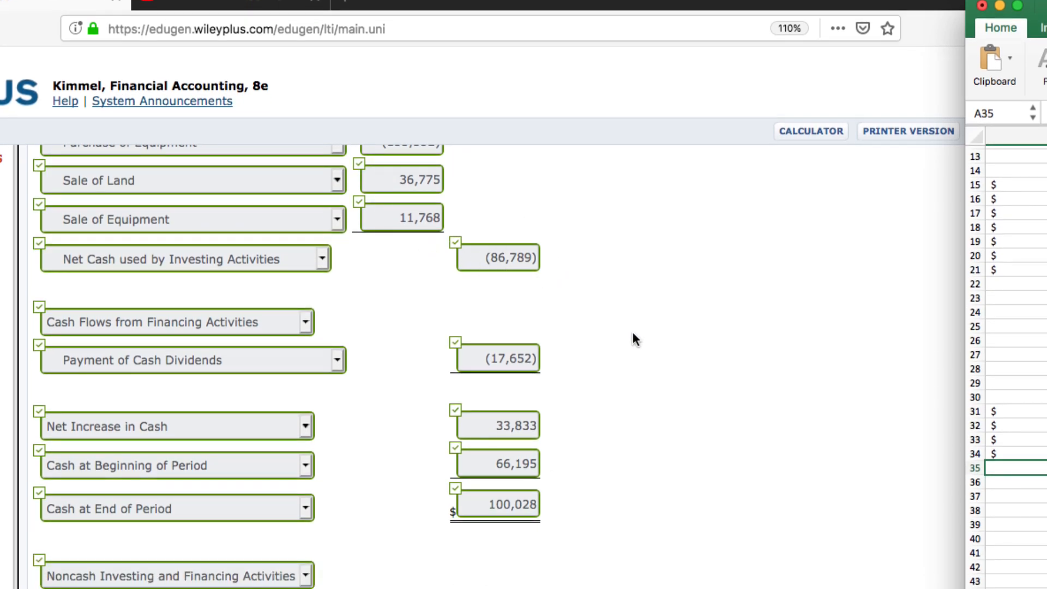
pyautogui.moveTo(753, 335)
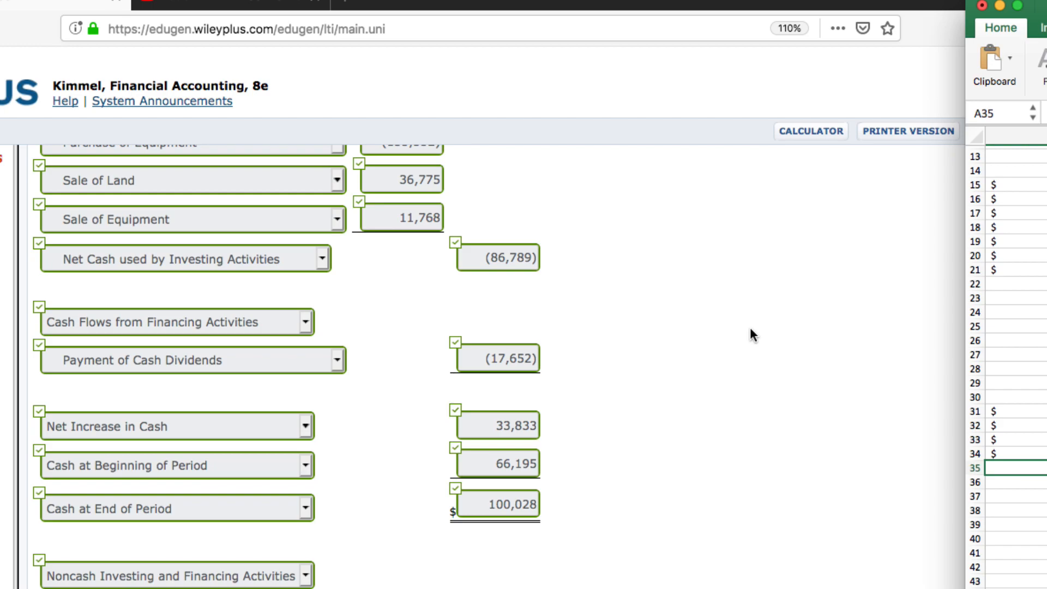
pyautogui.moveTo(691, 321)
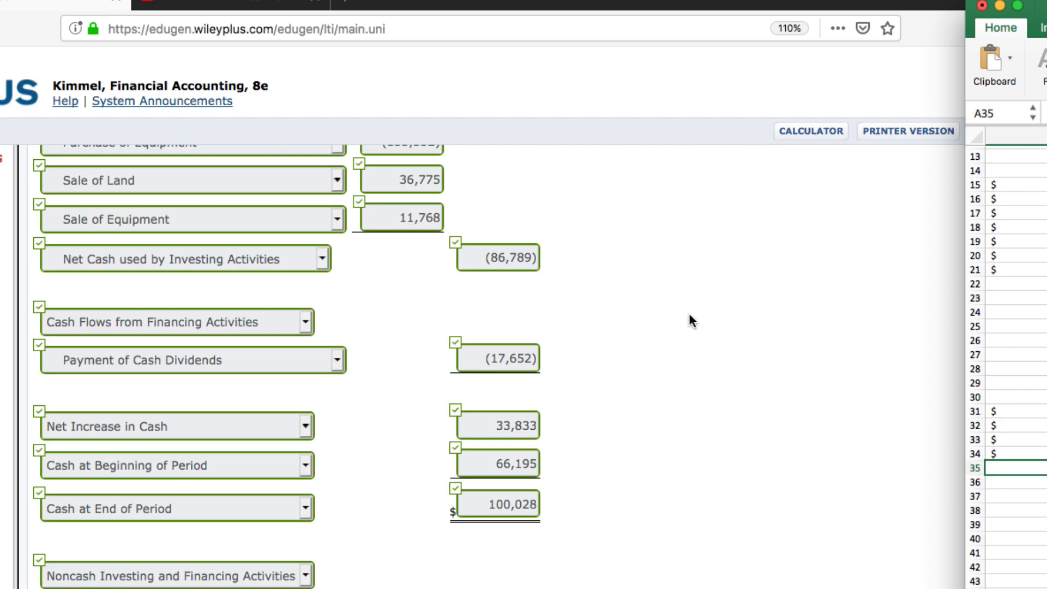
# Scroll the WileyPLUS statement to the section around the (86,789) investing total
pyautogui.scroll(3)
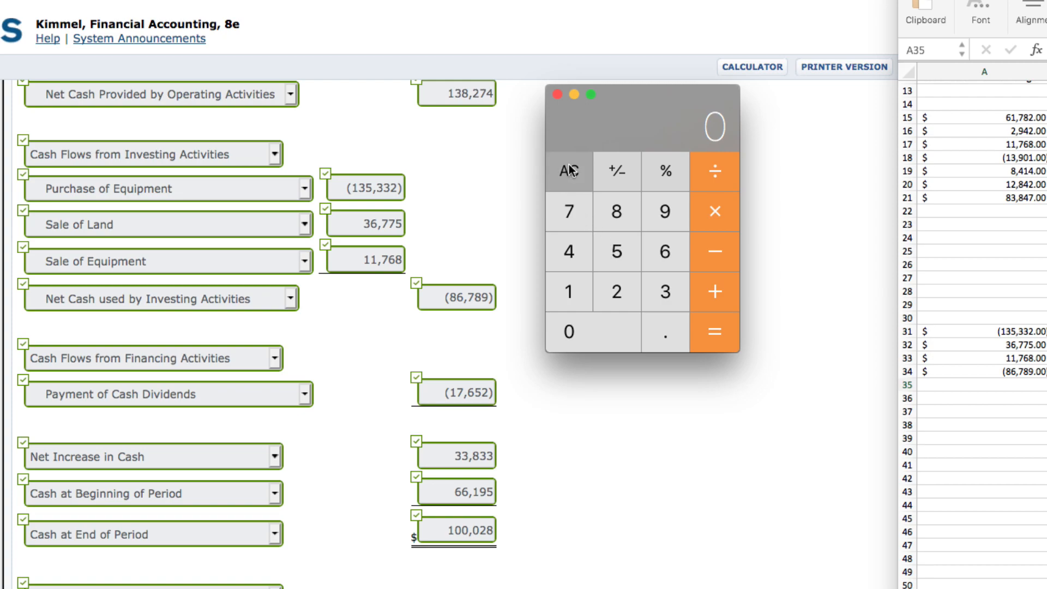
pyautogui.moveTo(571, 175)
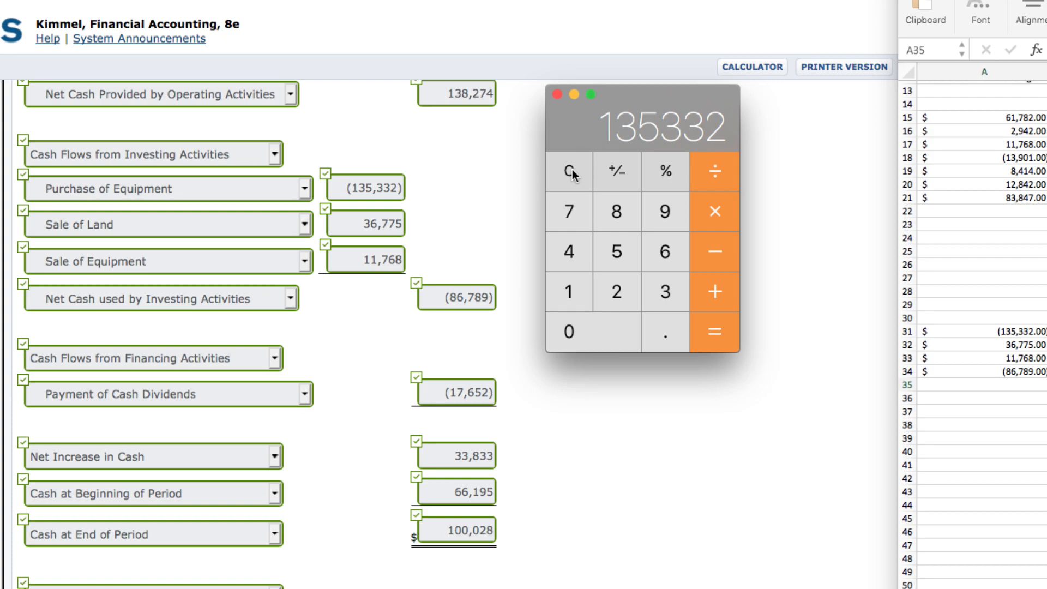
# Sum -135,332, 36,775 and 11,768 in Calculator to confirm -86,789, then clear it
pyautogui.click(615, 170)
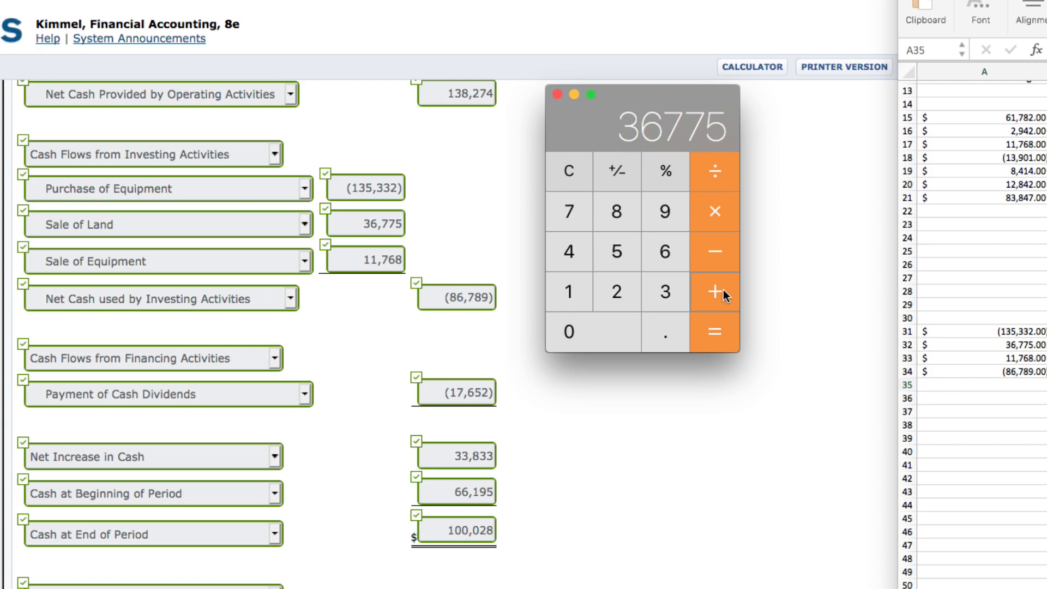
pyautogui.click(713, 332)
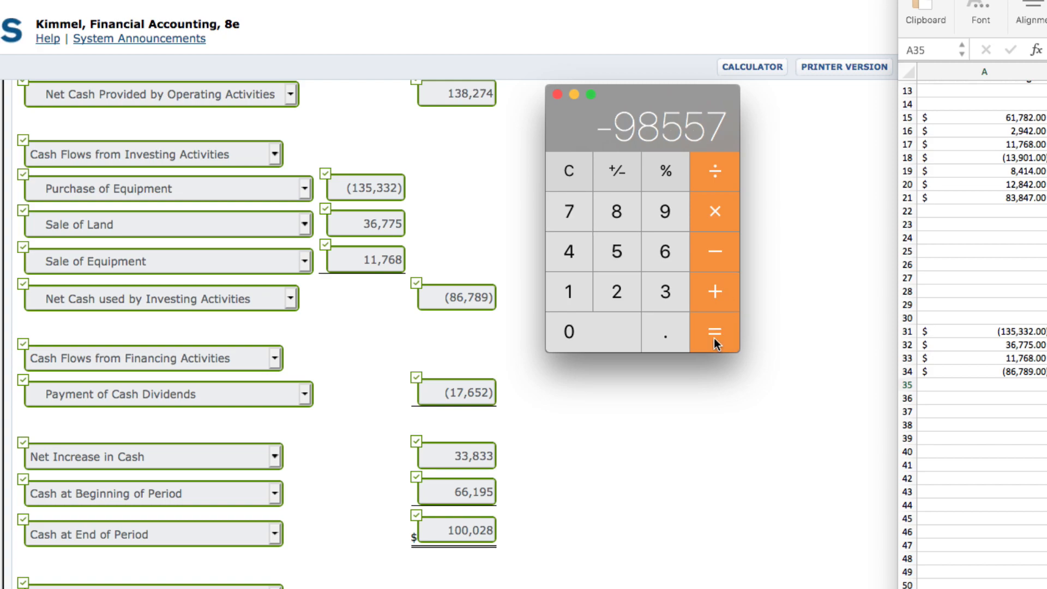
pyautogui.click(714, 292)
pyautogui.write('11768')
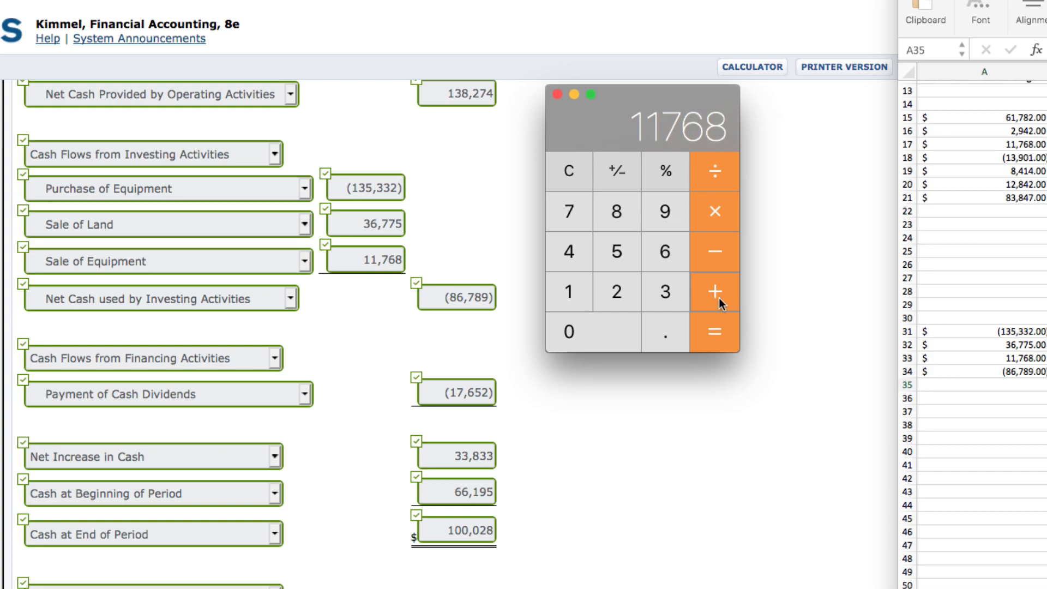
pyautogui.click(714, 292)
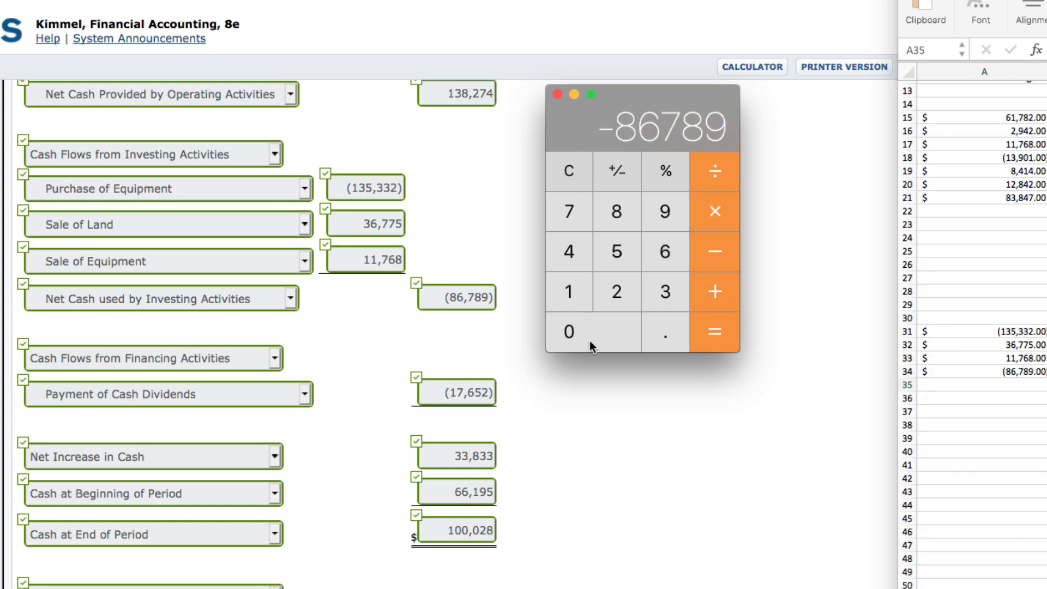
pyautogui.scroll(3)
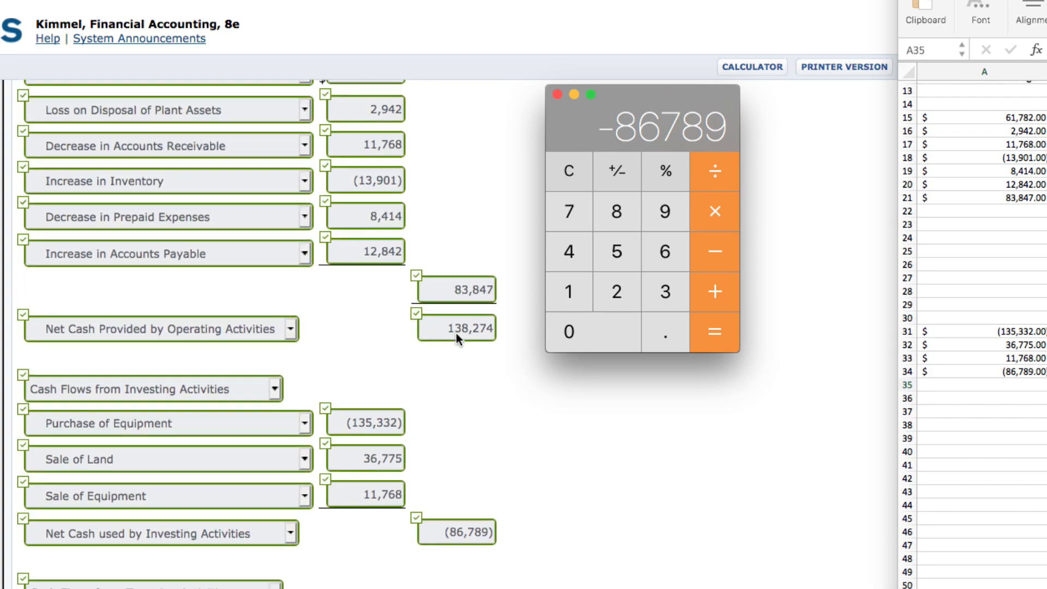
pyautogui.scroll(3)
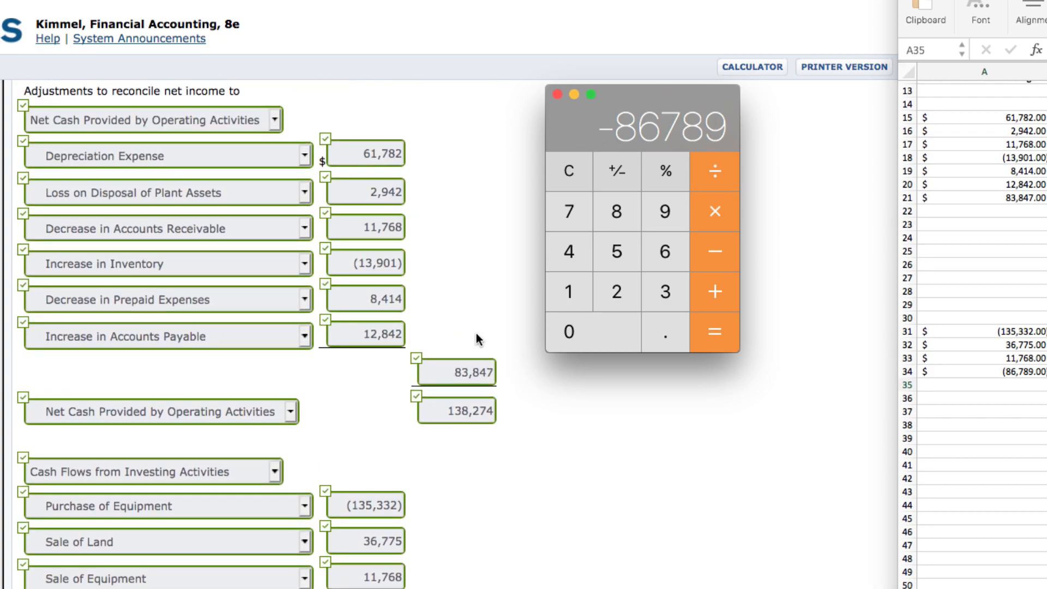
pyautogui.click(567, 171)
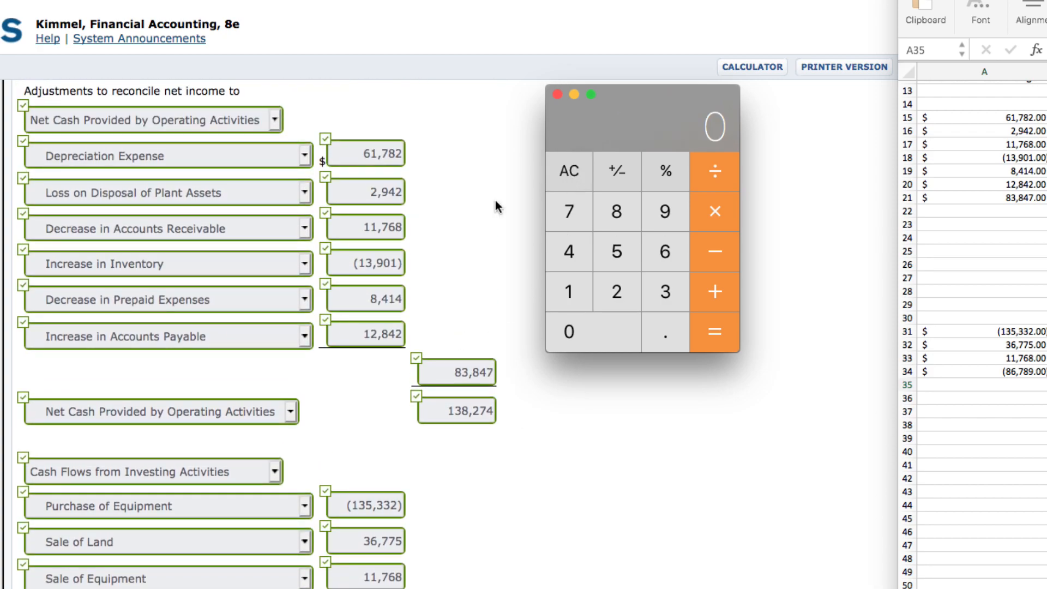
pyautogui.moveTo(382, 199)
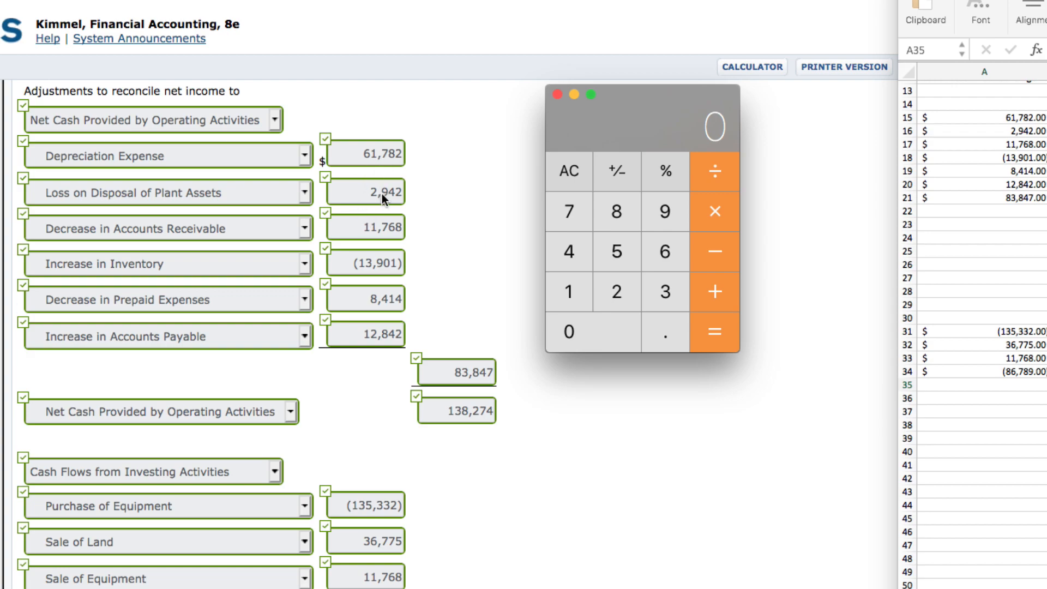
pyautogui.moveTo(384, 311)
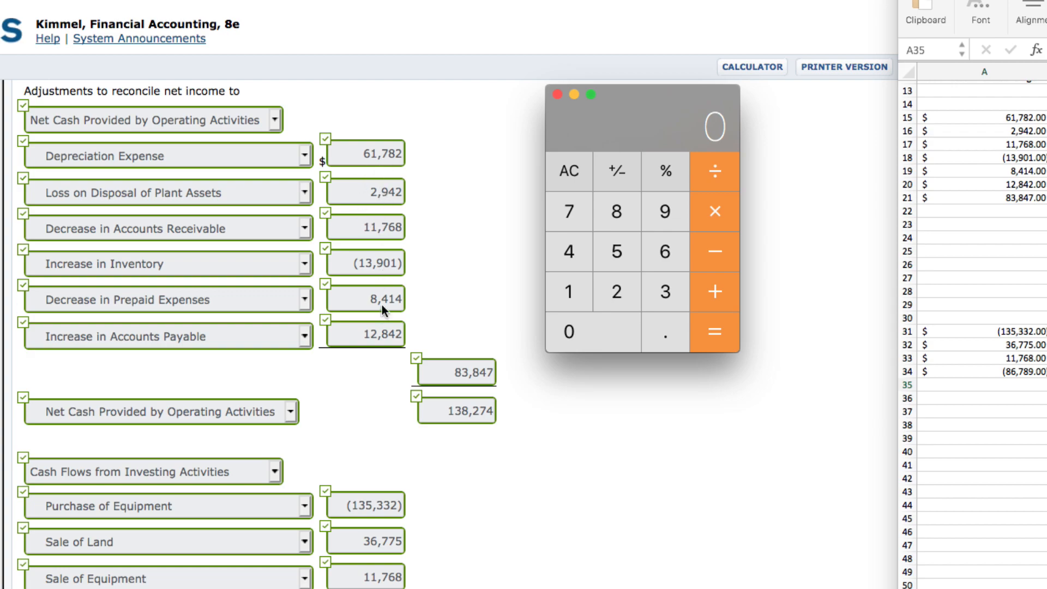
pyautogui.scroll(-3)
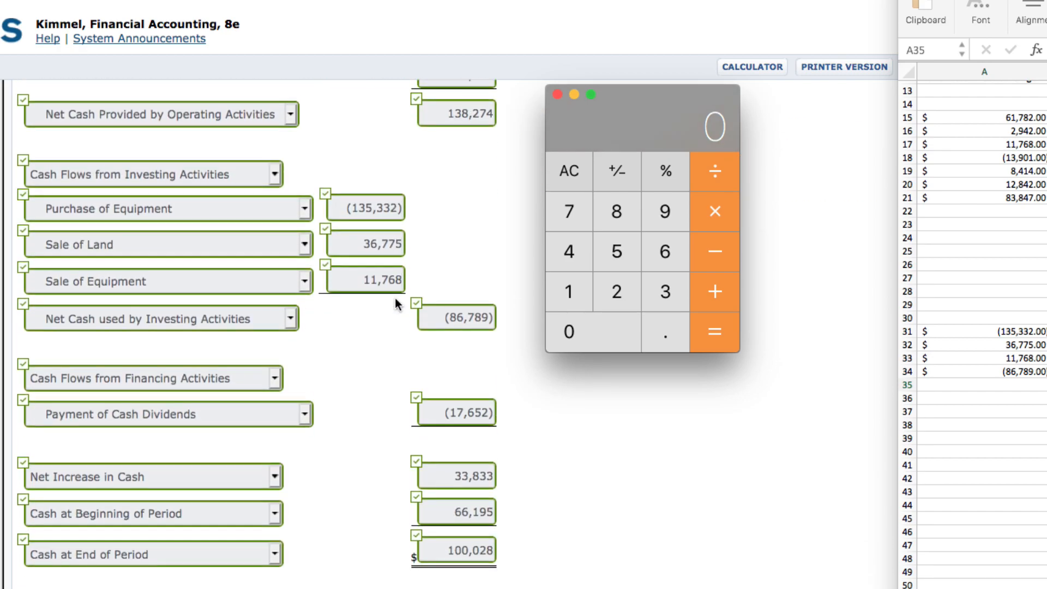
pyautogui.scroll(-3)
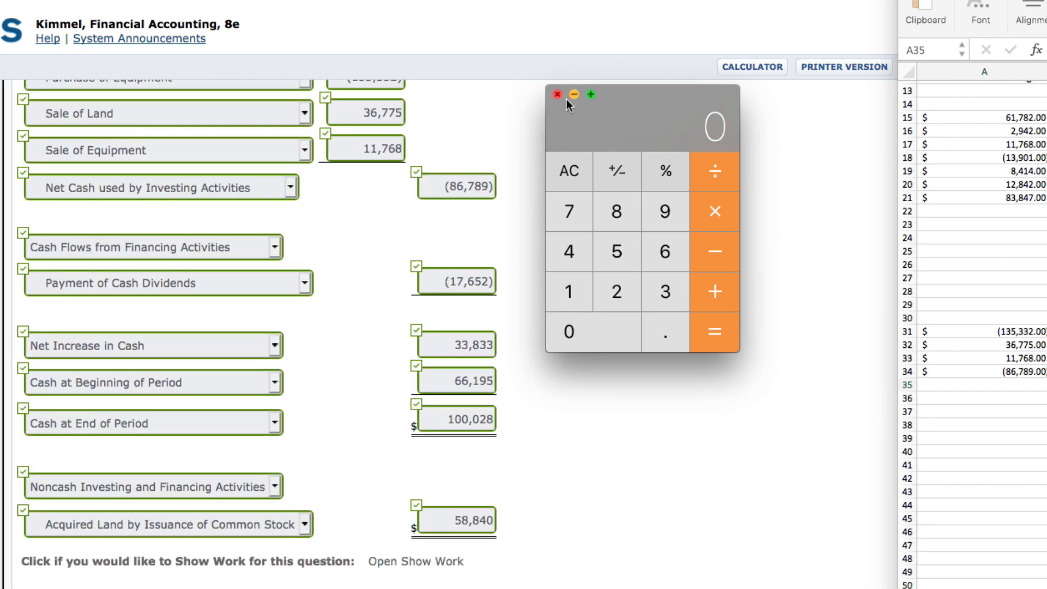
pyautogui.moveTo(632, 316)
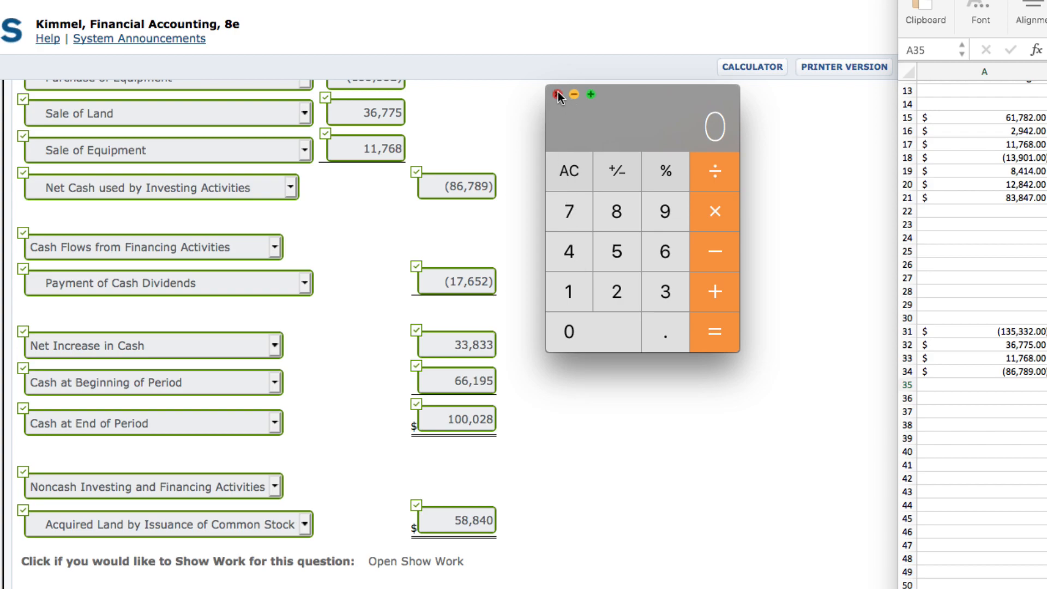
pyautogui.click(558, 94)
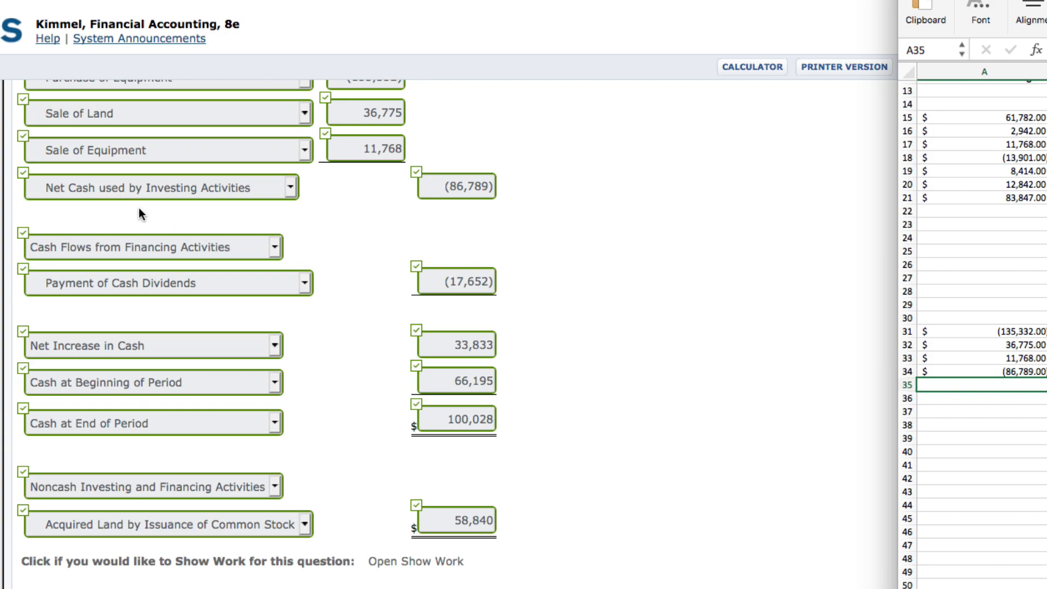
pyautogui.moveTo(493, 178)
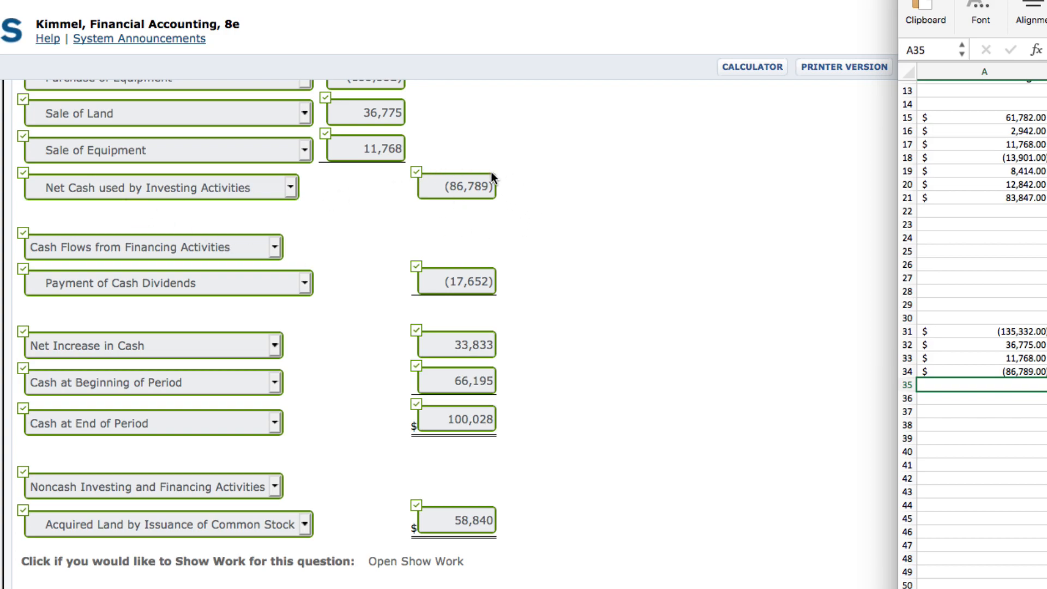
pyautogui.moveTo(88, 201)
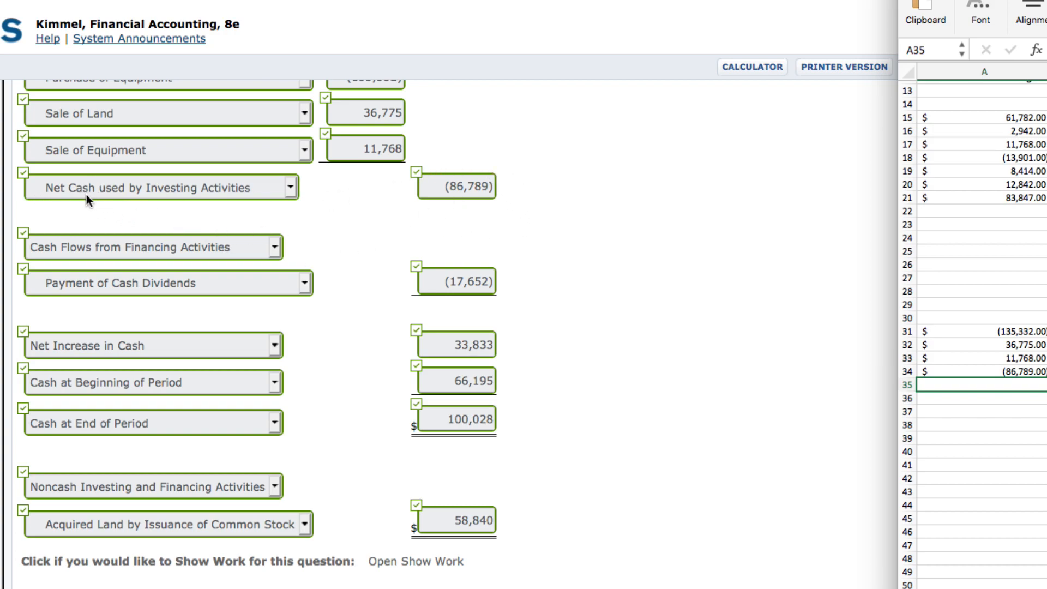
pyautogui.moveTo(136, 200)
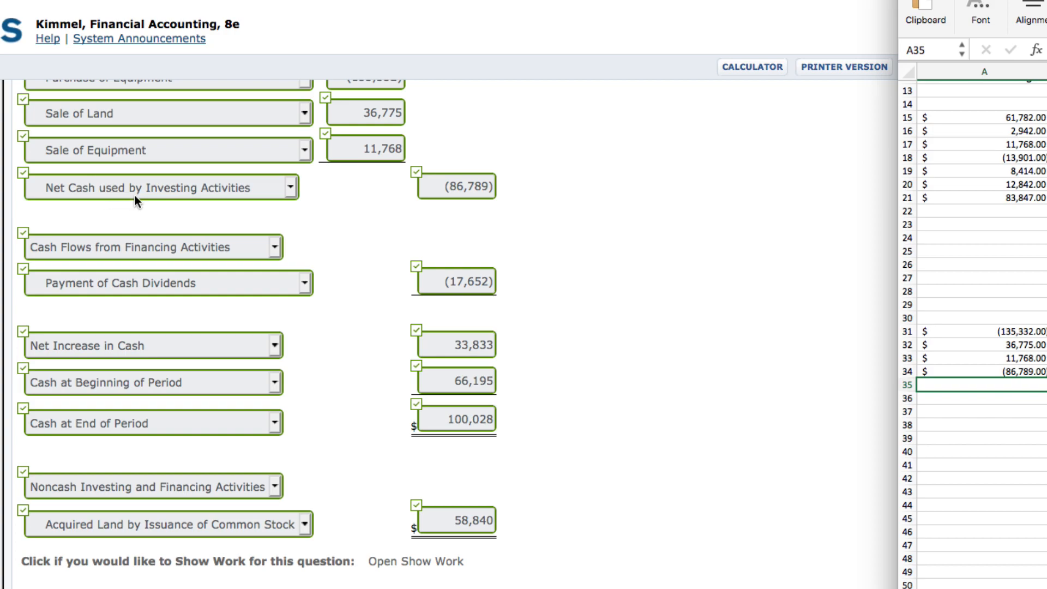
pyautogui.moveTo(460, 410)
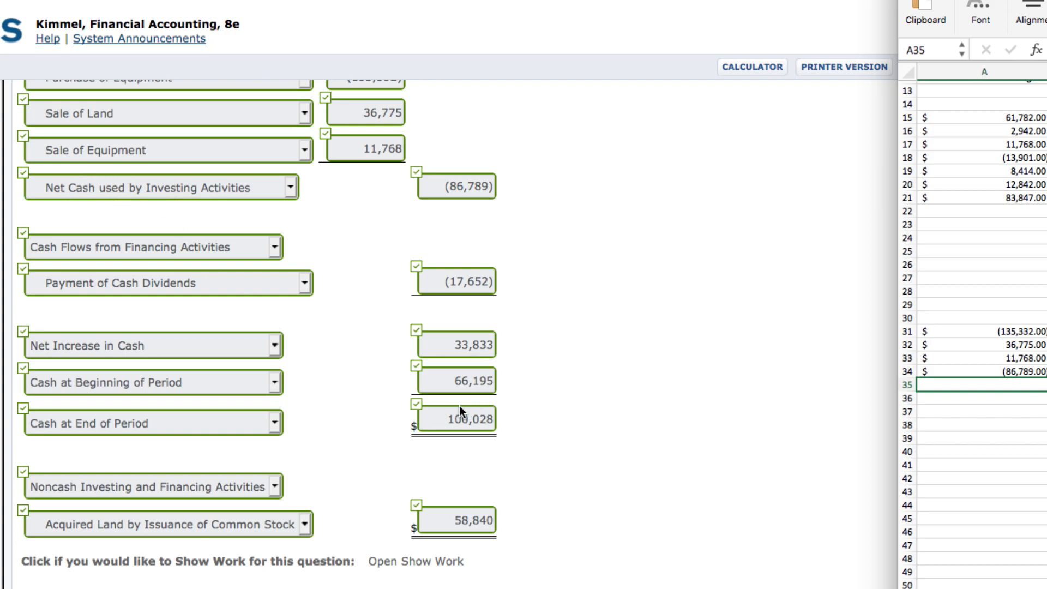
pyautogui.moveTo(155, 299)
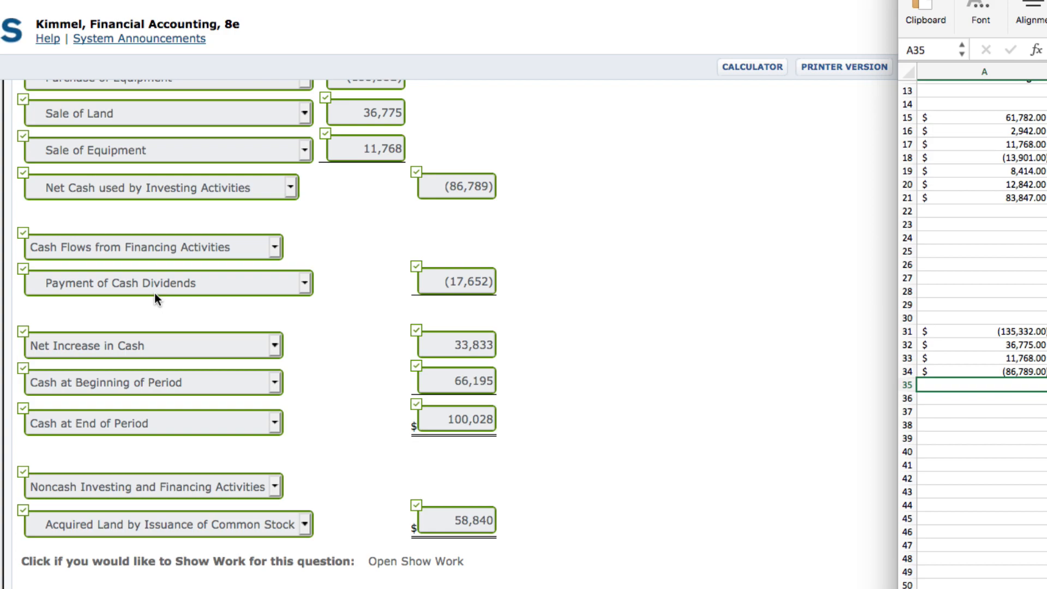
pyautogui.moveTo(90, 304)
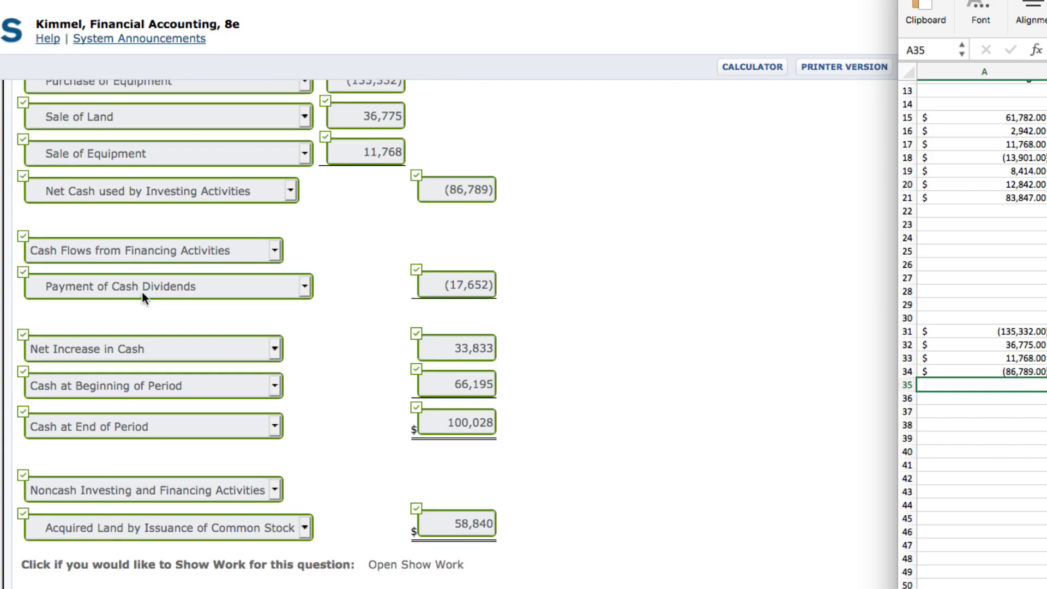
pyautogui.scroll(3)
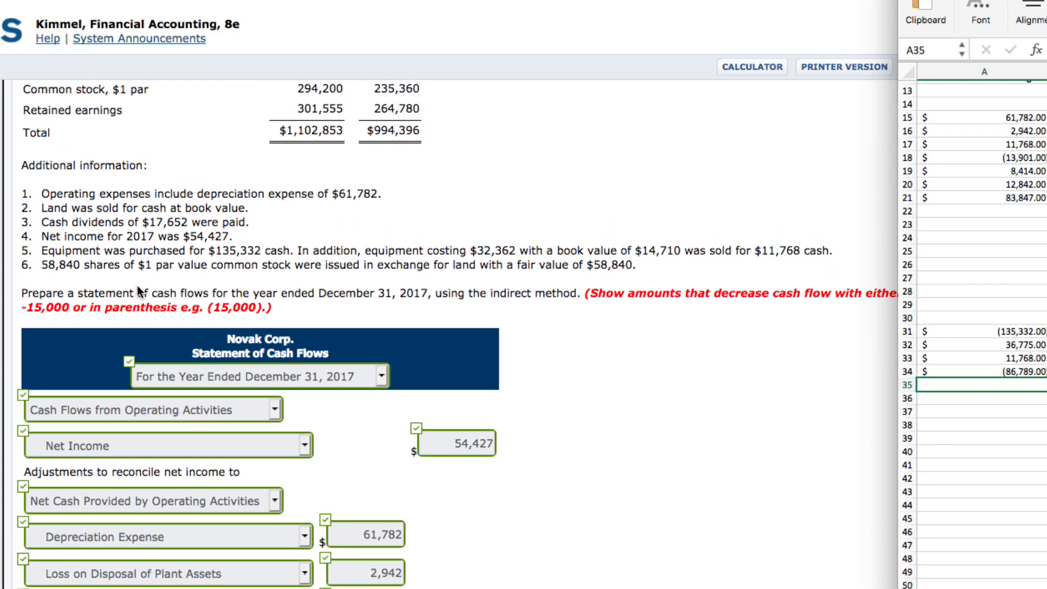
pyautogui.moveTo(163, 234)
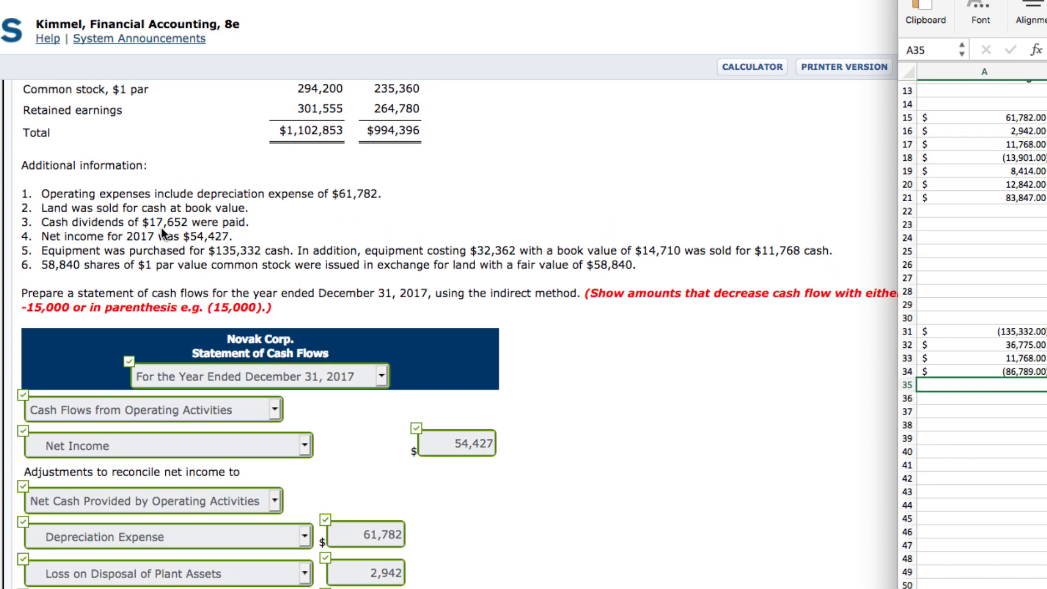
pyautogui.scroll(-3)
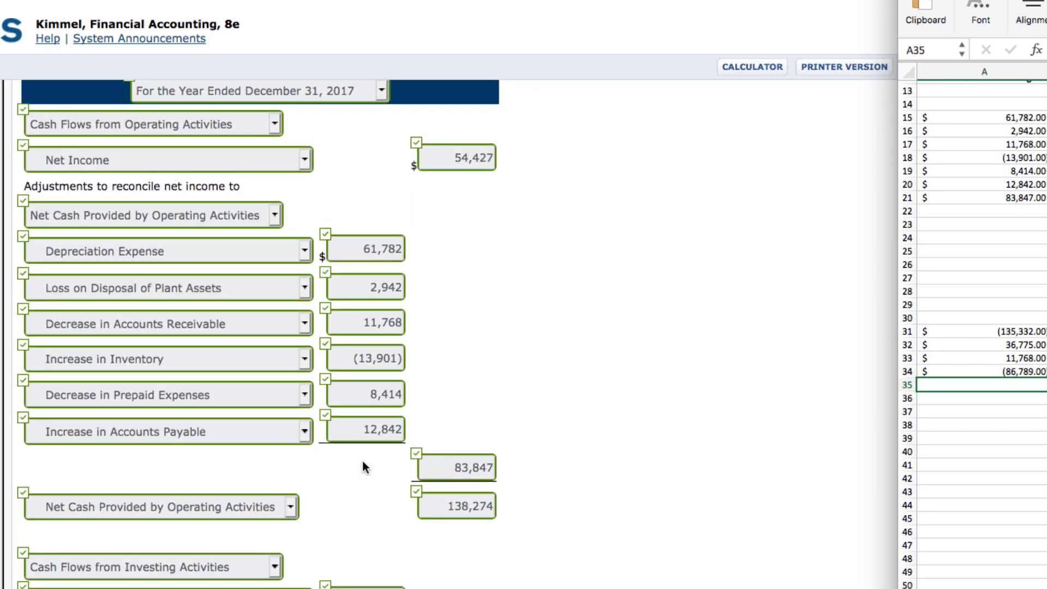
pyautogui.scroll(-3)
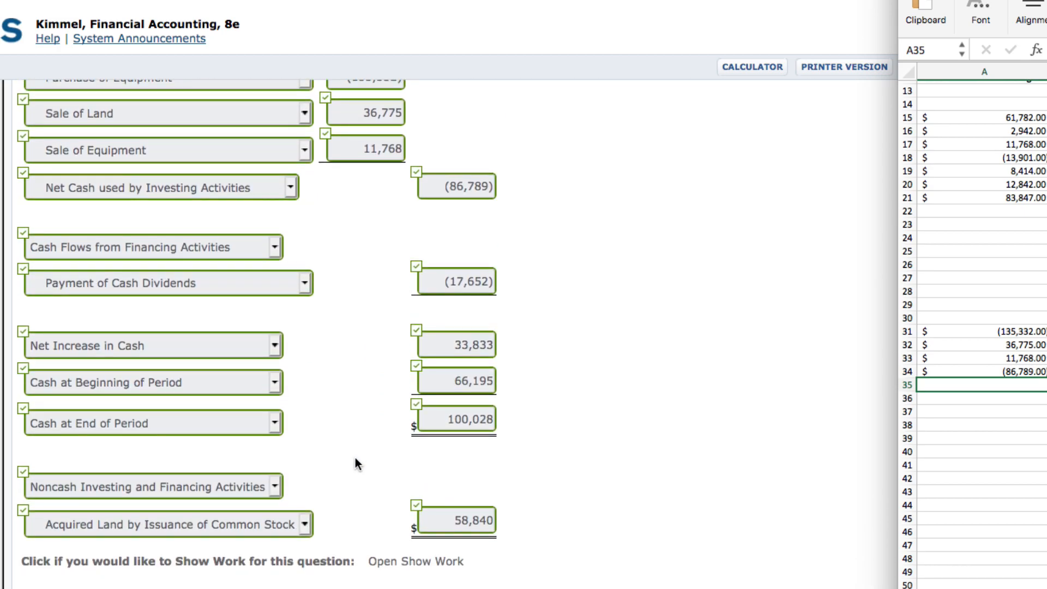
pyautogui.moveTo(428, 303)
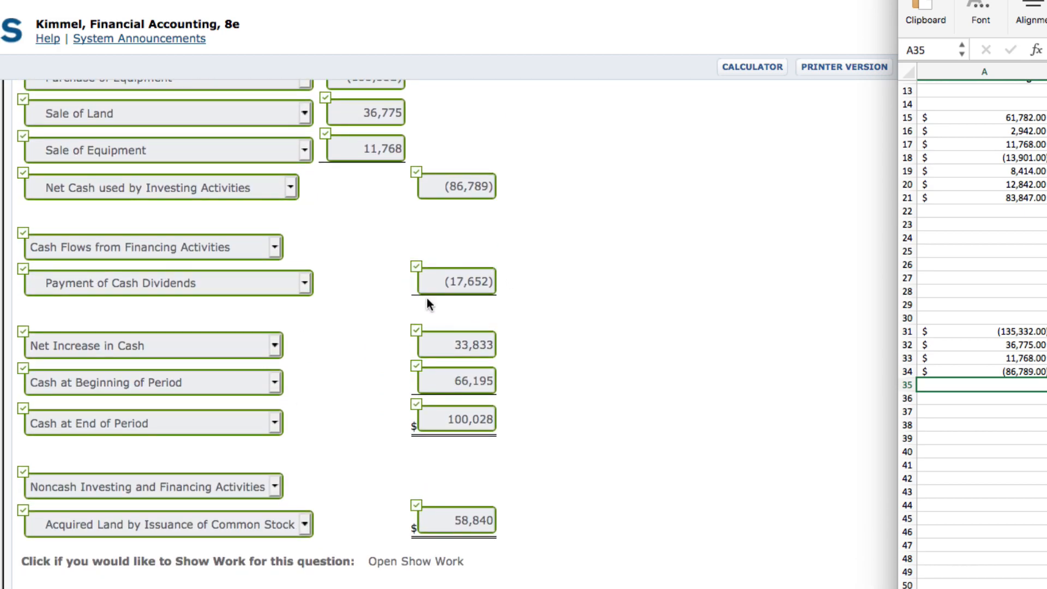
pyautogui.moveTo(117, 359)
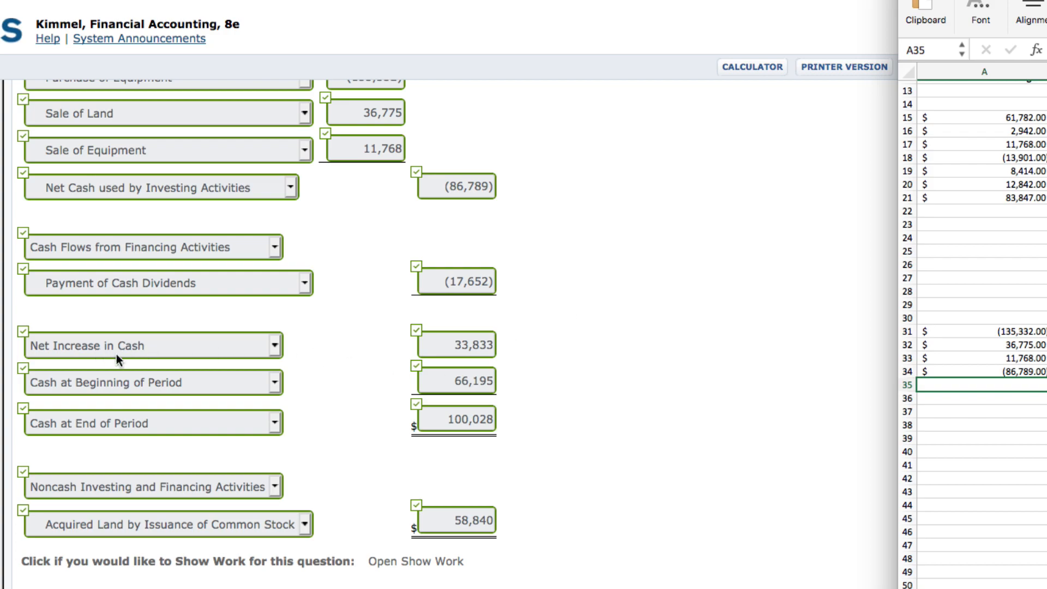
pyautogui.moveTo(571, 325)
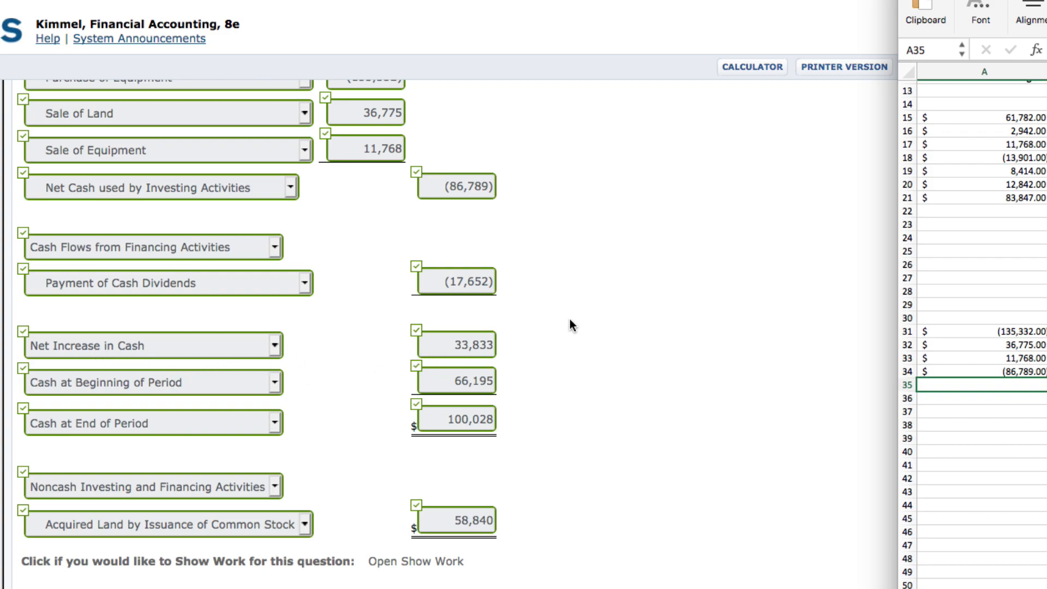
pyautogui.scroll(3)
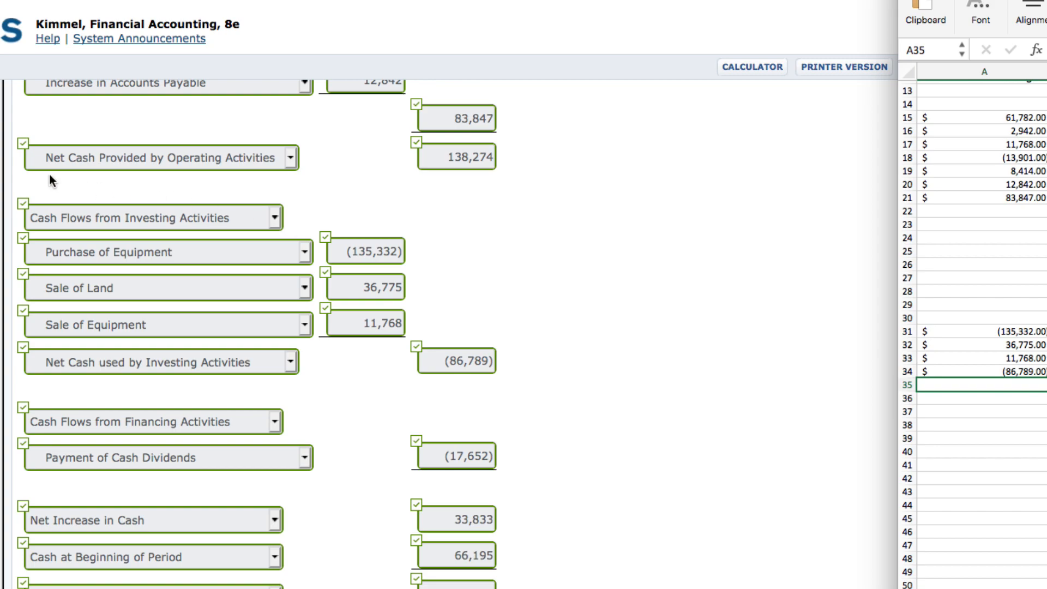
pyautogui.moveTo(226, 169)
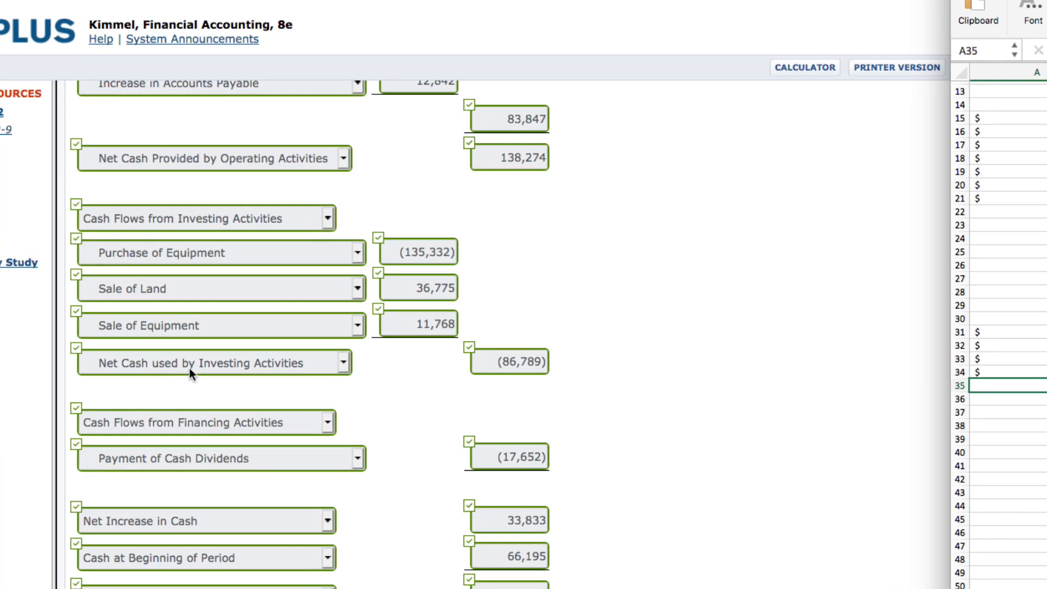
pyautogui.moveTo(166, 496)
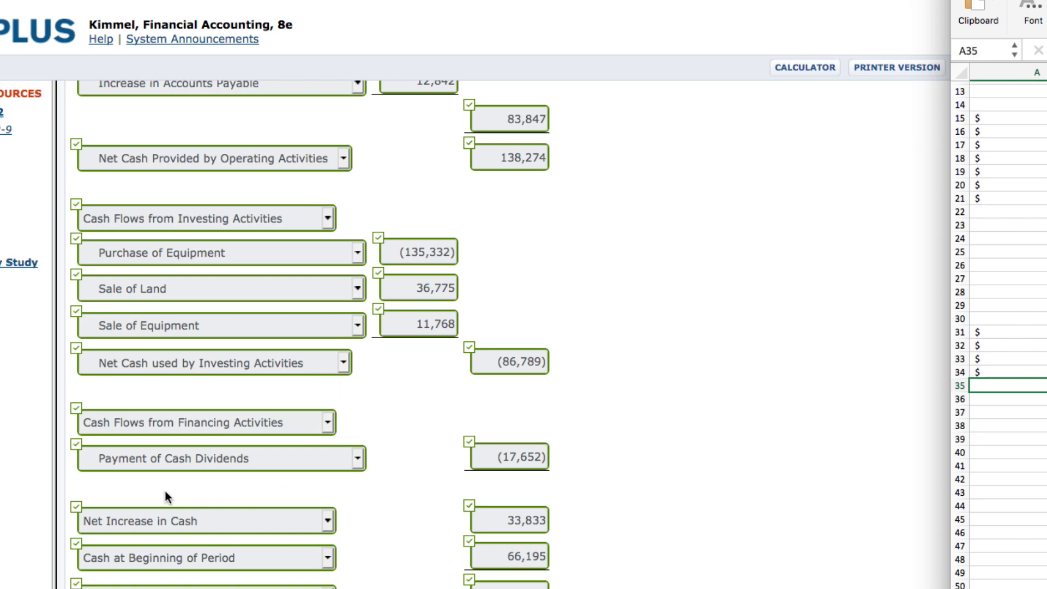
pyautogui.moveTo(449, 475)
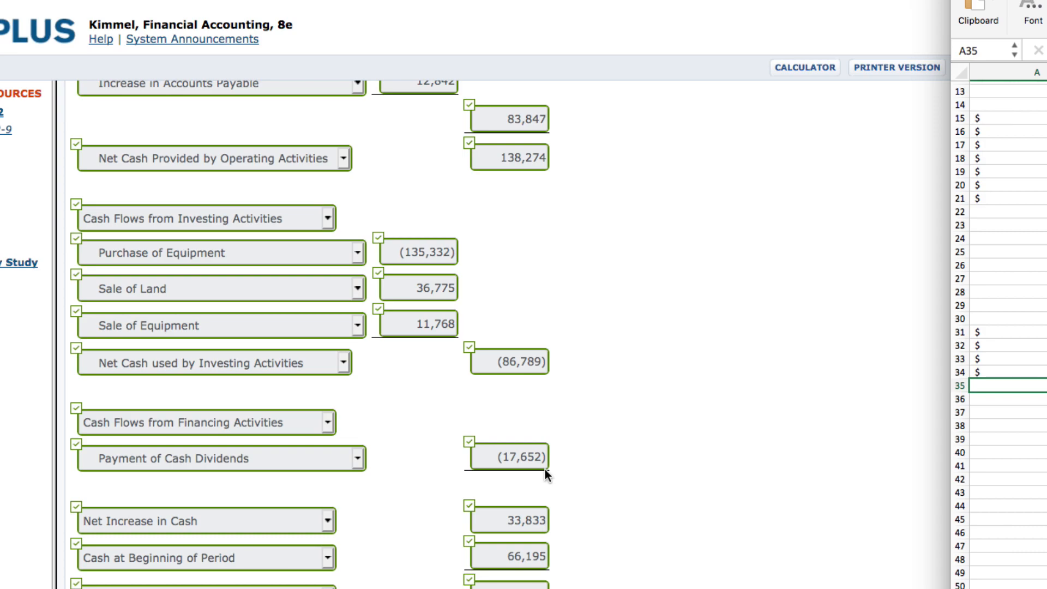
pyautogui.moveTo(544, 478)
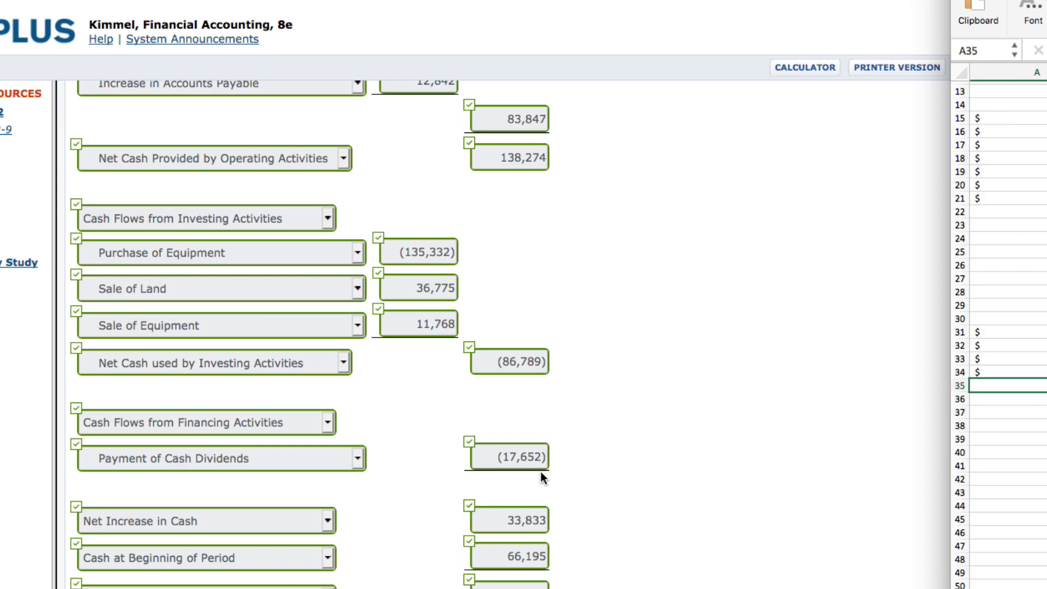
pyautogui.moveTo(714, 470)
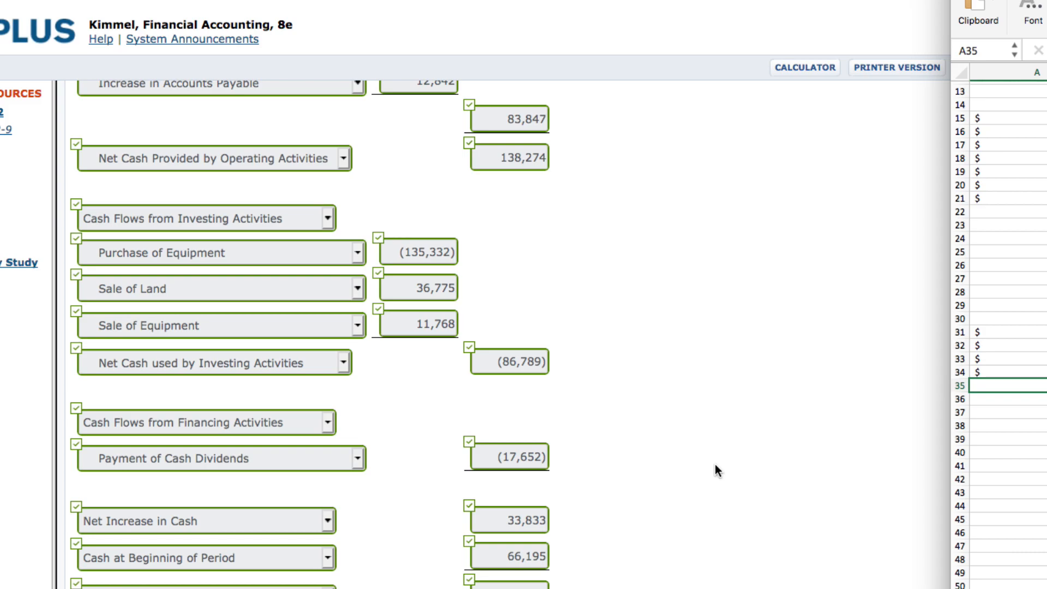
pyautogui.scroll(-3)
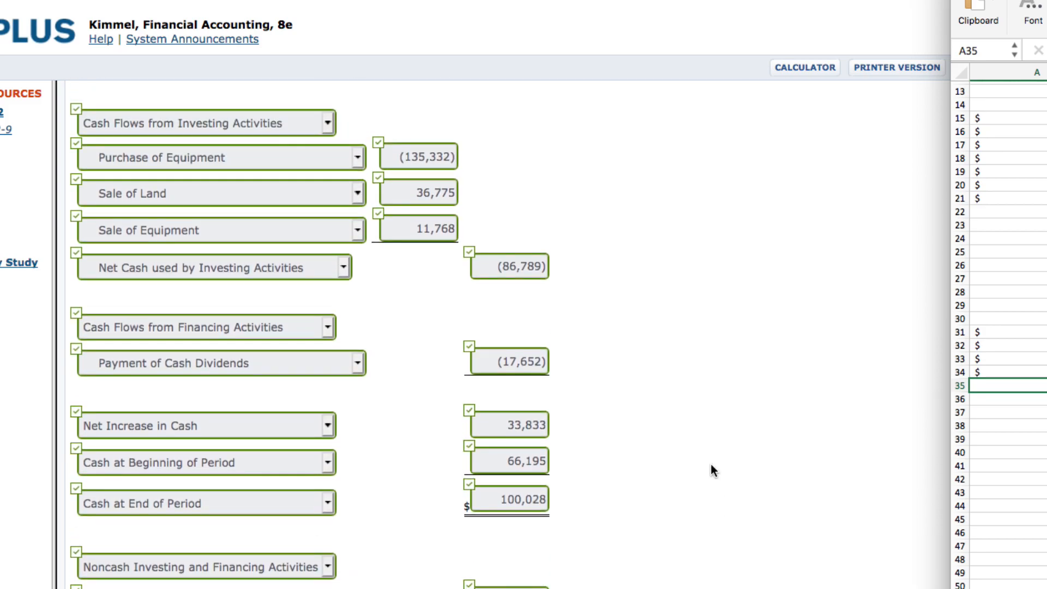
pyautogui.scroll(3)
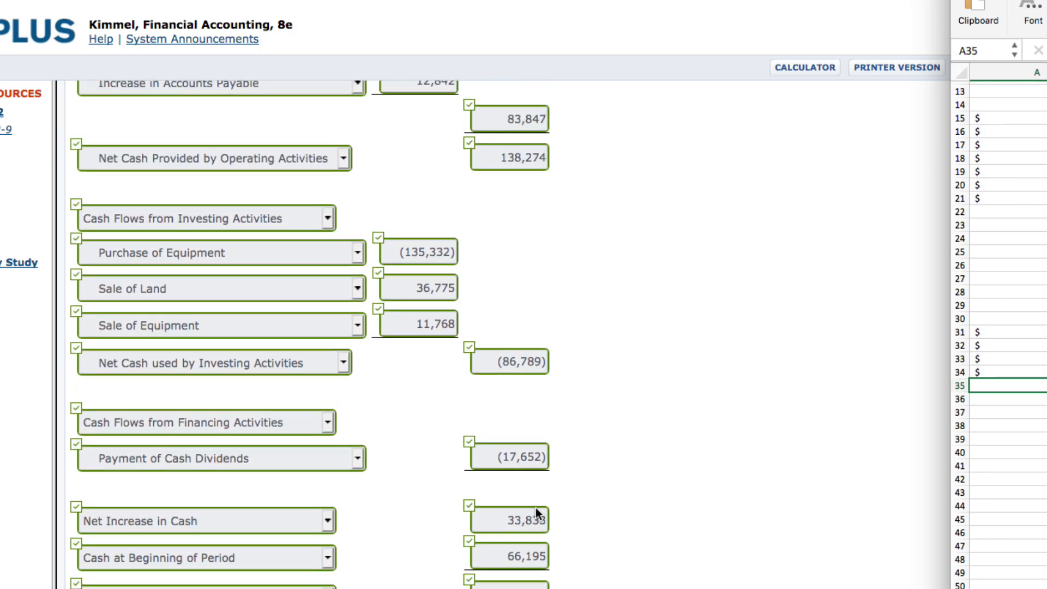
pyautogui.scroll(-3)
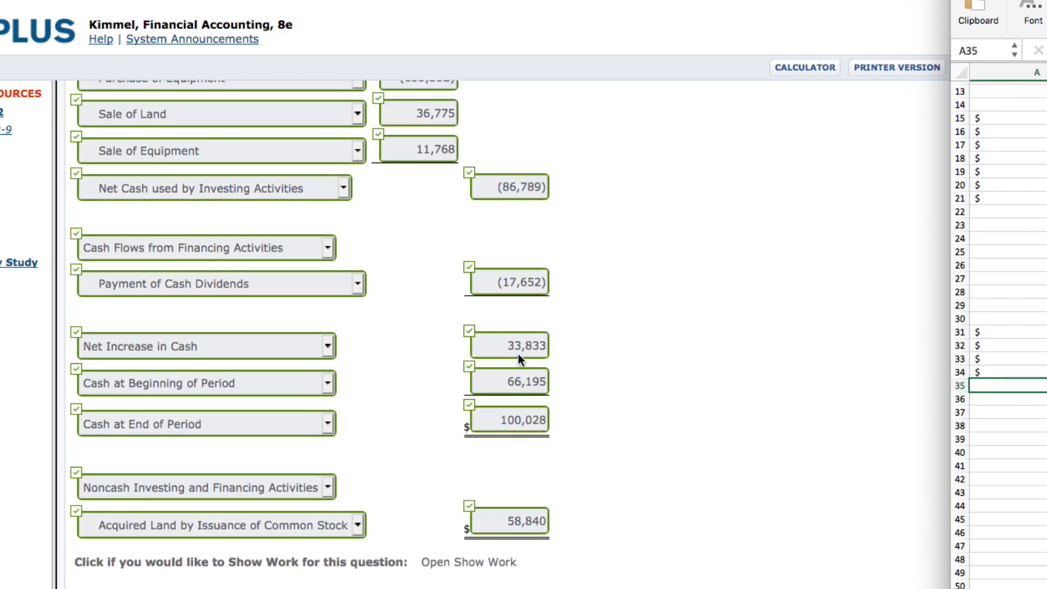
pyautogui.moveTo(618, 374)
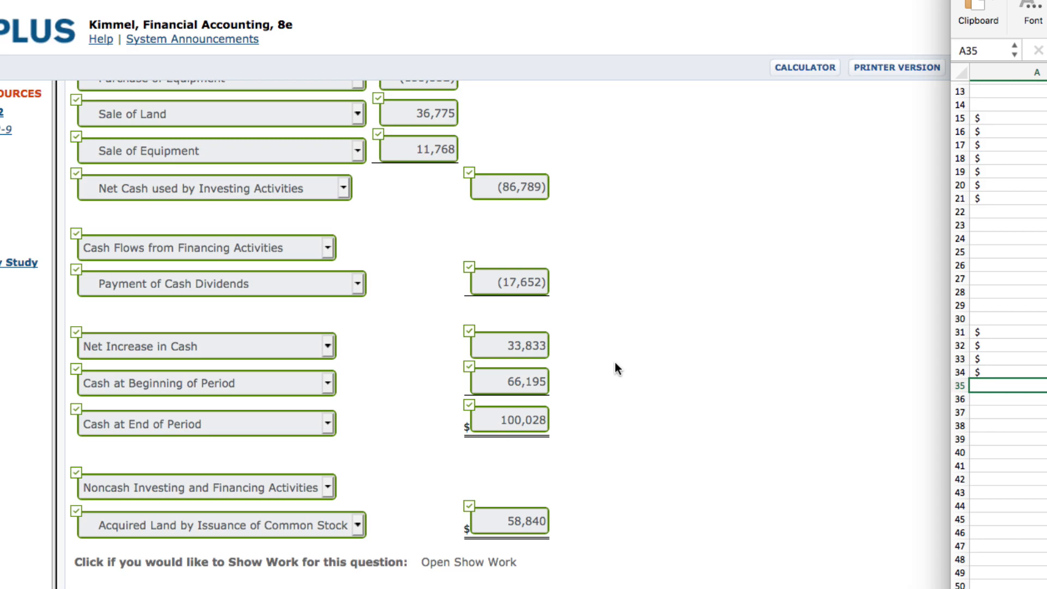
pyautogui.moveTo(631, 432)
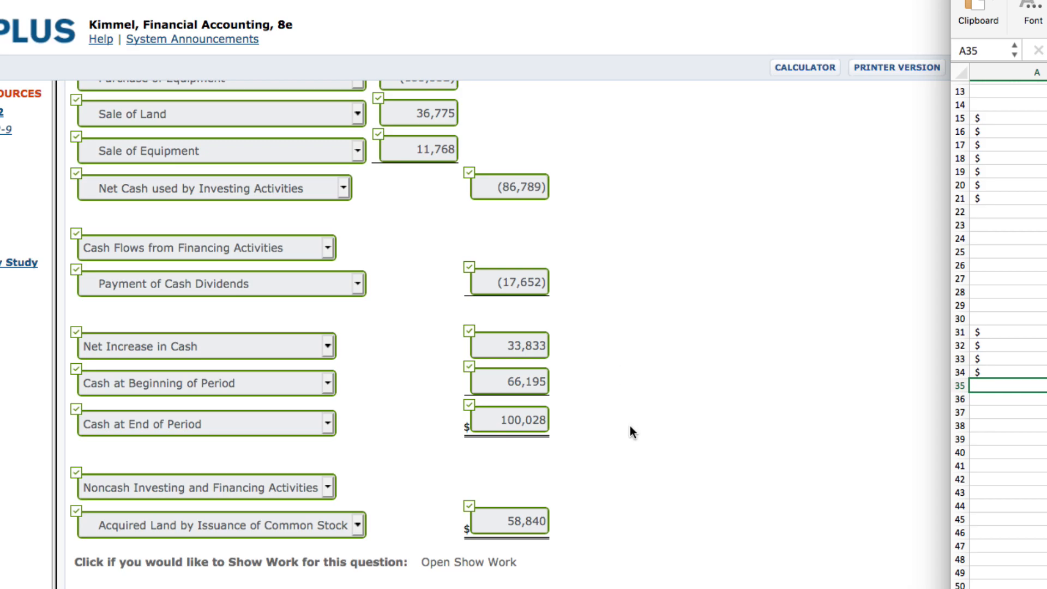
pyautogui.scroll(3)
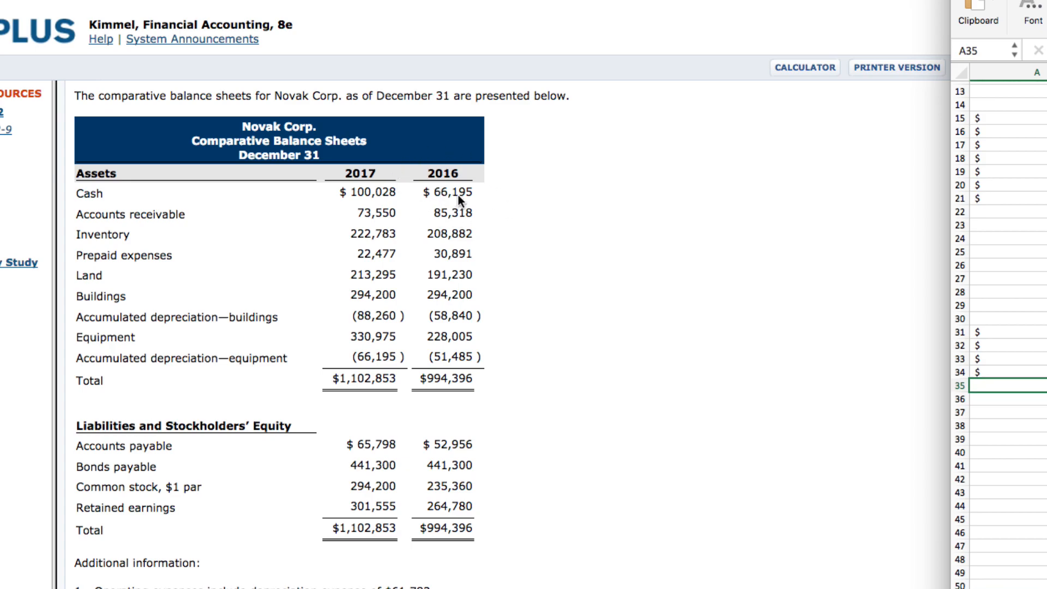
pyautogui.moveTo(467, 208)
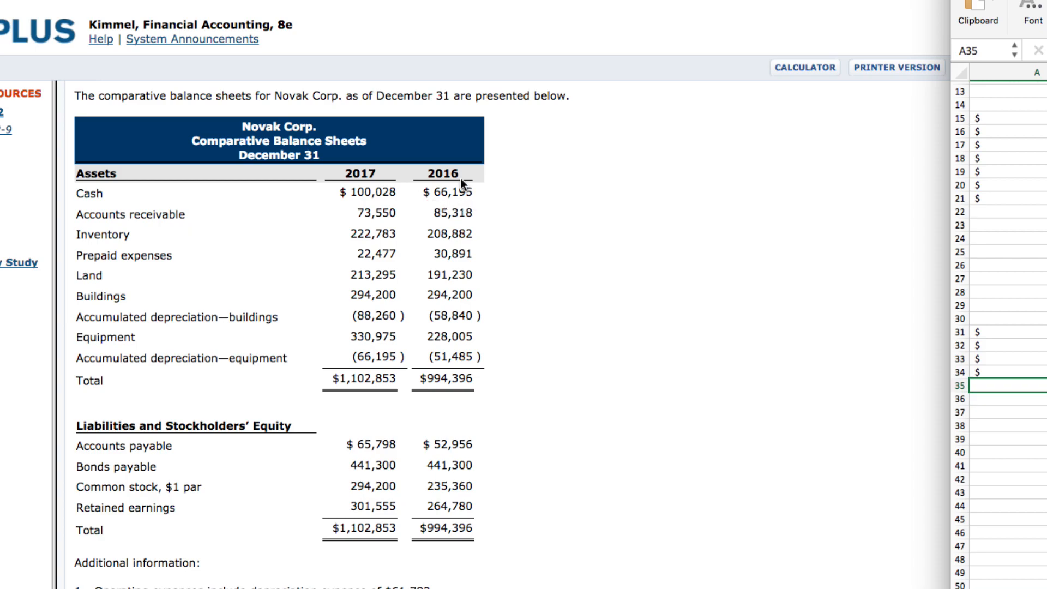
pyautogui.moveTo(357, 199)
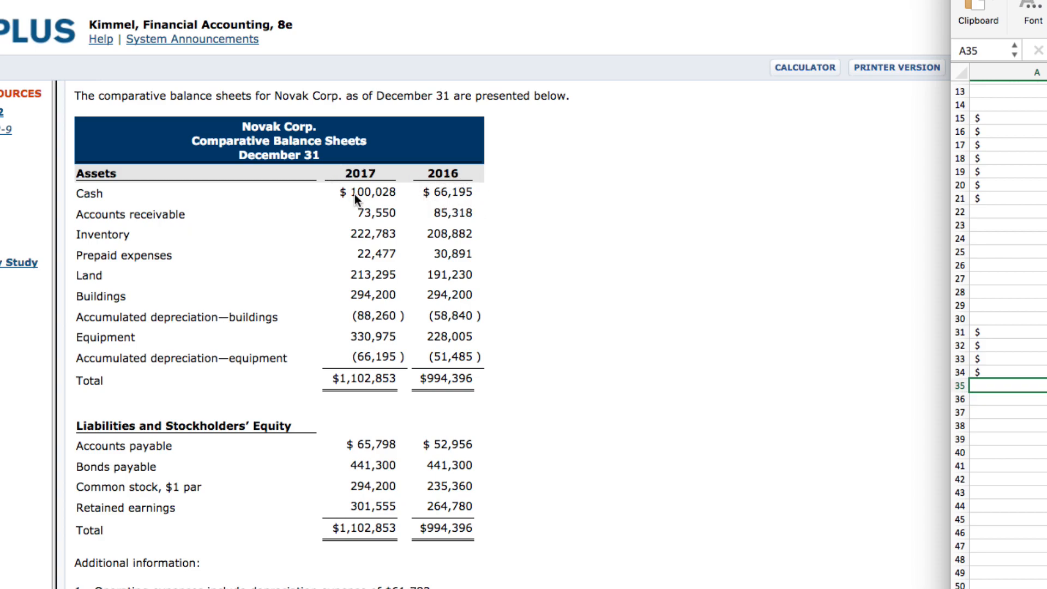
pyautogui.moveTo(402, 207)
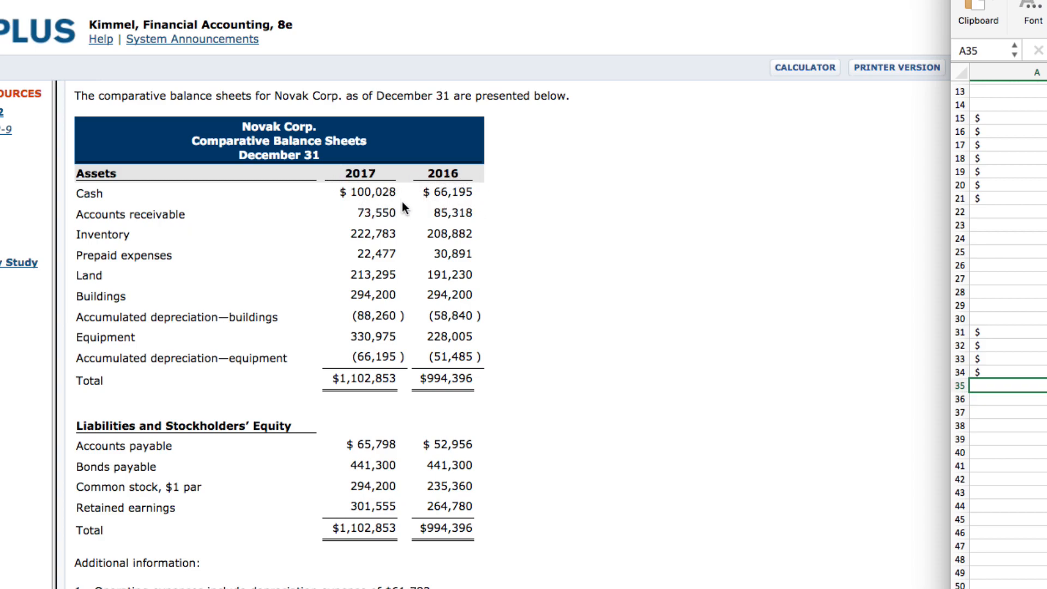
pyautogui.moveTo(482, 200)
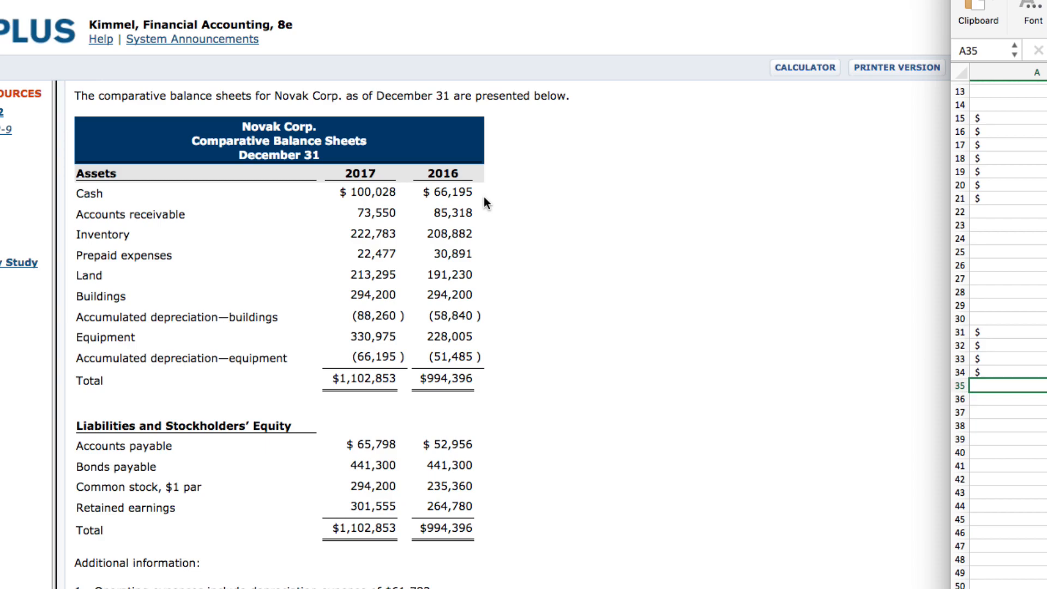
pyautogui.moveTo(470, 266)
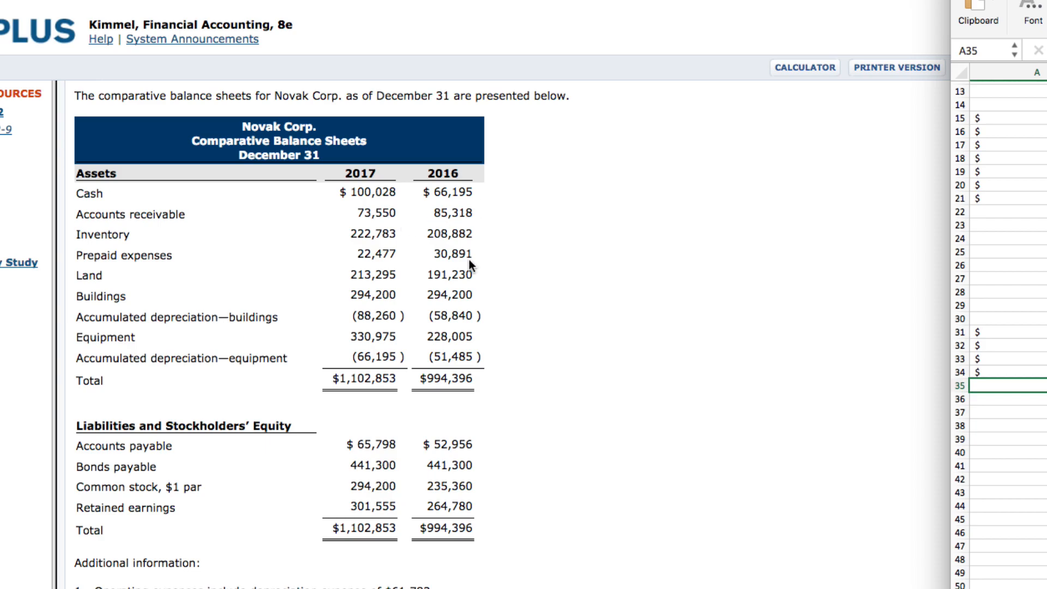
pyautogui.moveTo(560, 262)
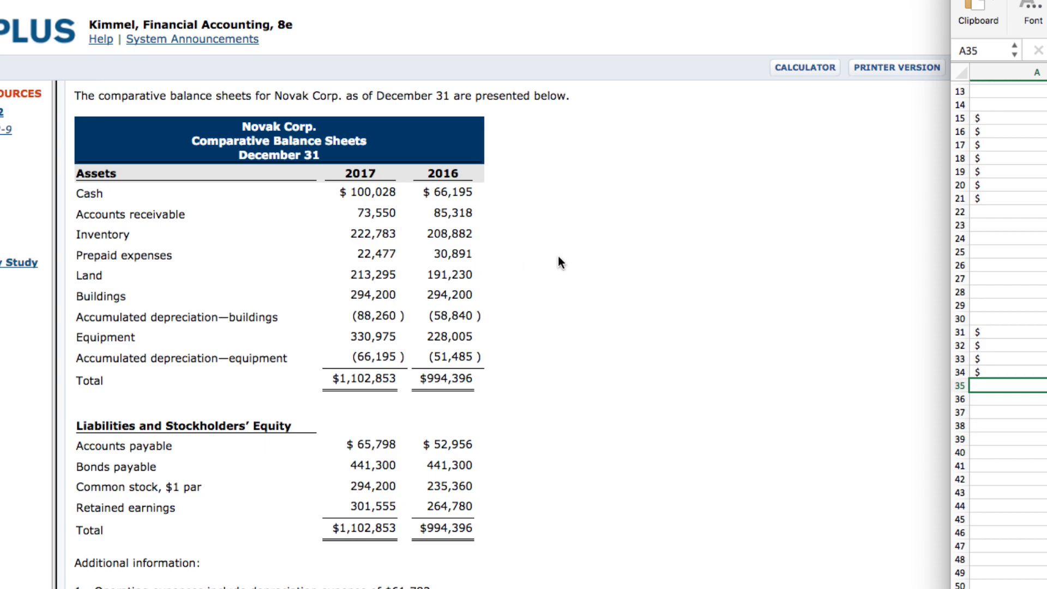
pyautogui.moveTo(378, 205)
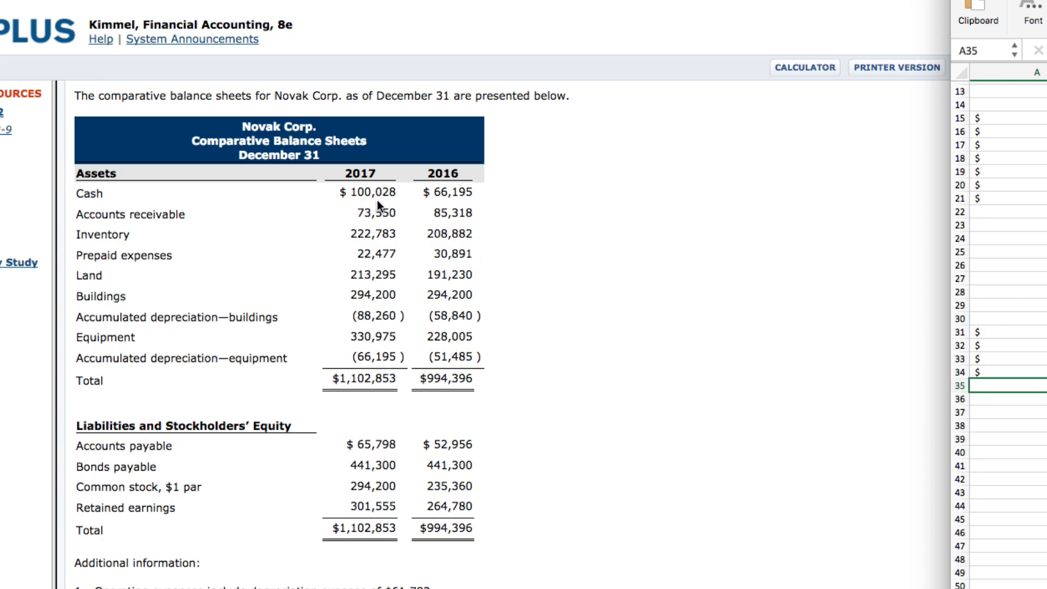
pyautogui.moveTo(393, 210)
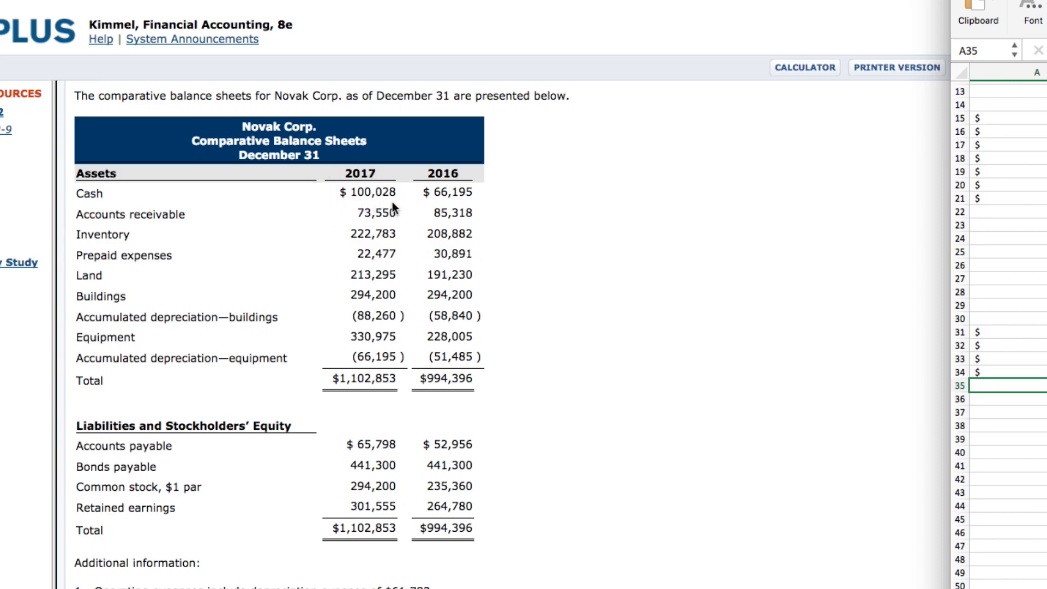
pyautogui.moveTo(464, 202)
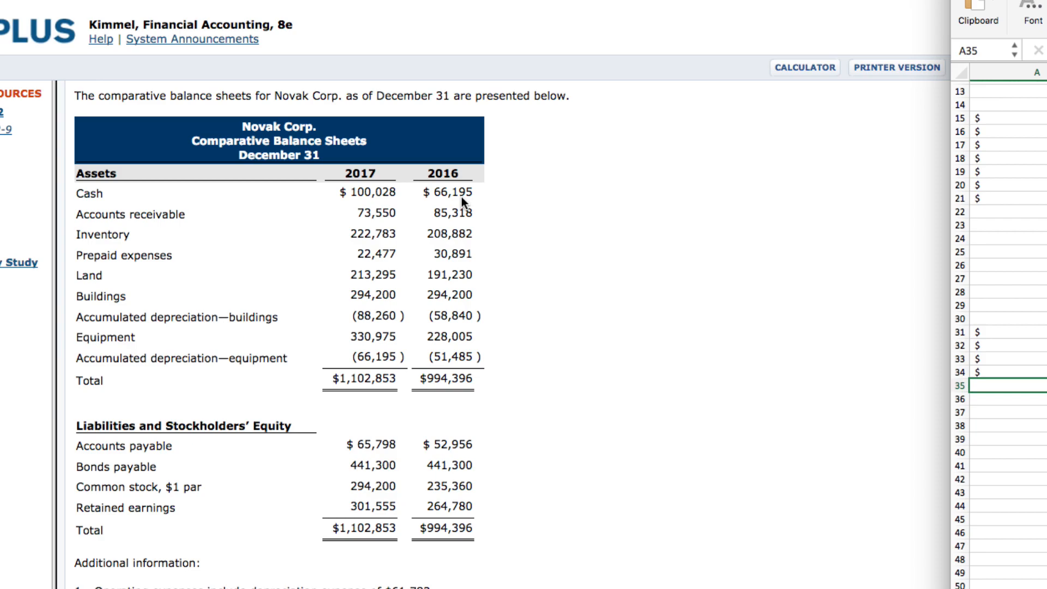
pyautogui.moveTo(335, 205)
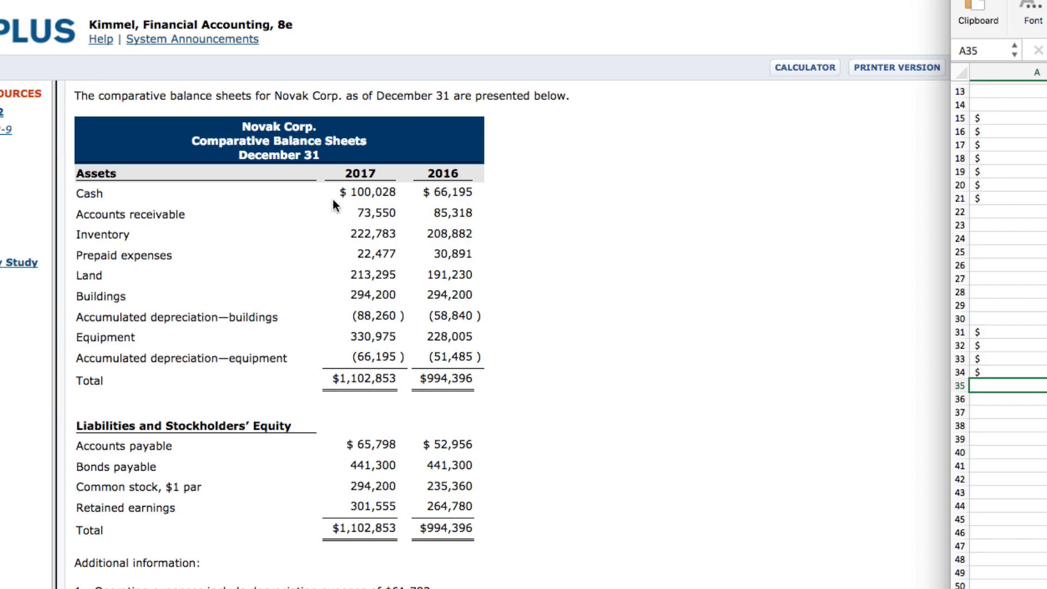
pyautogui.moveTo(360, 173)
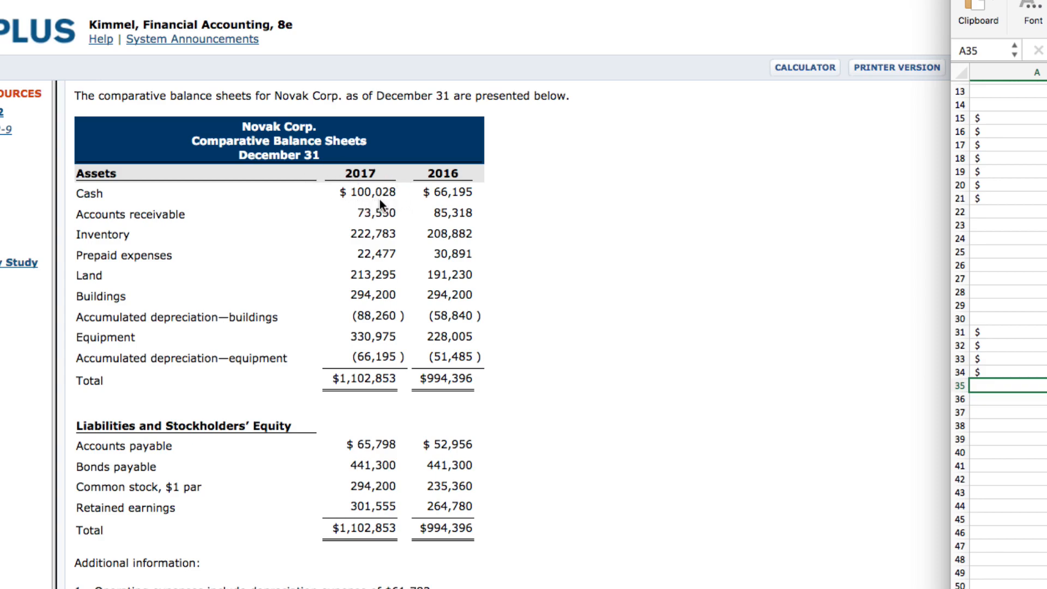
pyautogui.moveTo(407, 205)
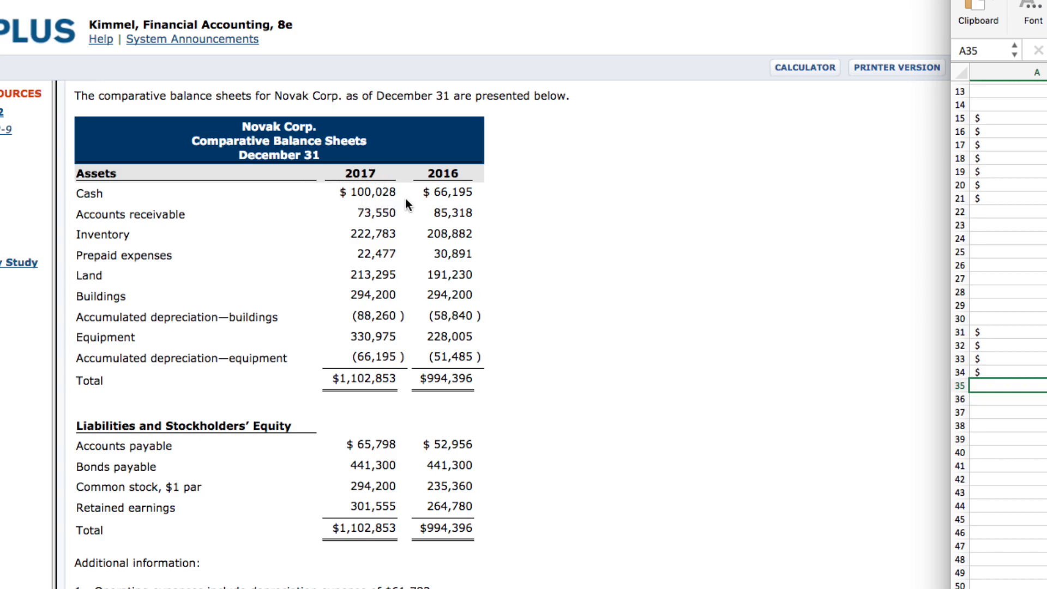
pyautogui.moveTo(395, 209)
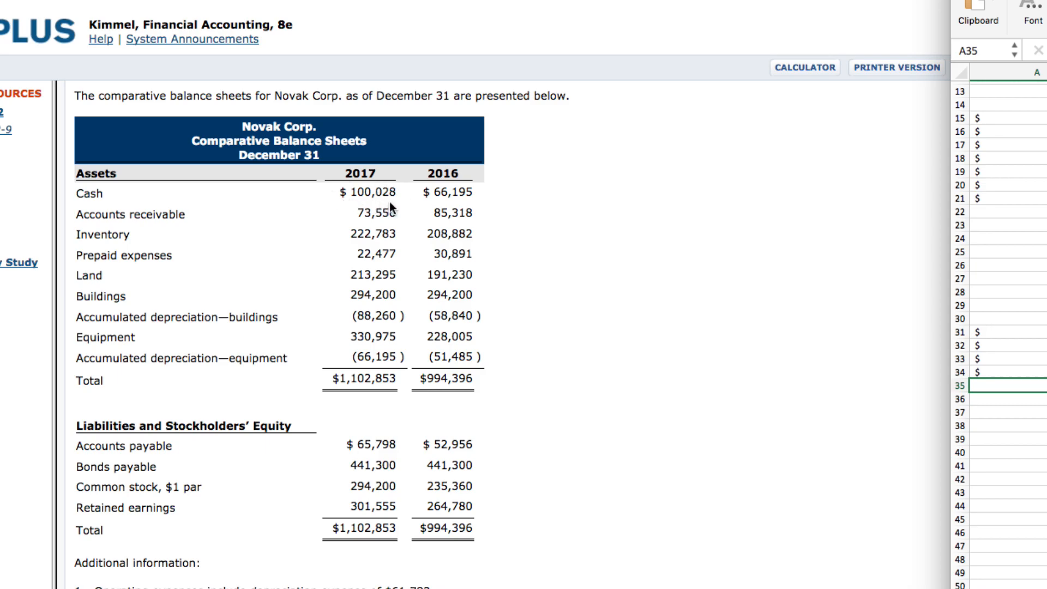
# Review Net Increase in Cash of 33,833, ending cash 100,028, and the 58,840 land-for-stock line
pyautogui.scroll(-3)
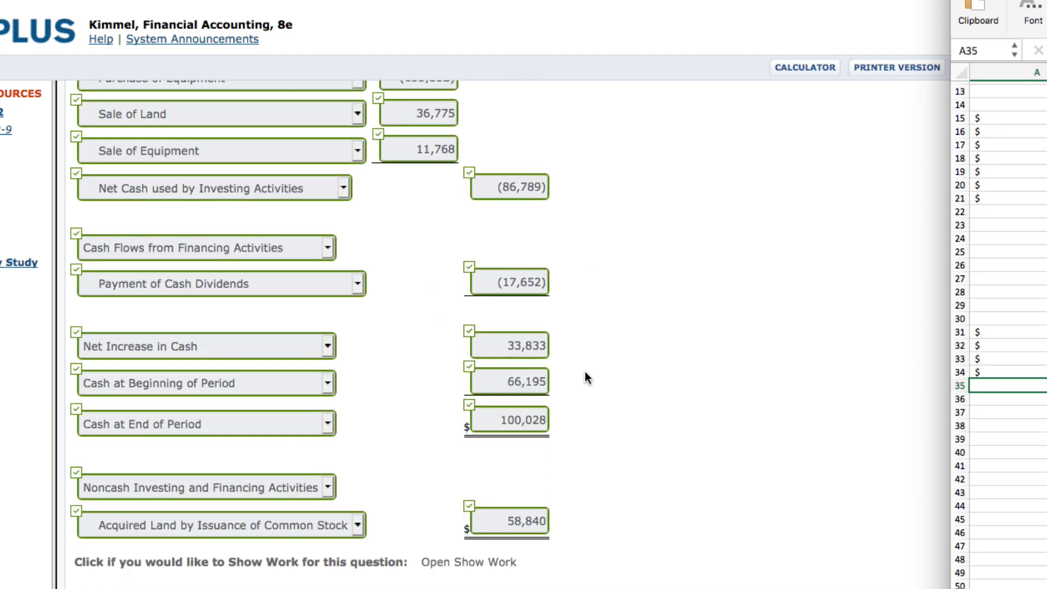
pyautogui.moveTo(551, 439)
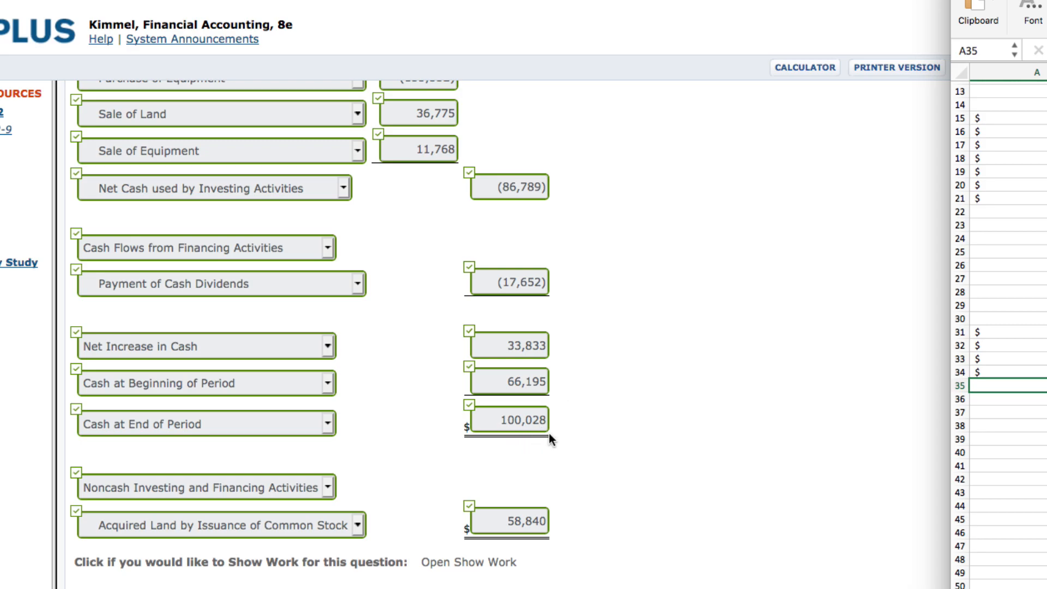
pyautogui.scroll(3)
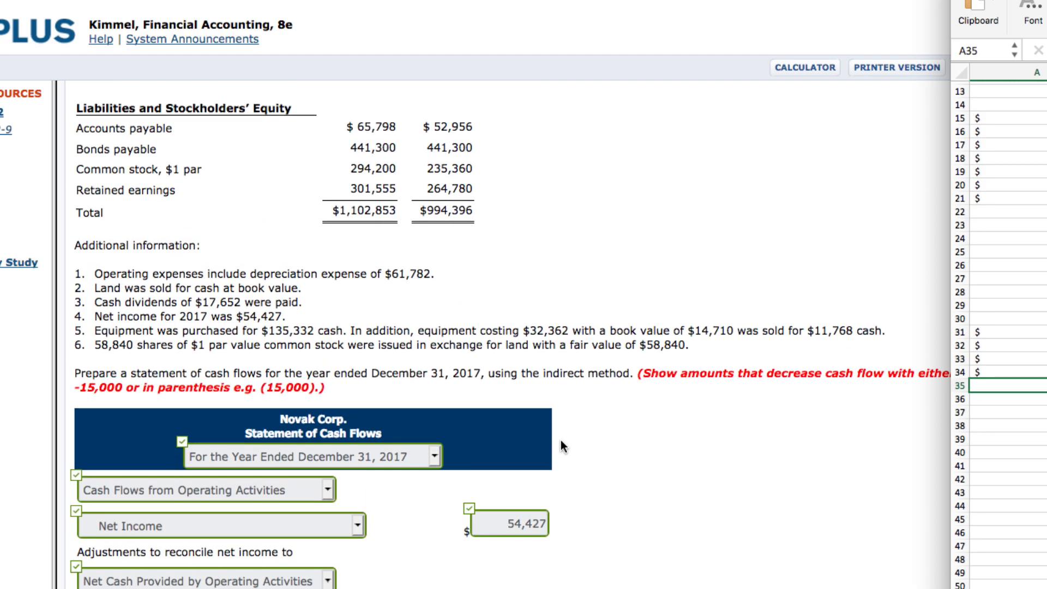
pyautogui.scroll(3)
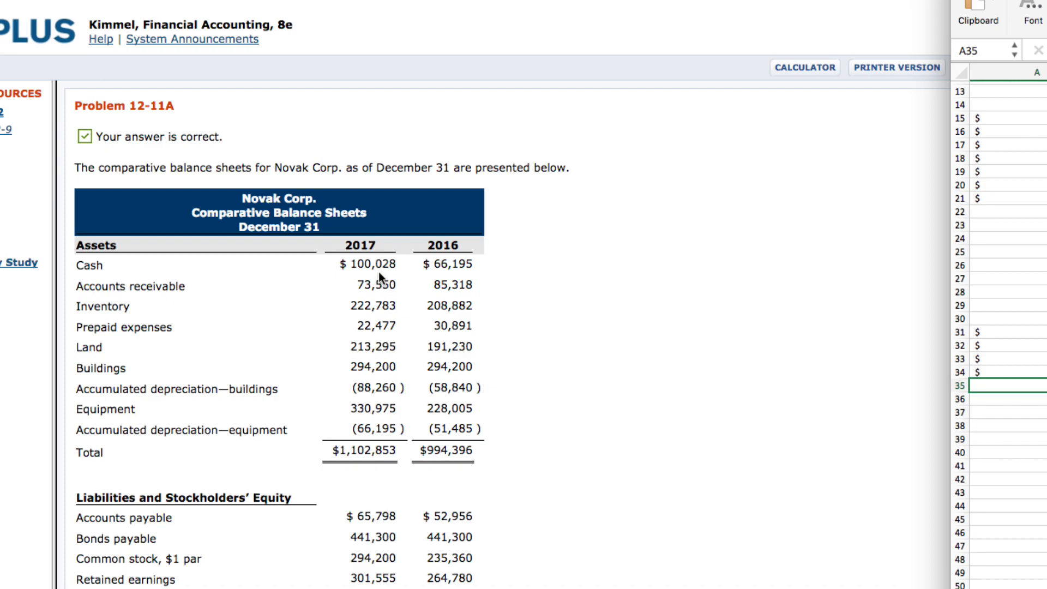
pyautogui.moveTo(583, 359)
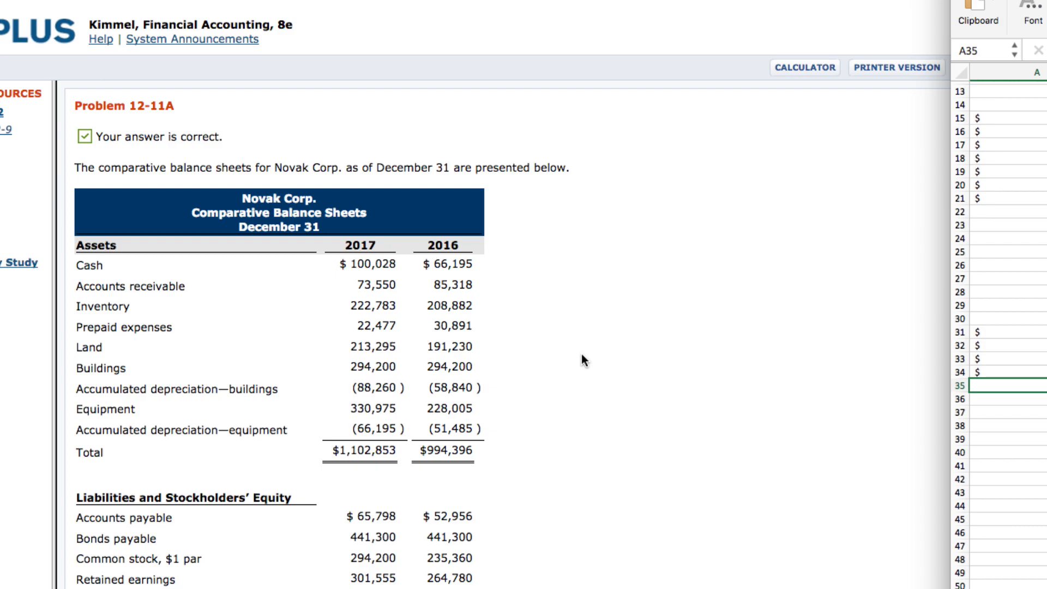
pyautogui.moveTo(575, 354)
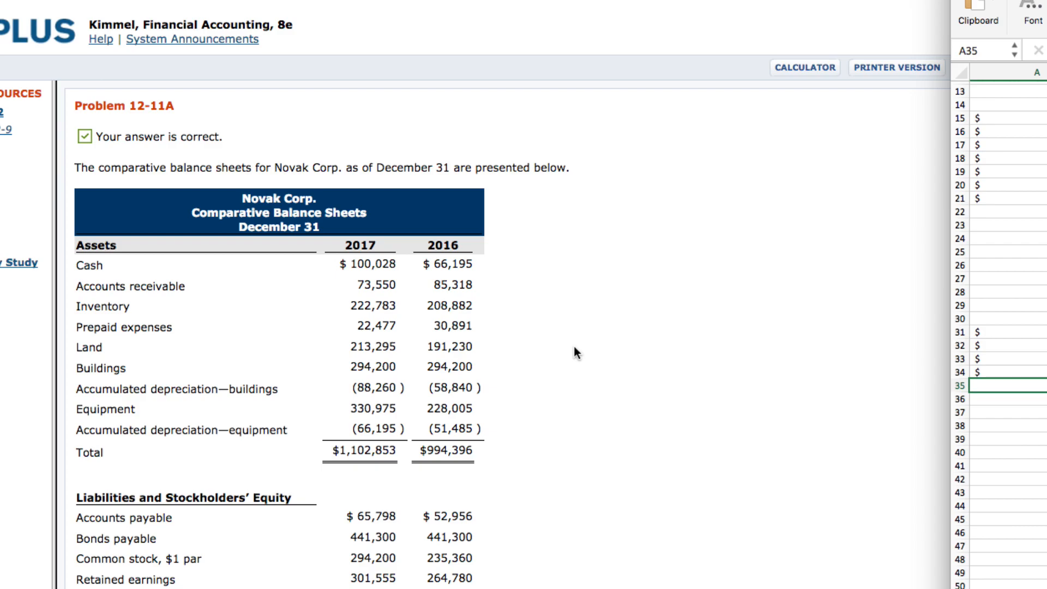
pyautogui.moveTo(484, 273)
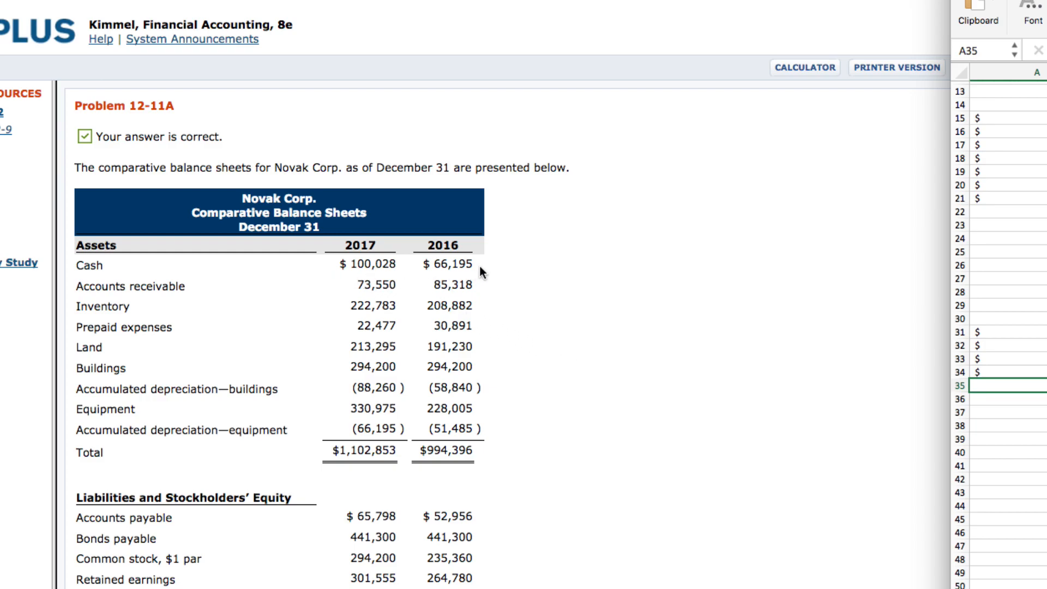
pyautogui.moveTo(457, 274)
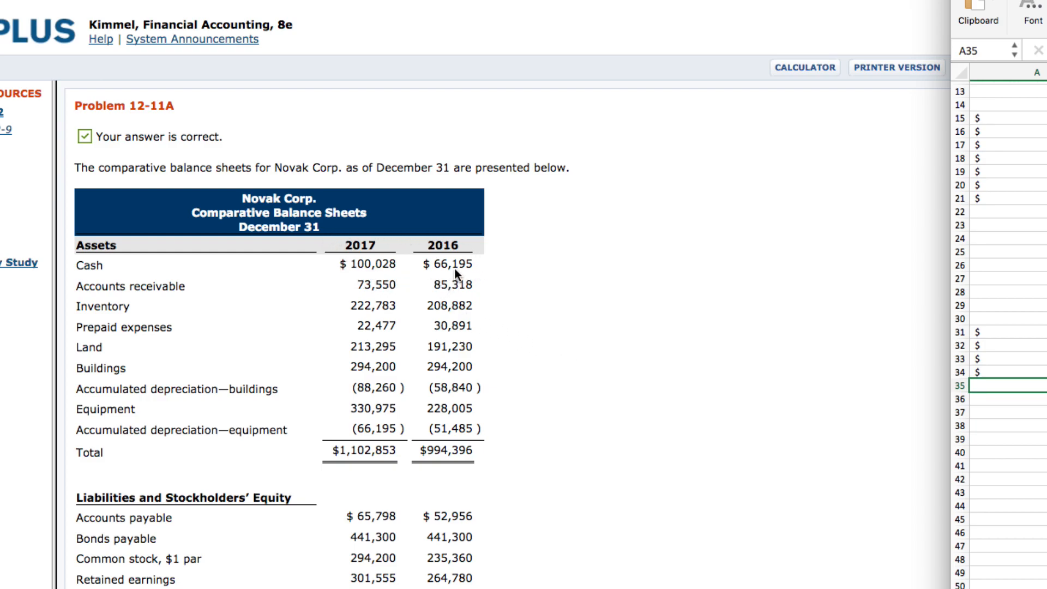
pyautogui.moveTo(362, 276)
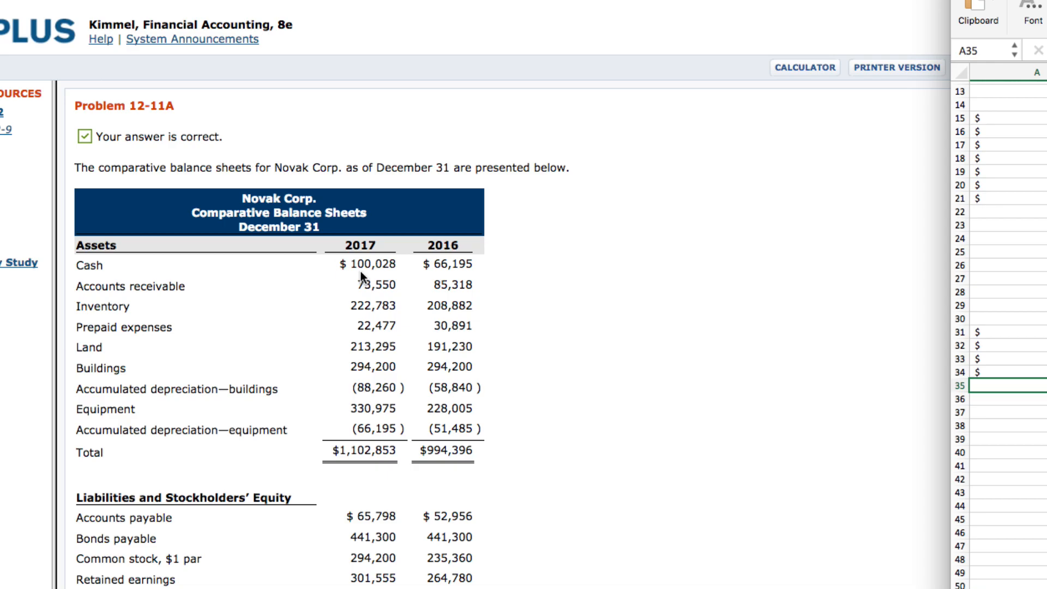
pyautogui.scroll(-3)
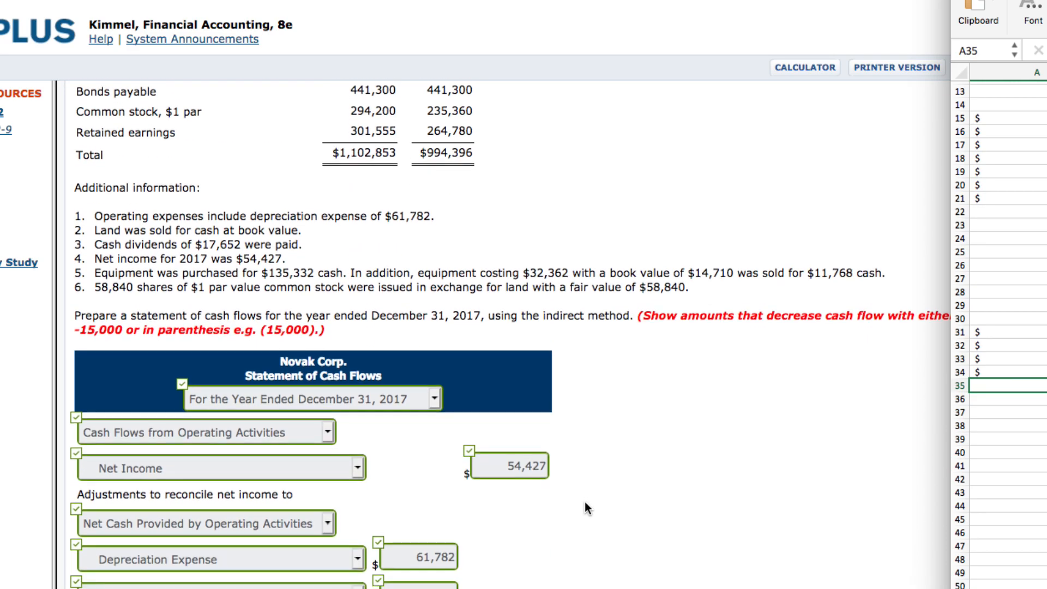
pyautogui.scroll(-3)
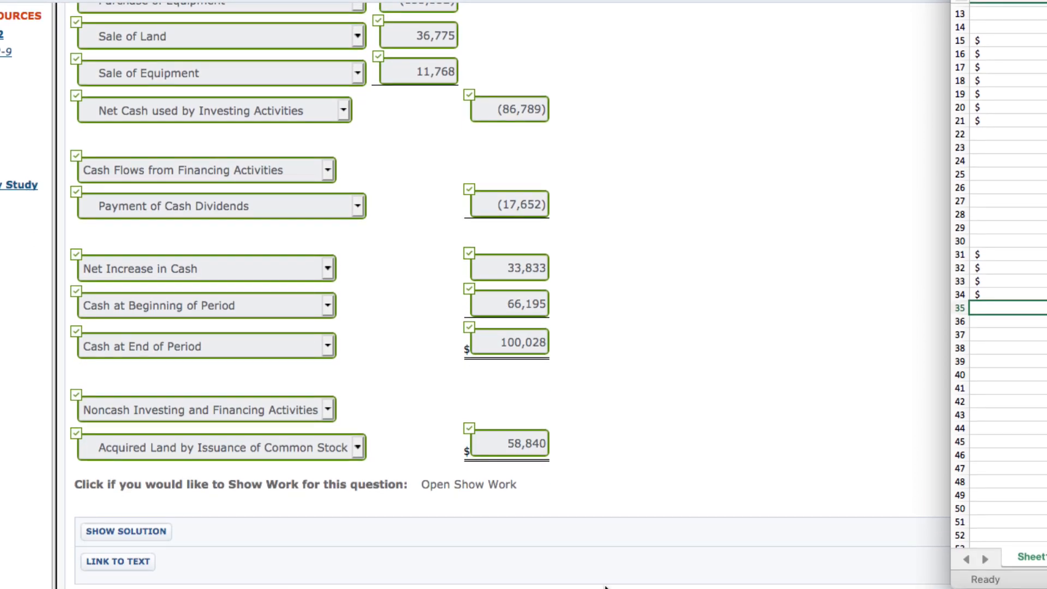
pyautogui.moveTo(526, 275)
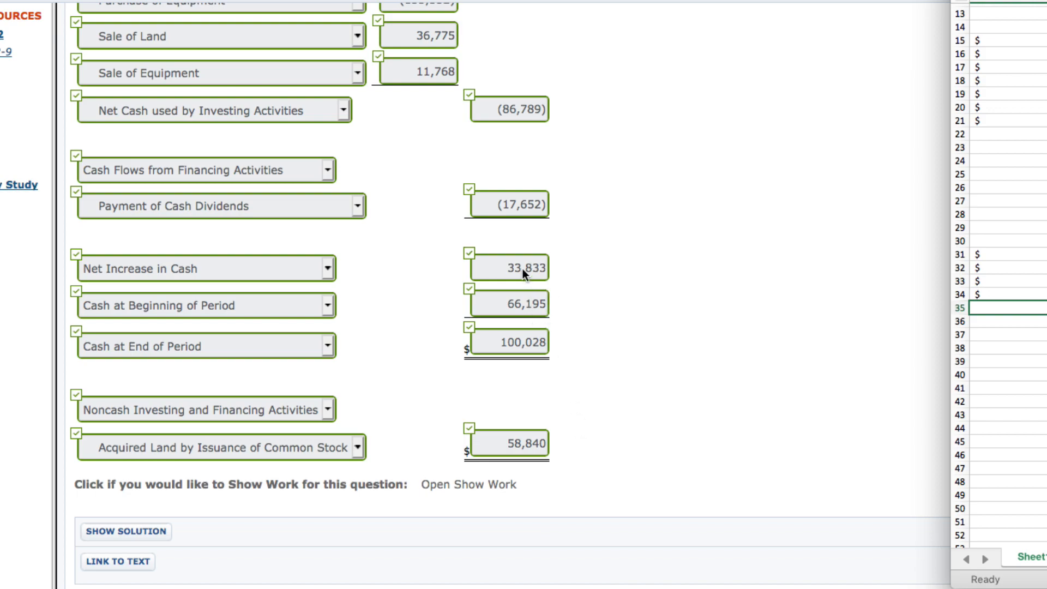
pyautogui.moveTo(632, 319)
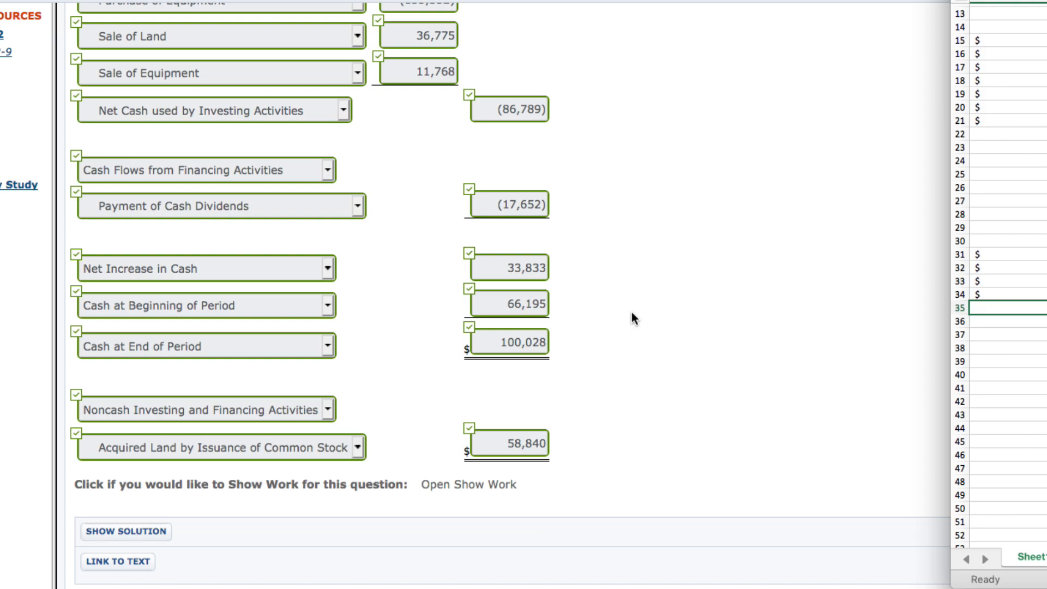
pyautogui.moveTo(539, 408)
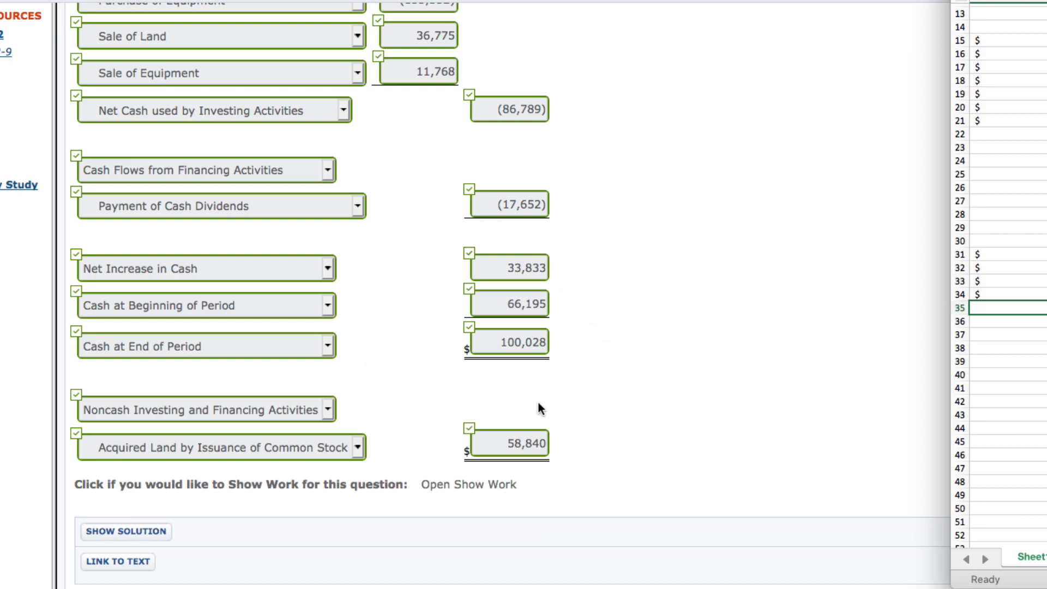
pyautogui.moveTo(717, 394)
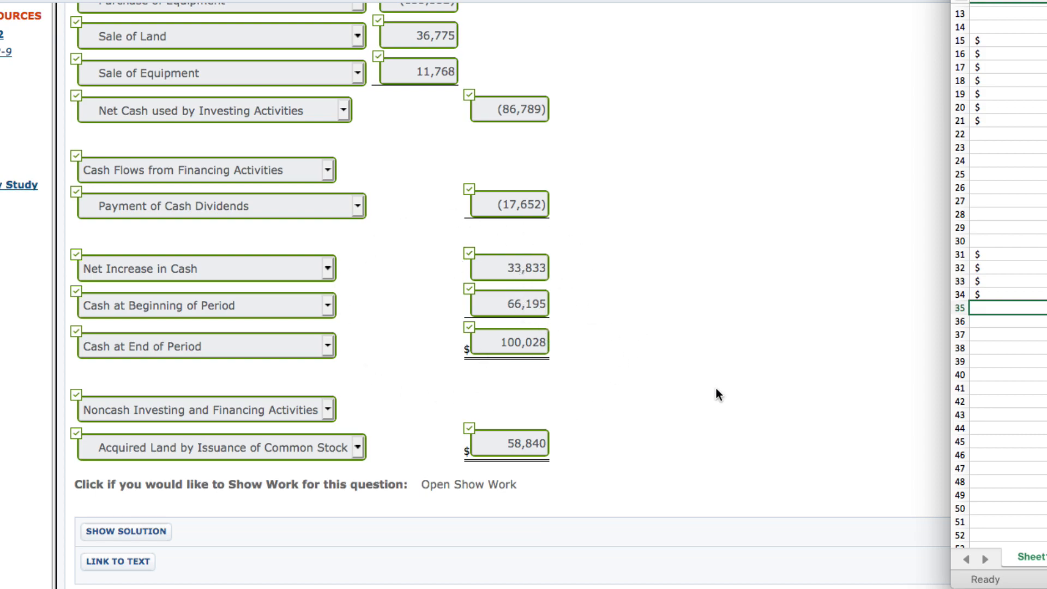
pyautogui.moveTo(117, 366)
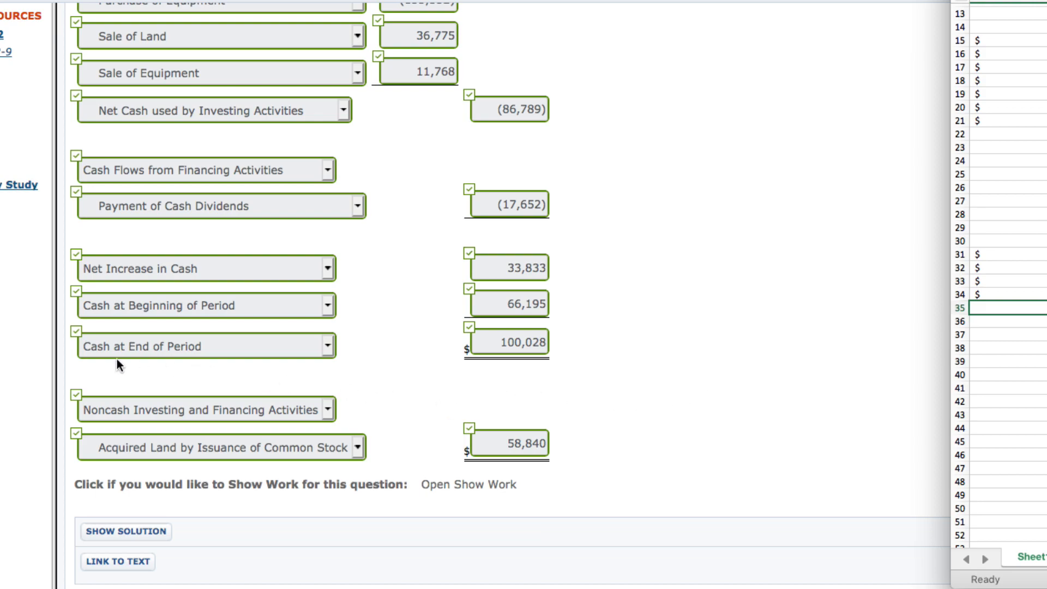
pyautogui.moveTo(688, 386)
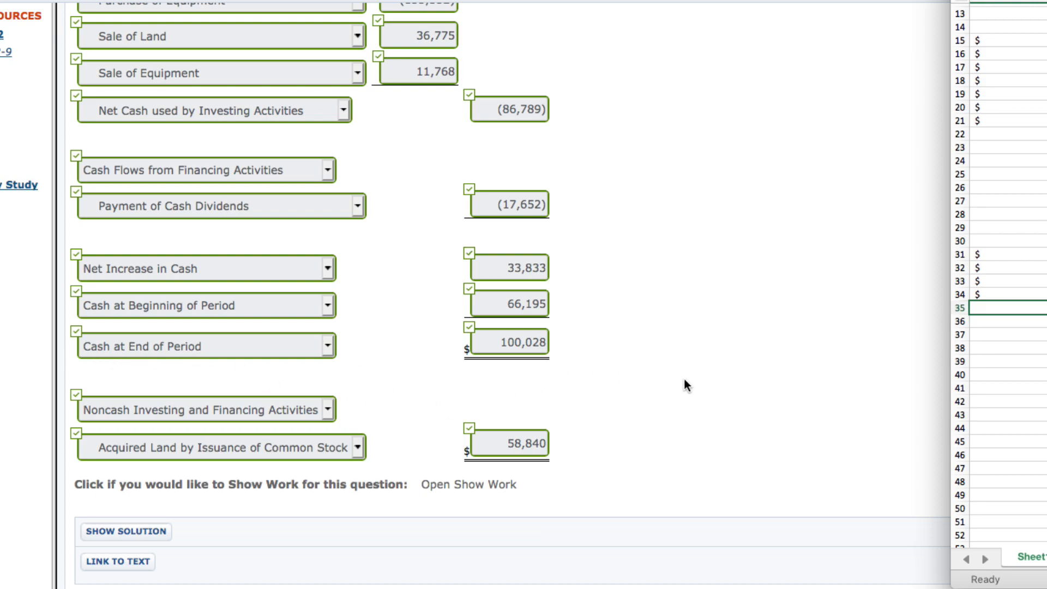
pyautogui.moveTo(514, 265)
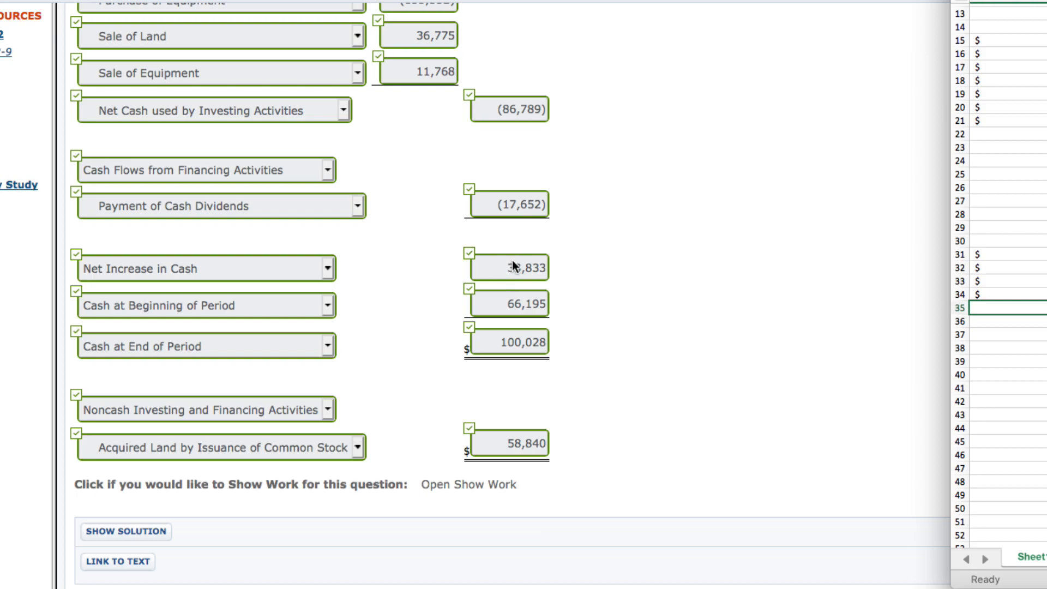
pyautogui.moveTo(501, 352)
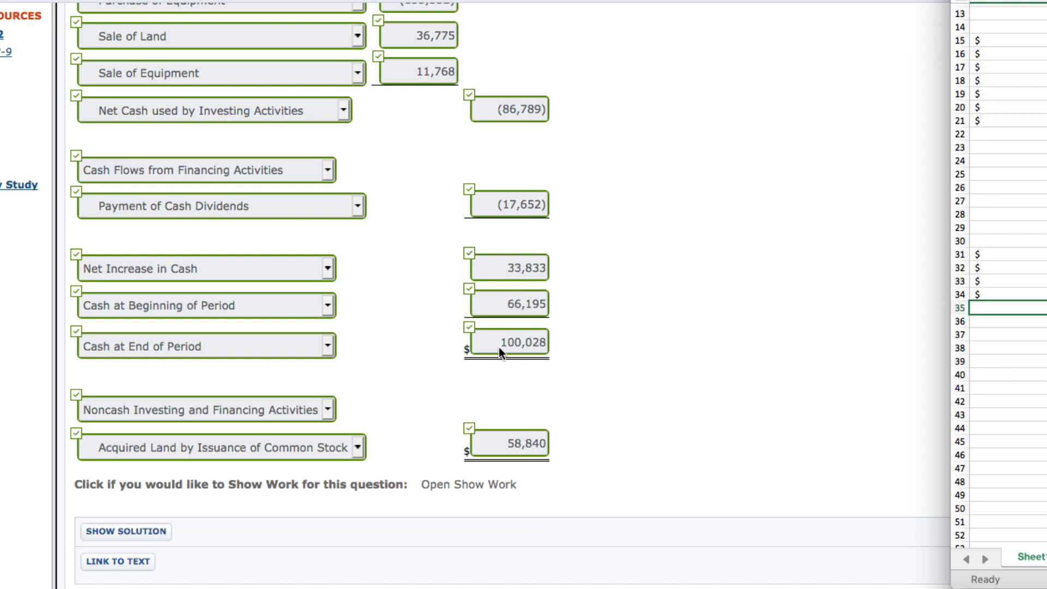
pyautogui.moveTo(539, 375)
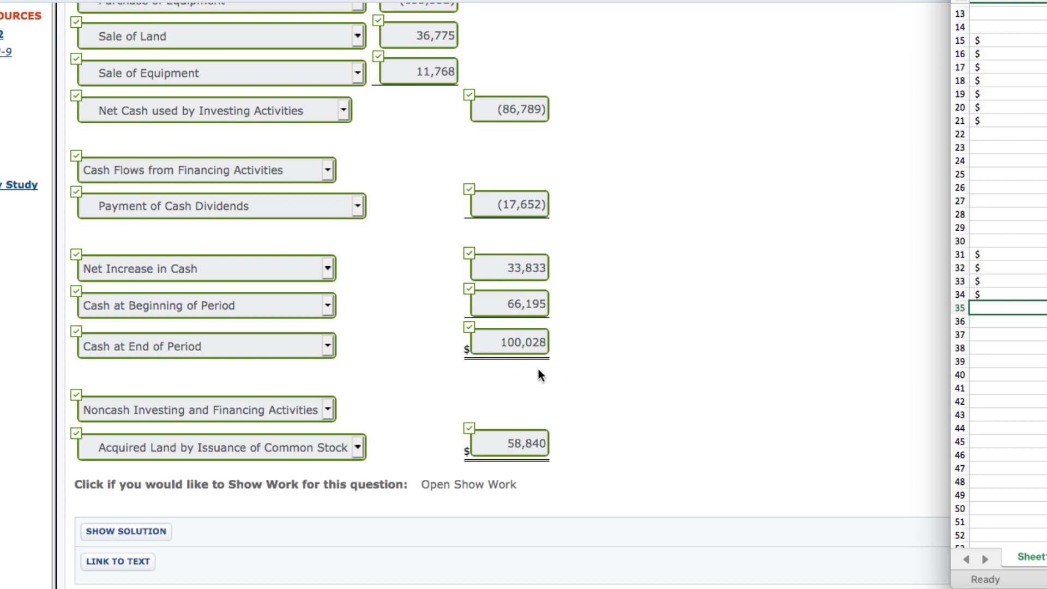
pyautogui.moveTo(557, 374)
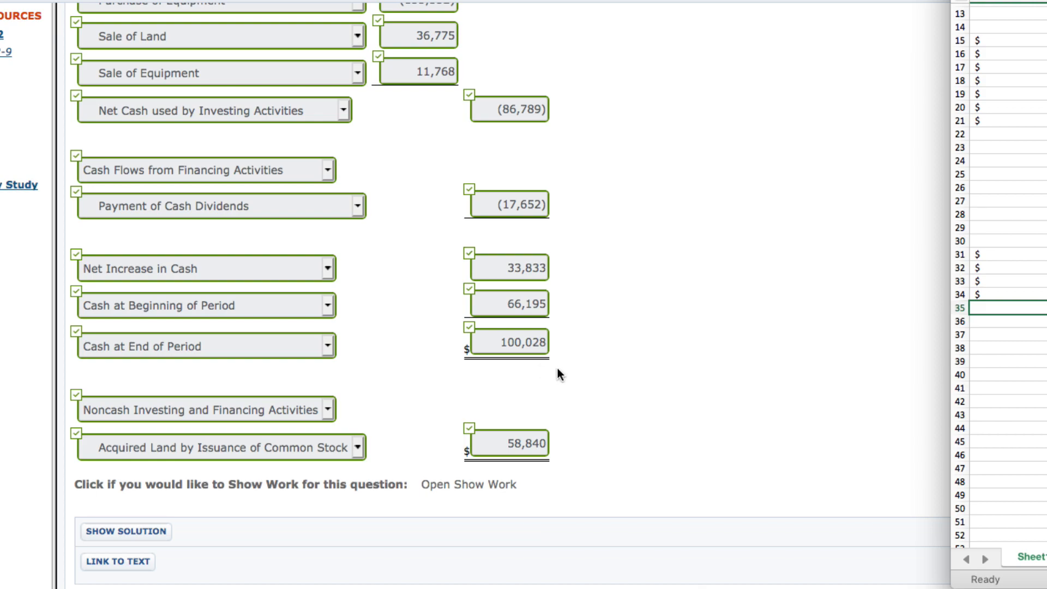
pyautogui.moveTo(582, 379)
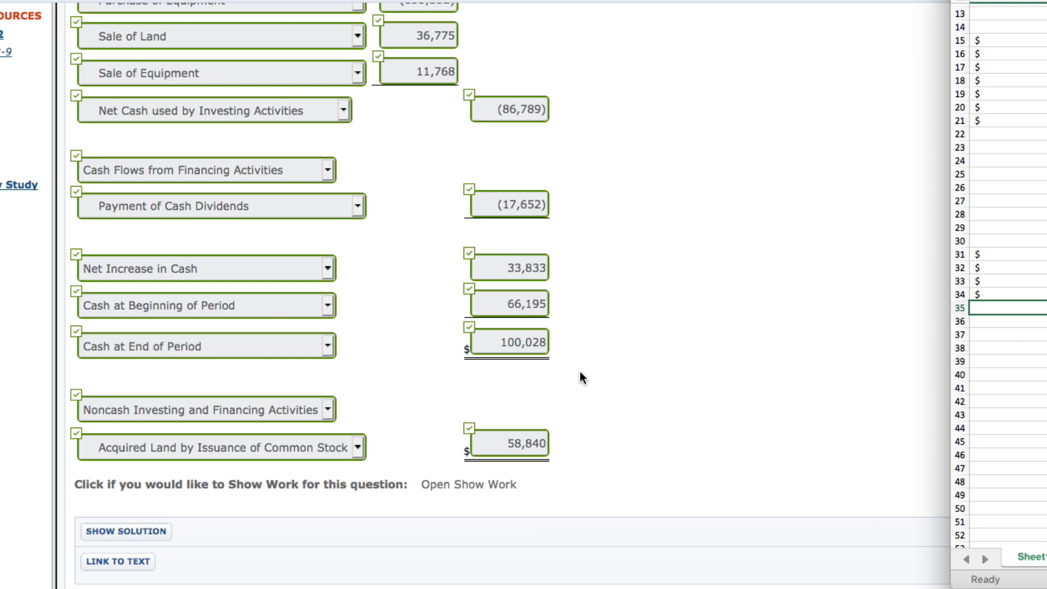
pyautogui.moveTo(534, 280)
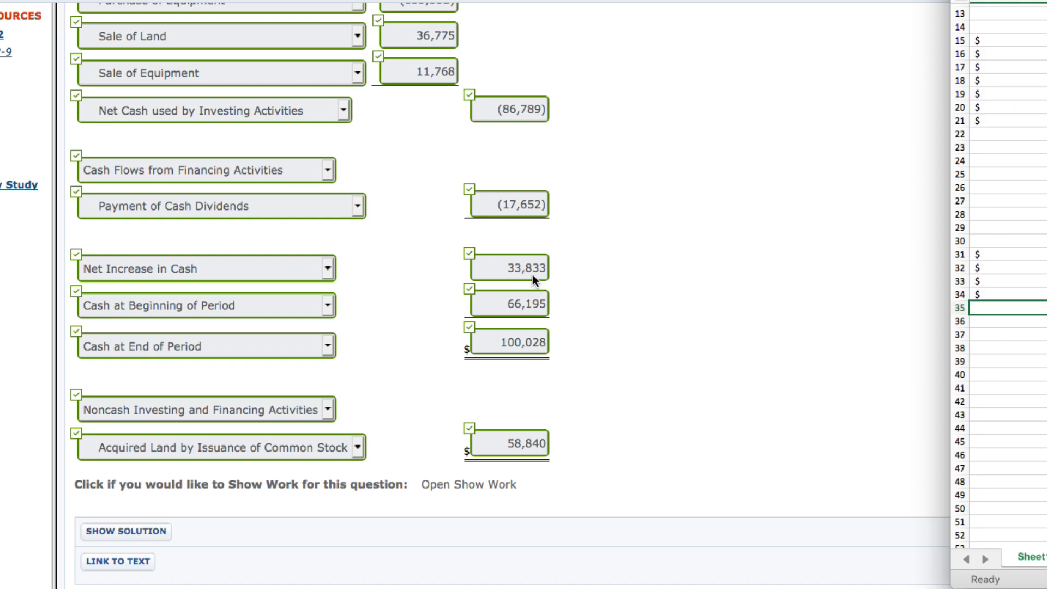
pyautogui.moveTo(526, 364)
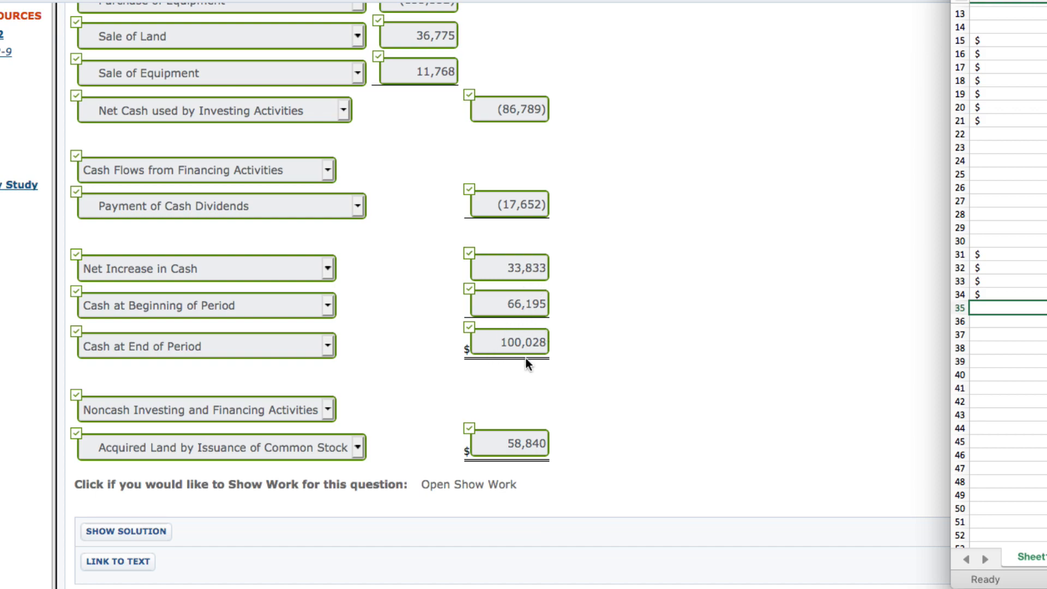
pyautogui.moveTo(595, 392)
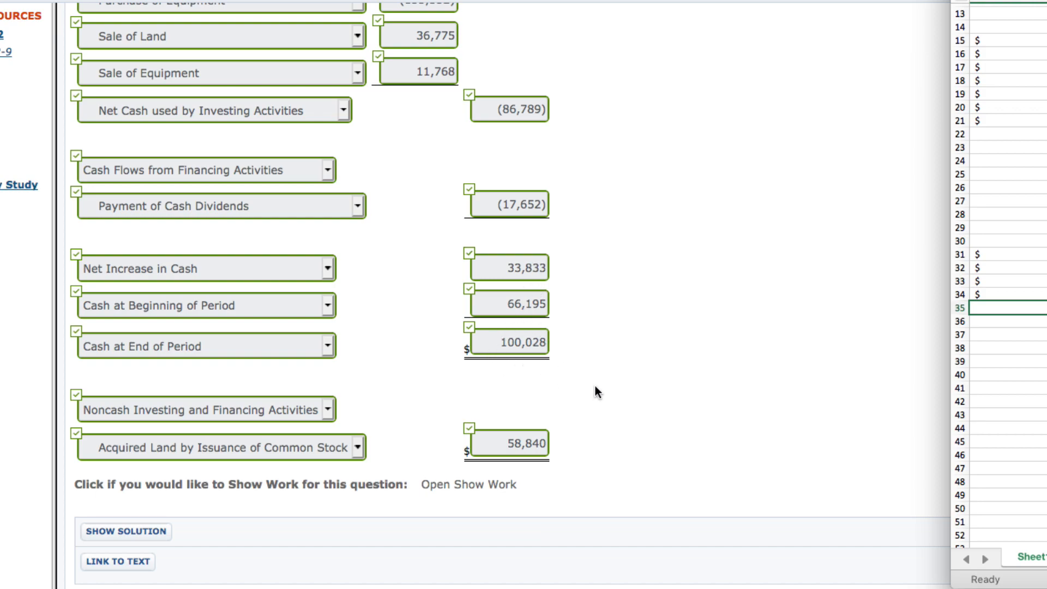
pyautogui.scroll(3)
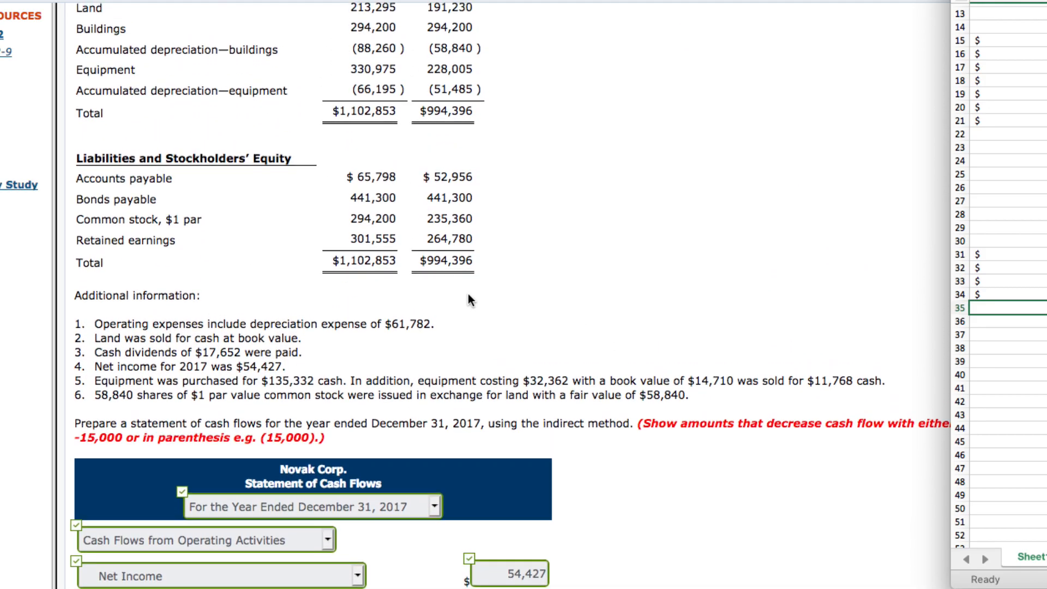
pyautogui.scroll(3)
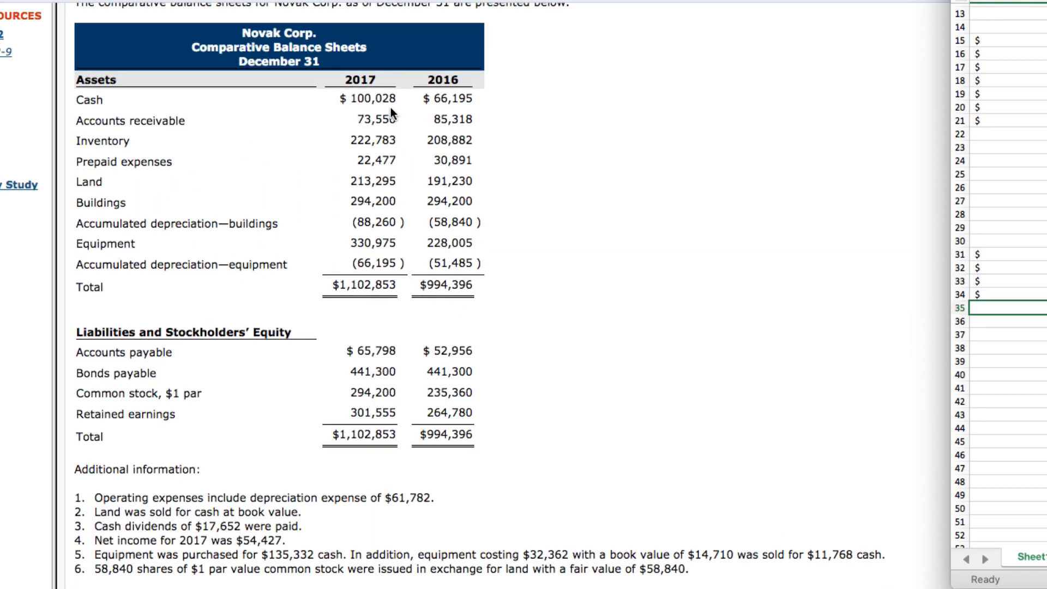
pyautogui.scroll(-3)
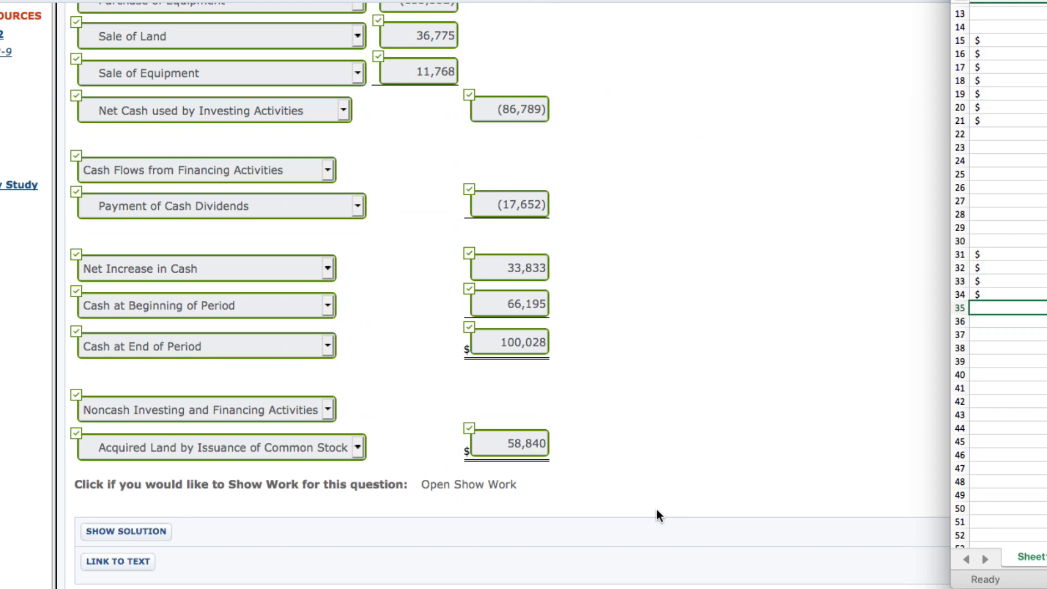
pyautogui.moveTo(146, 393)
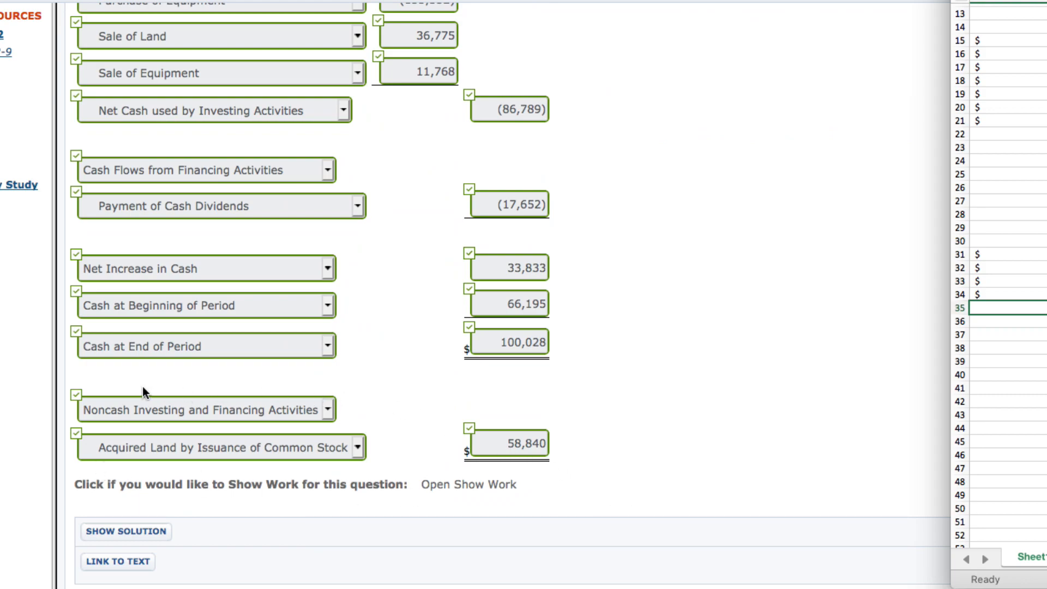
pyautogui.moveTo(665, 490)
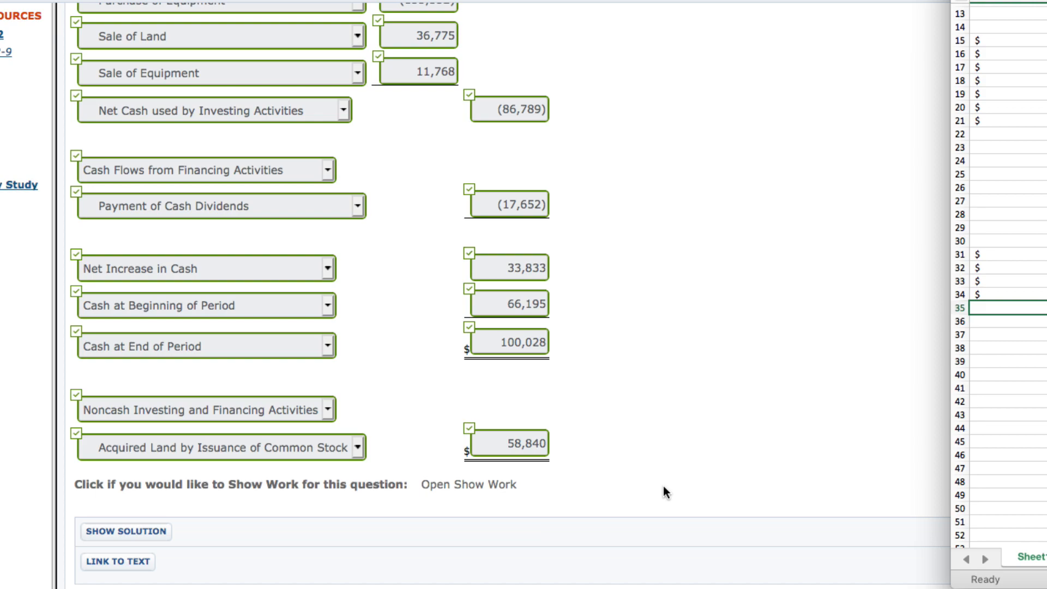
pyautogui.scroll(3)
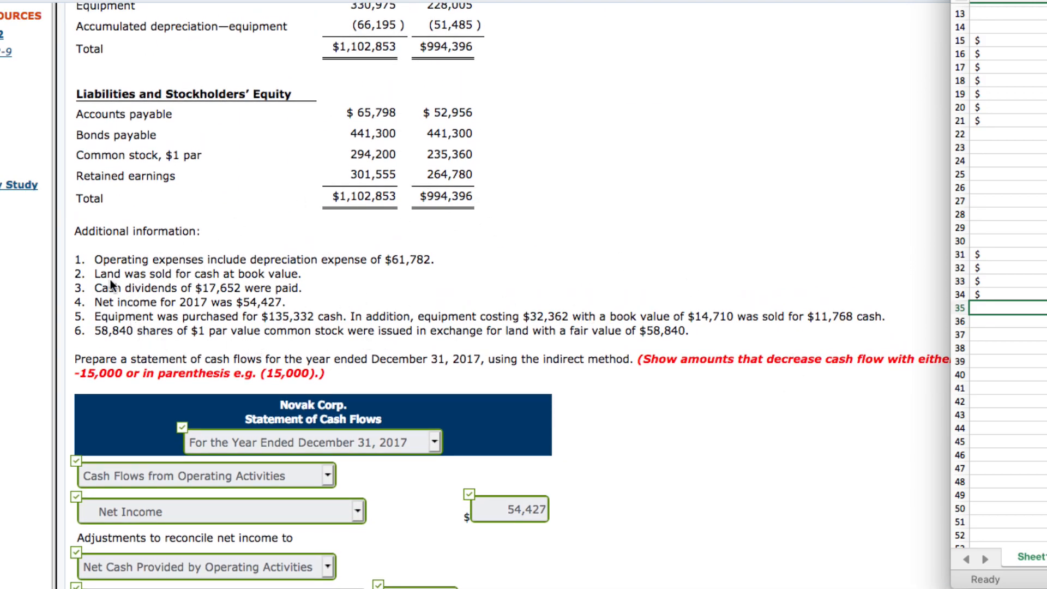
pyautogui.moveTo(354, 273)
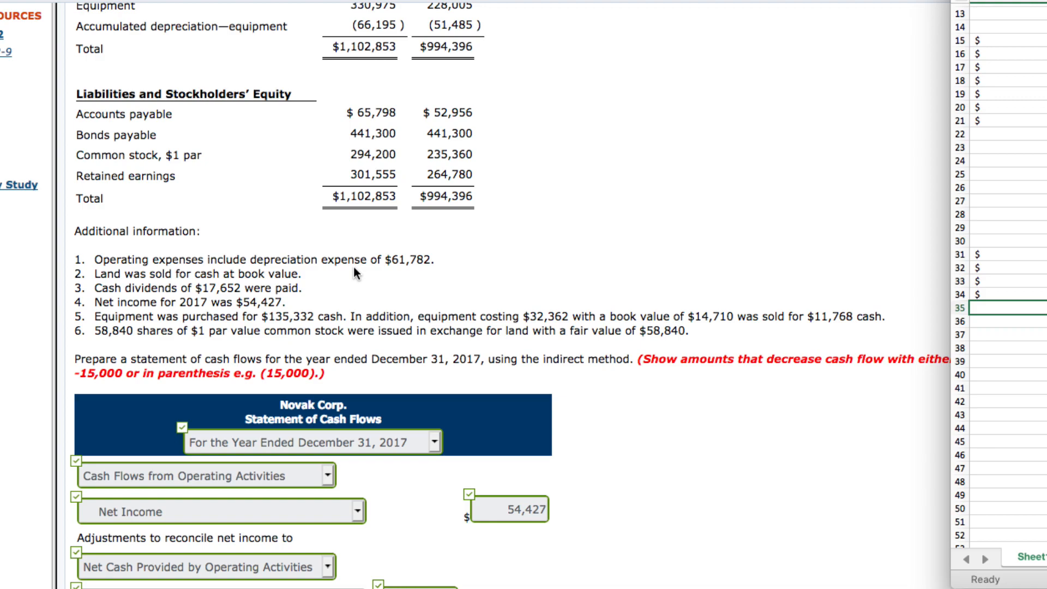
pyautogui.moveTo(149, 283)
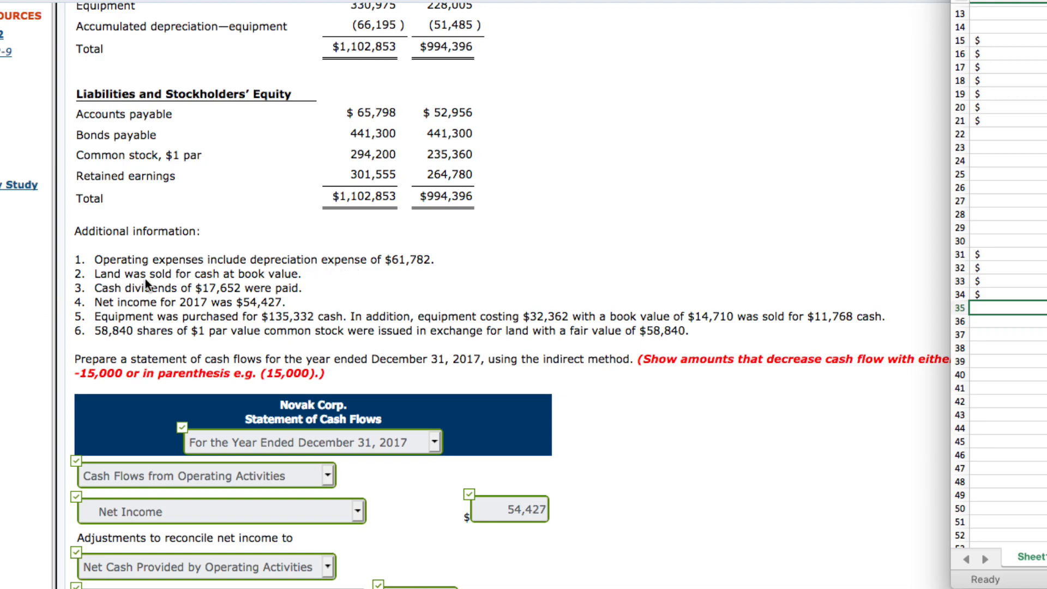
pyautogui.moveTo(204, 285)
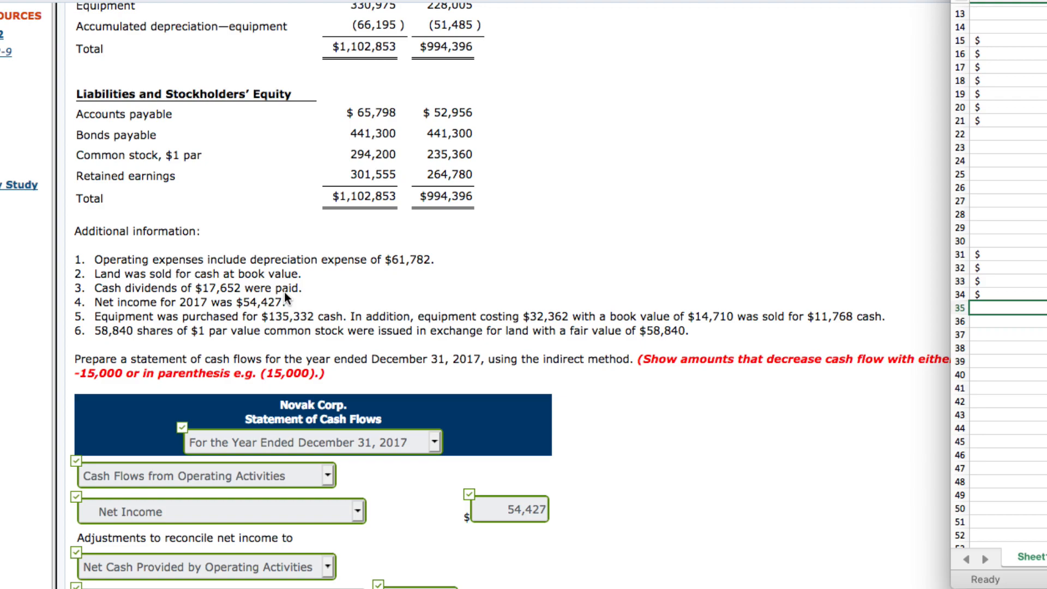
pyautogui.moveTo(97, 310)
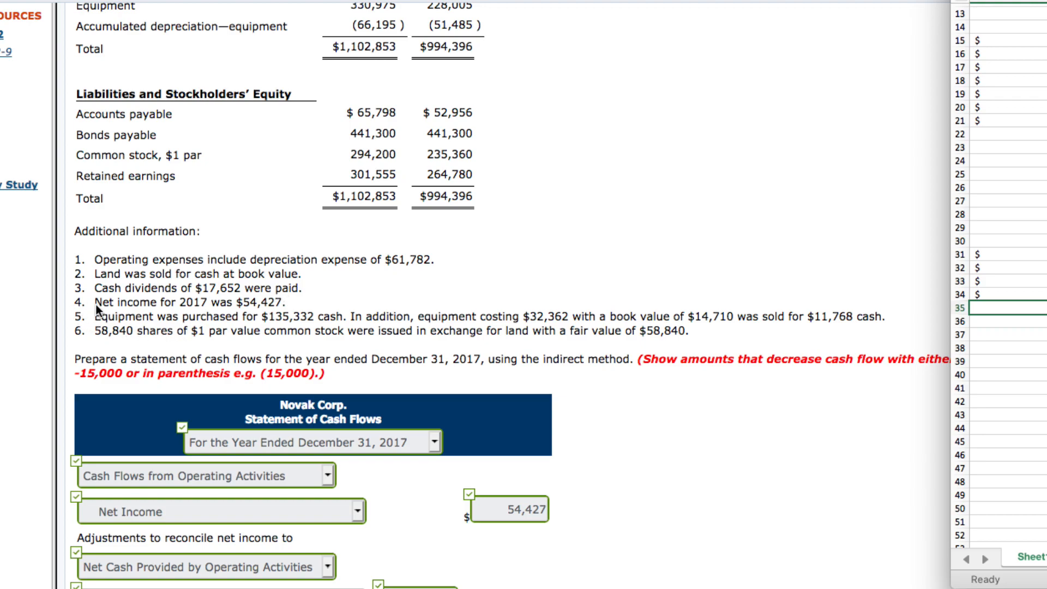
pyautogui.moveTo(131, 329)
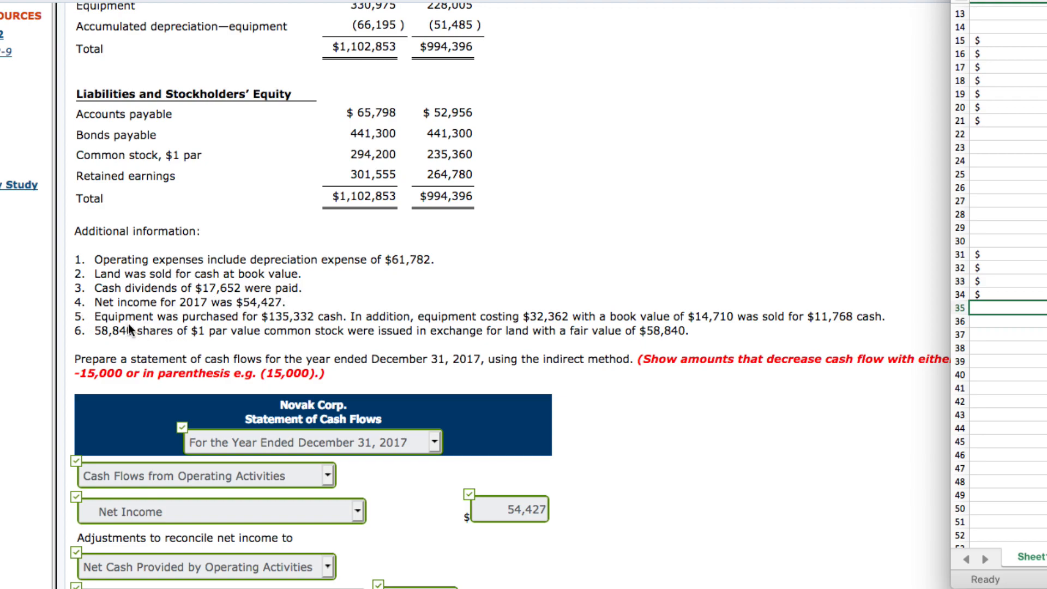
pyautogui.moveTo(324, 324)
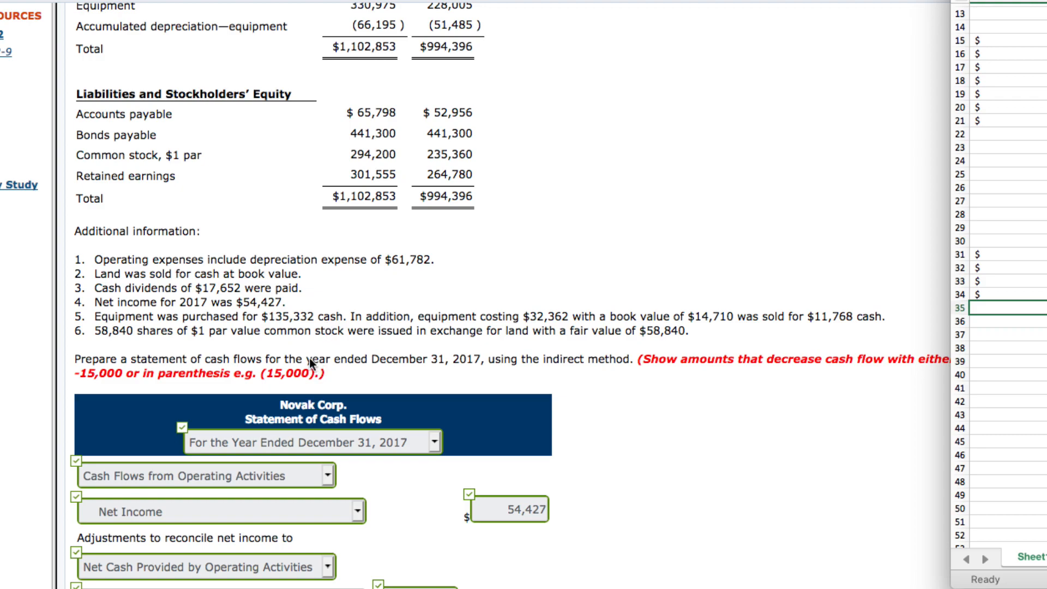
pyautogui.moveTo(117, 351)
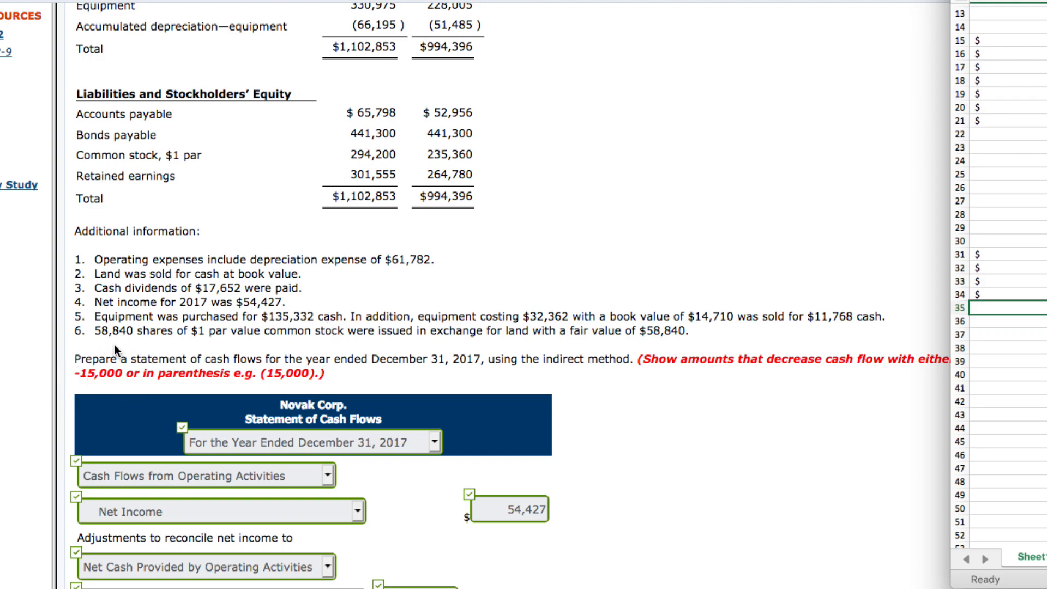
pyautogui.moveTo(236, 343)
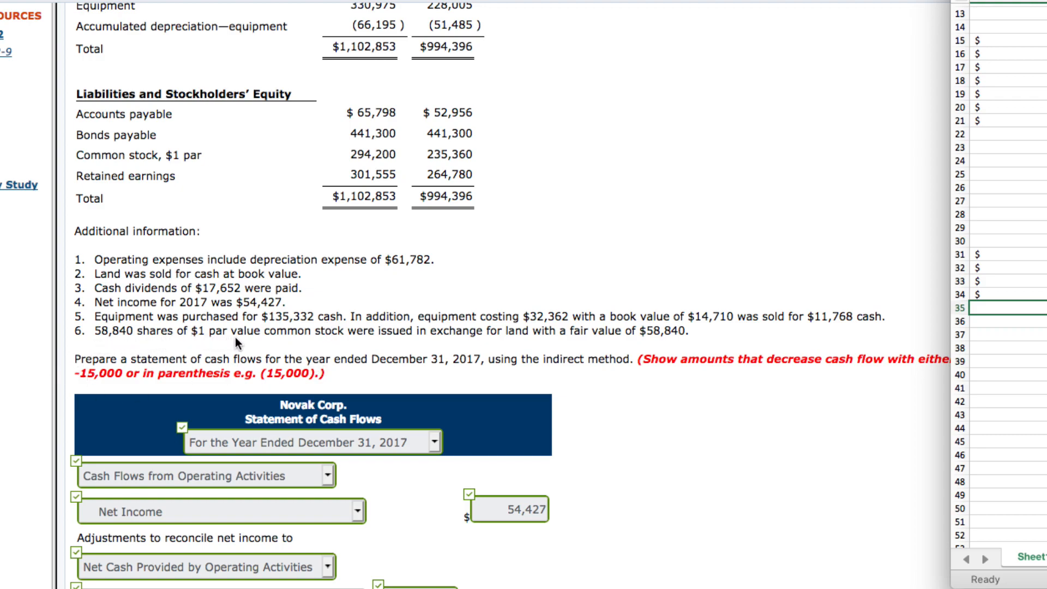
pyautogui.moveTo(340, 345)
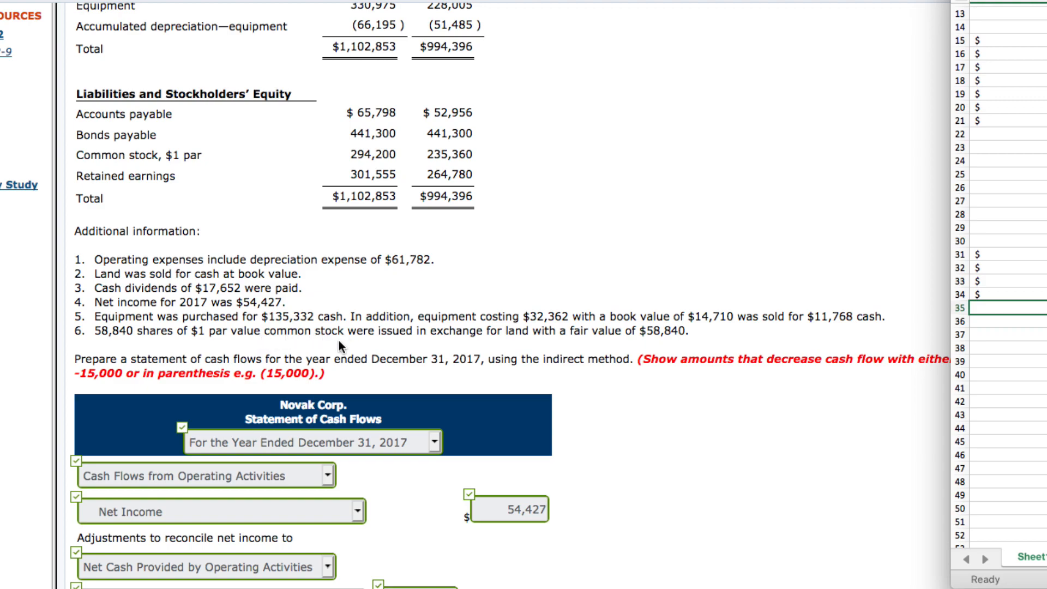
pyautogui.moveTo(467, 336)
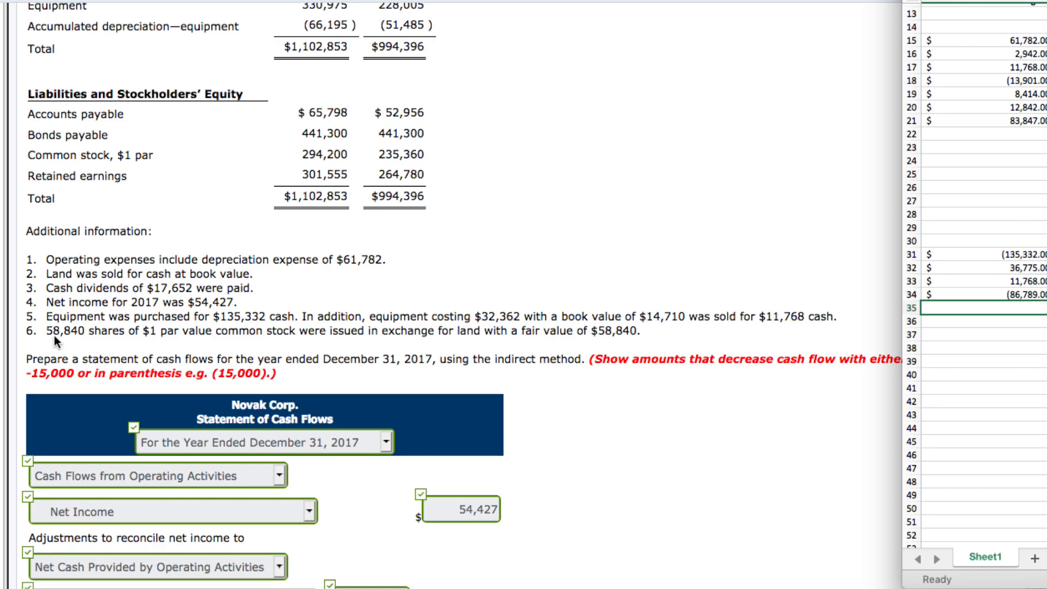
pyautogui.scroll(-3)
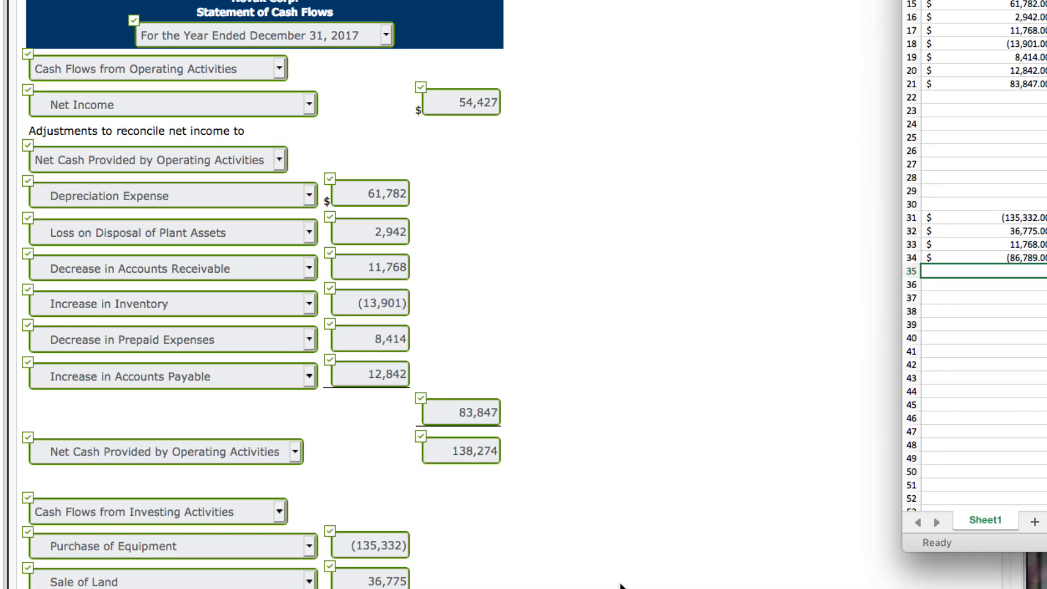
pyautogui.scroll(-3)
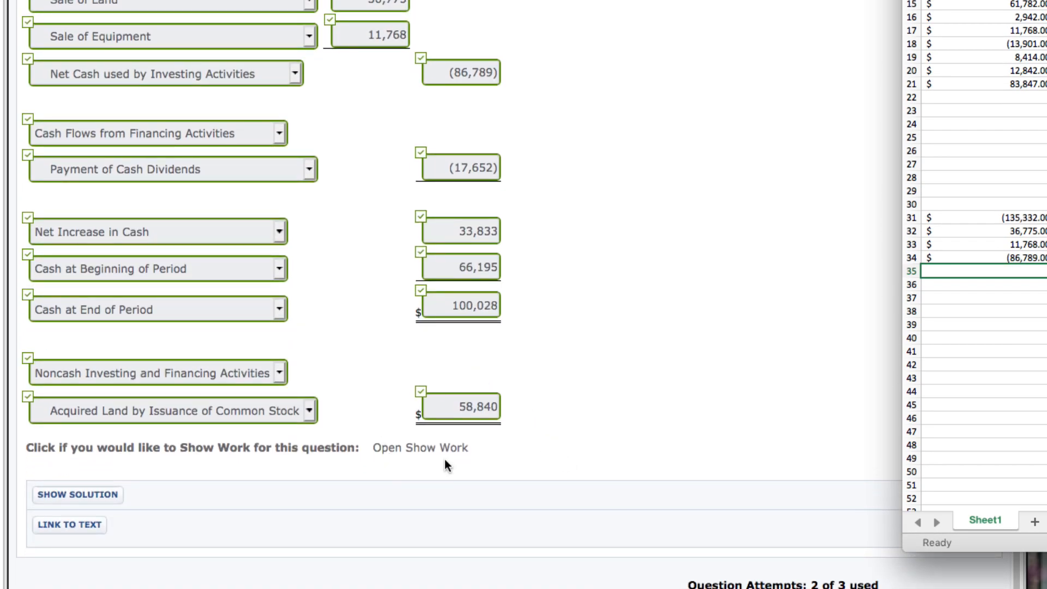
pyautogui.moveTo(479, 515)
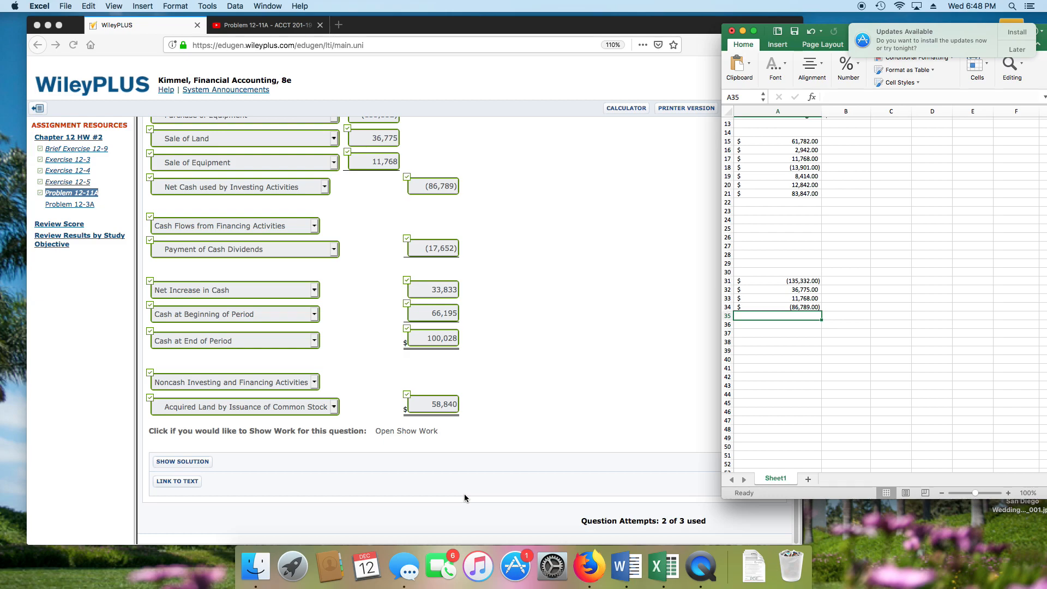
pyautogui.moveTo(698, 547)
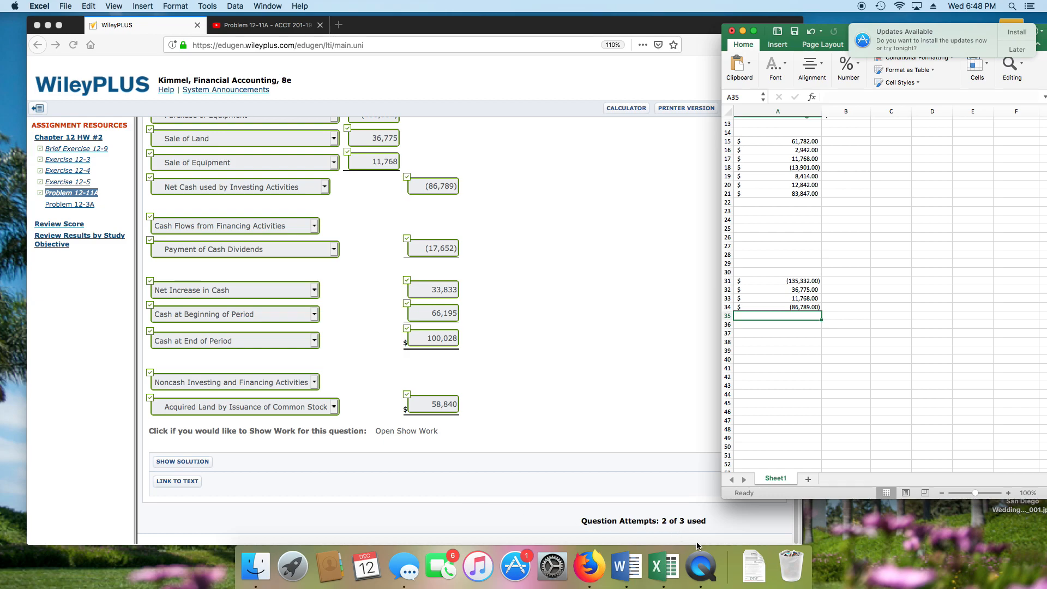
pyautogui.moveTo(701, 566)
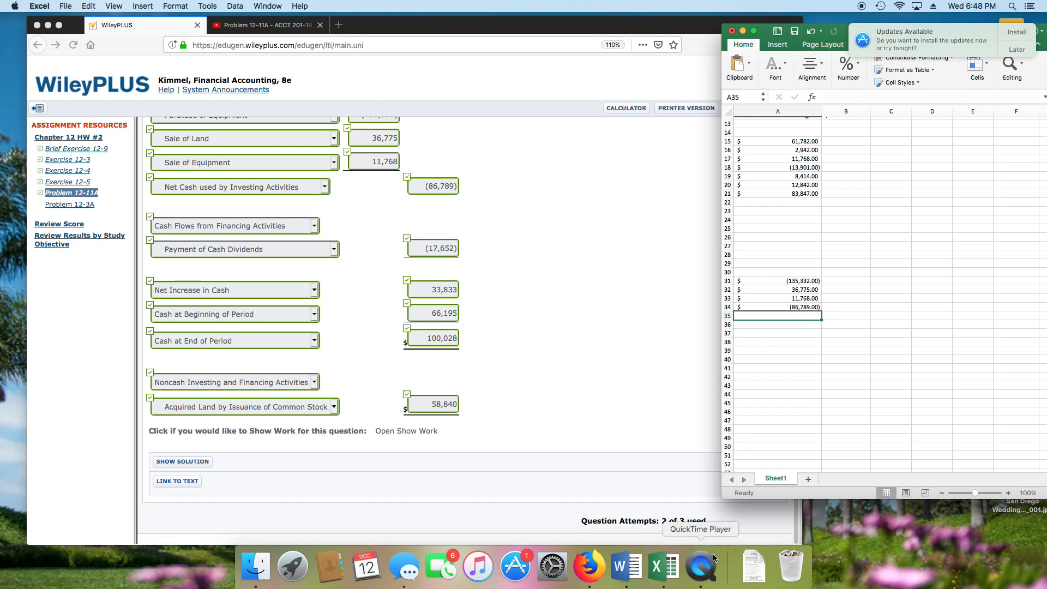
# Bring up QuickTime Player's Dock menu to stop the screen recording
pyautogui.rightClick(699, 568)
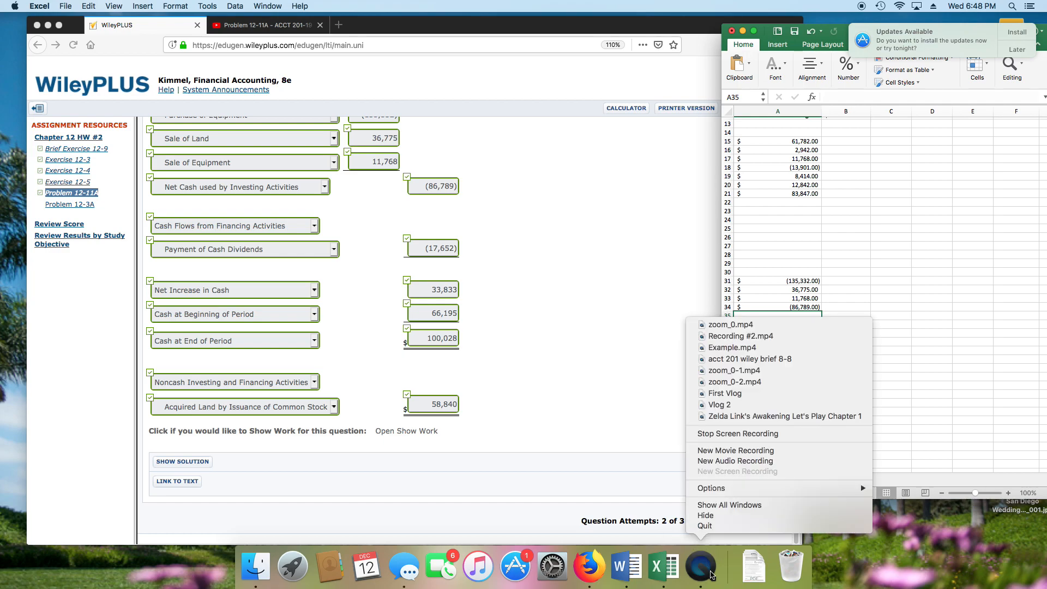
pyautogui.moveTo(733, 565)
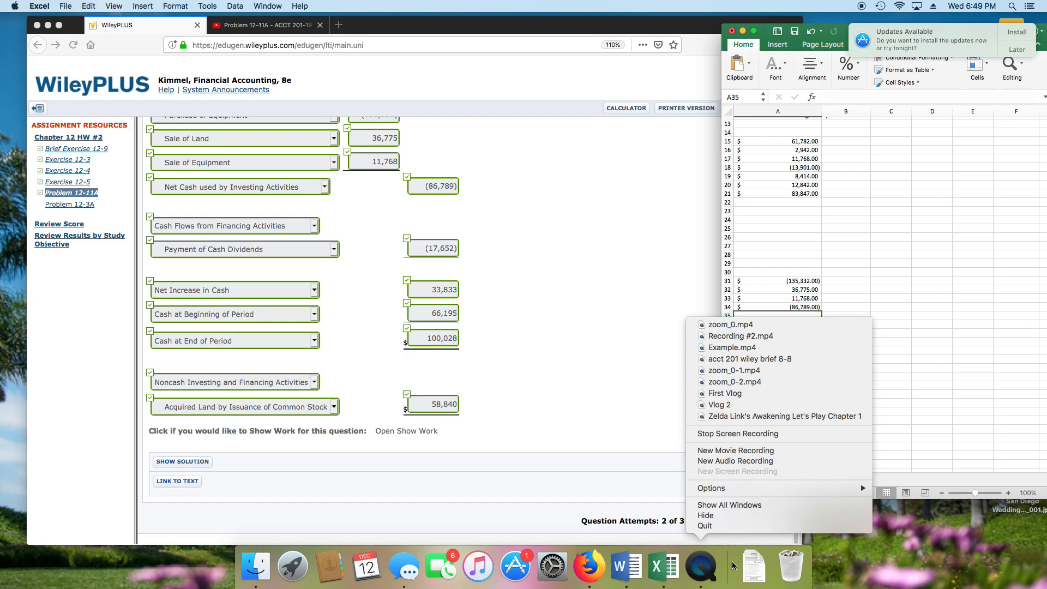
pyautogui.moveTo(769, 446)
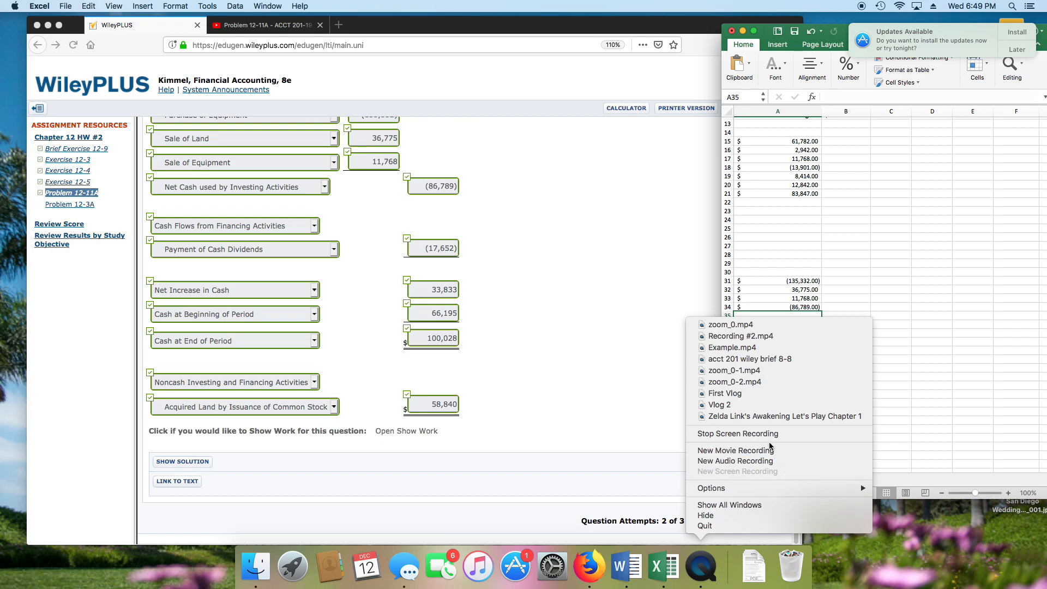
pyautogui.moveTo(737, 433)
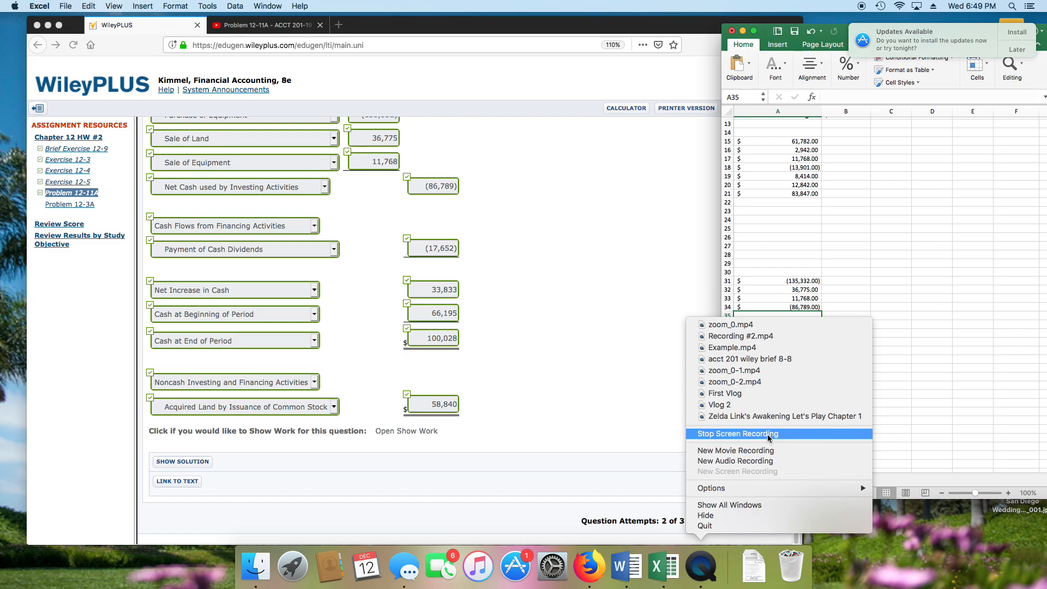